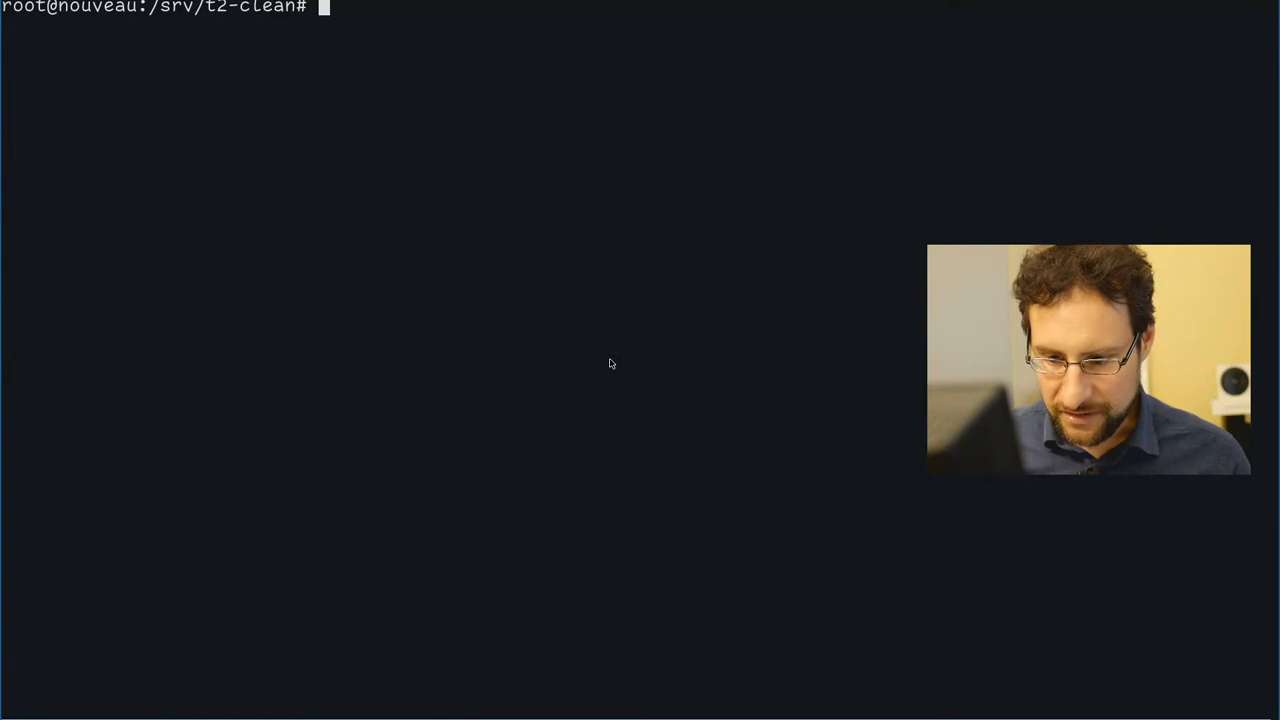
- Change into package/*/firefox, check its svn status and start opening the hotfix patch in vi
text(cd package/*)
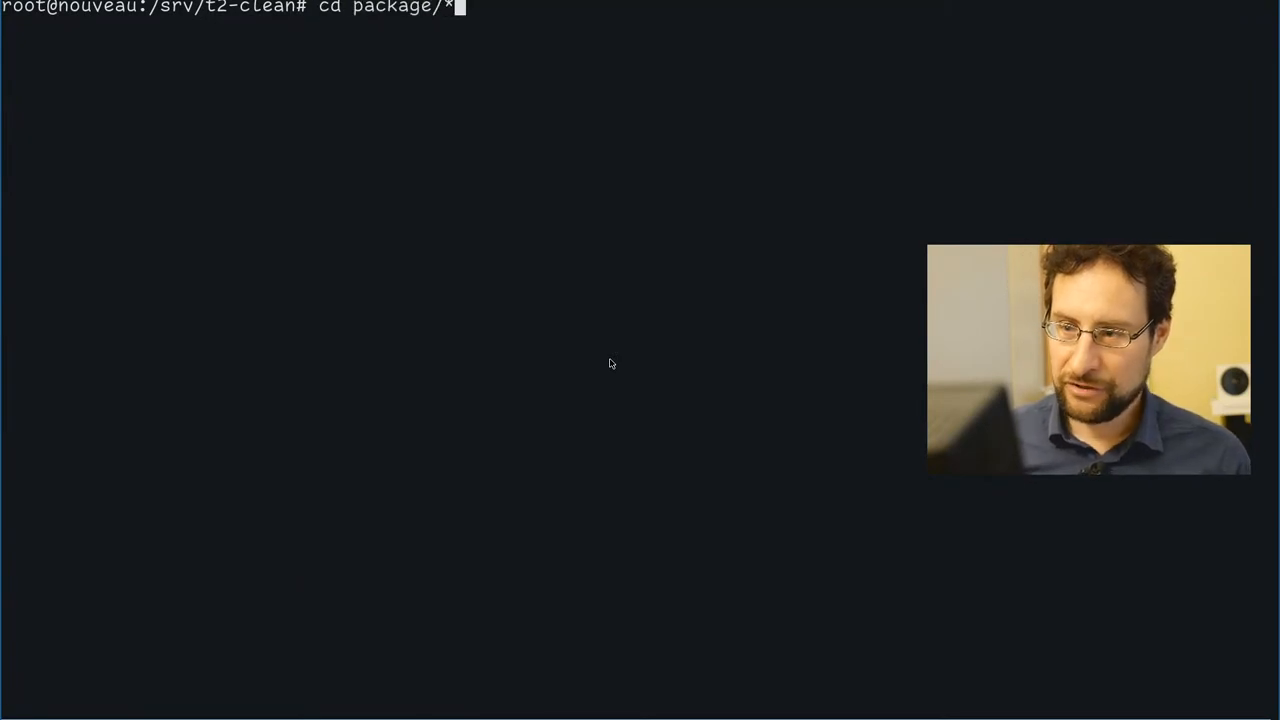
text(/firefox/)
text(svn st)
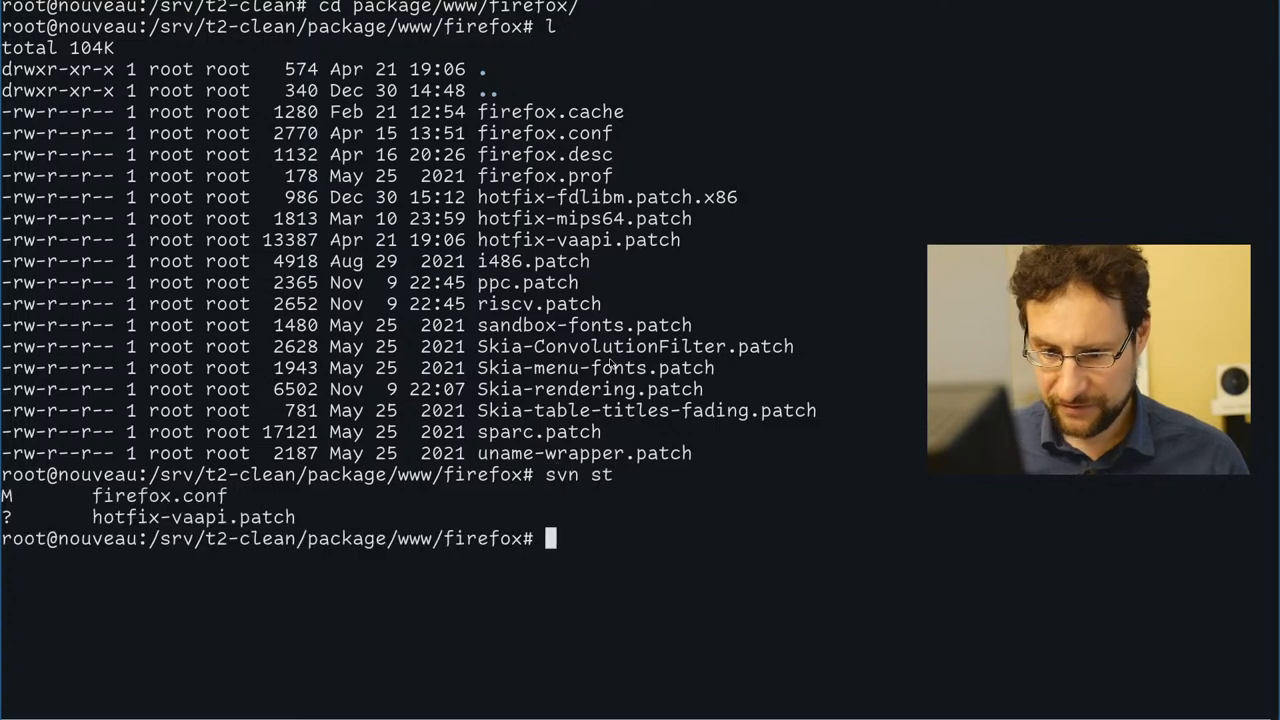
text(vi hotfix-)
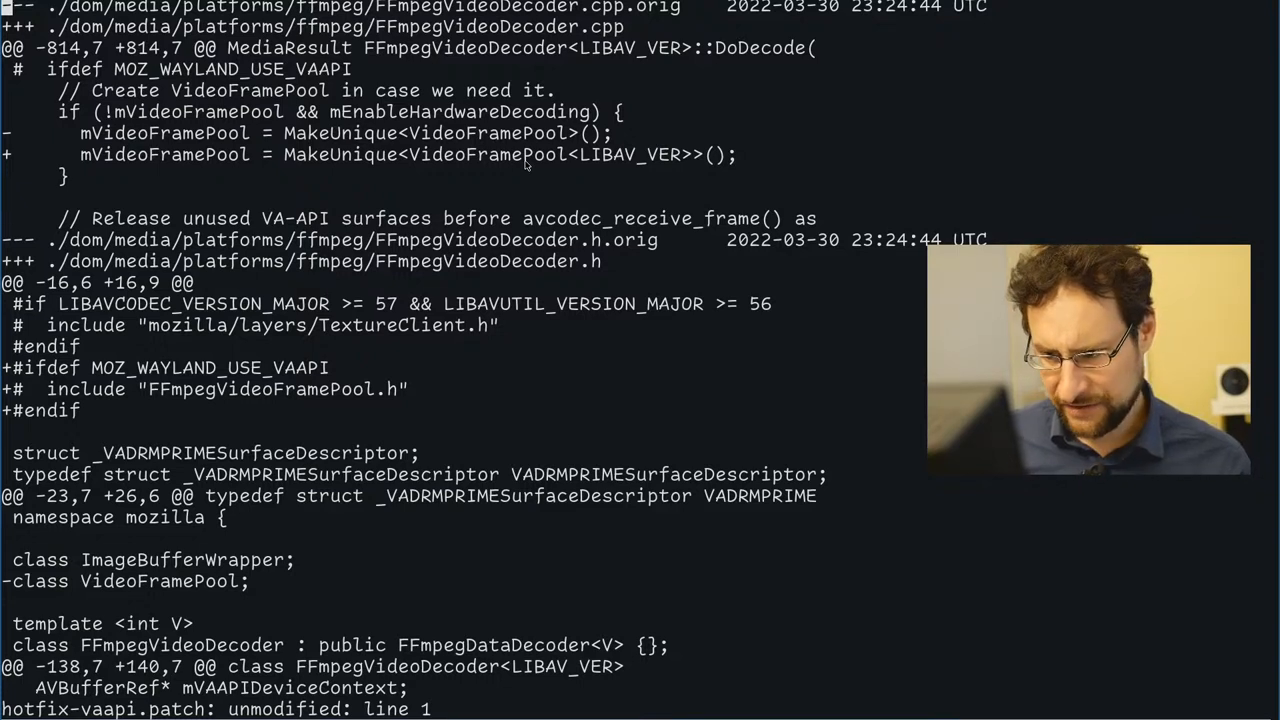
- Page through hotfix-vaapi.patch and its VideoFramePool decoder changes in vi
scroll(down, 3)
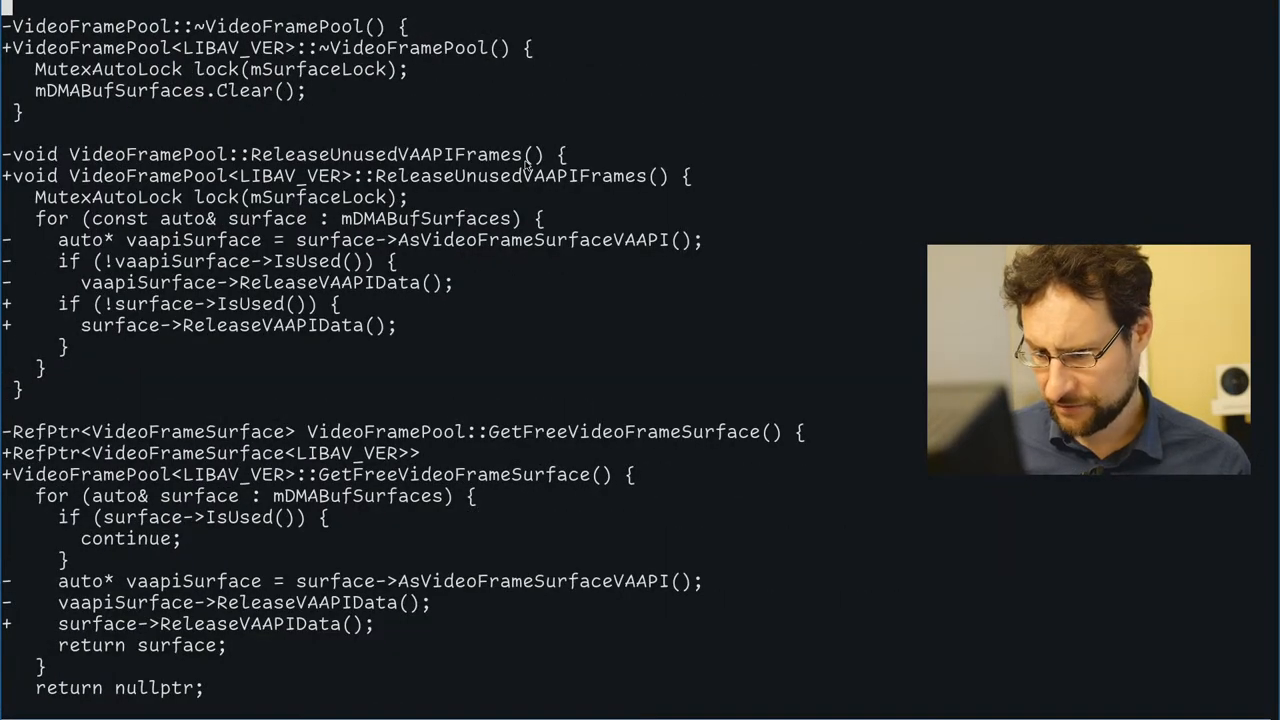
scroll(down, 3)
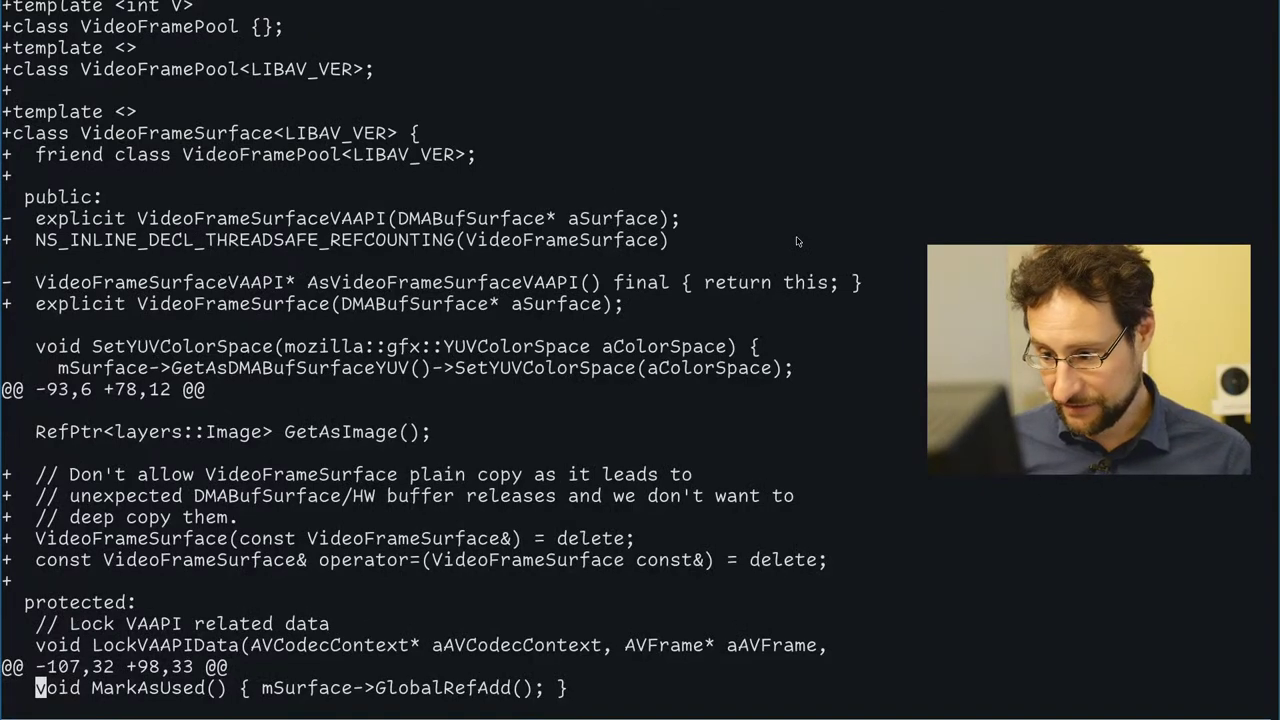
scroll(up, 3)
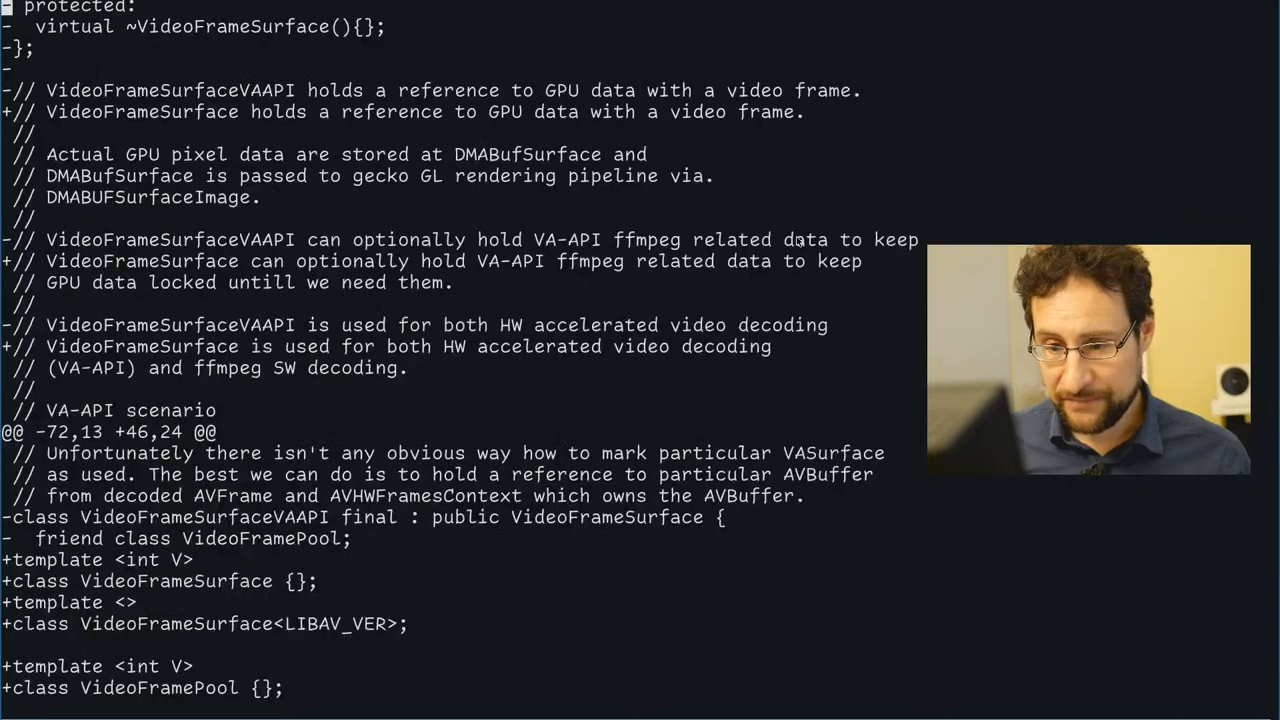
scroll(down, 3)
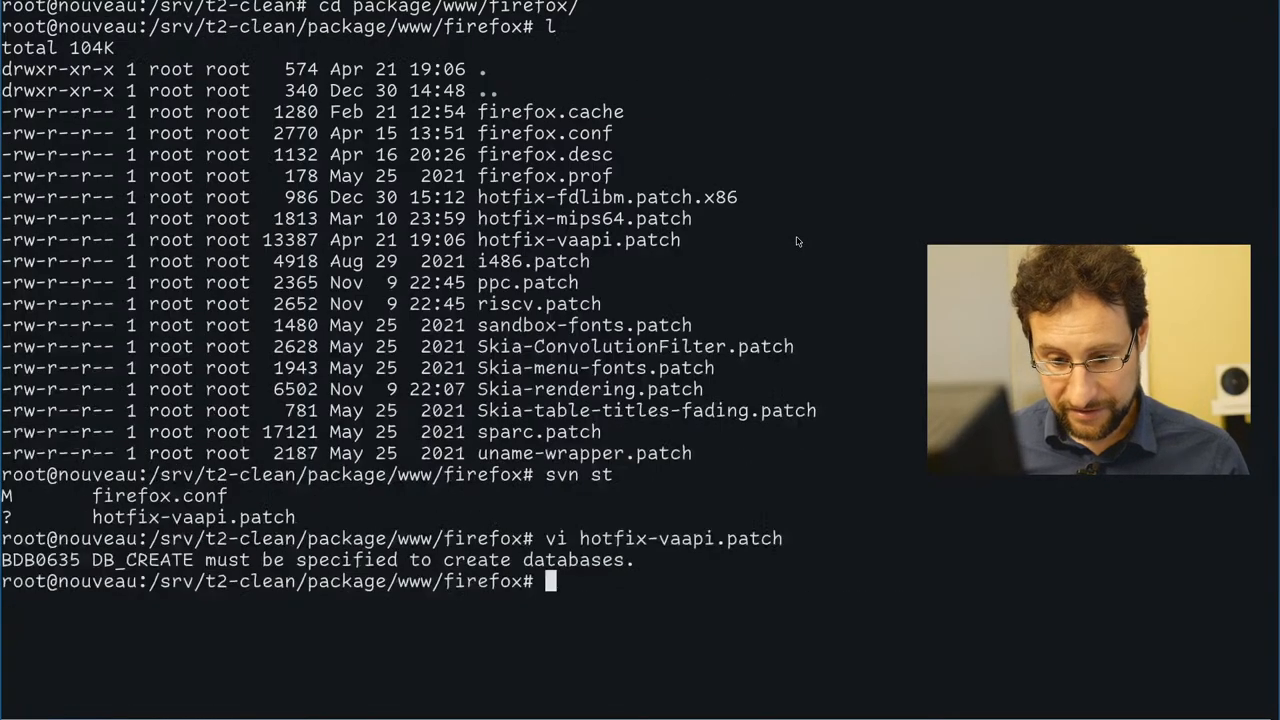
- Schedule hotfix-vaapi.patch for addition with svn add, then begin an svn revert on it
text(svn add hotfix-)
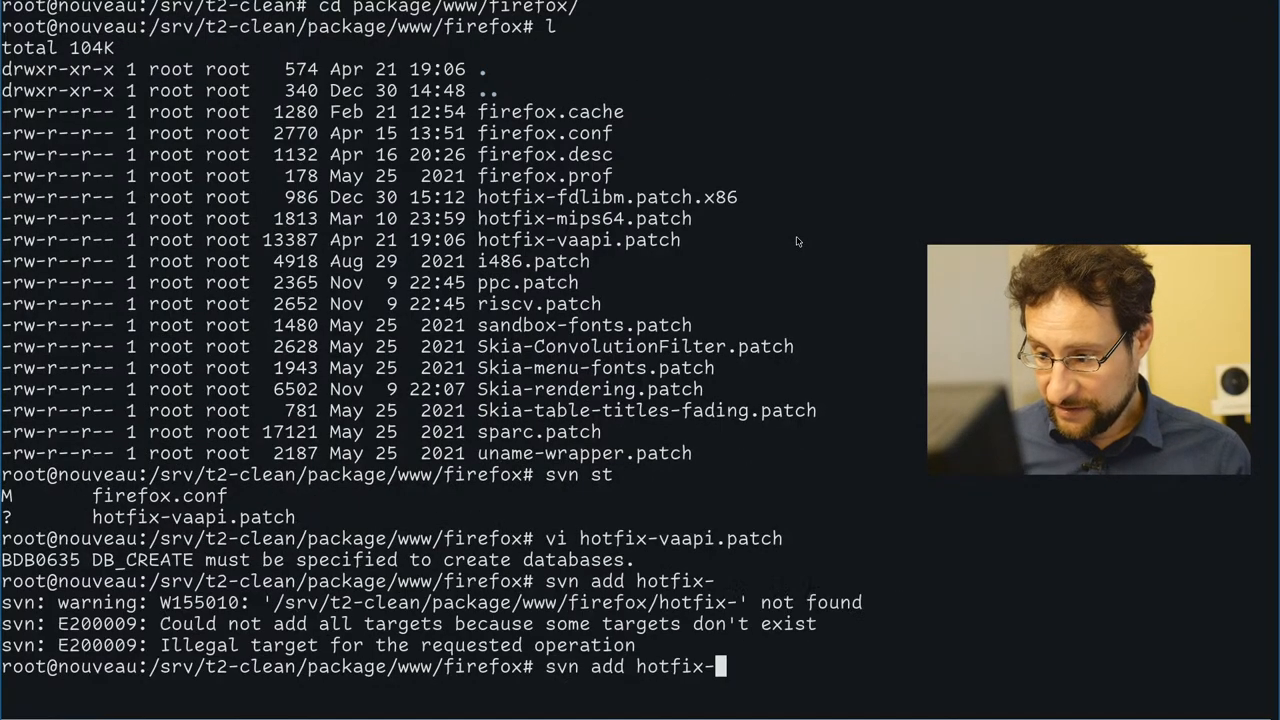
key(Return)
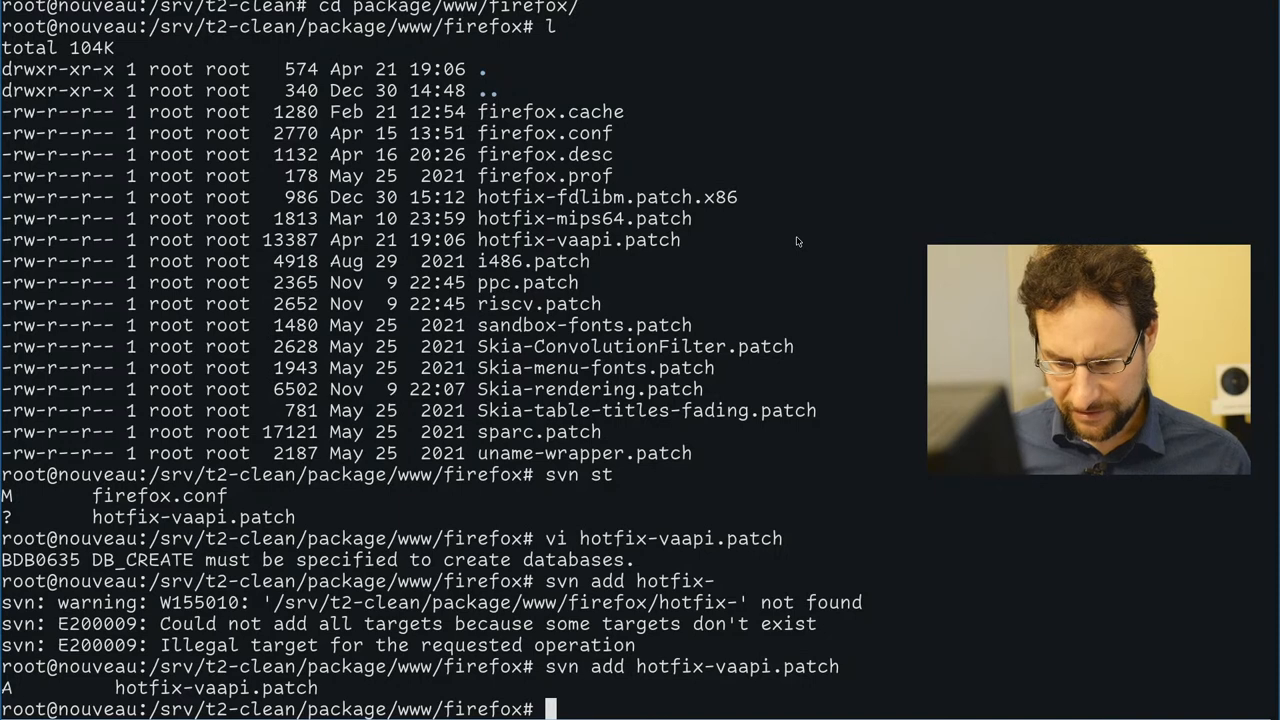
text(svn revert)
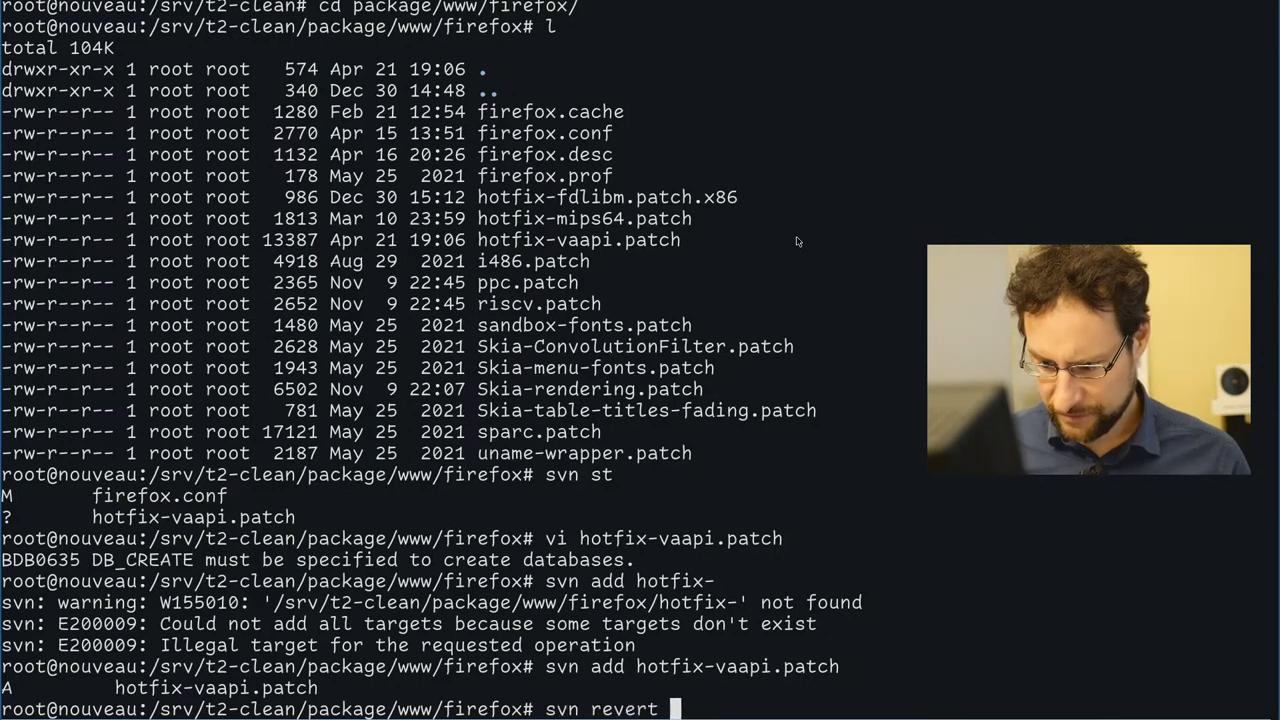
text(hotfix-vaq)
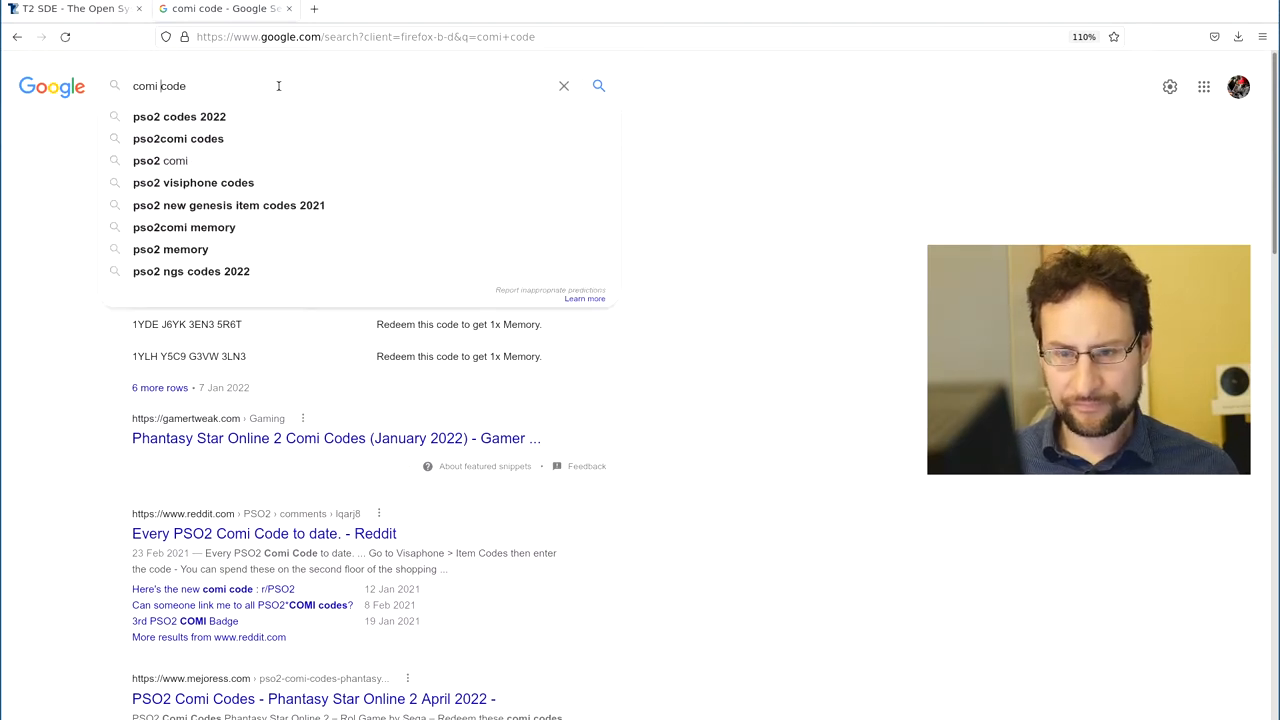
- Search Google for 'comic code font' and pick a result for Toshi Omagari's Comic Code typeface
text(comic code)
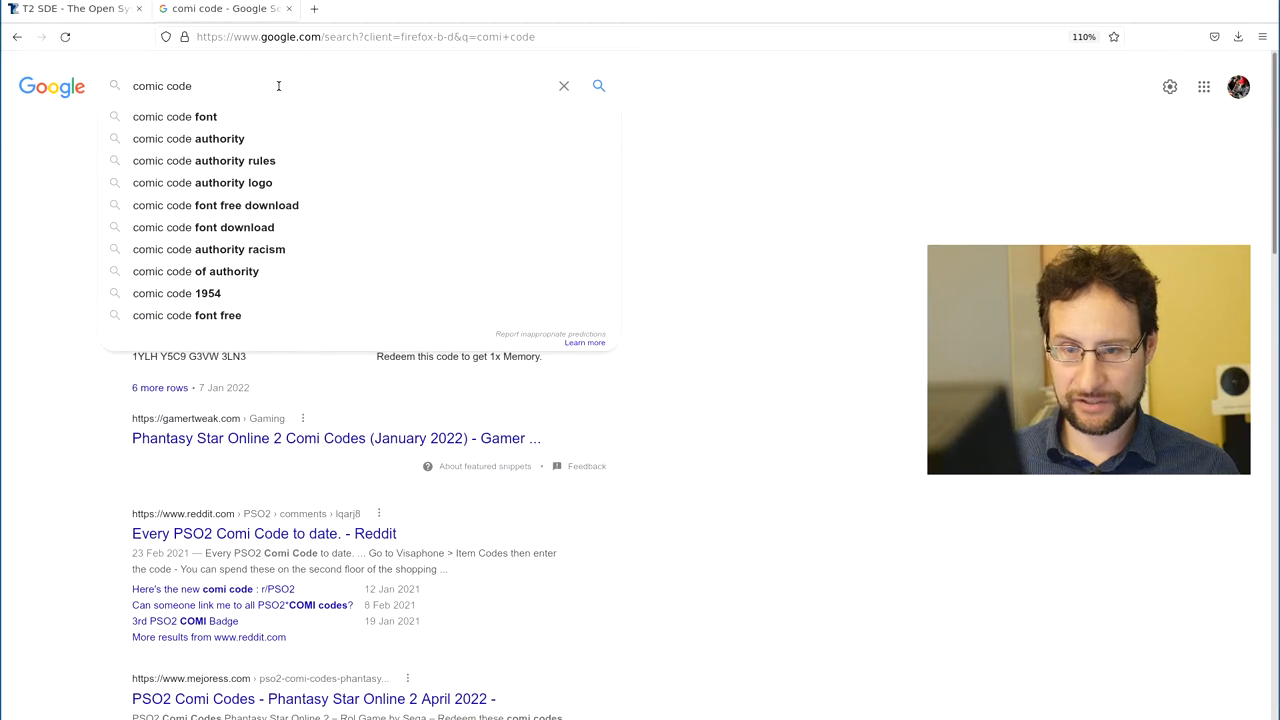
click(184, 116)
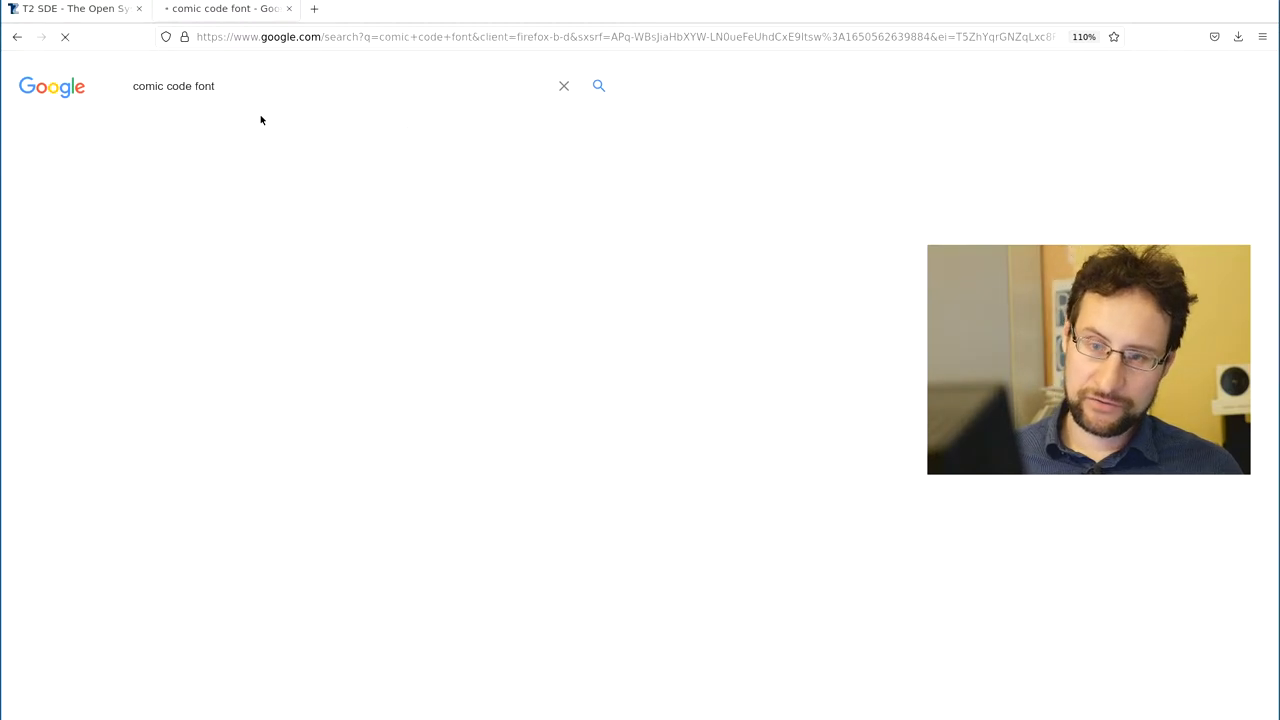
click(598, 84)
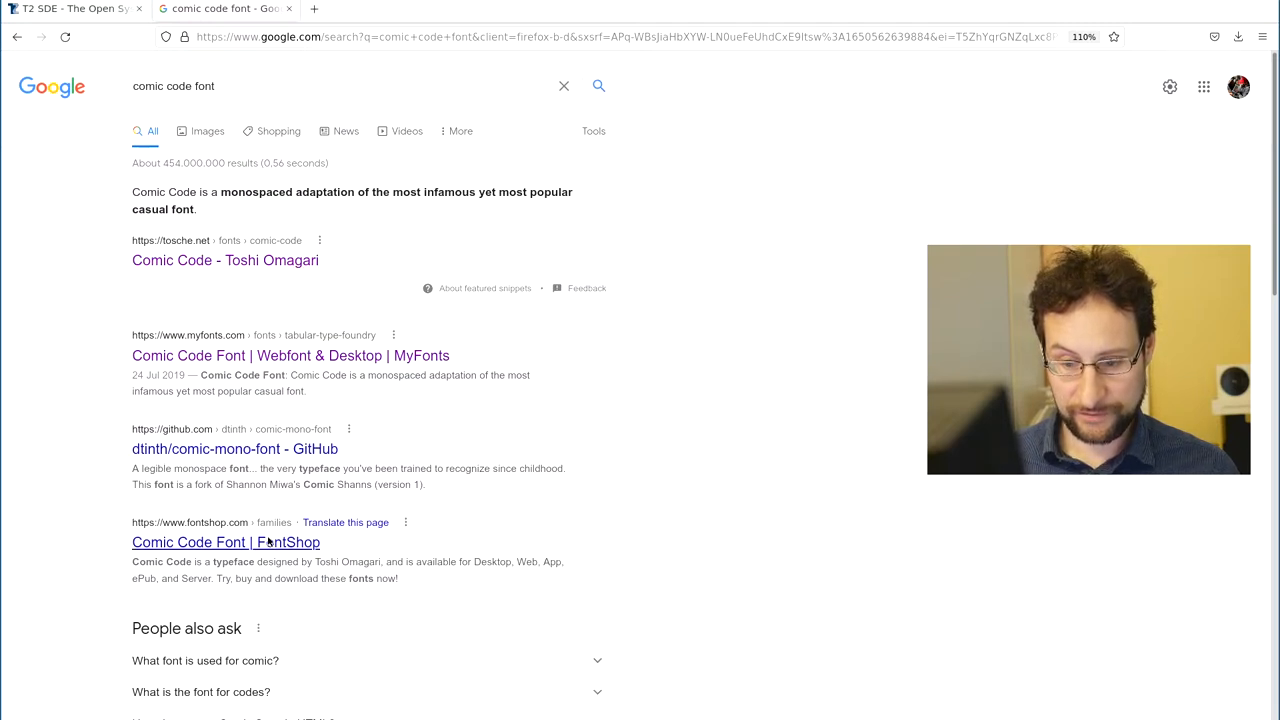
scroll(down, 3)
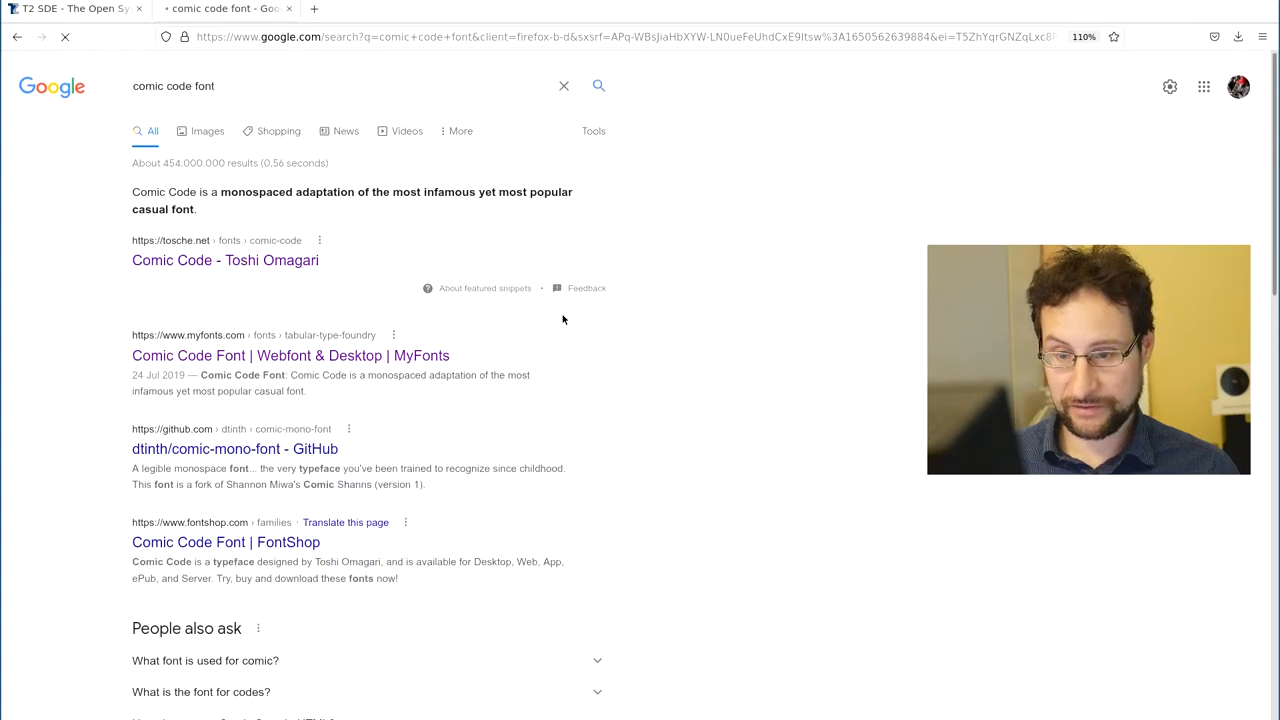
click(224, 260)
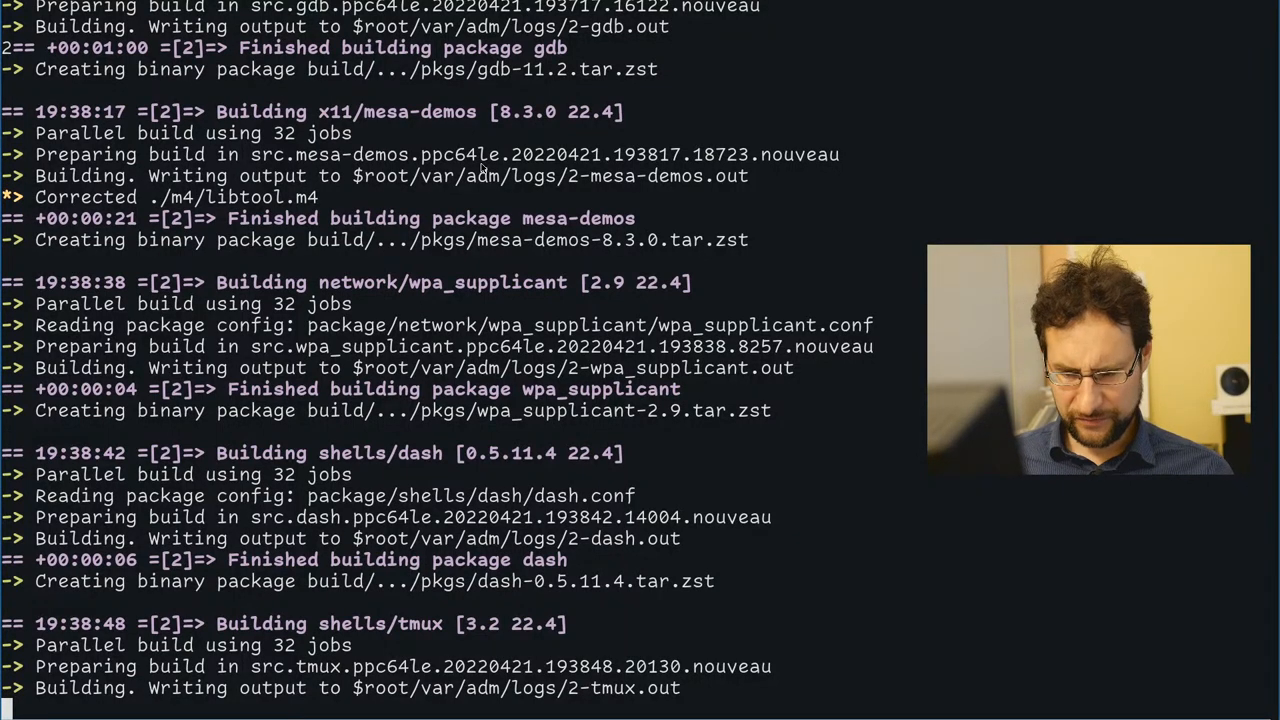
- Edit .config/alacritty/alacritty.yml in vi from the local shell
scroll(down, 3)
text(vi .)
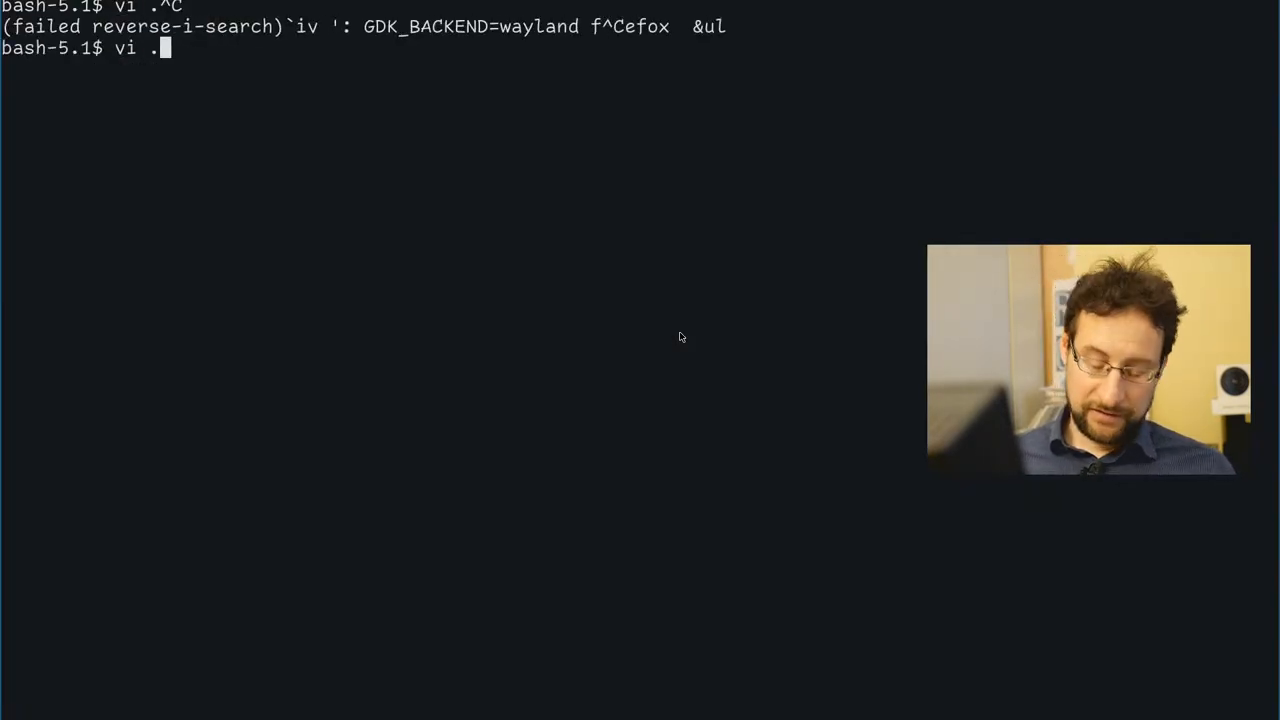
text(co)
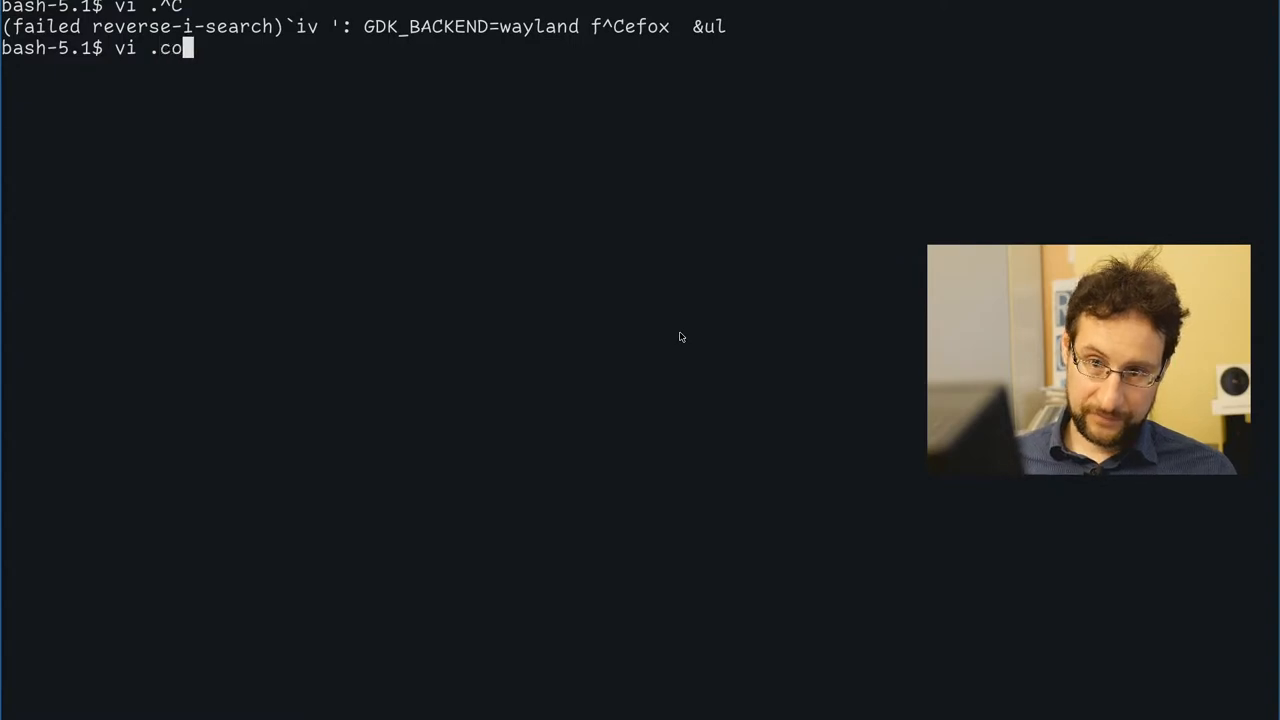
text(nfig/alacritty/alacritty.yml)
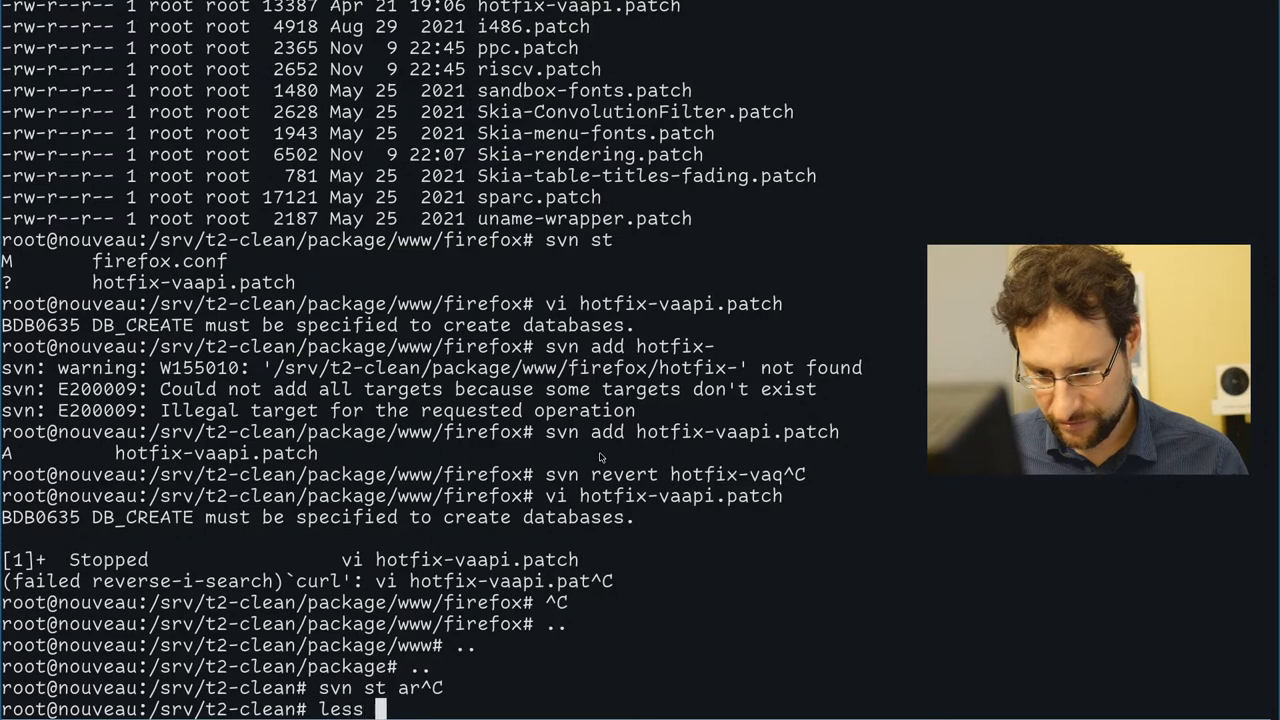
- View the ppc64le cross-build log under build/ppc64le-…/var/adm/logs in less
text(build/)
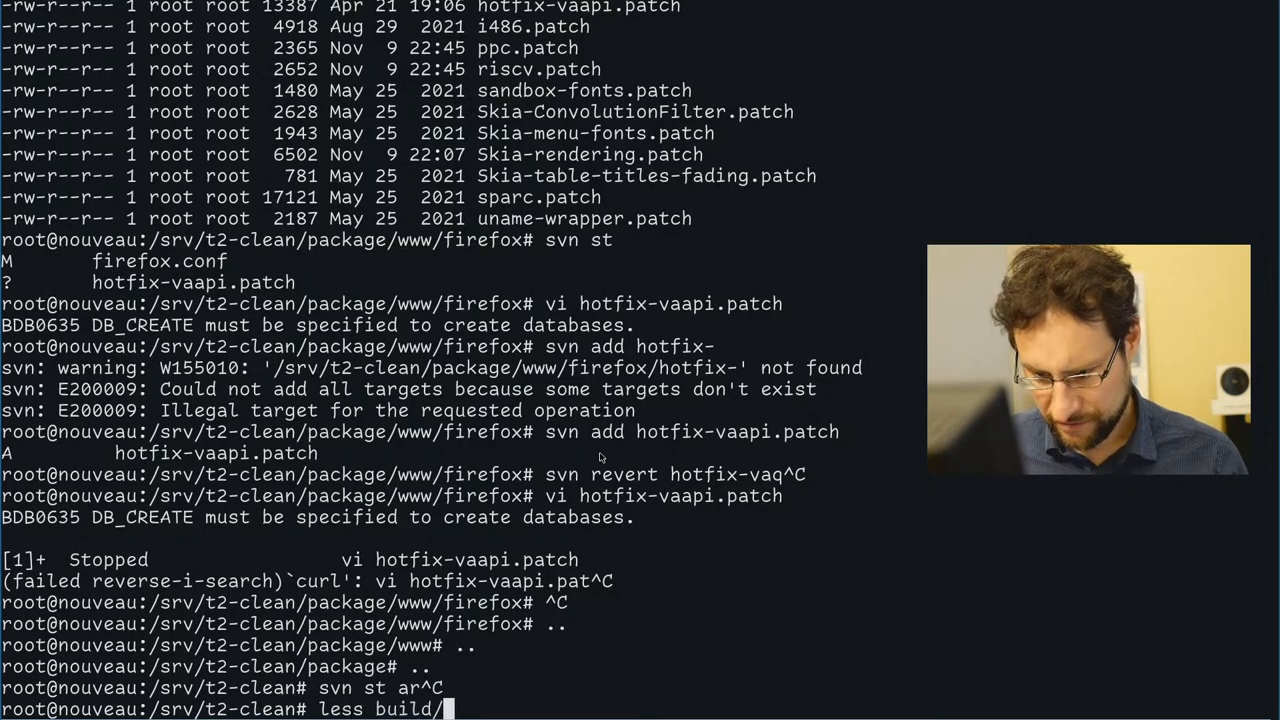
text(ppc)
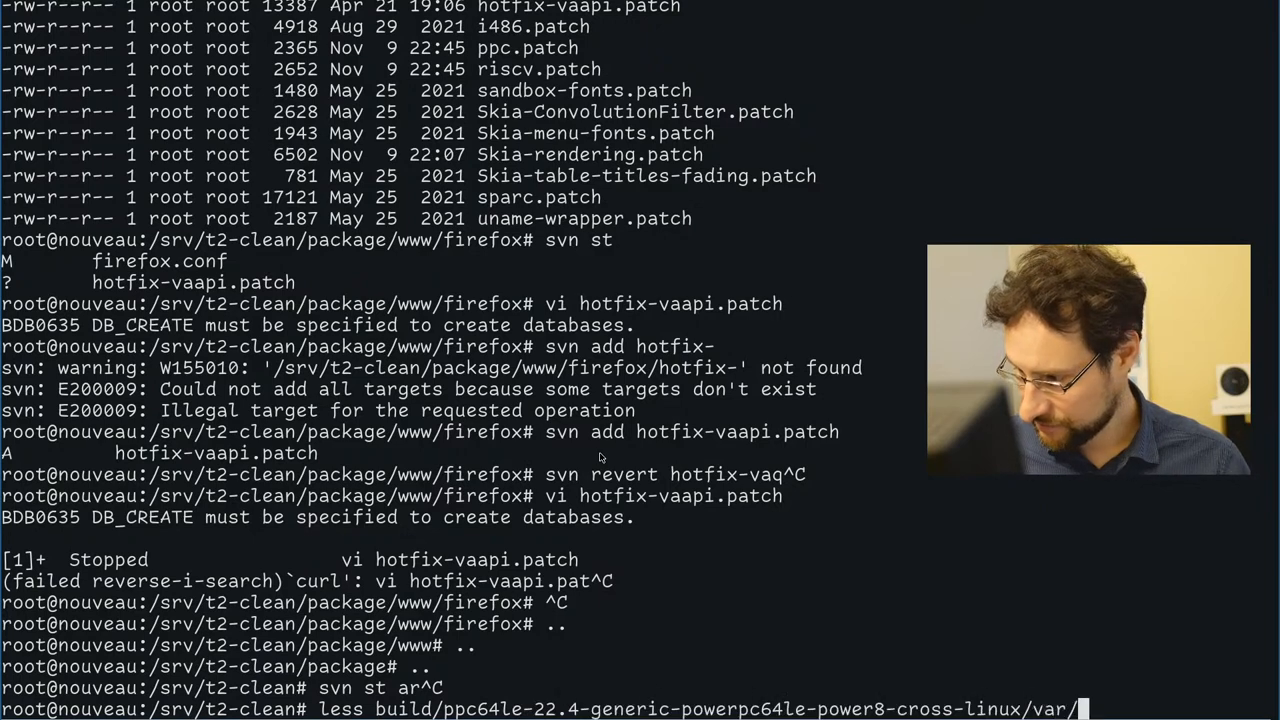
text(adm/lo)
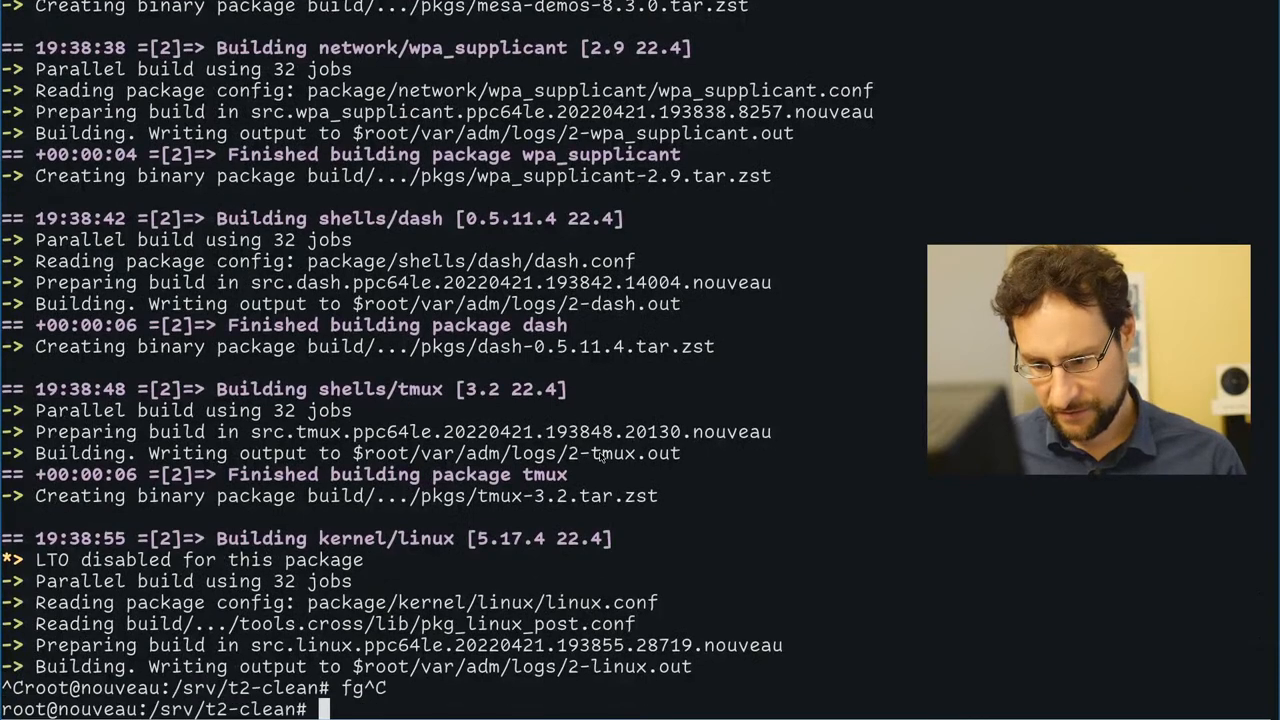
- Discard a half-typed Build-Target -cfg ppc64le line and recall the earlier Build-Target -job command from history
text(nice ./scripts/Build-Target  -cfg ppc64le)
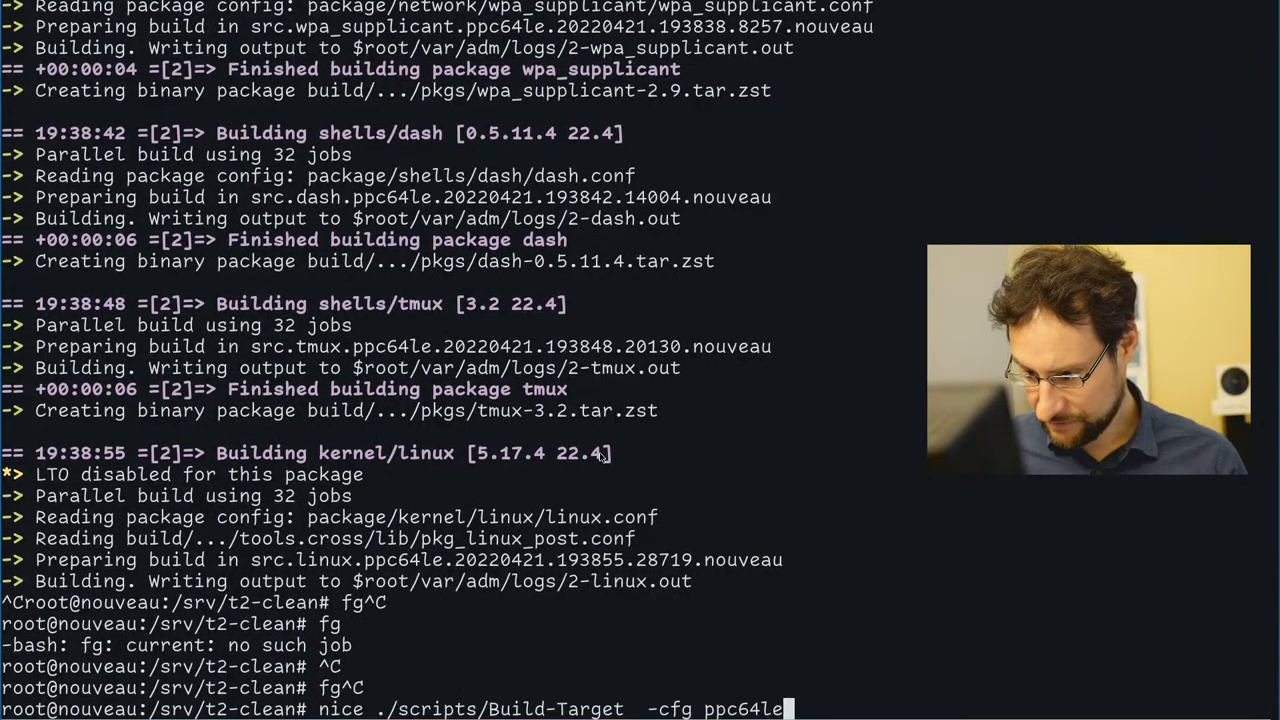
key(ctrl+c)
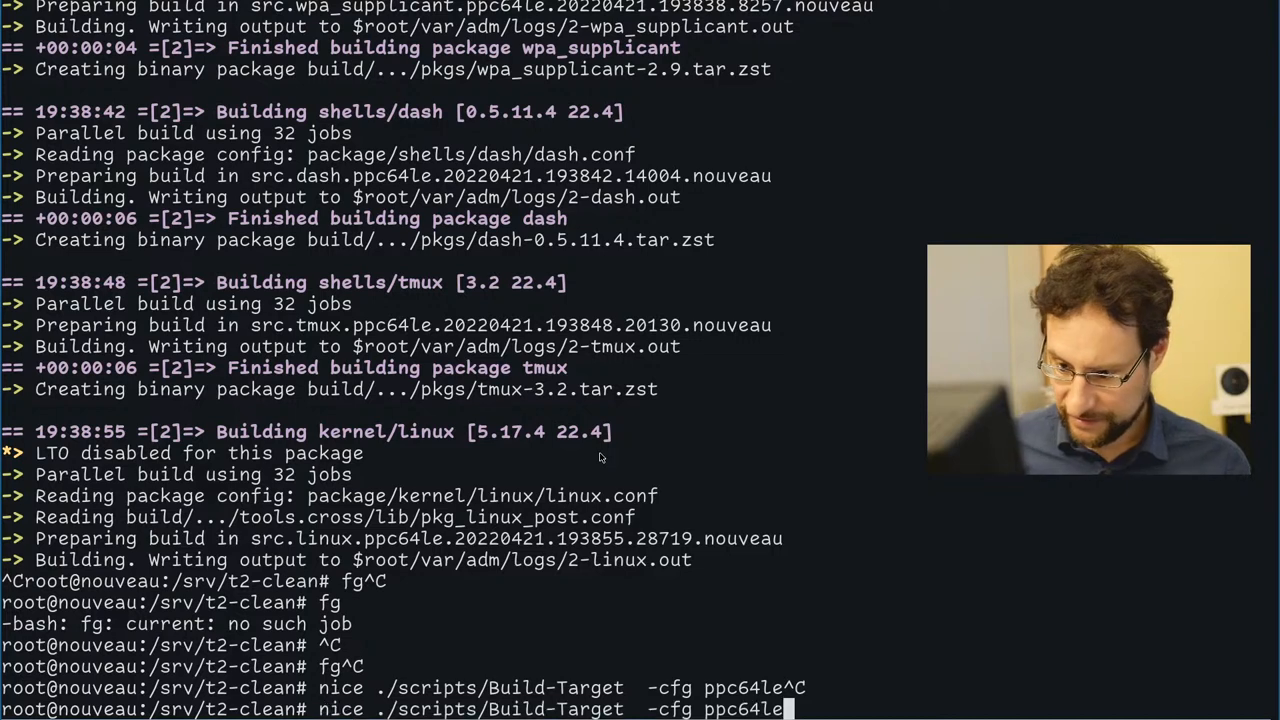
key(Ctrl+r)
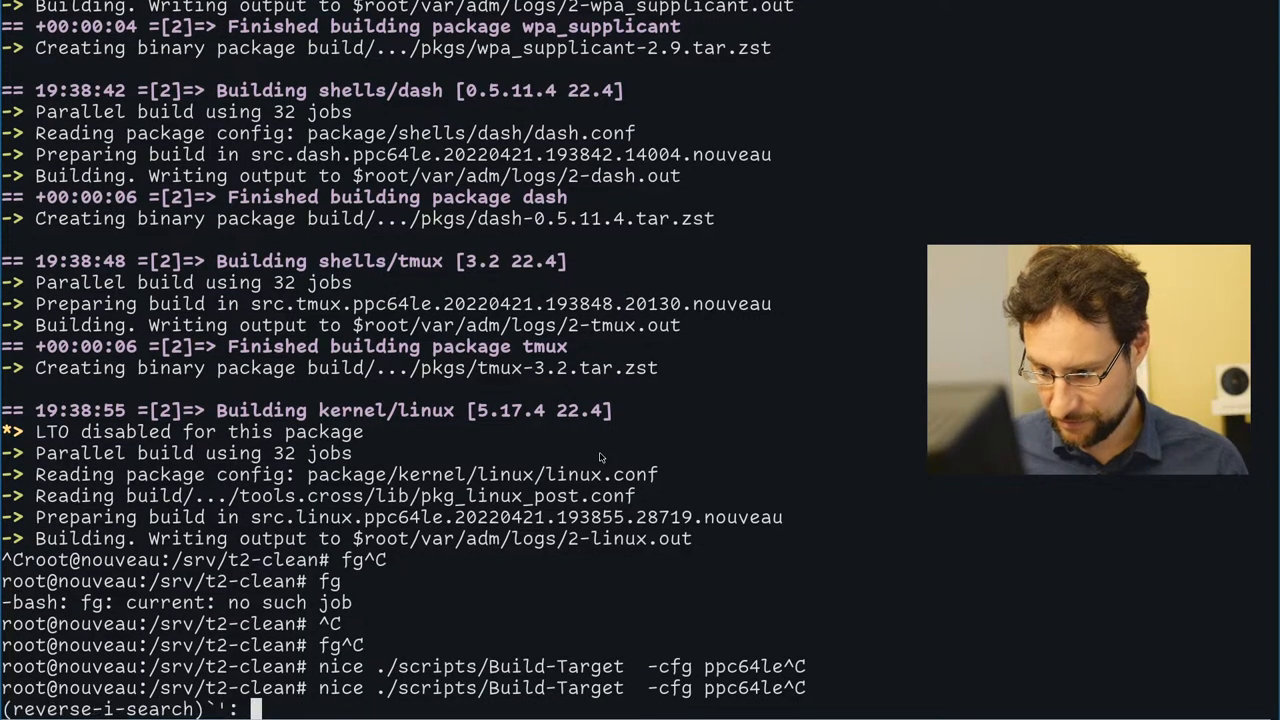
text(Tar)
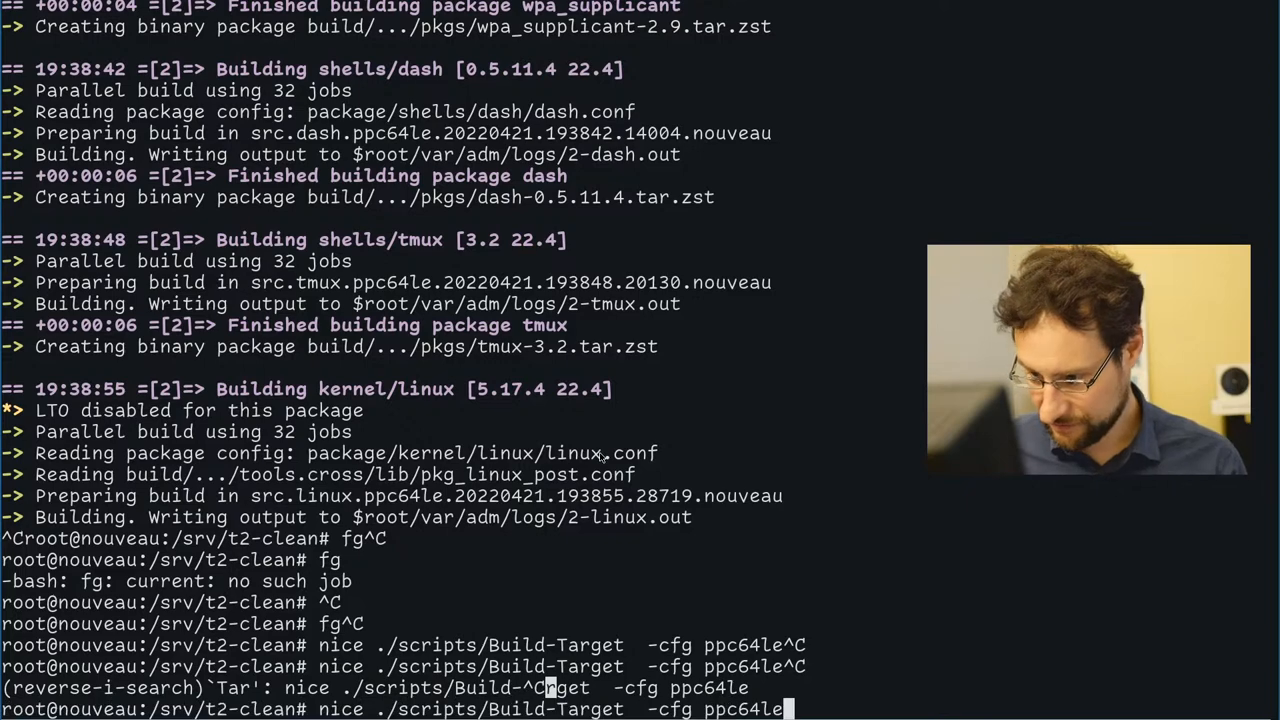
text(-job 0-b)
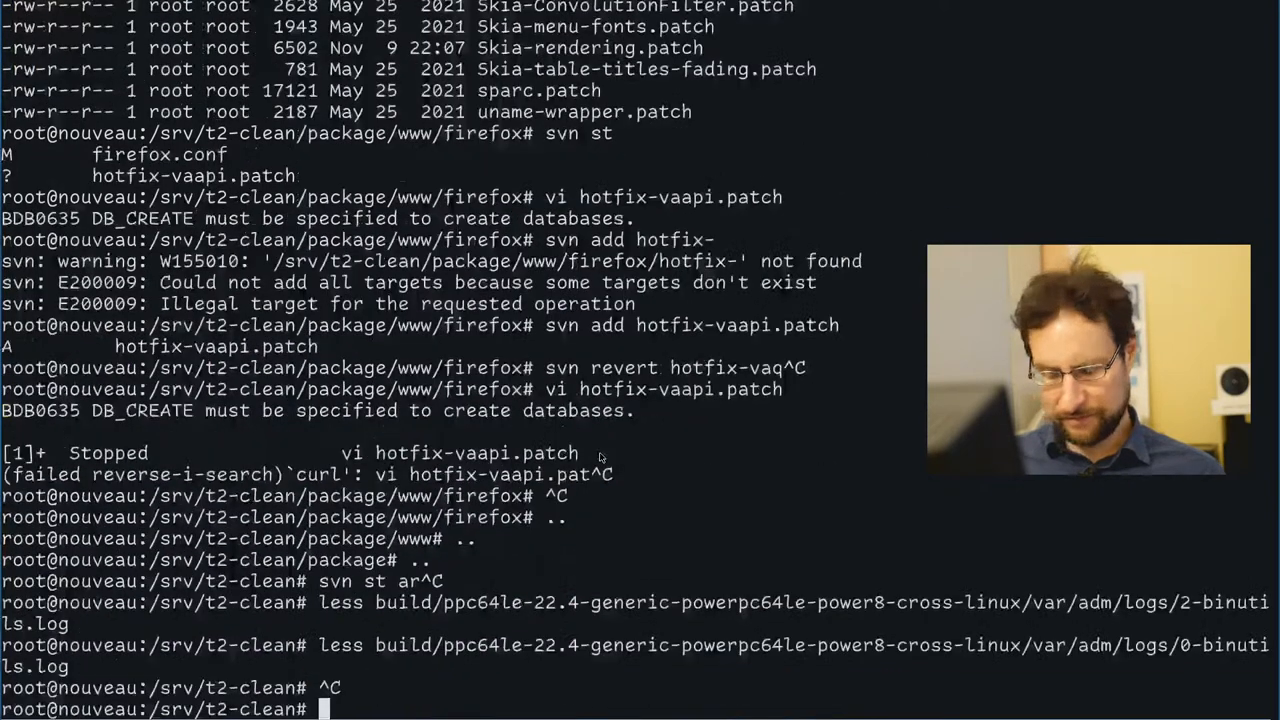
text(d)
text(cal)
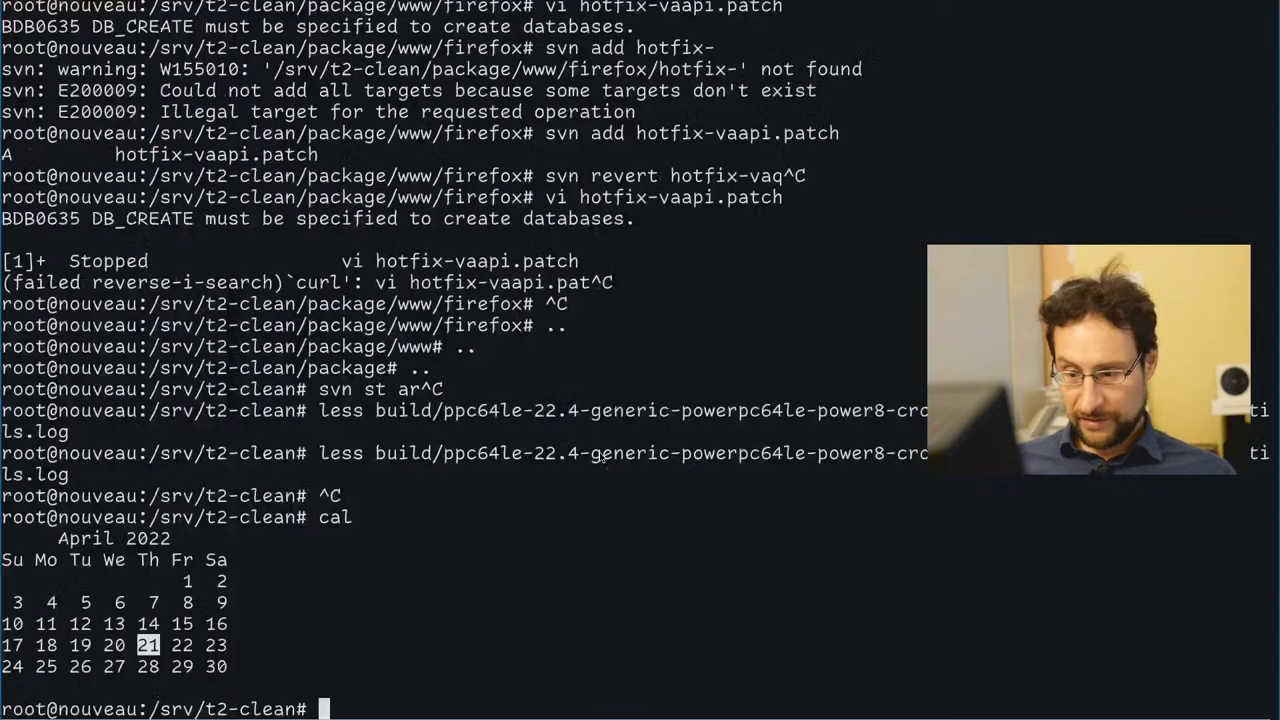
- Run btop to watch system load before leaving the build-tree session
text(btop)
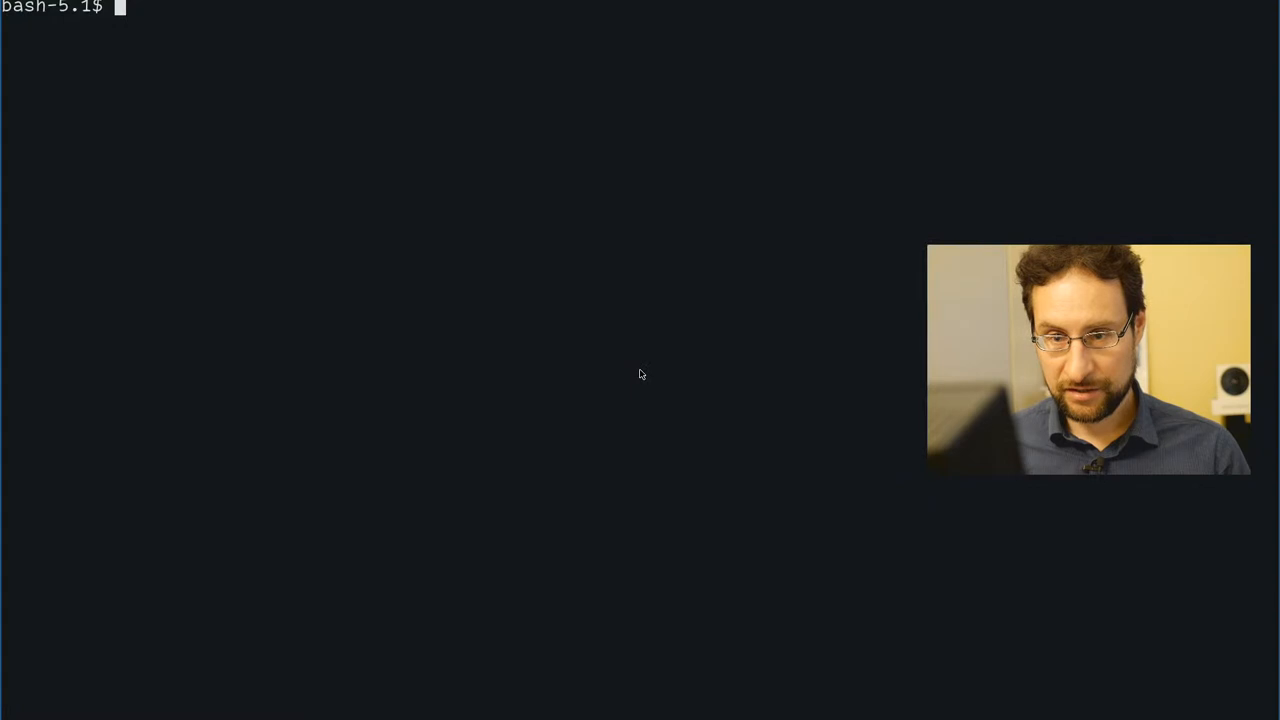
- Change into VMs/, abandon a stray qemu line and begin a qemu-system-x86_64 command
text(cd VMs/)
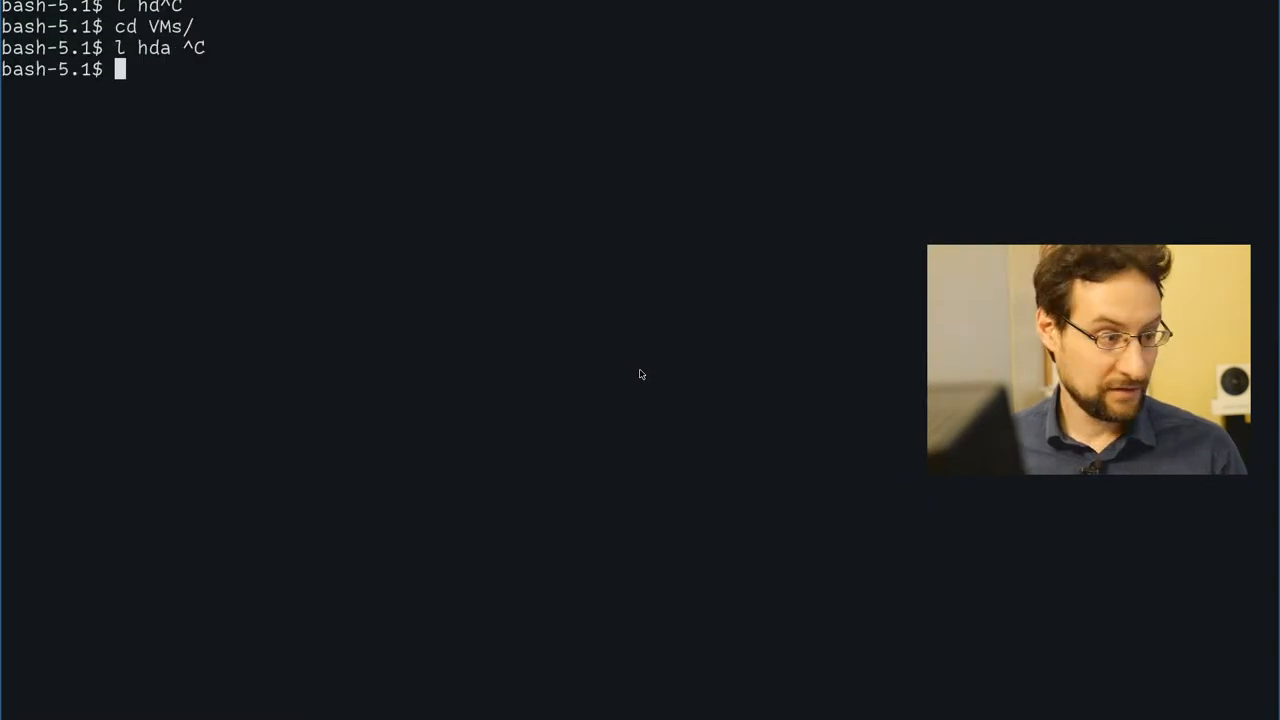
text(qemu-m)
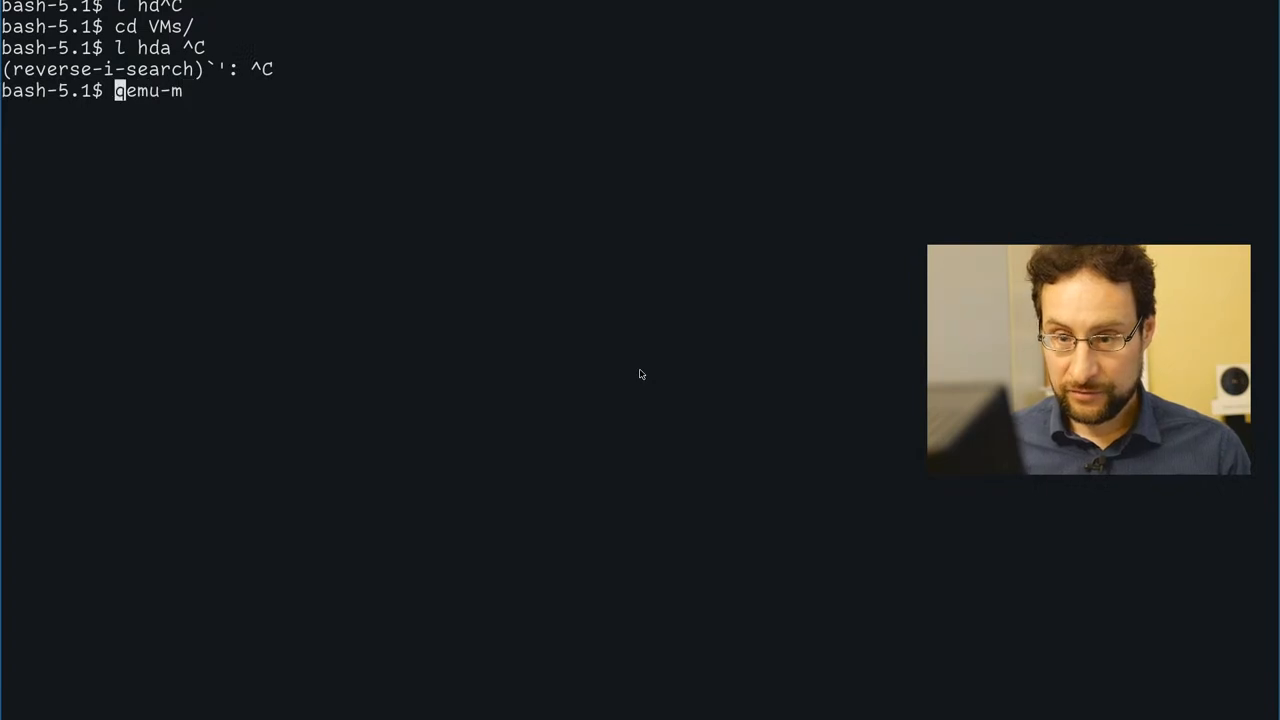
key(Return)
text(qemu-system-)
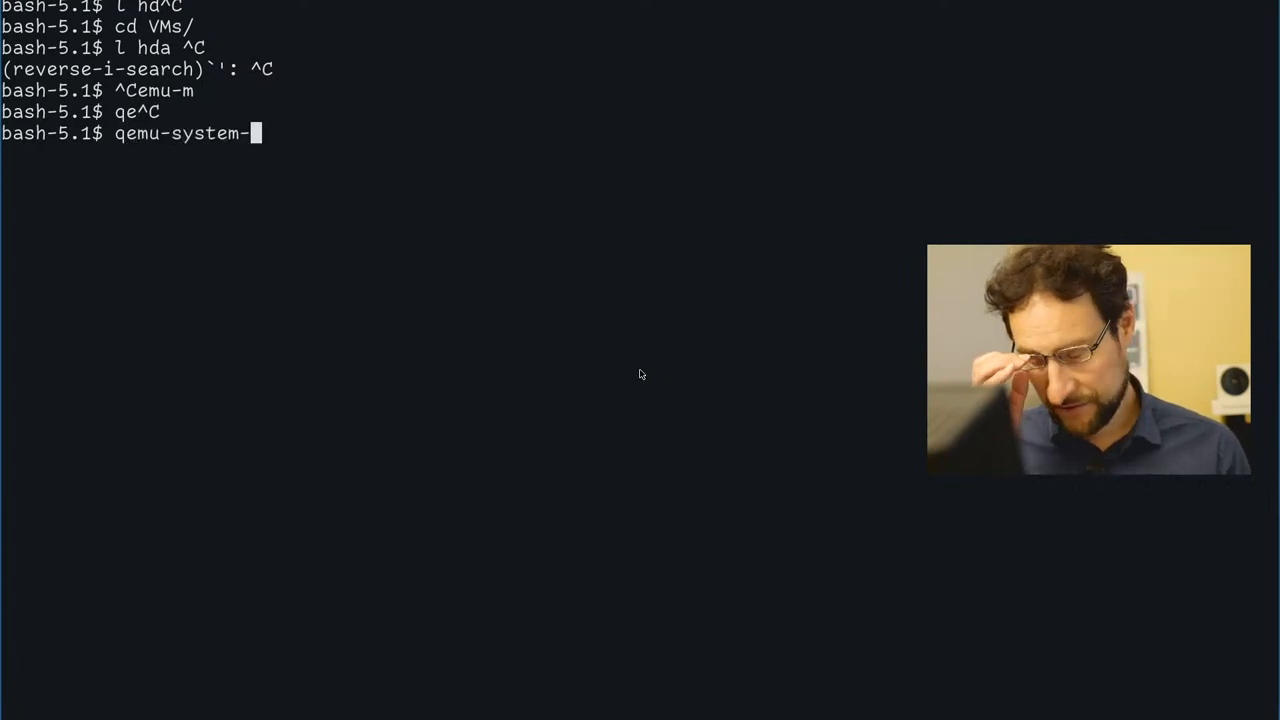
text(x86_64 -)
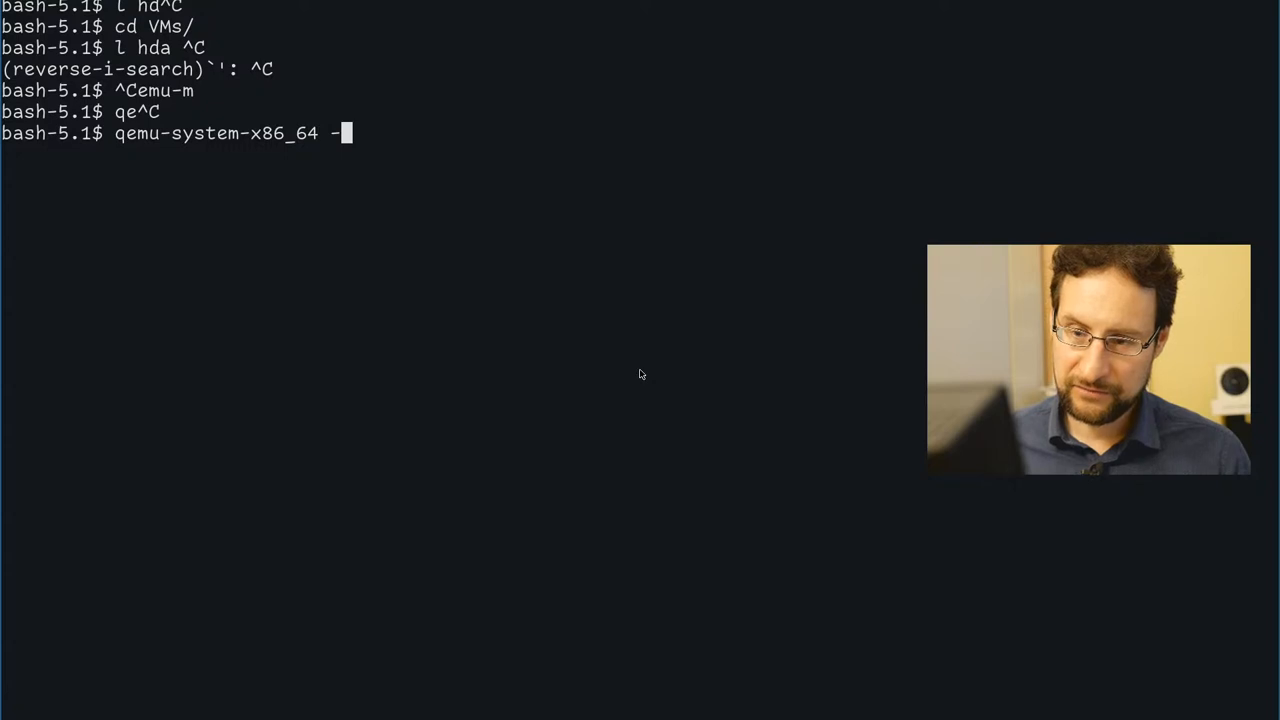
- Boot /srv/t2-clean/*.iso with qemu-system-x86_64 -cdrom … -smp 2 --enable-kvm -m to the 2nd-stage installer
text(cdrom /)
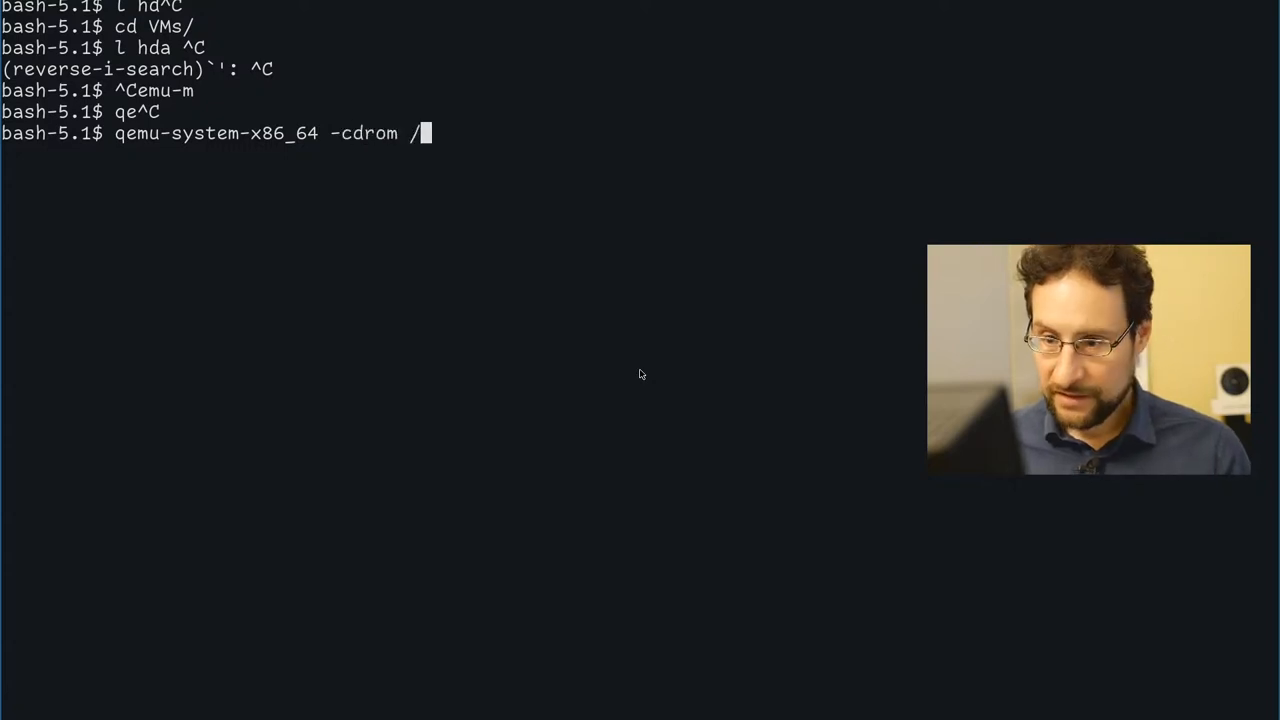
text(srv/)
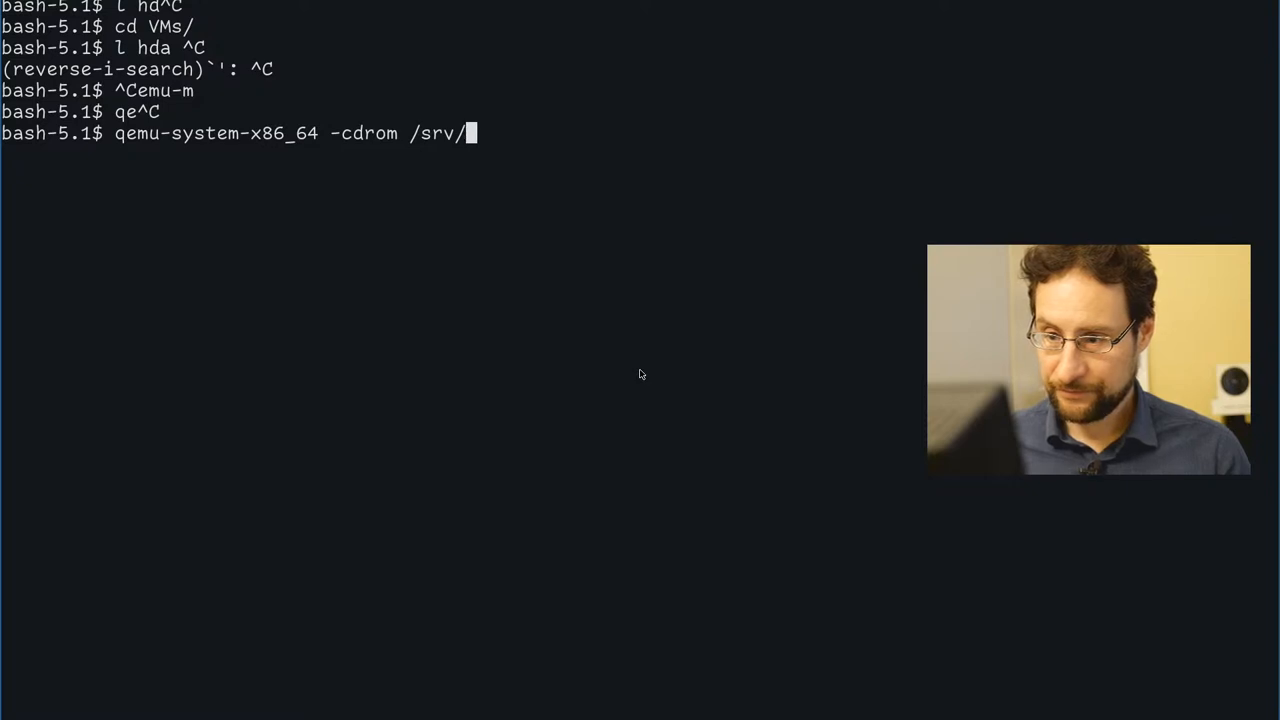
text(t2-clean/t)
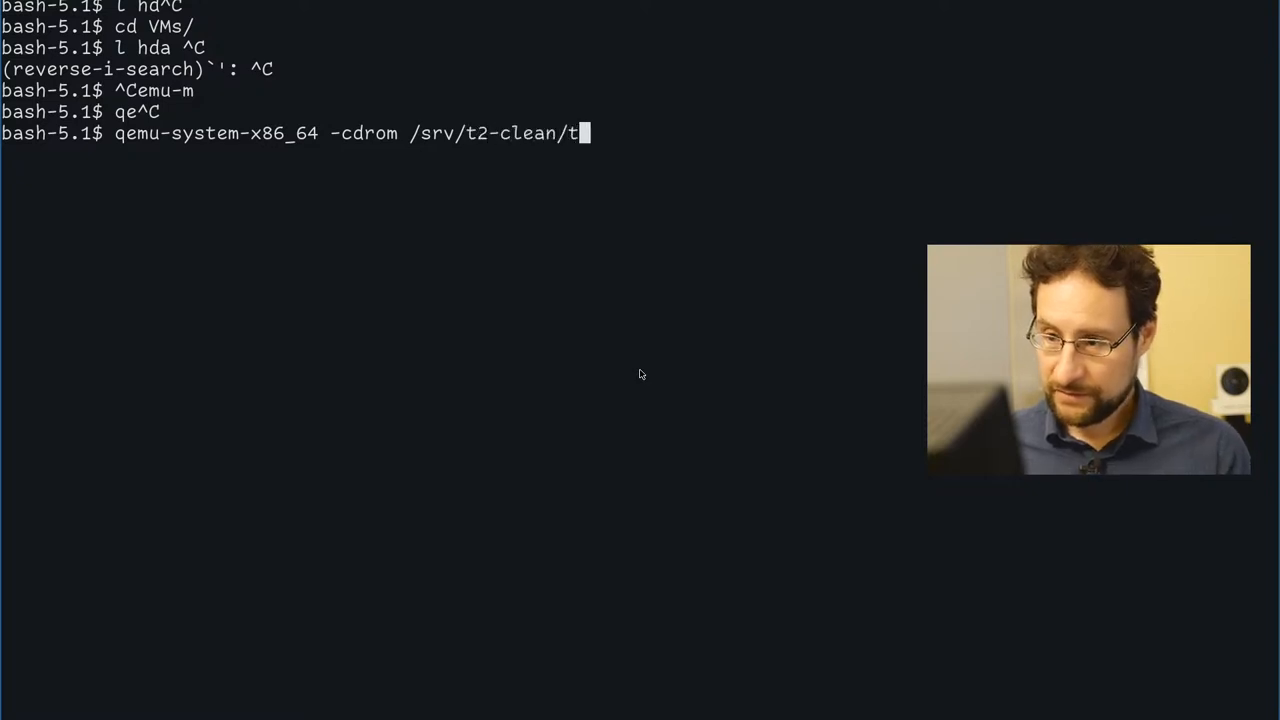
text(*)
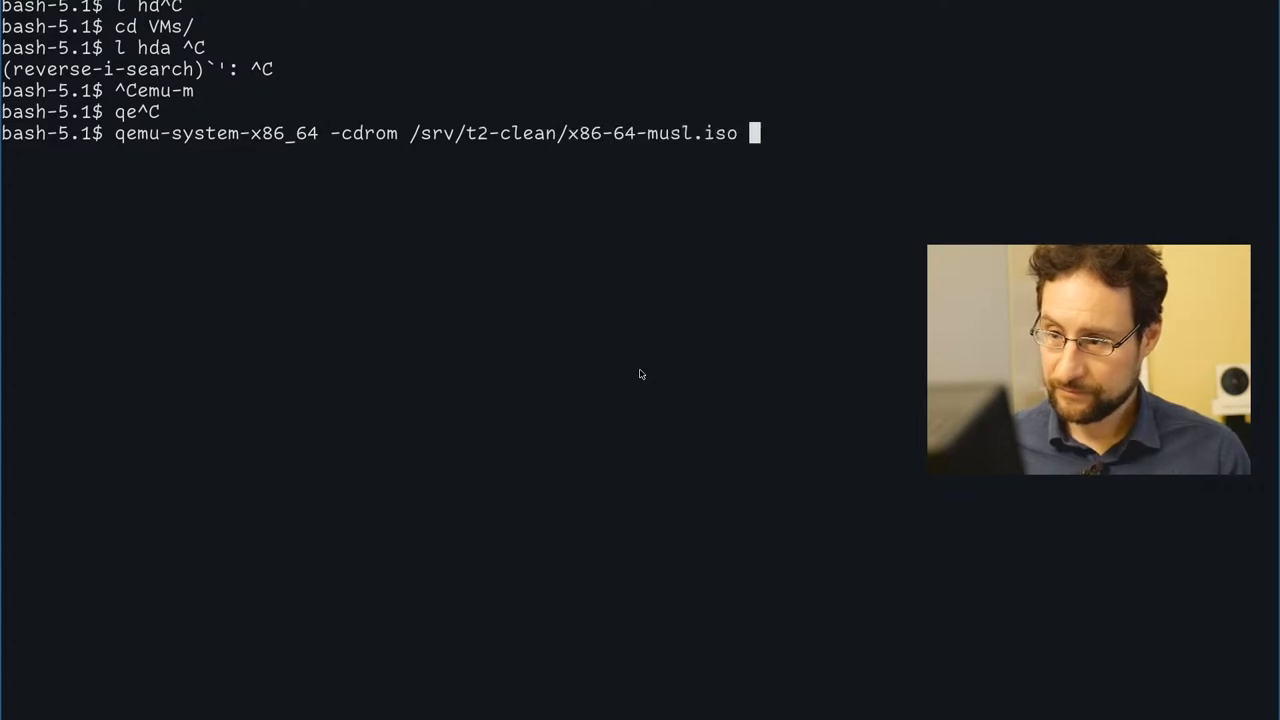
text(-)
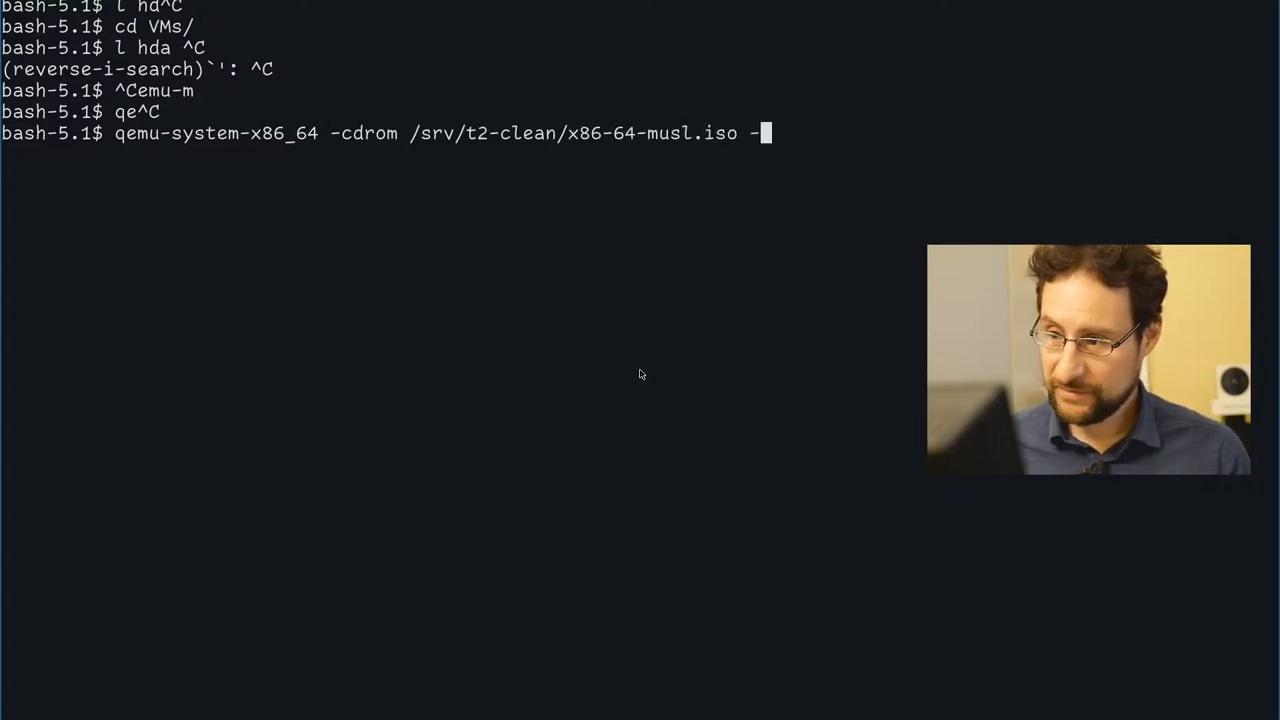
text(smp 2 --)
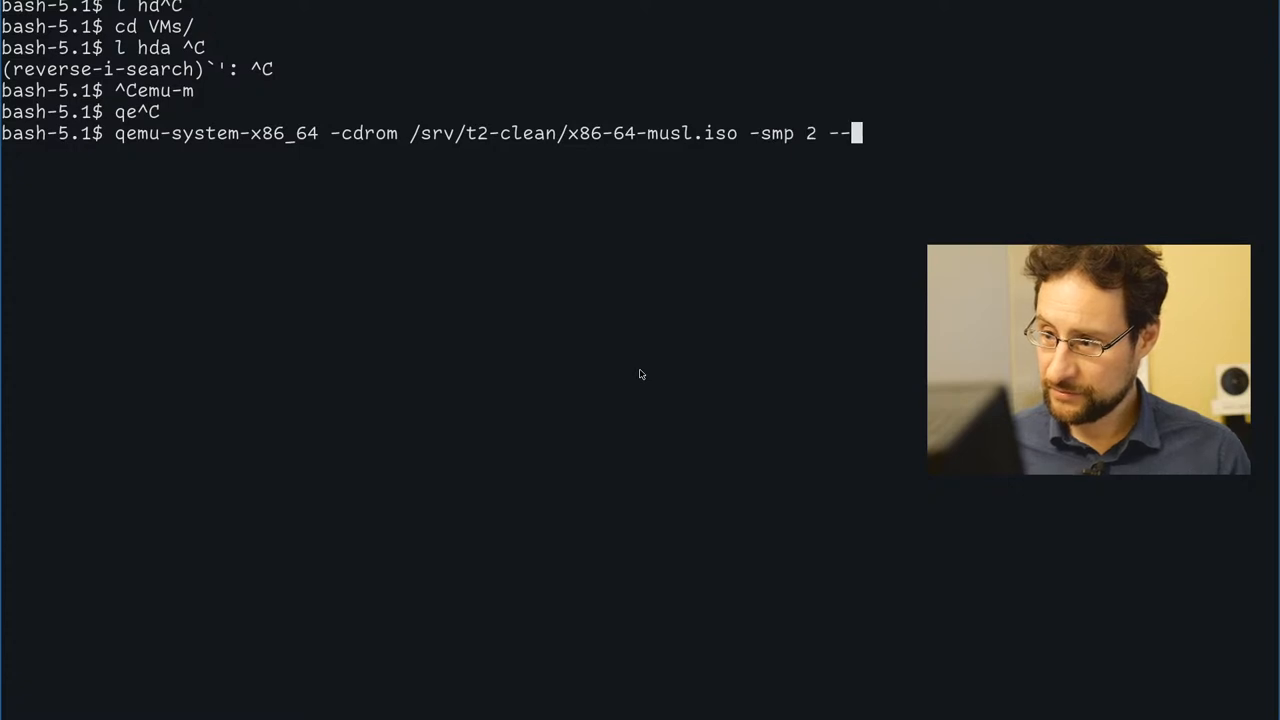
text(enable-)
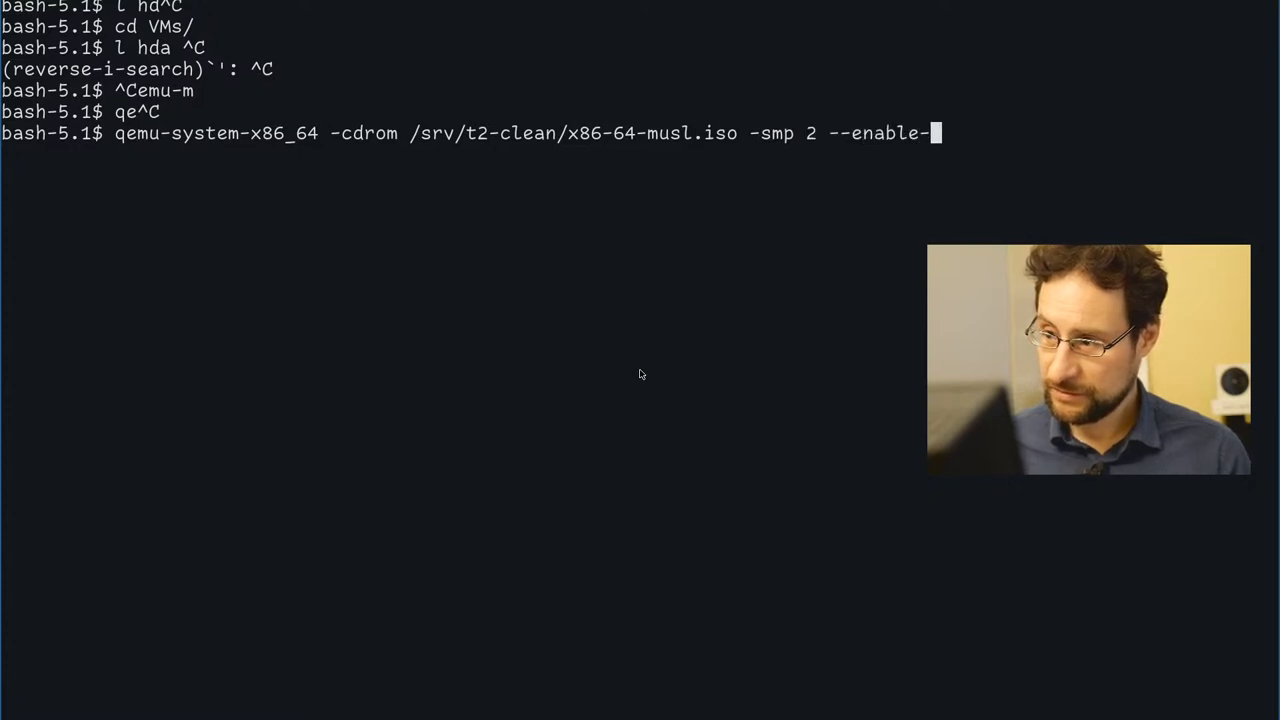
text(kvm -m)
text(s)
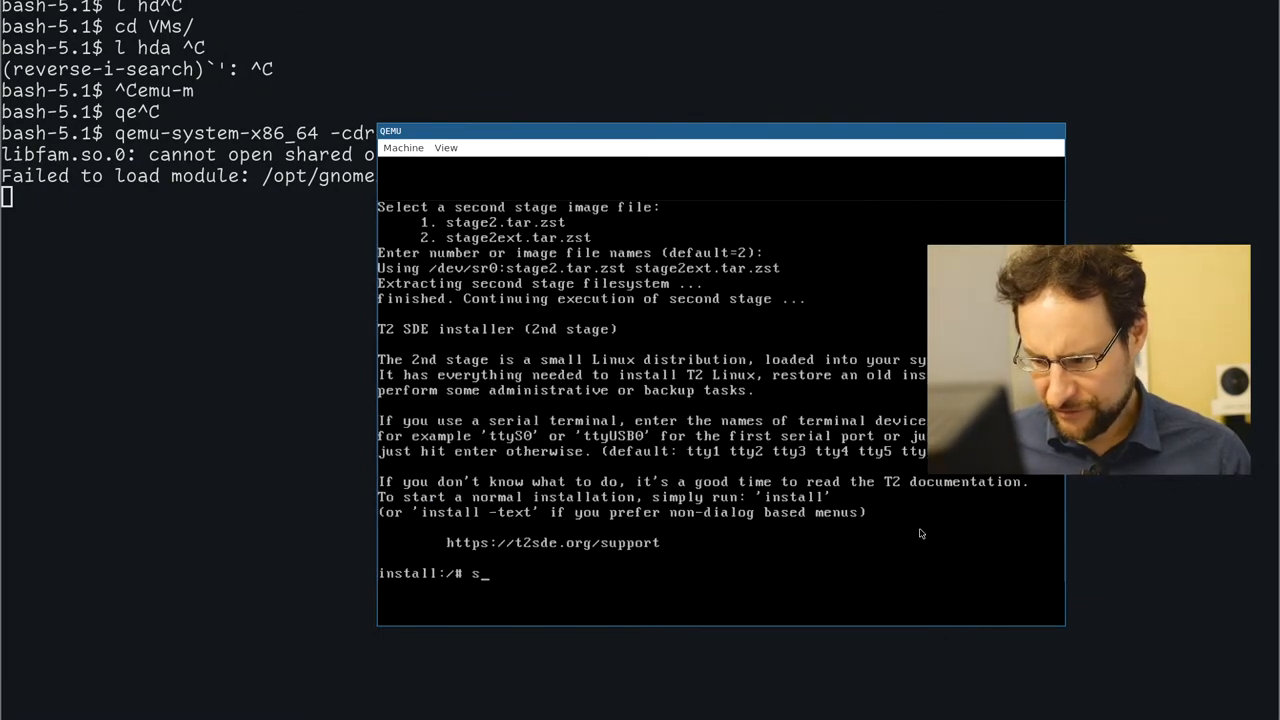
- Boot the VM from the ISO and choose 'Edit partition table of sda' in STONE storage setup
key(Return)
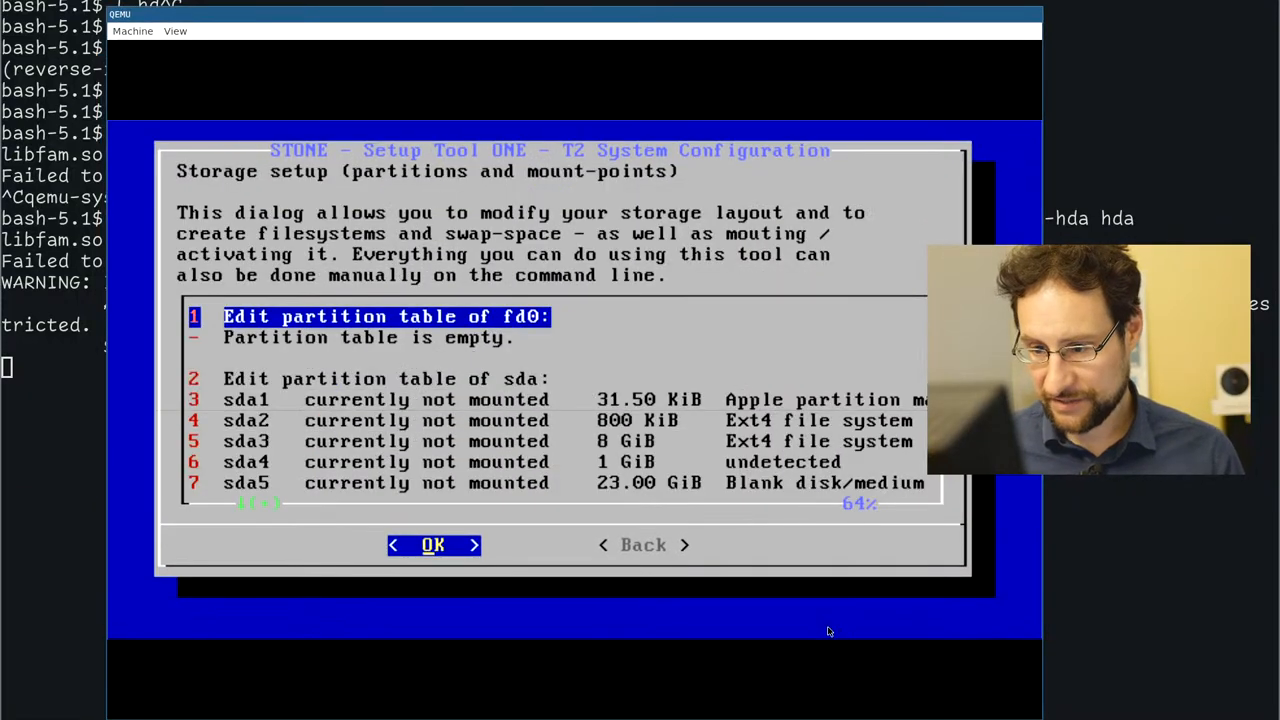
key(Down)
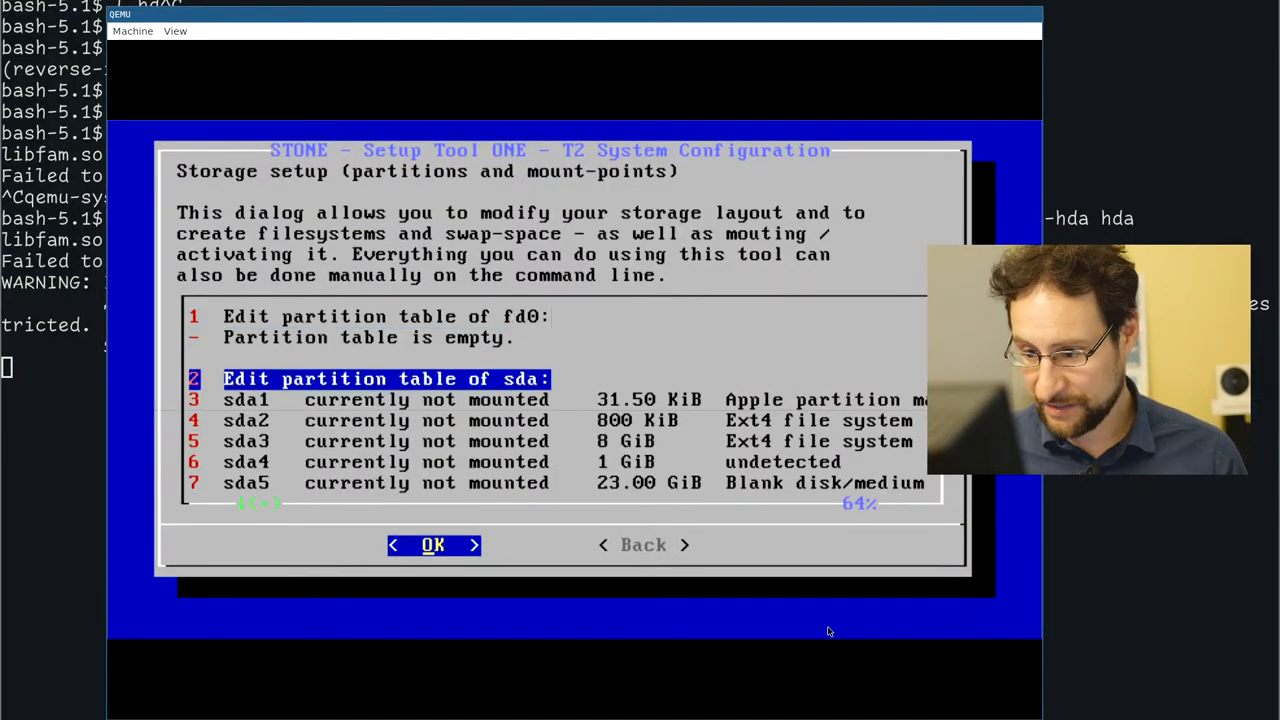
click(432, 544)
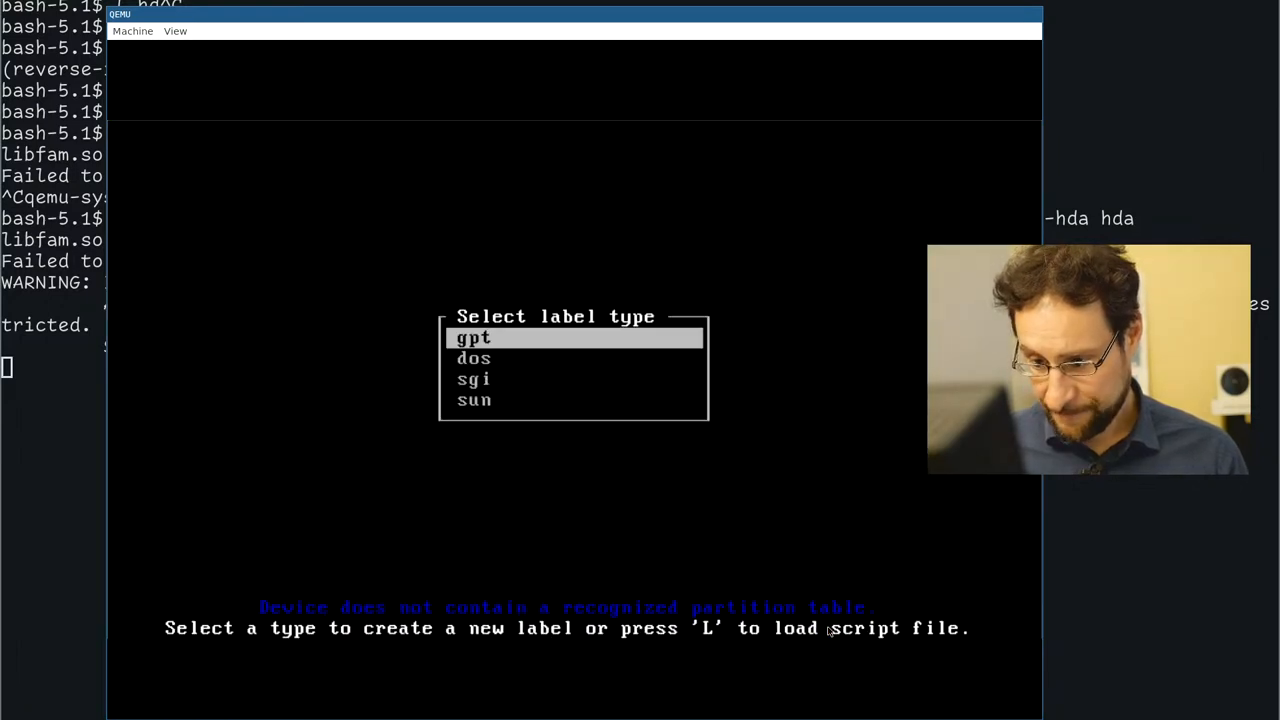
- Select the dos label and create one 32G primary Linux (83) partition, then begin writing it
key(Down)
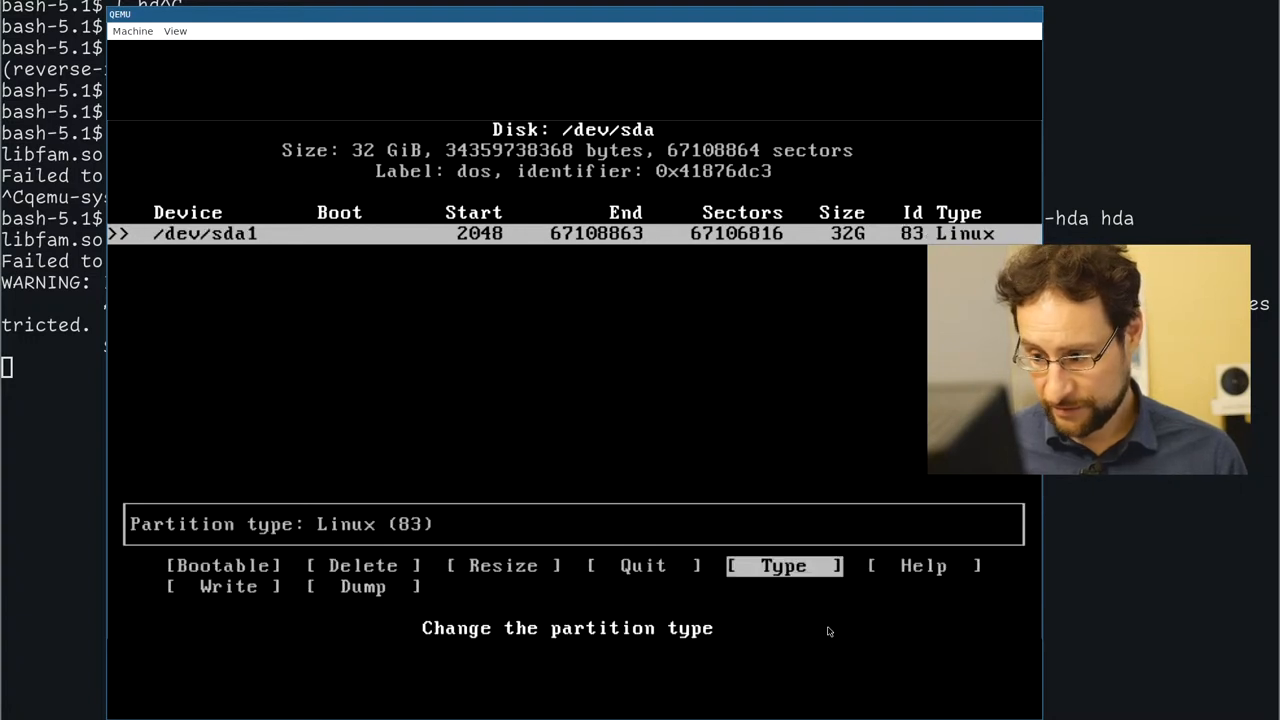
click(228, 588)
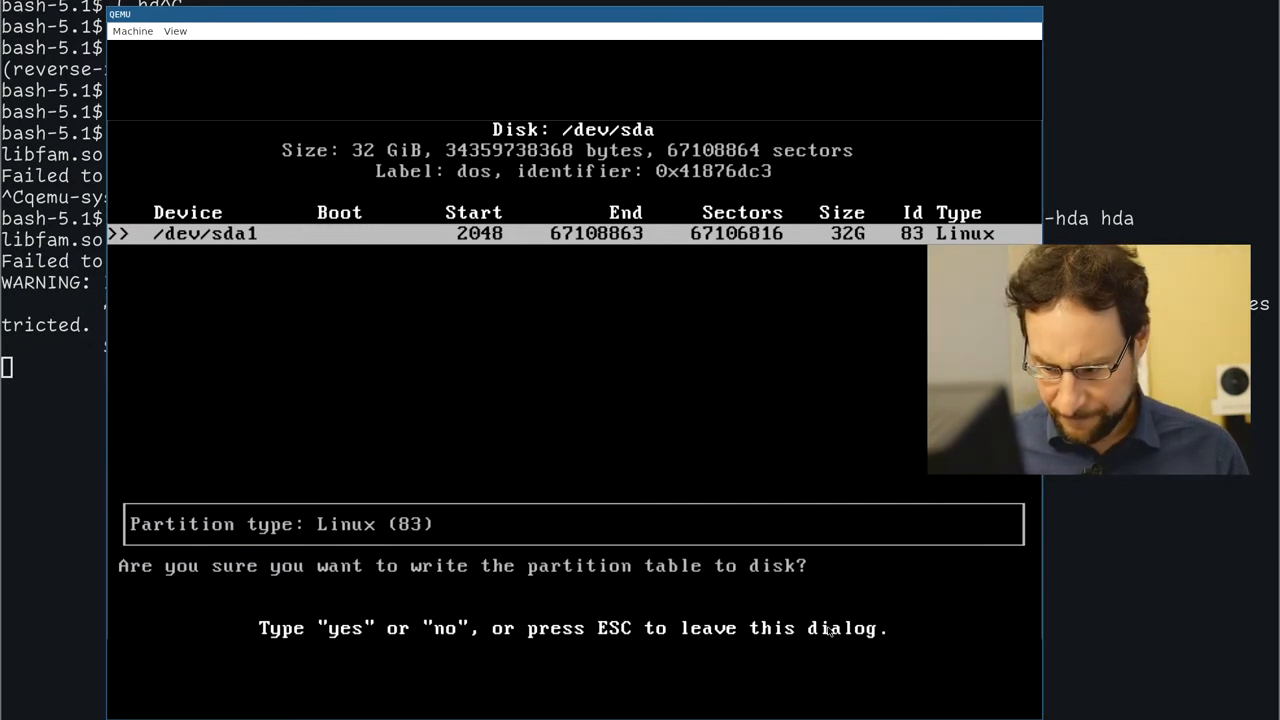
- Confirm the write with 'yes' and quit cfdisk back to the STONE storage setup
text(ye)
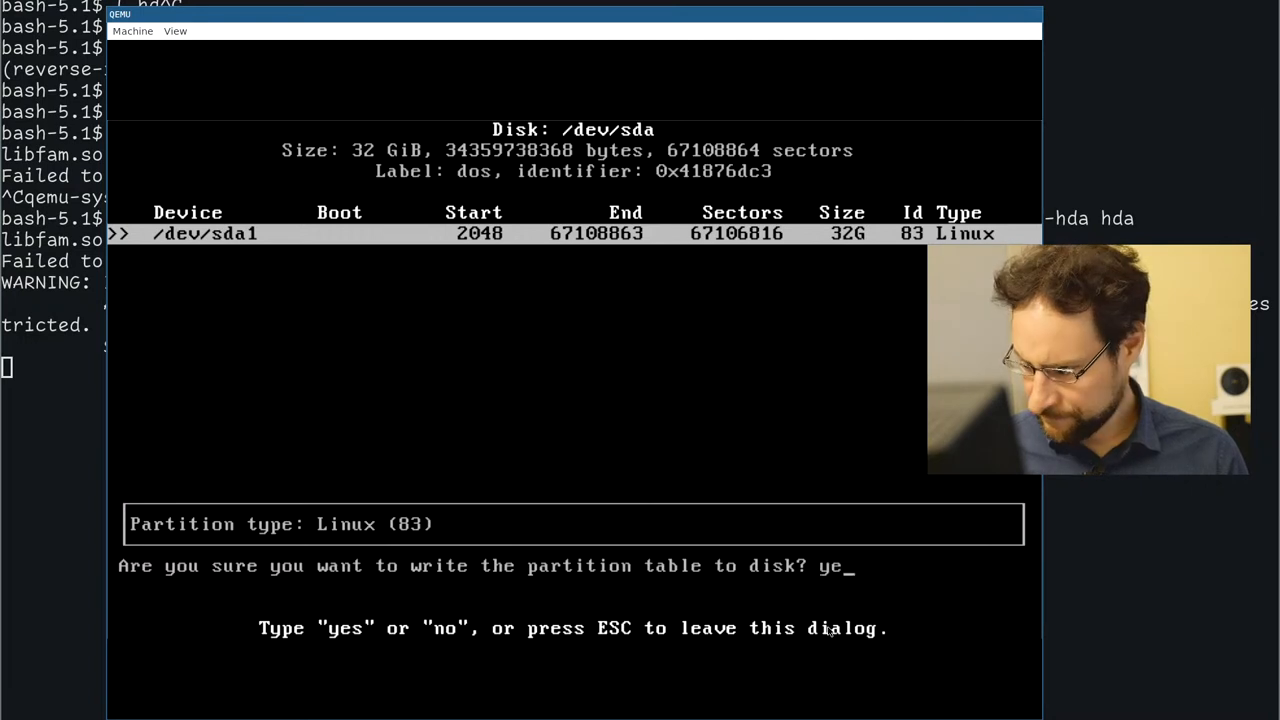
text(yes)
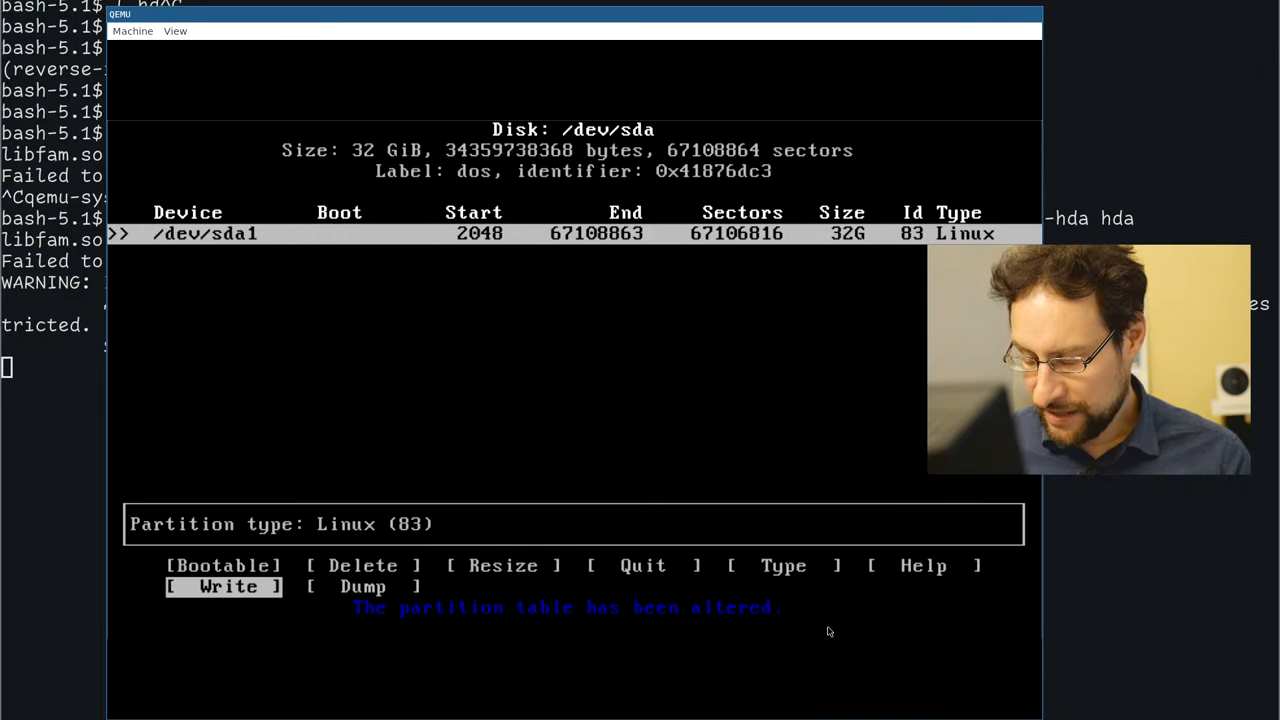
key(Right)
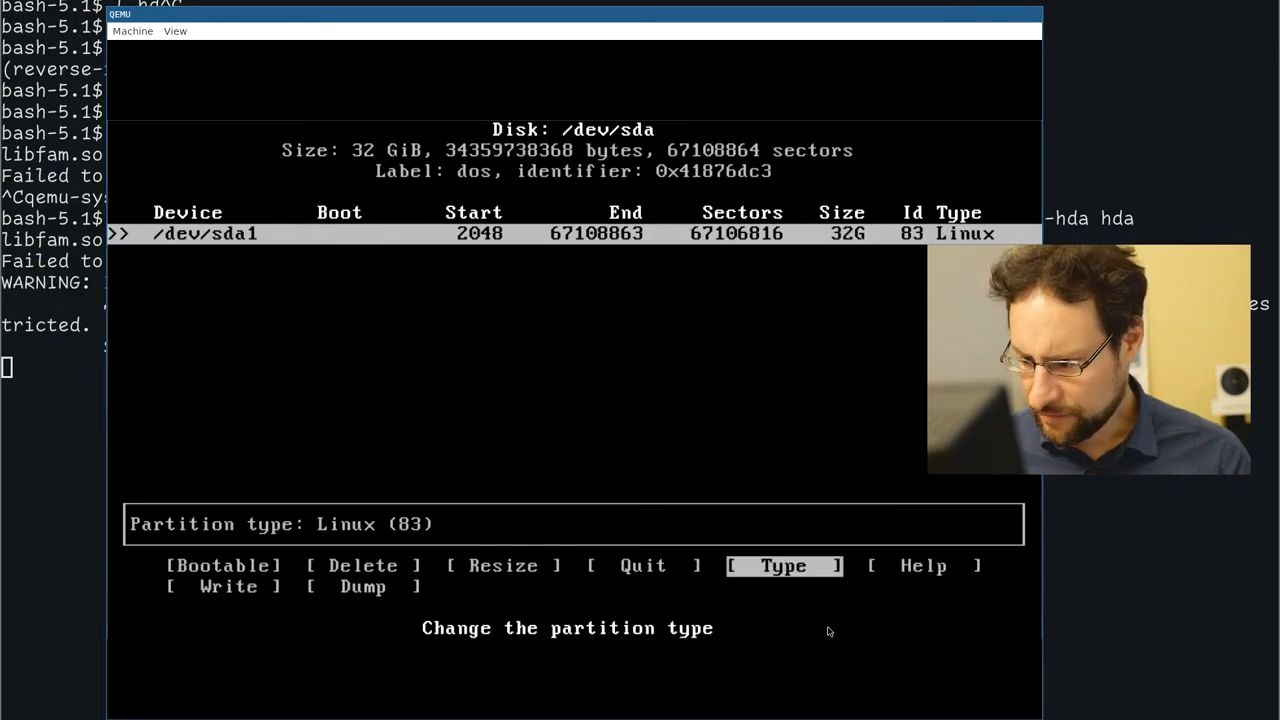
key(Left)
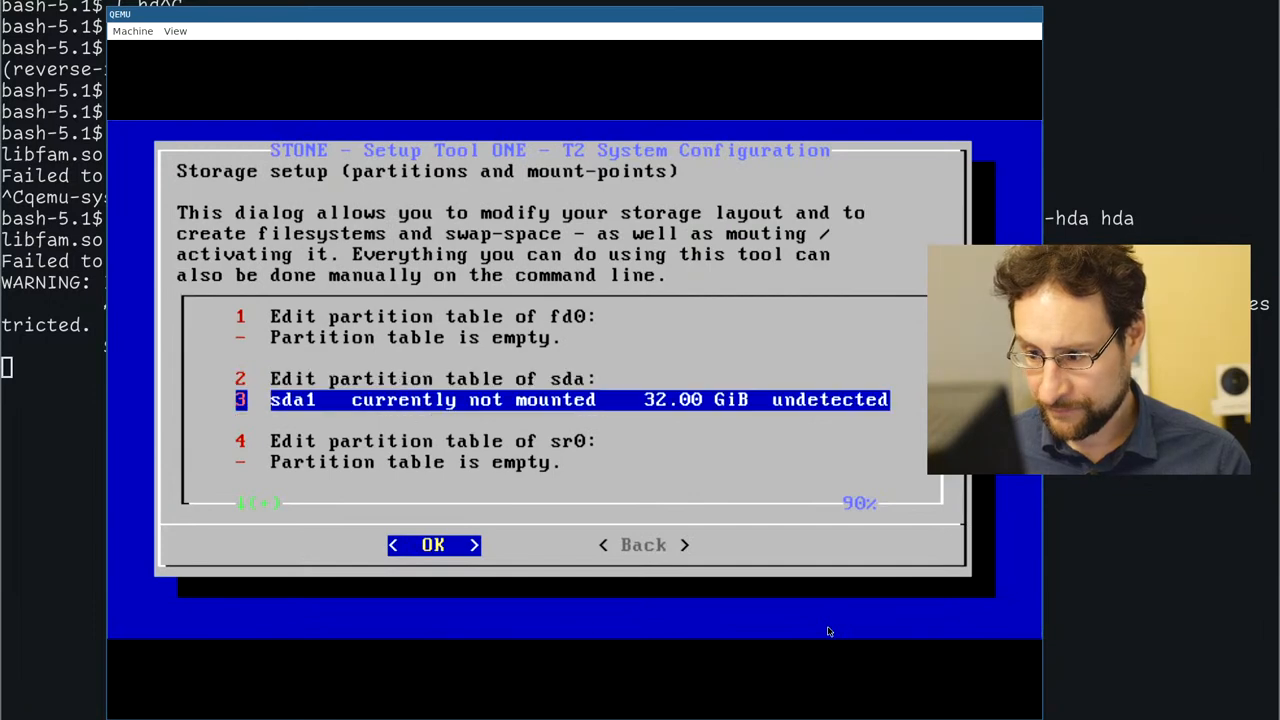
- Format sda1 with a new btrfs filesystem and continue the installer toward the G.A.S. menu
click(432, 544)
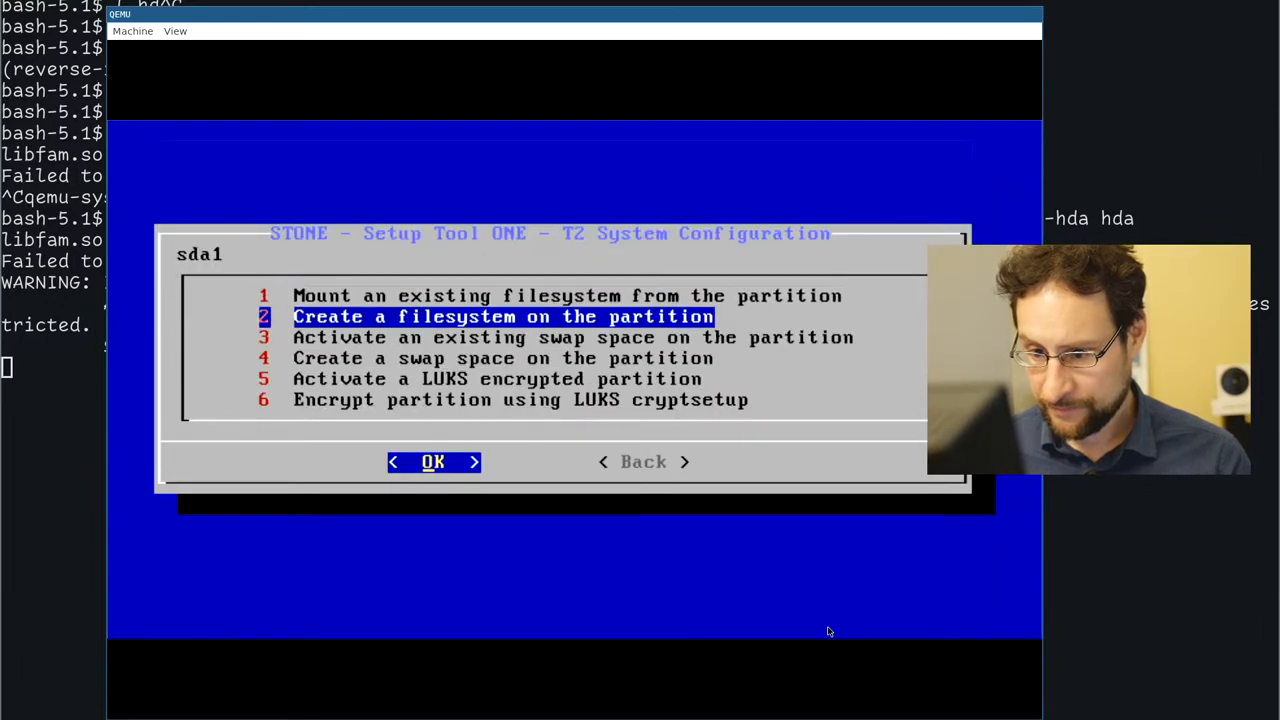
click(432, 462)
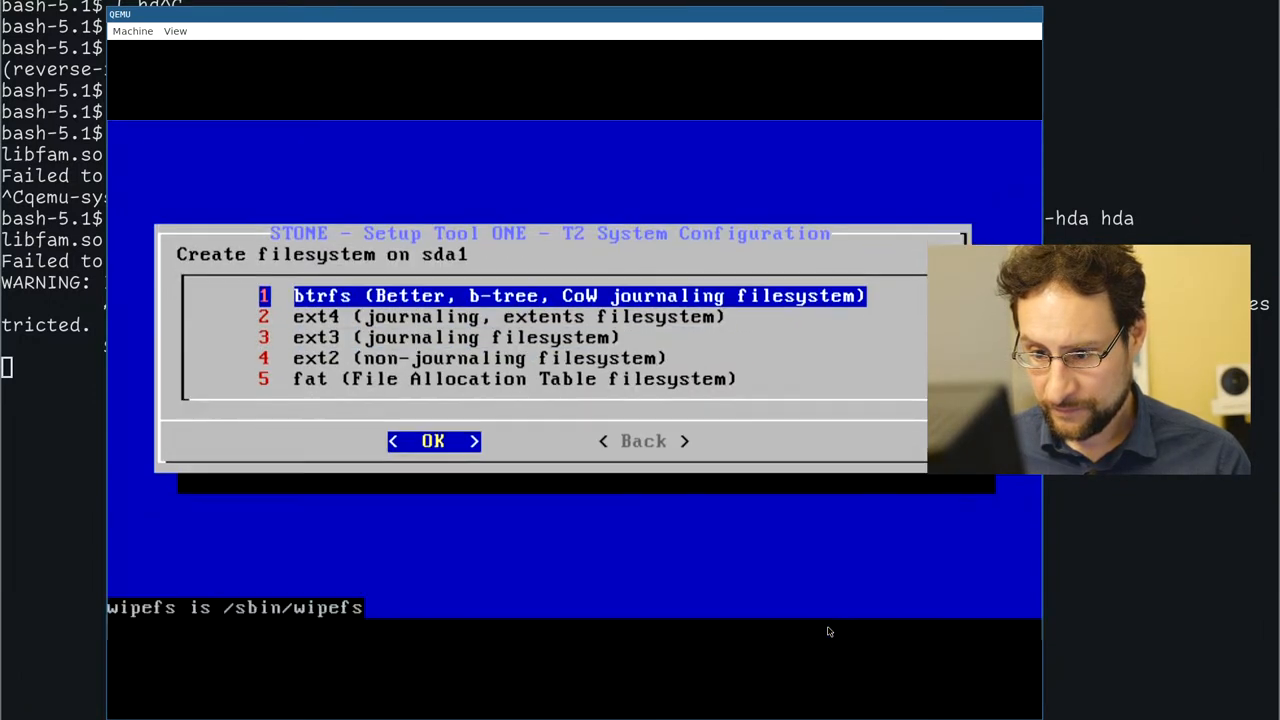
click(432, 442)
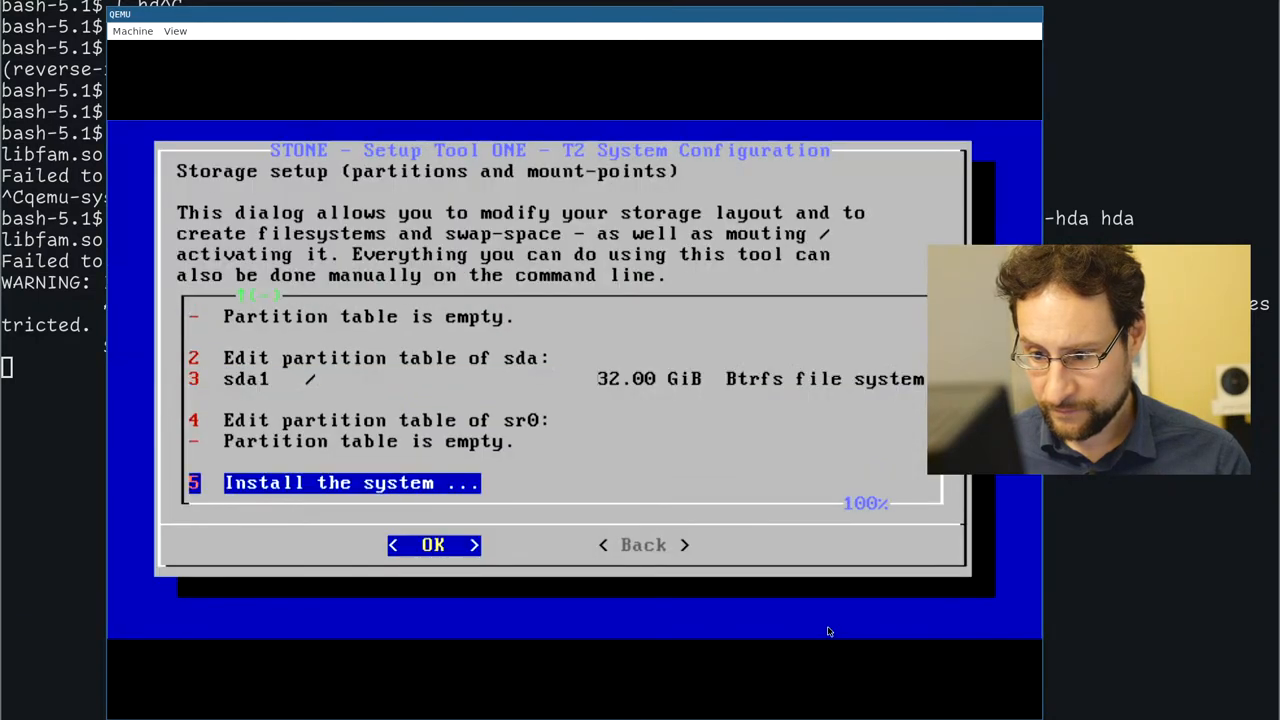
click(432, 544)
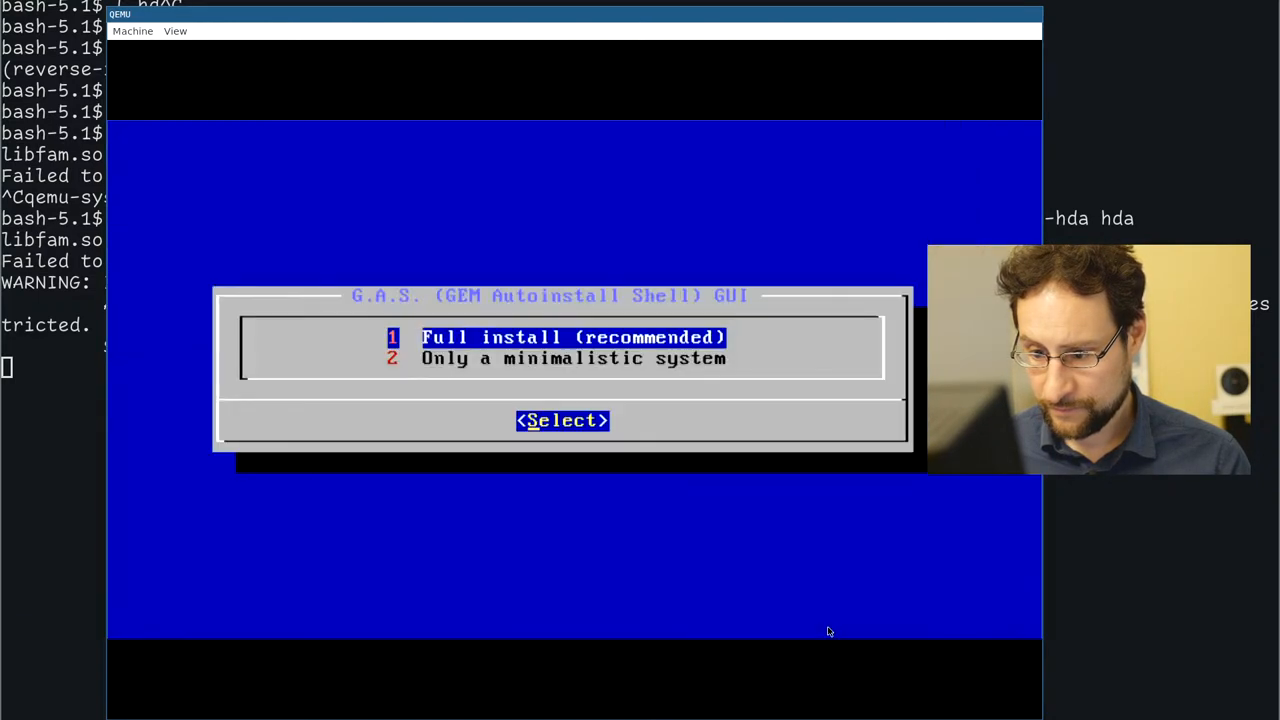
click(562, 420)
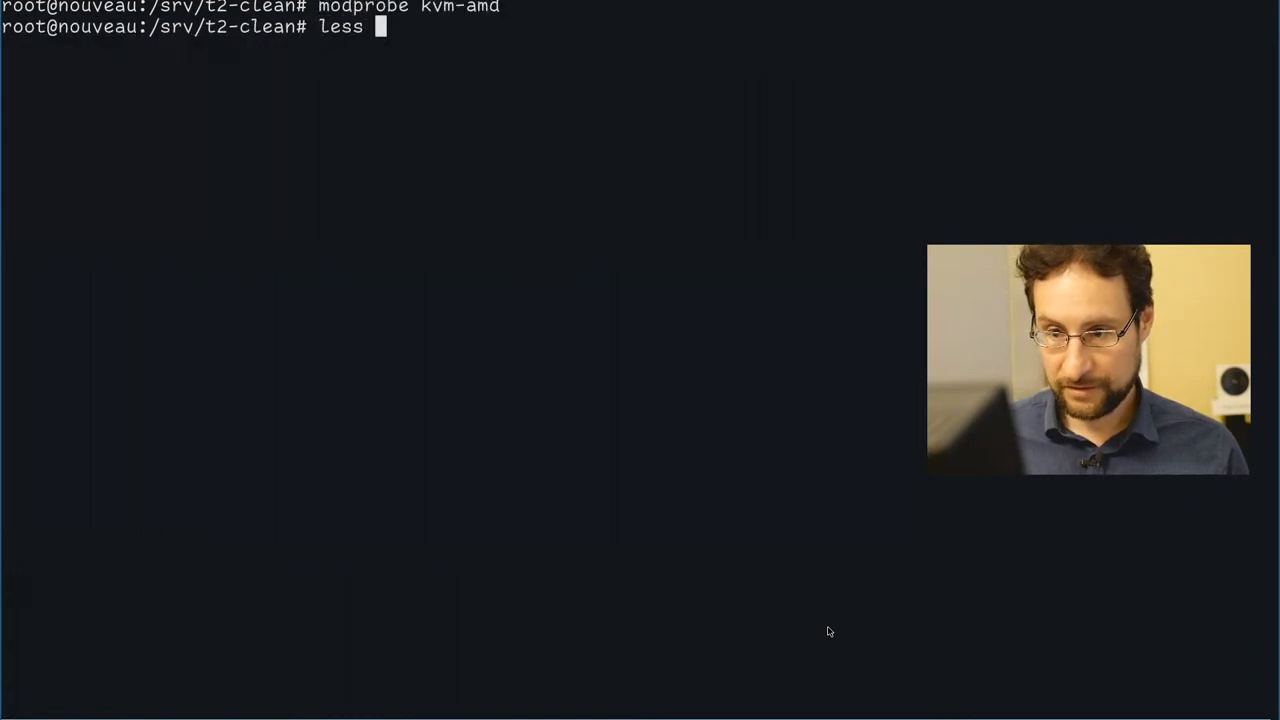
- View config/ia64/config with less
text(config/ia64/con)
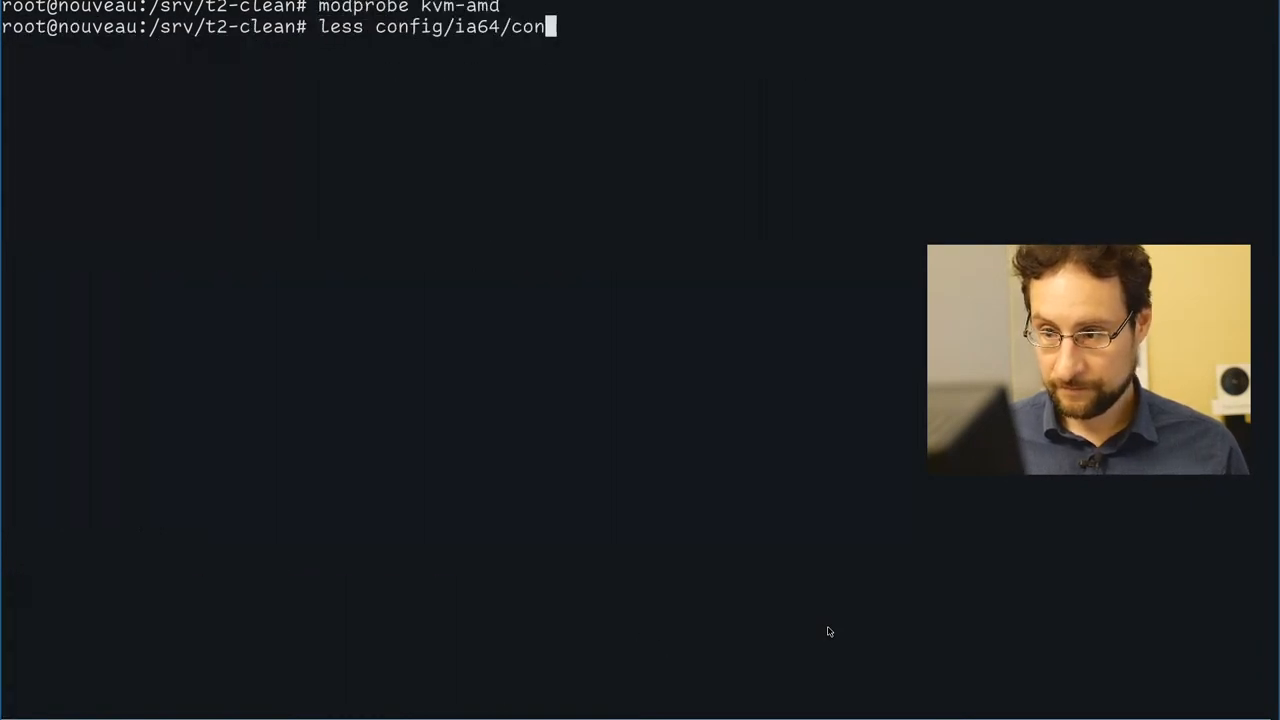
key(Enter)
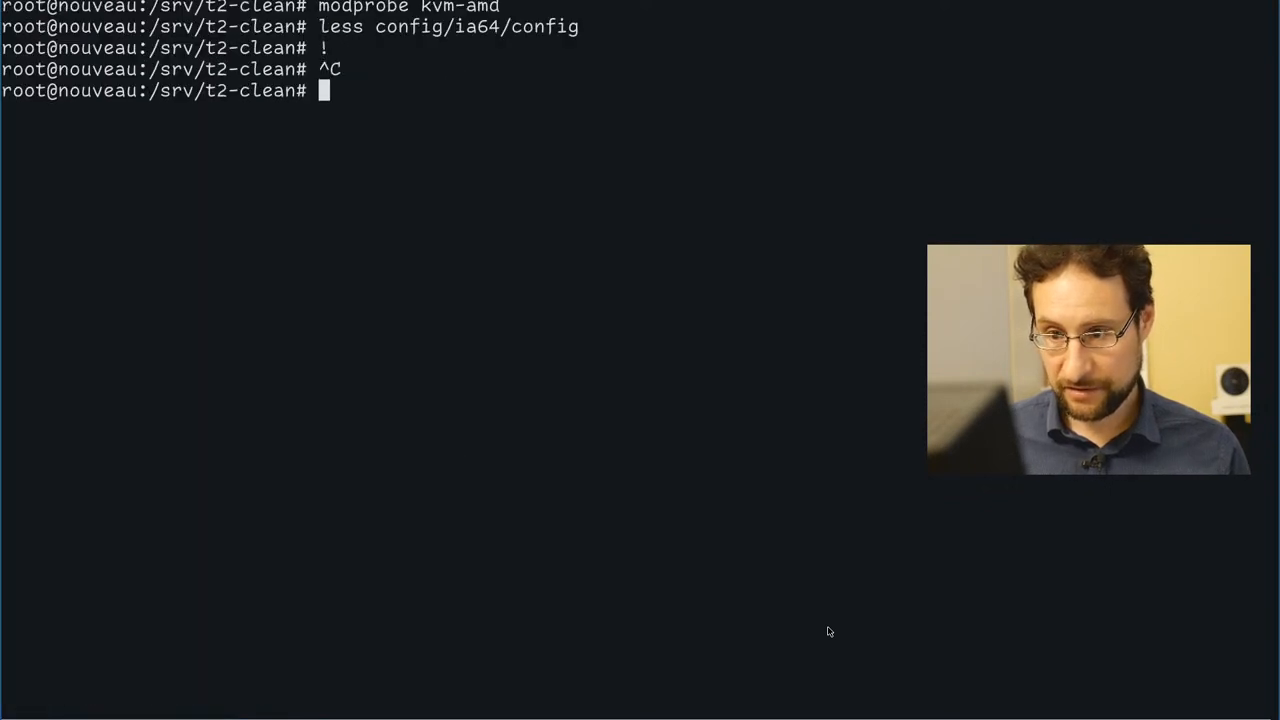
- Read package/www/firefox/firefox.desc in vi and quit with :q
text(vi package/www/firefox/)
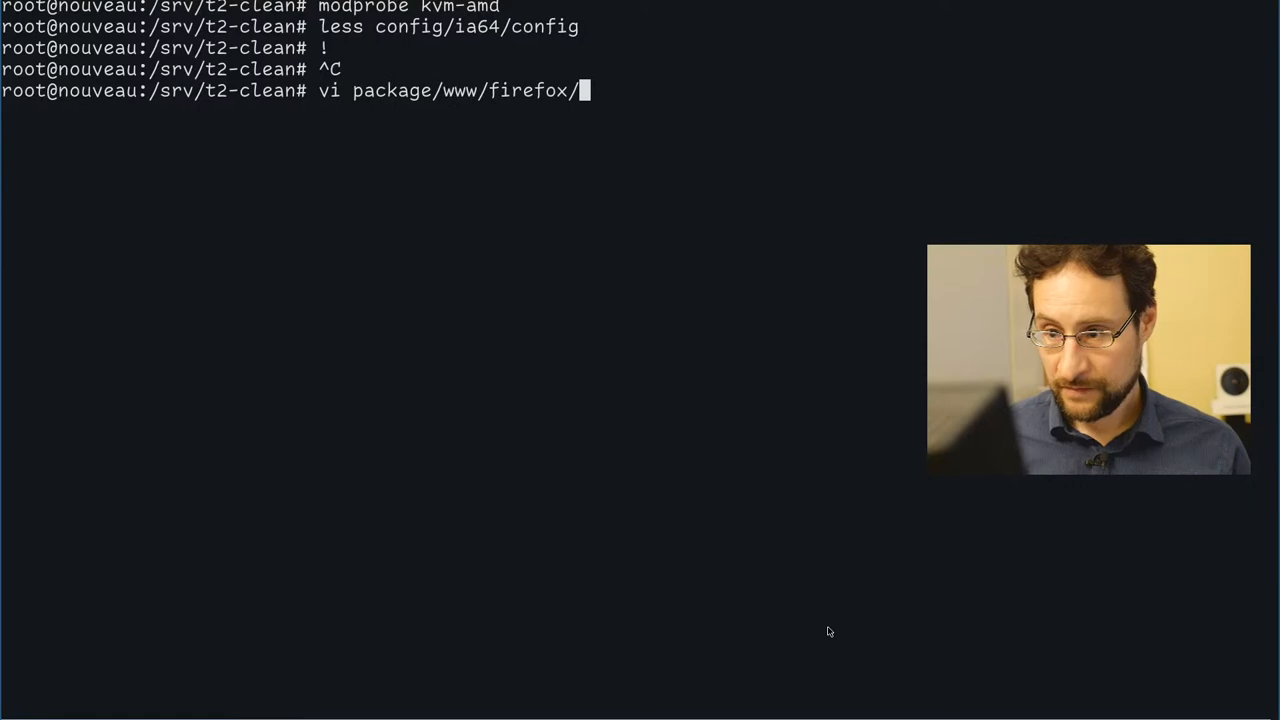
text(firefox.desc)
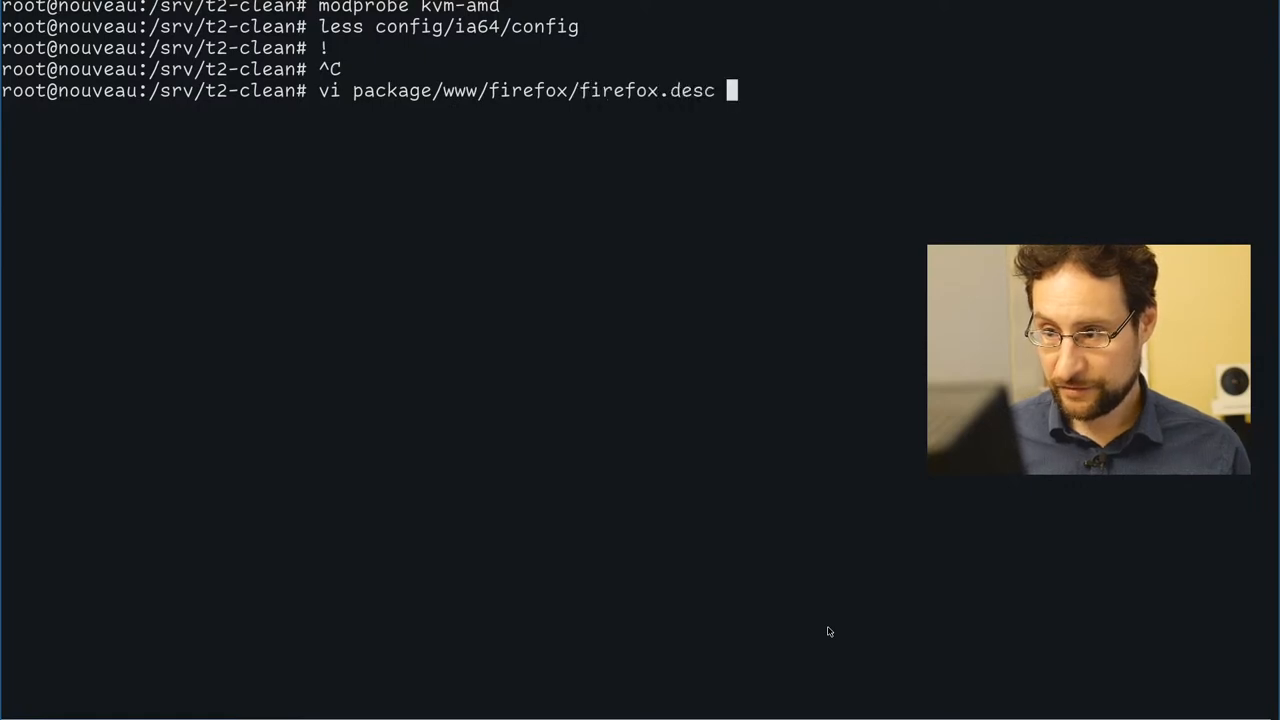
key(Return)
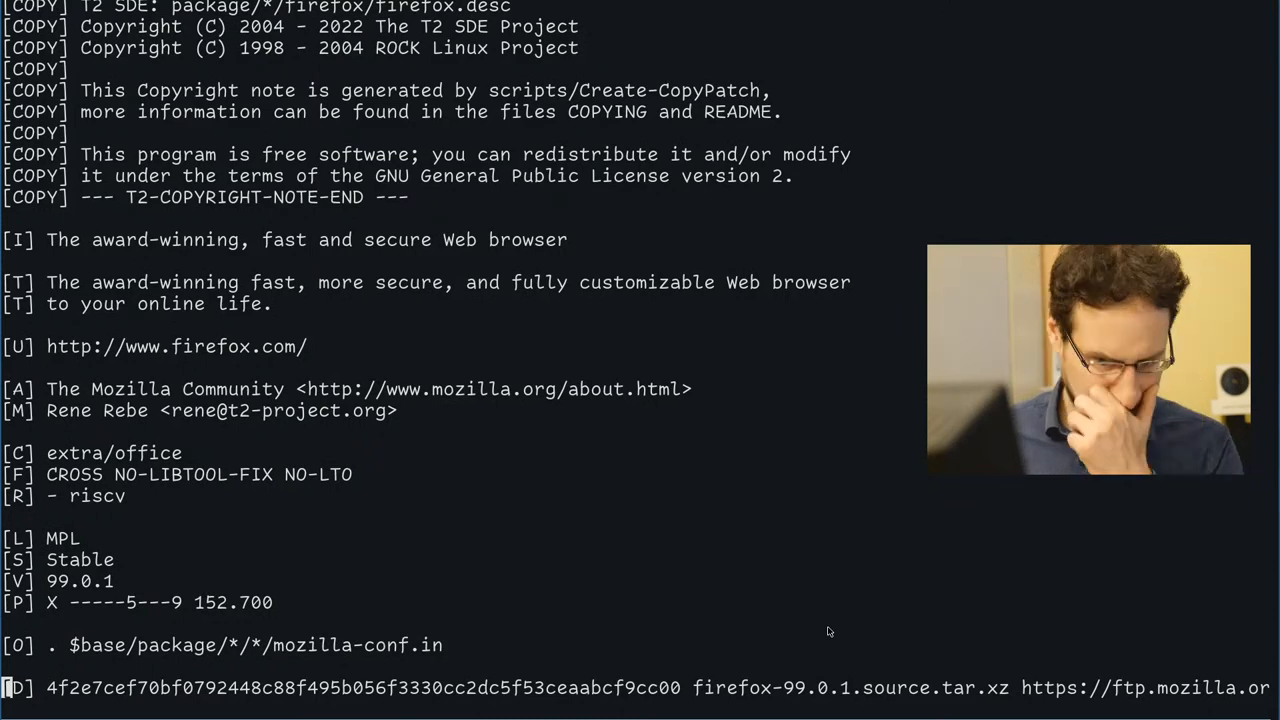
text(:q)
text(vi config/)
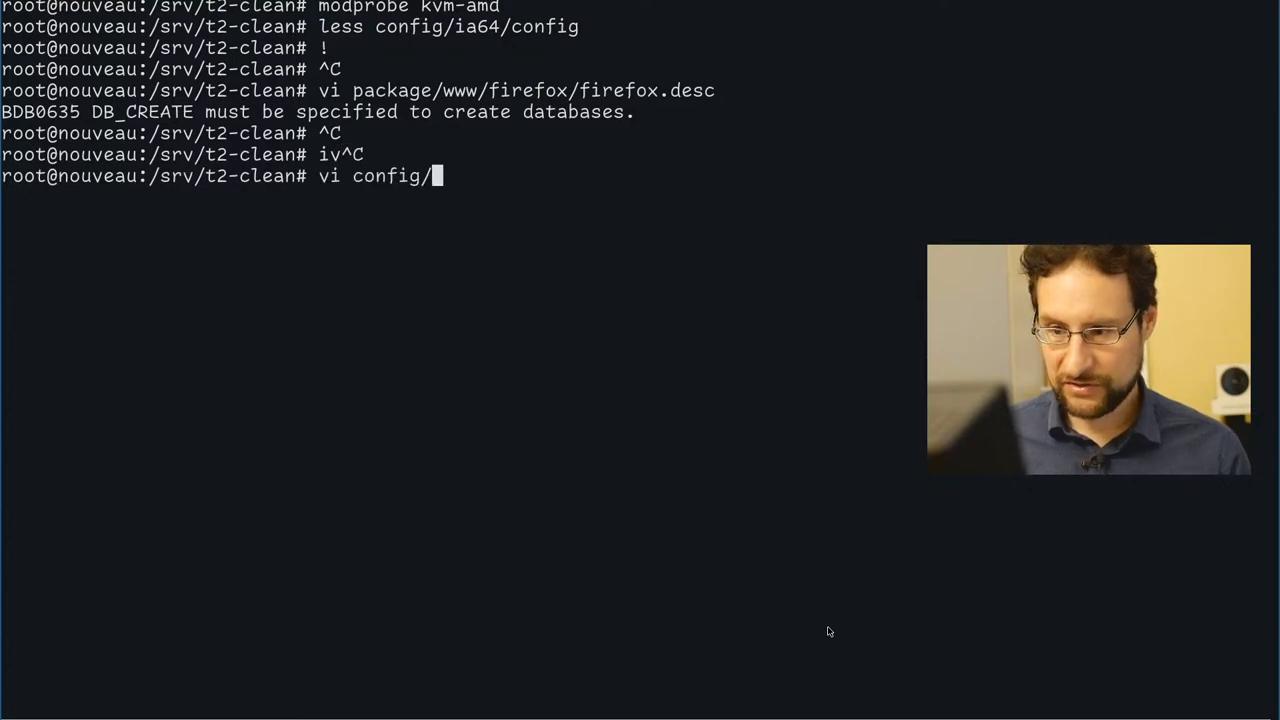
- Set SDECFG_PKGSEL_TMPL to 'minimal-desktop' in config/ia64/config and launch the ia64 Build-Target
text(ia64/)
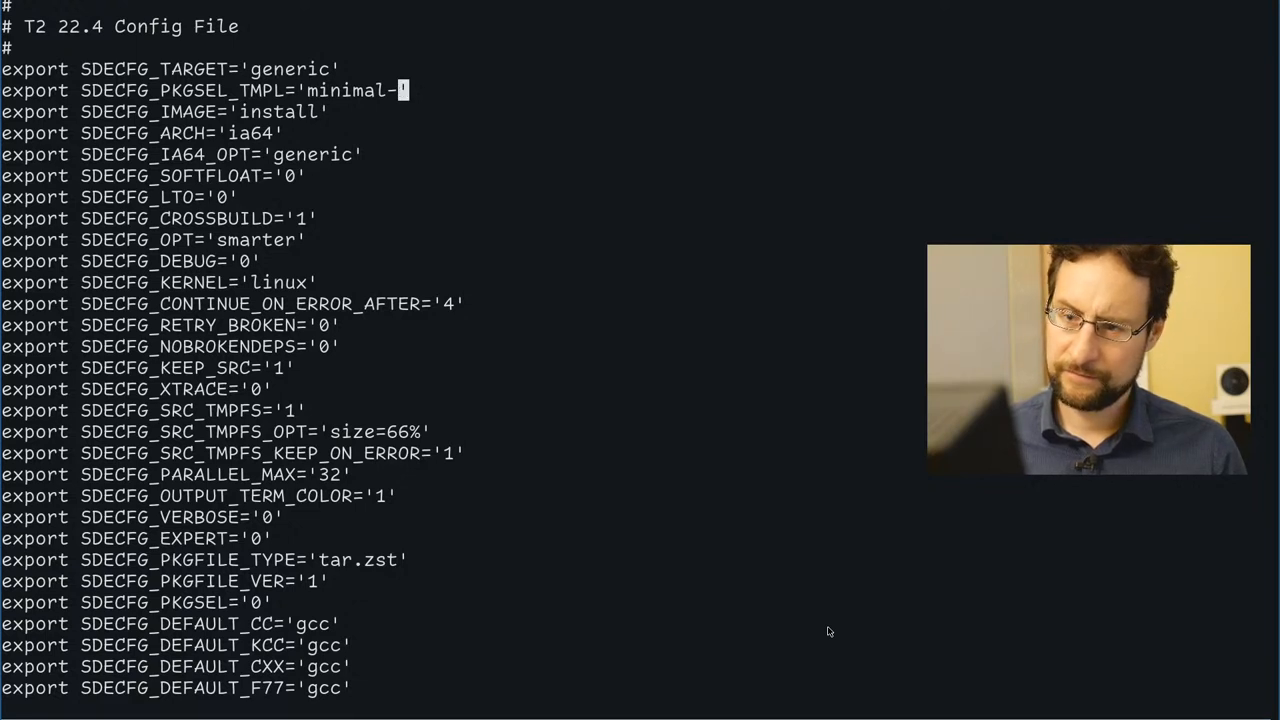
text(desktop)
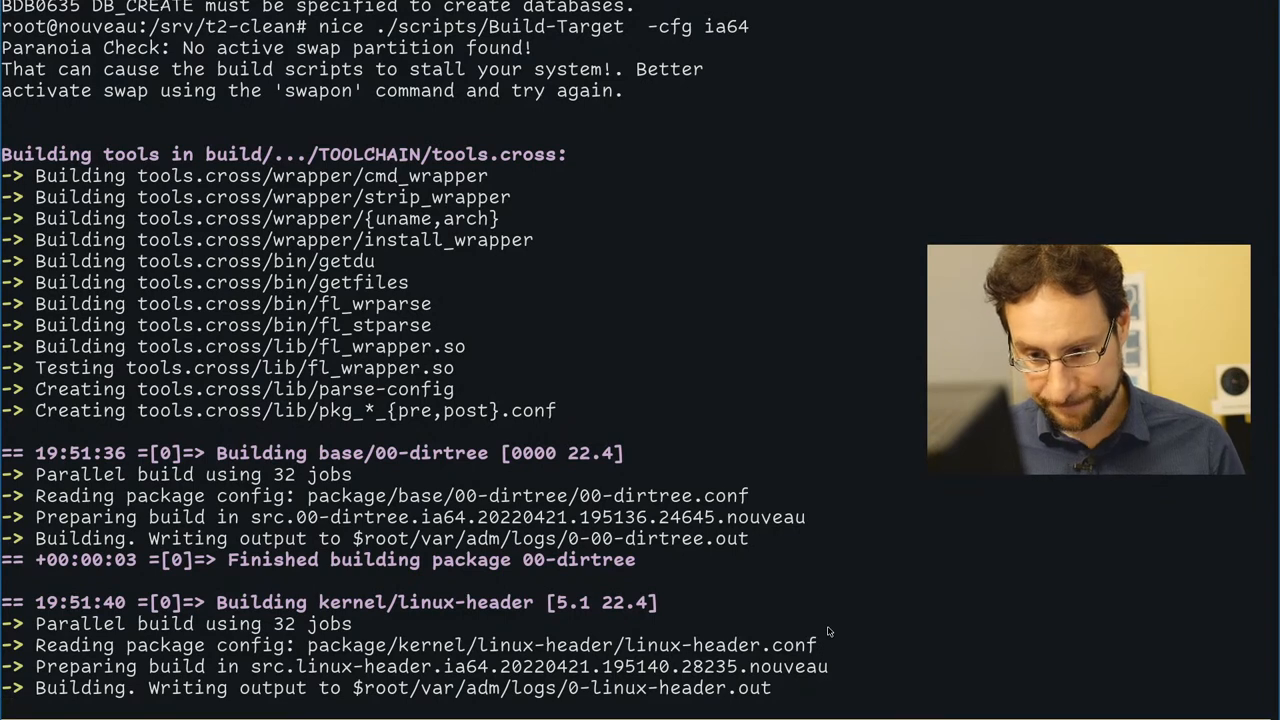
text(vi int/)
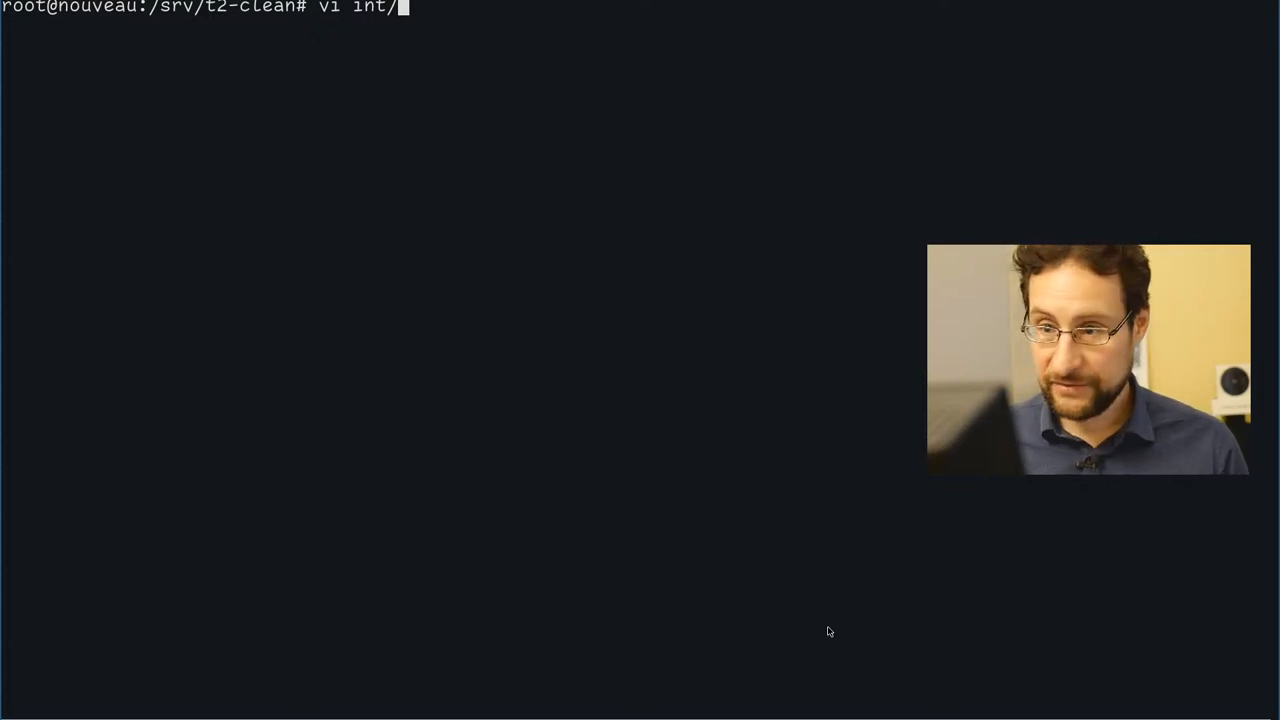
- In built-all.sh, append '# ia64' to the arm64|mipsel|ppc… desktop package-selection line
text(built-all.sh)
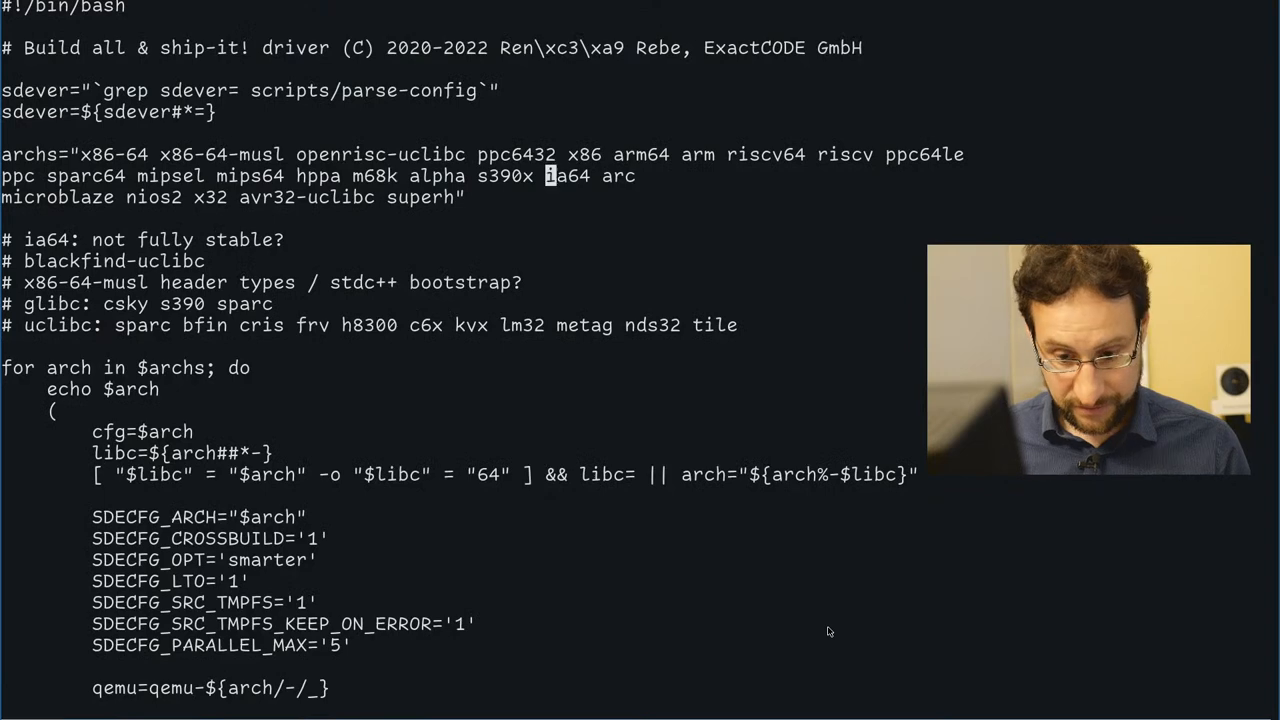
scroll(down, 3)
text(/desk)
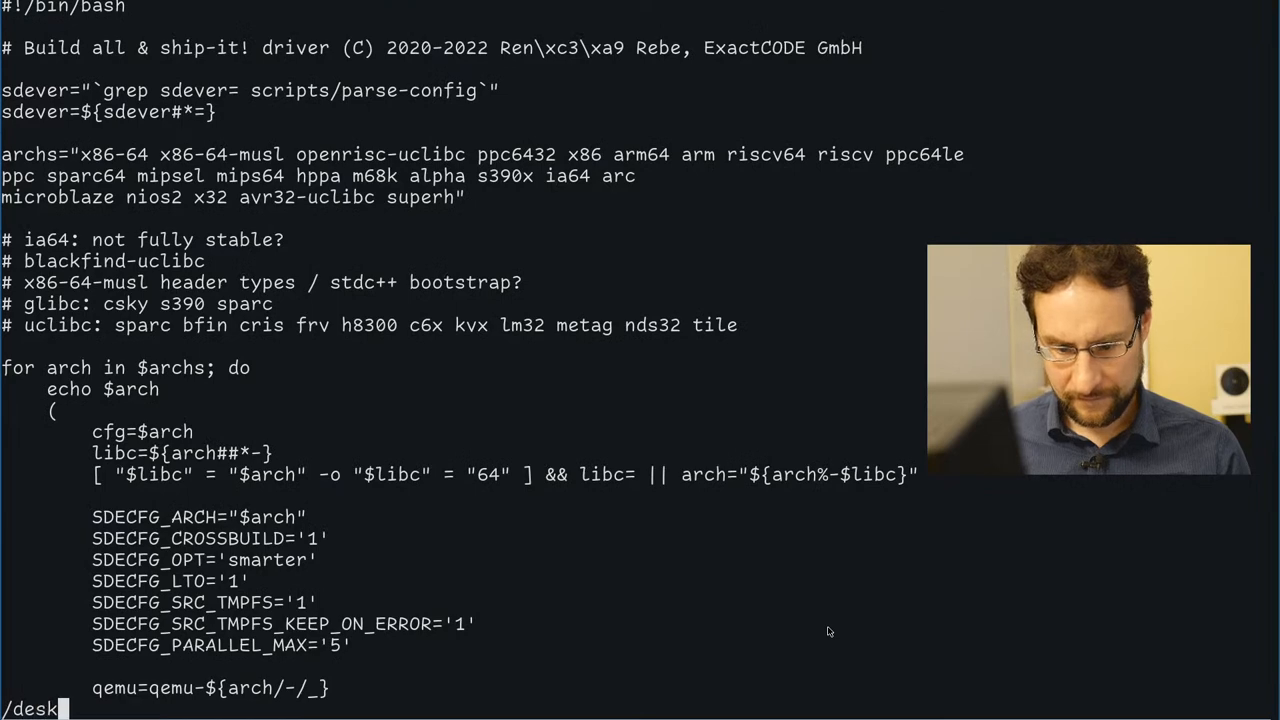
scroll(down, 3)
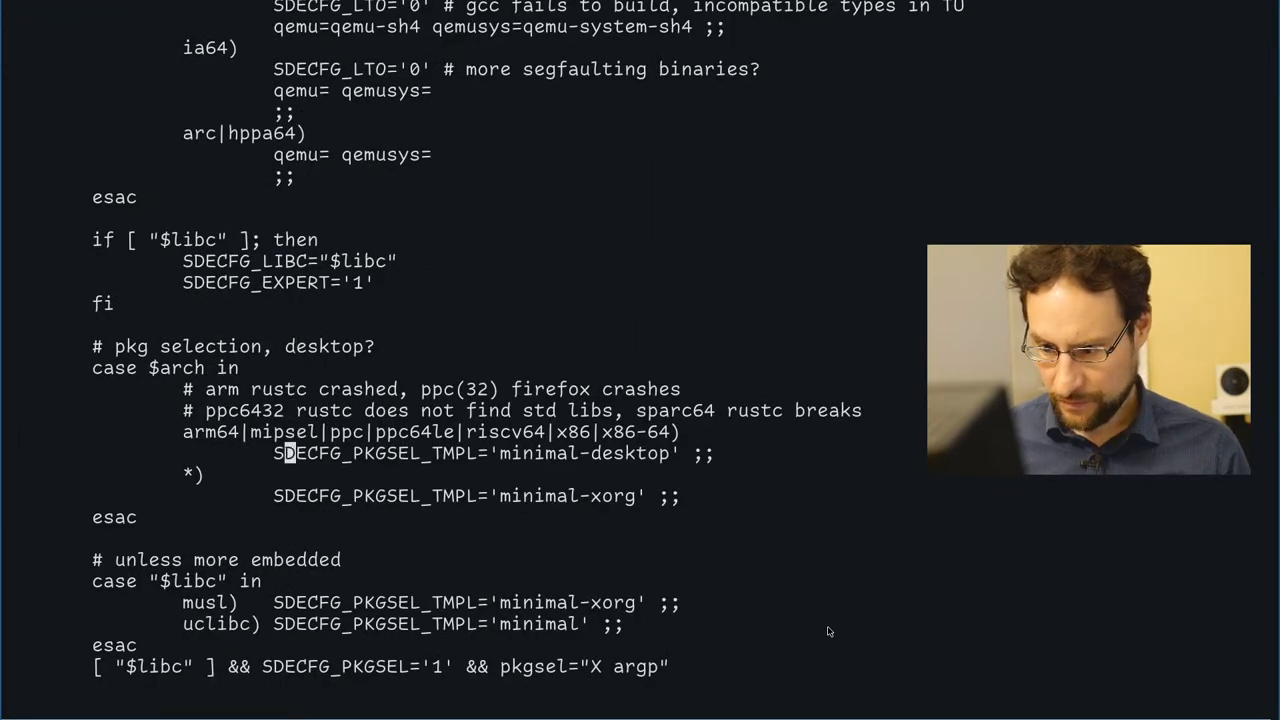
text(#)
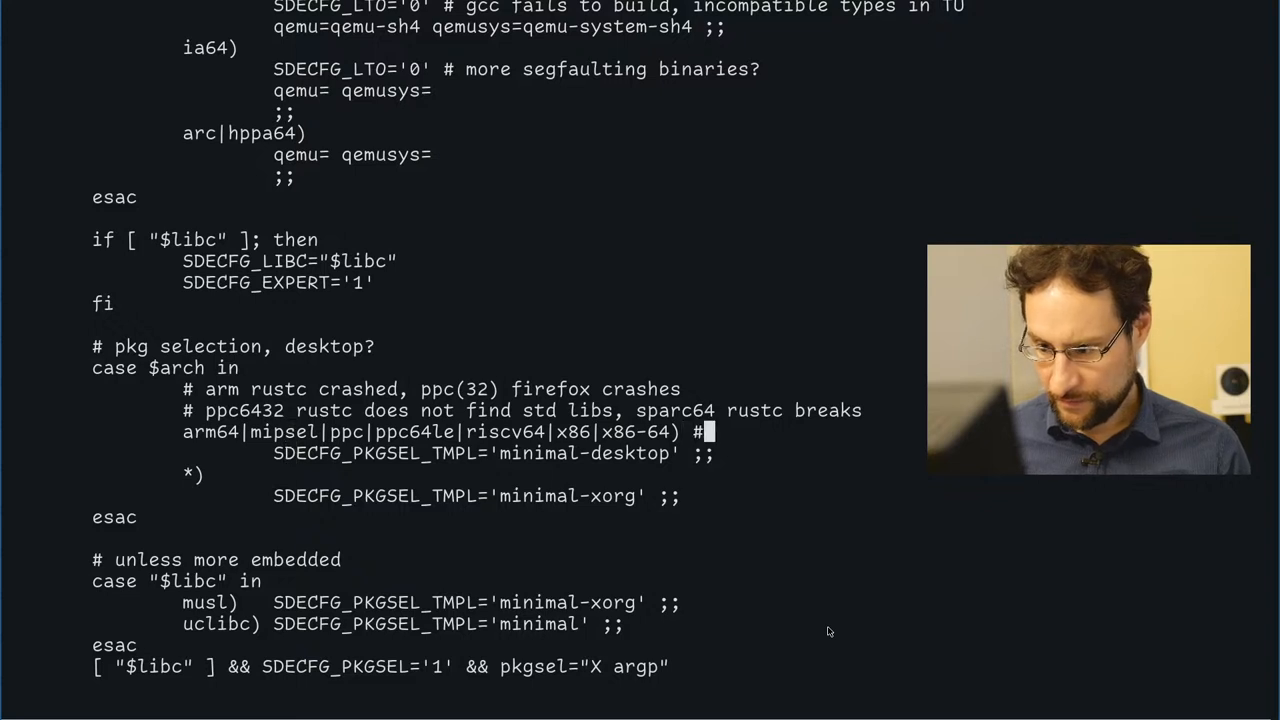
text(ia6)
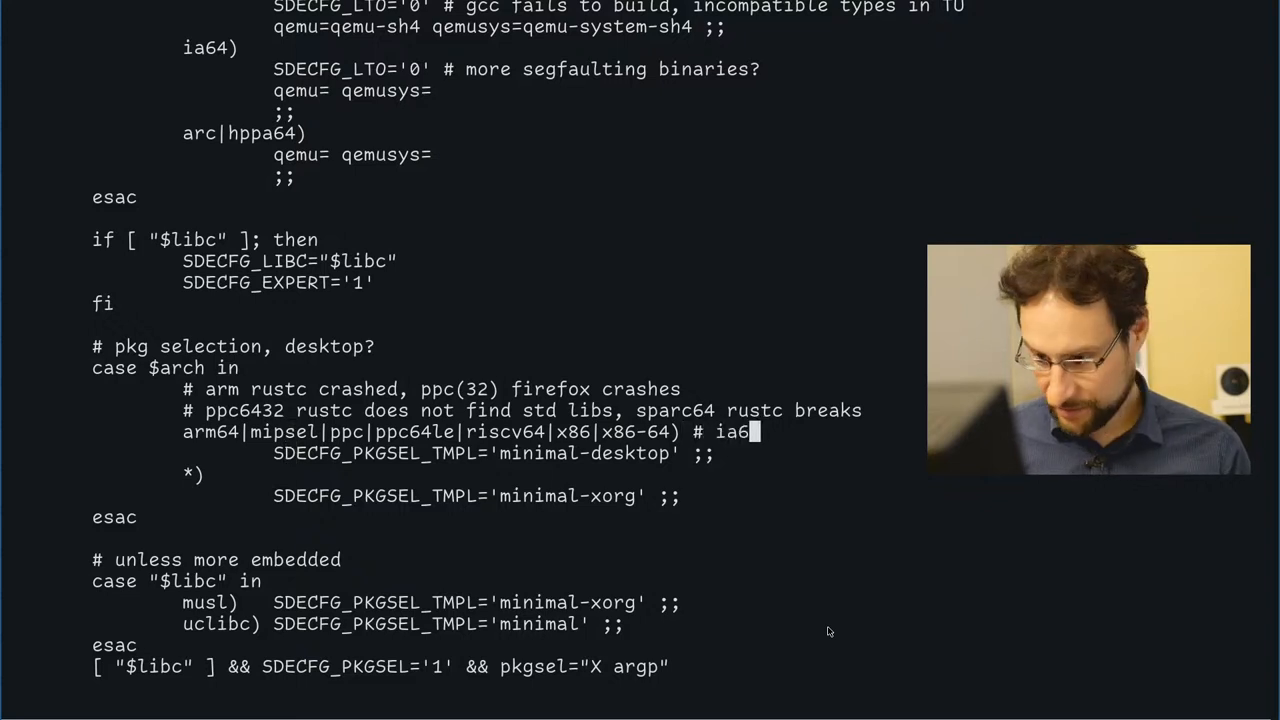
text(4)
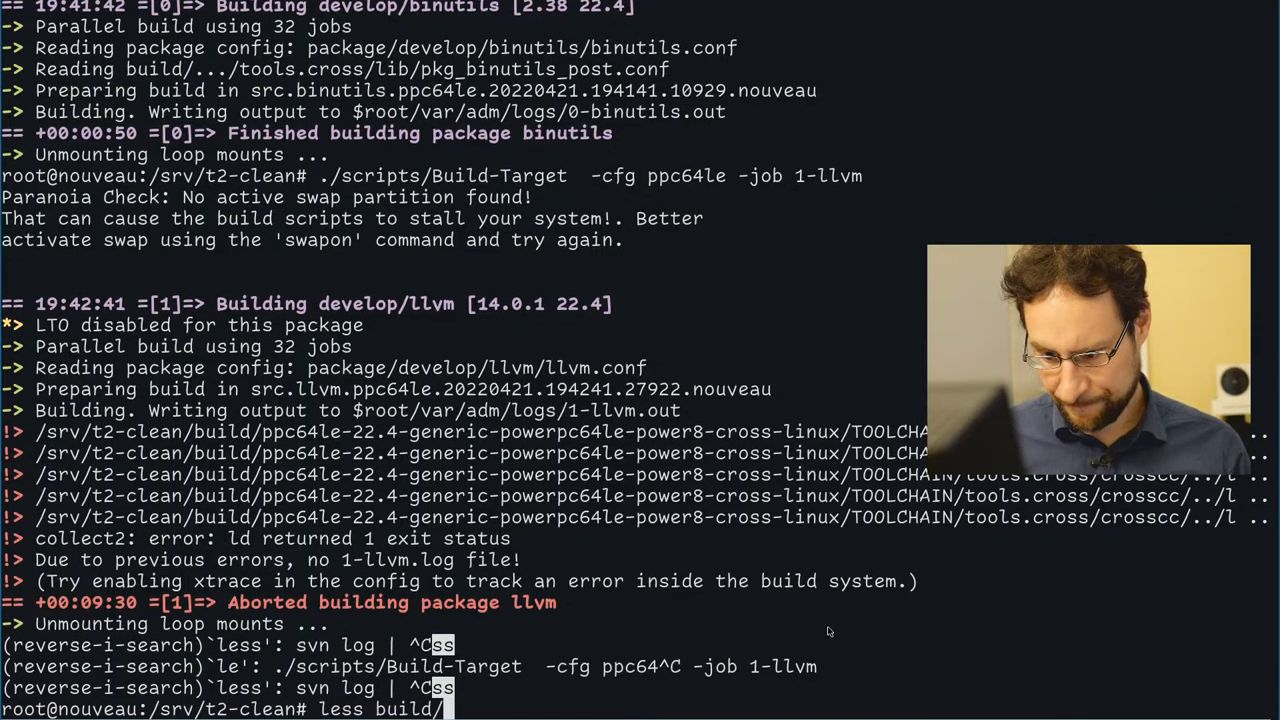
- Read the ppc64le 1-llvm.err log with less, then cd into architecture/powerpc64/ and list it
text(ppc64le-22.4-generic-powerpc64le-power8-cross-linux/var/adm/logs/1-llvm.err)
text(cd)
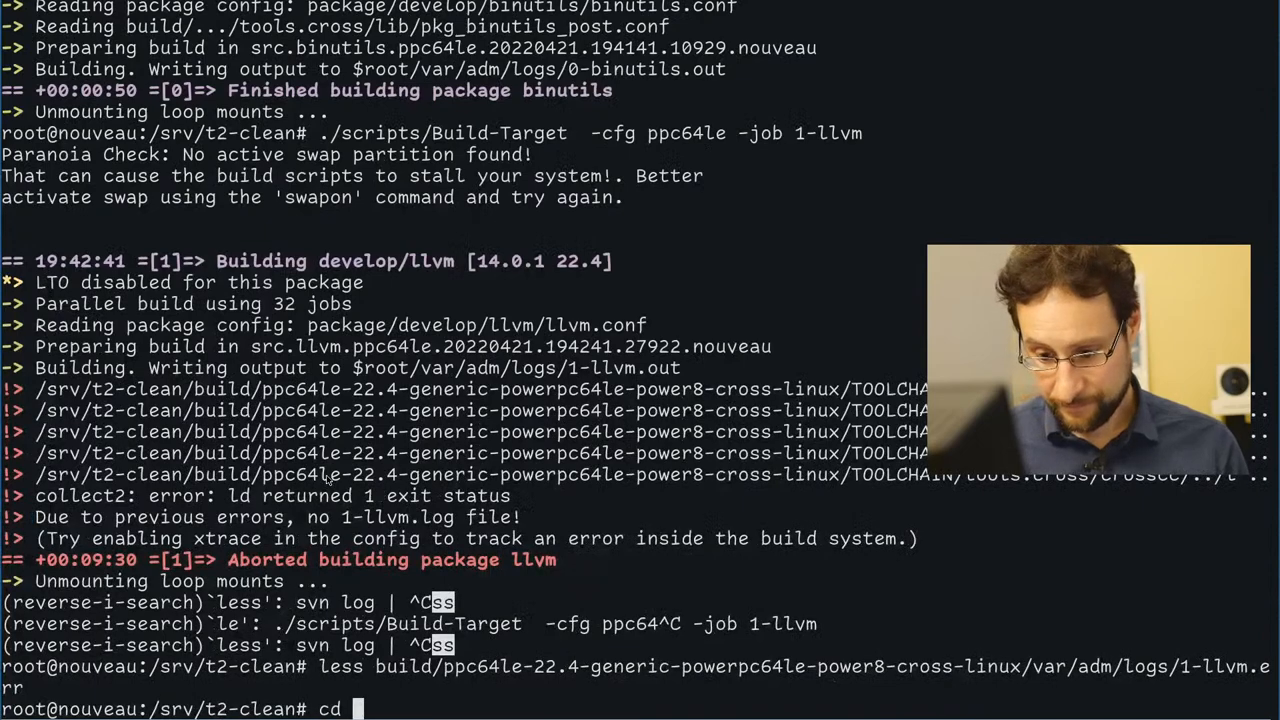
text(architecture/powerpc64/)
text(cd st)
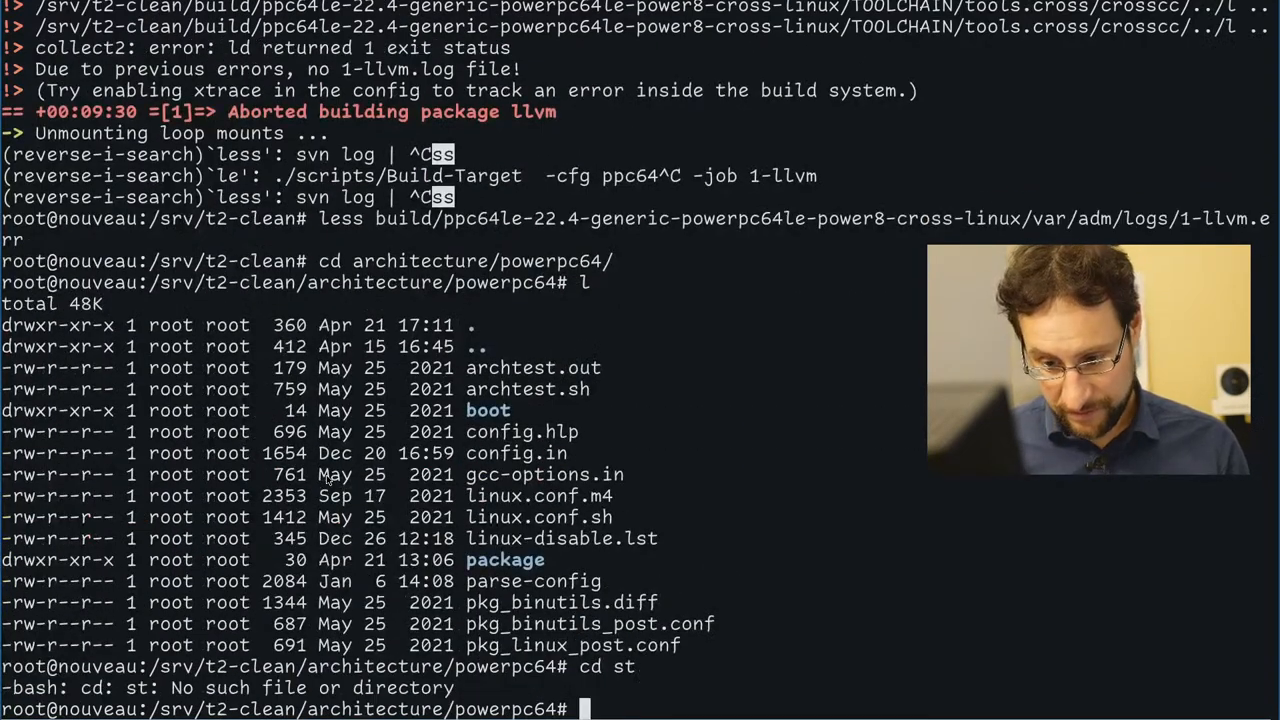
- Check svn status and log, then run svn merge -c -56837 . to restore the binutils package
text(svn st)
text(svn log | l)
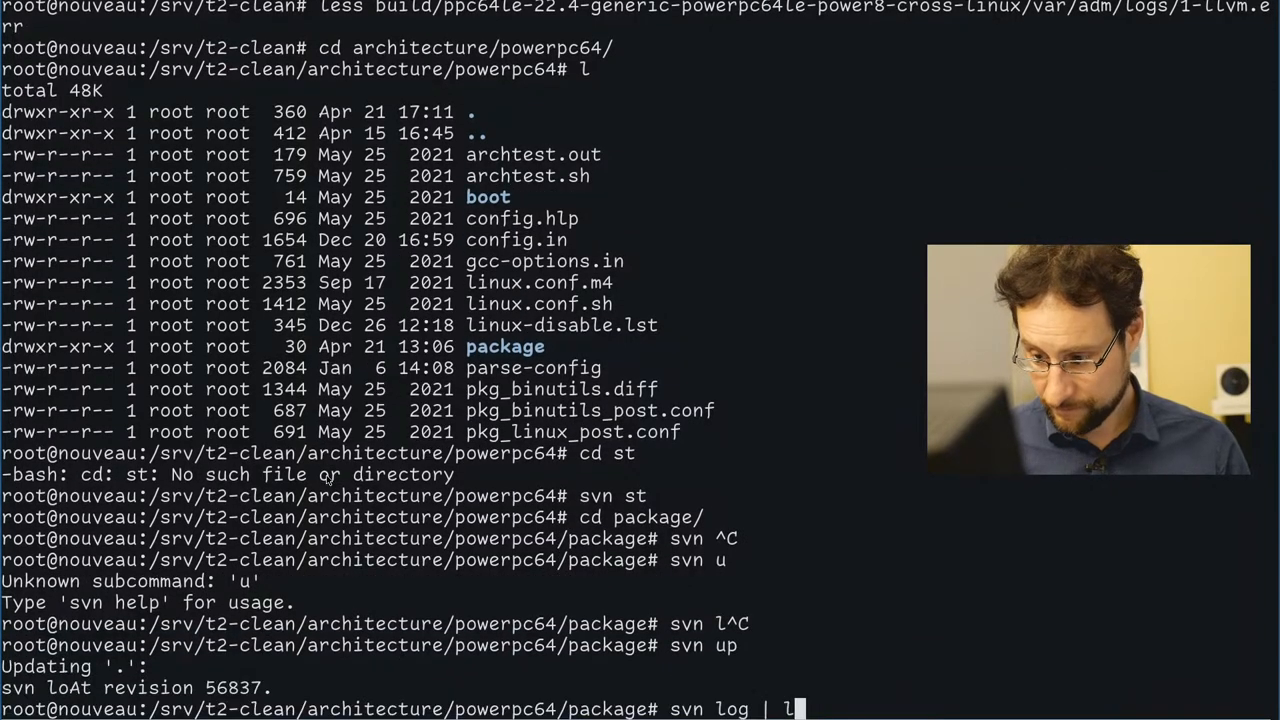
text(ess)
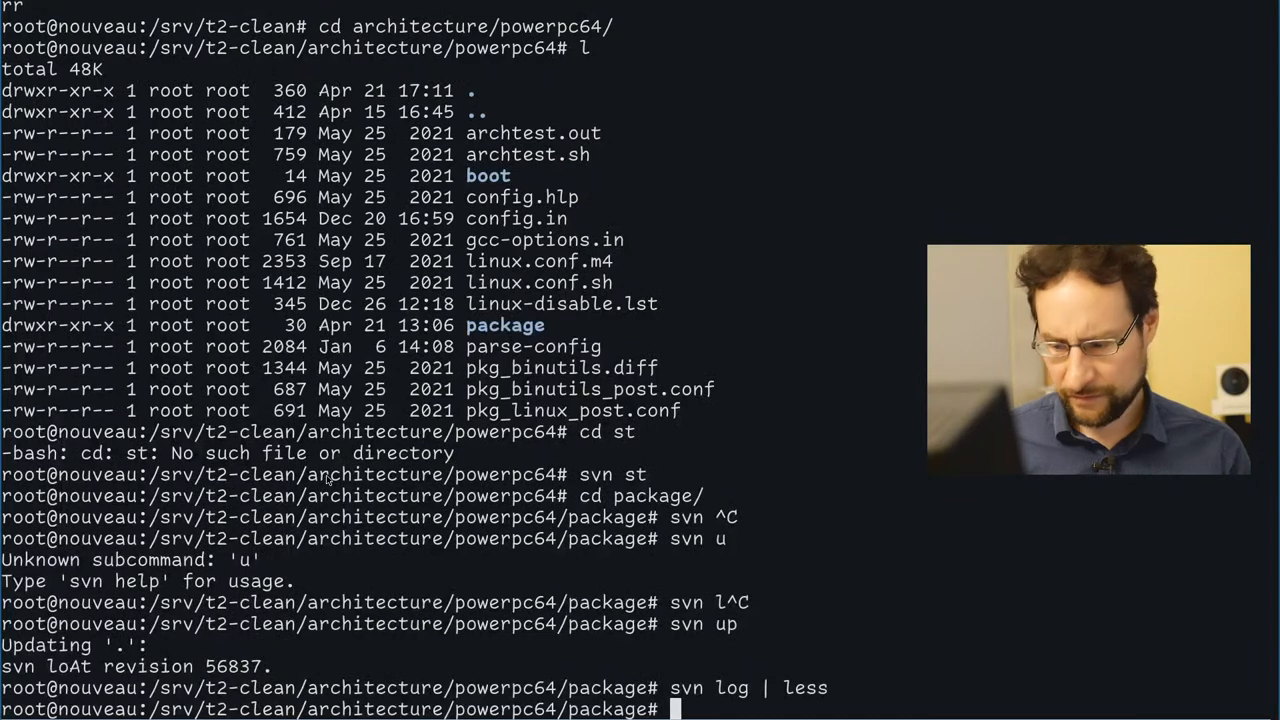
text(56837)
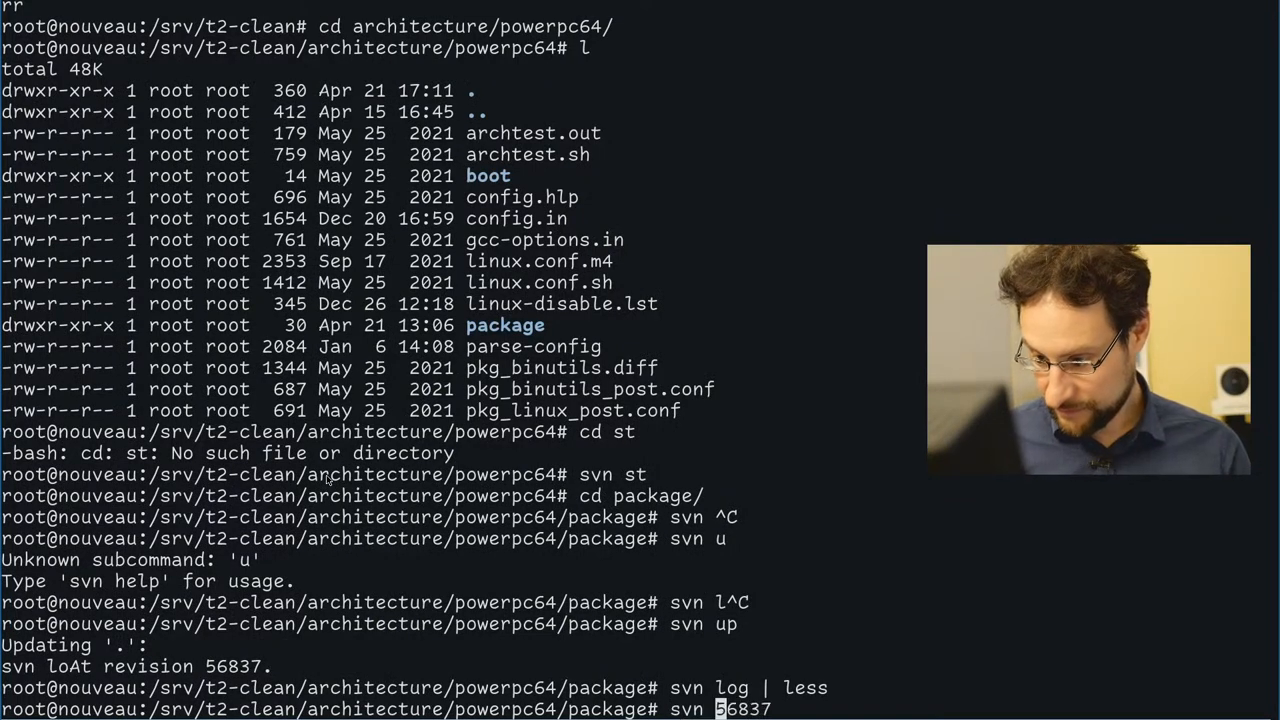
text(merge -c -)
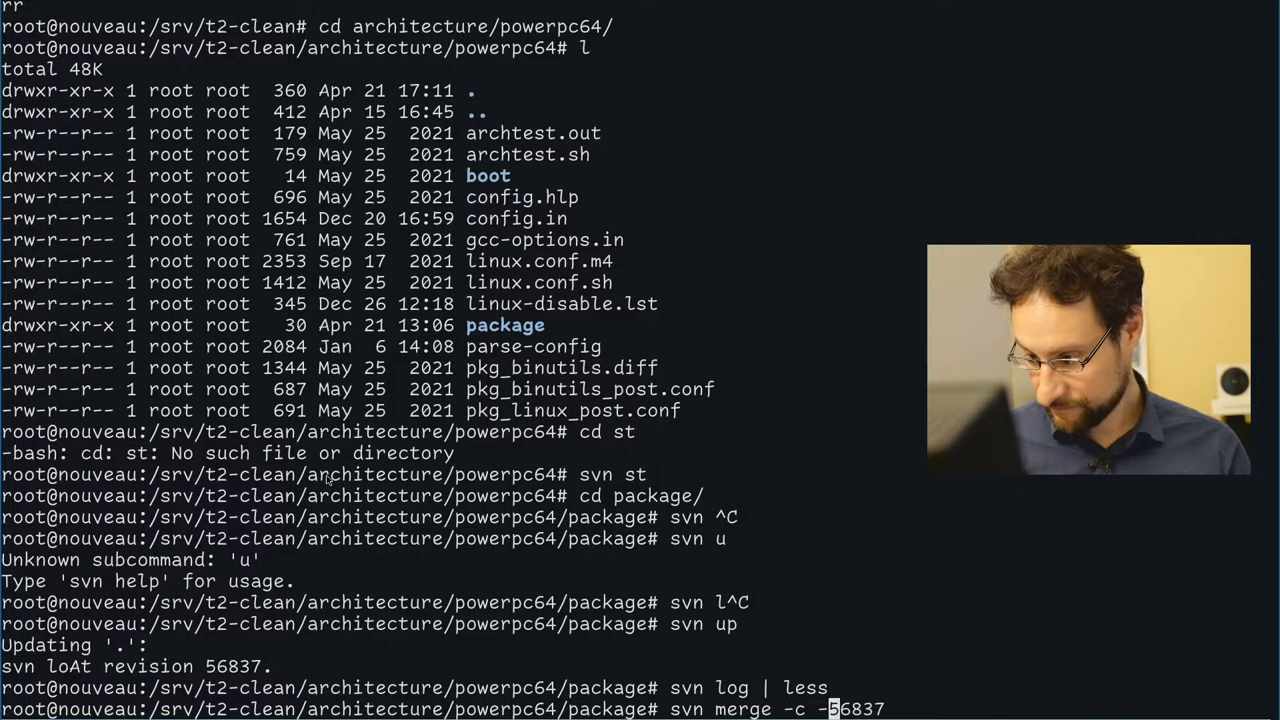
text(" .")
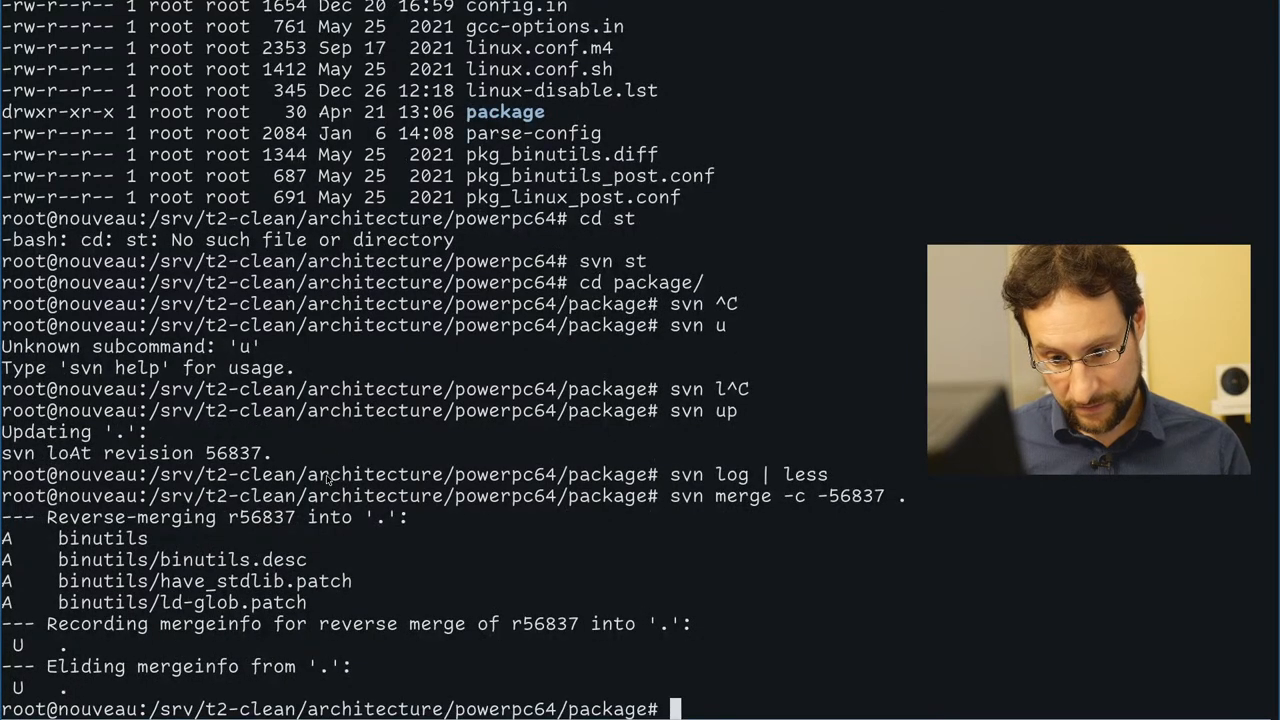
- Inspect binutils/*.desc, then rm build/*/var/adm/logs/*binutils.log for the ppc targets
text(vi binutils/*)
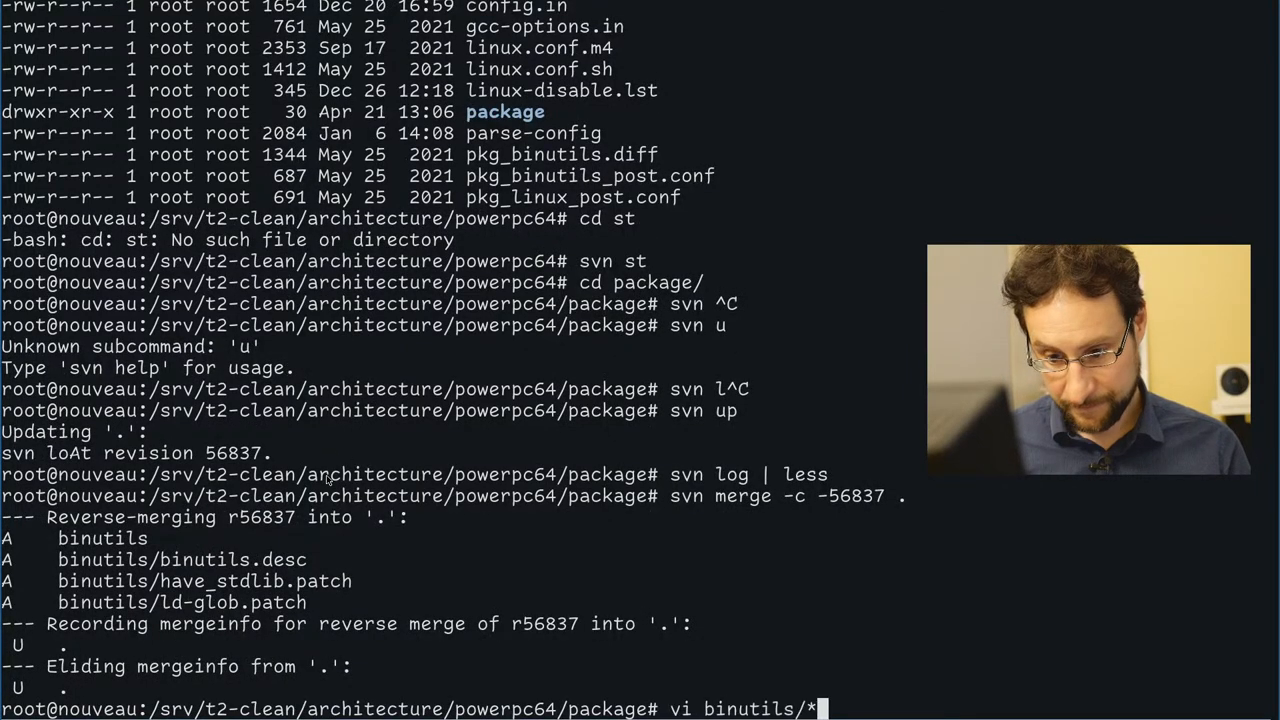
text(desc)
text(rm build/)
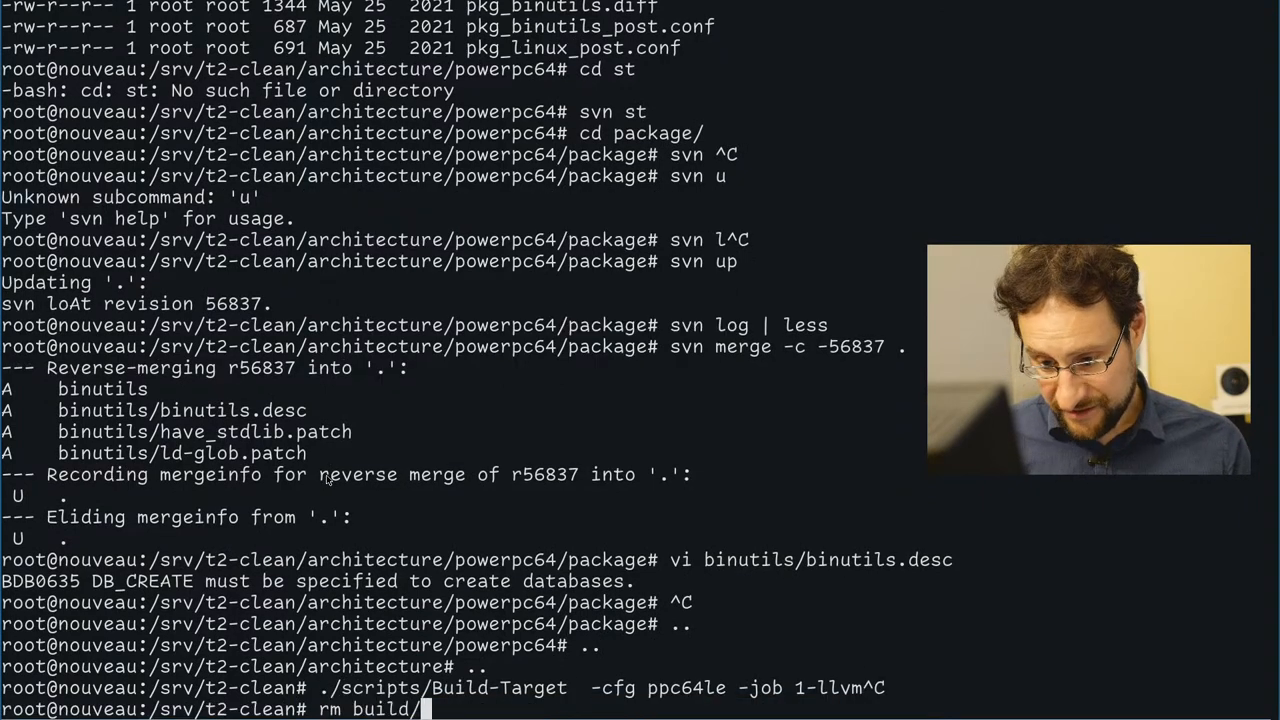
text(ppc)
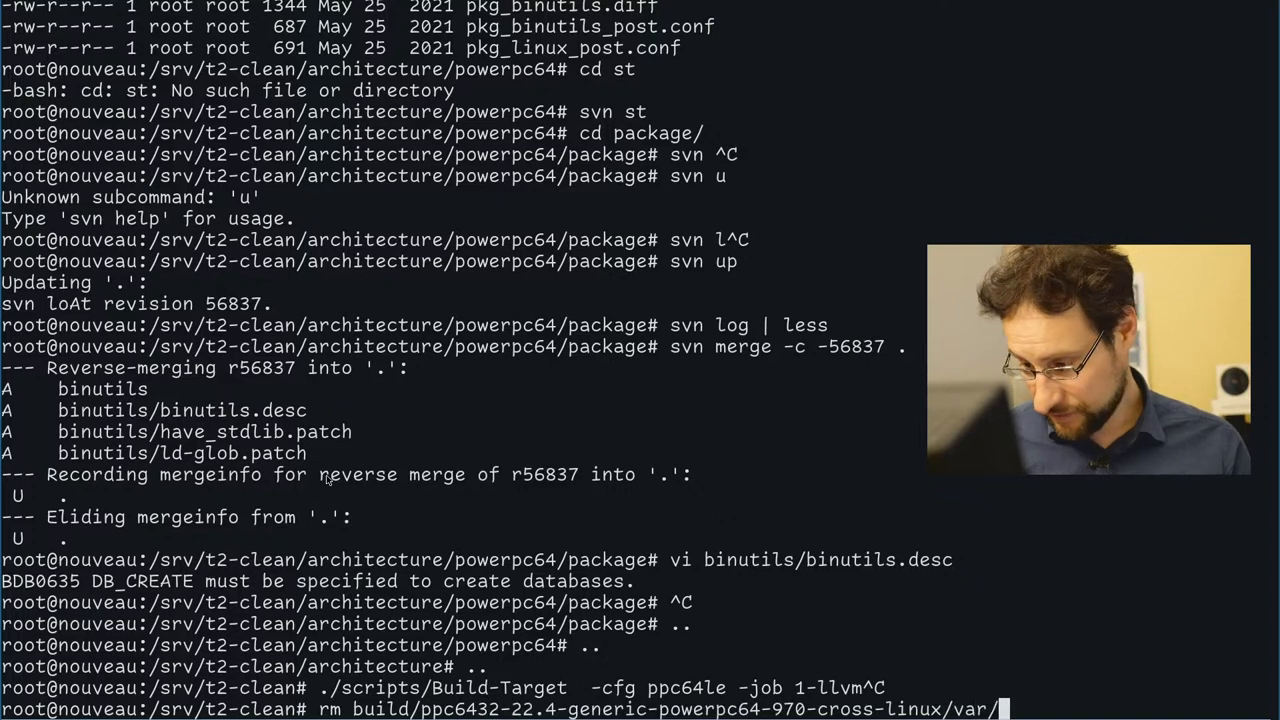
text(adm/logs/)
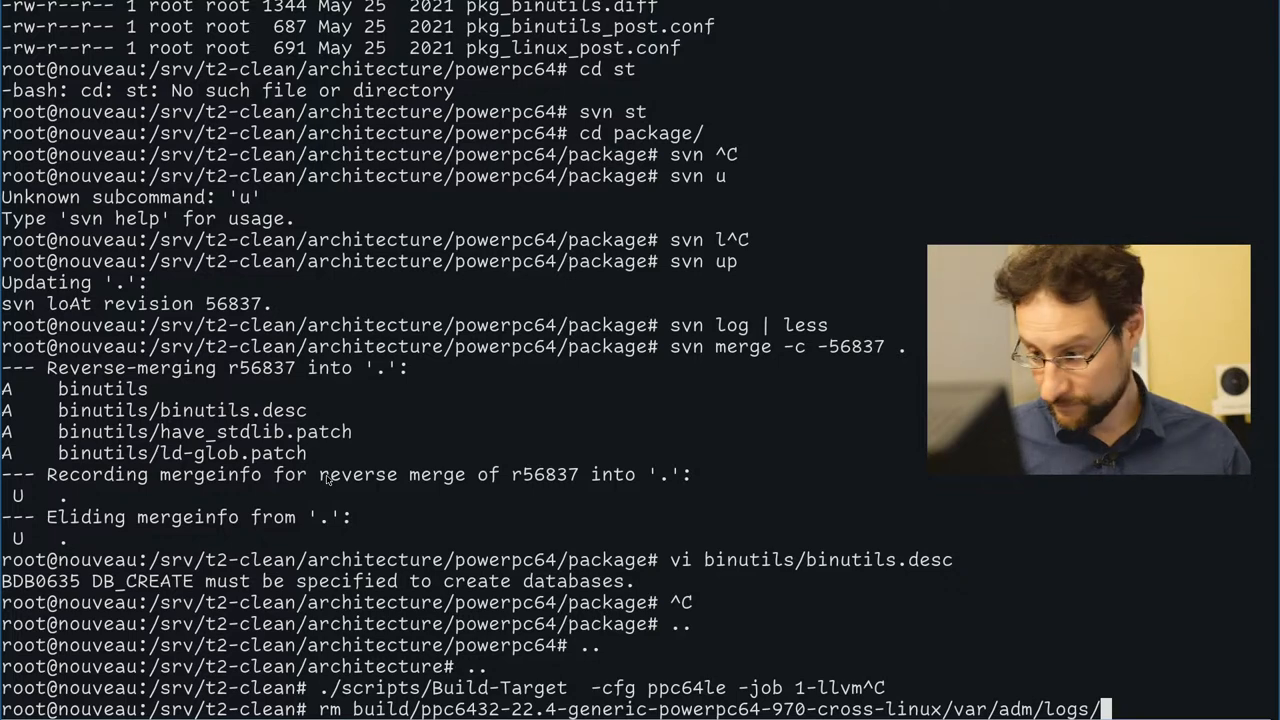
text(*binu)
text(Tar)
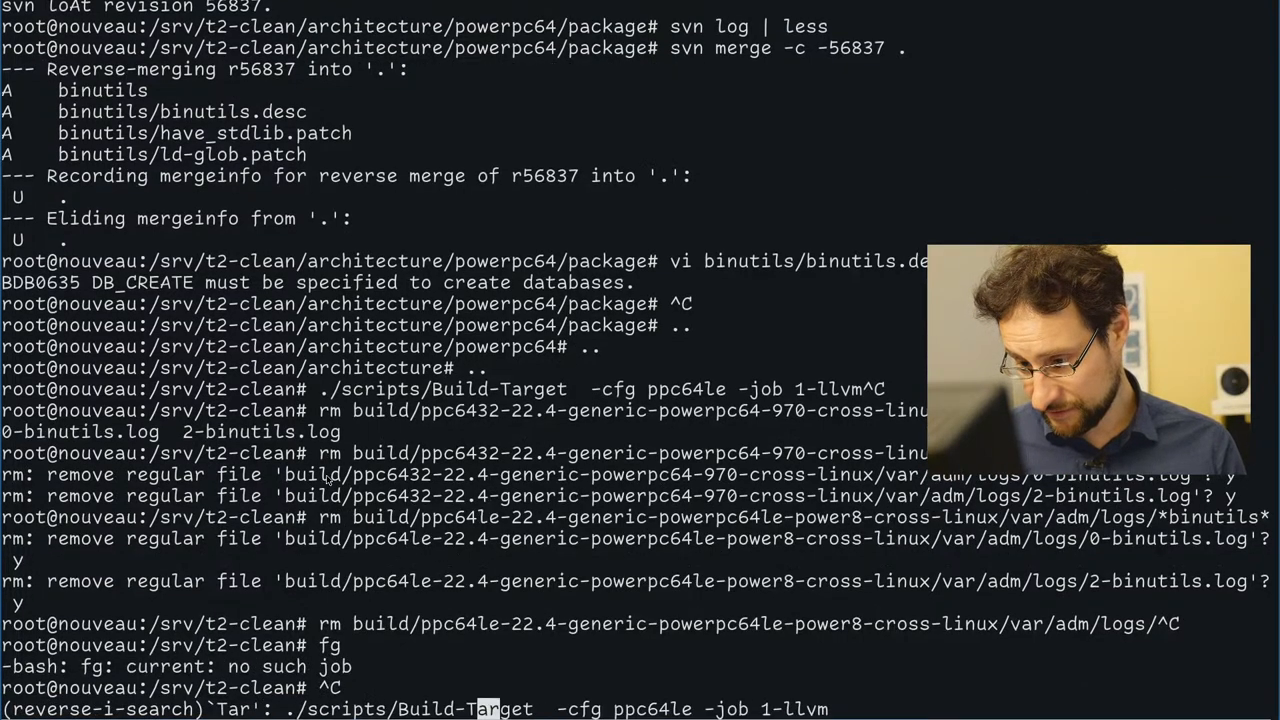
- Rerun ./scripts/Build-Target -cfg ppc64le -job 1-llvm from history and watch binutils rebuild
key(Return)
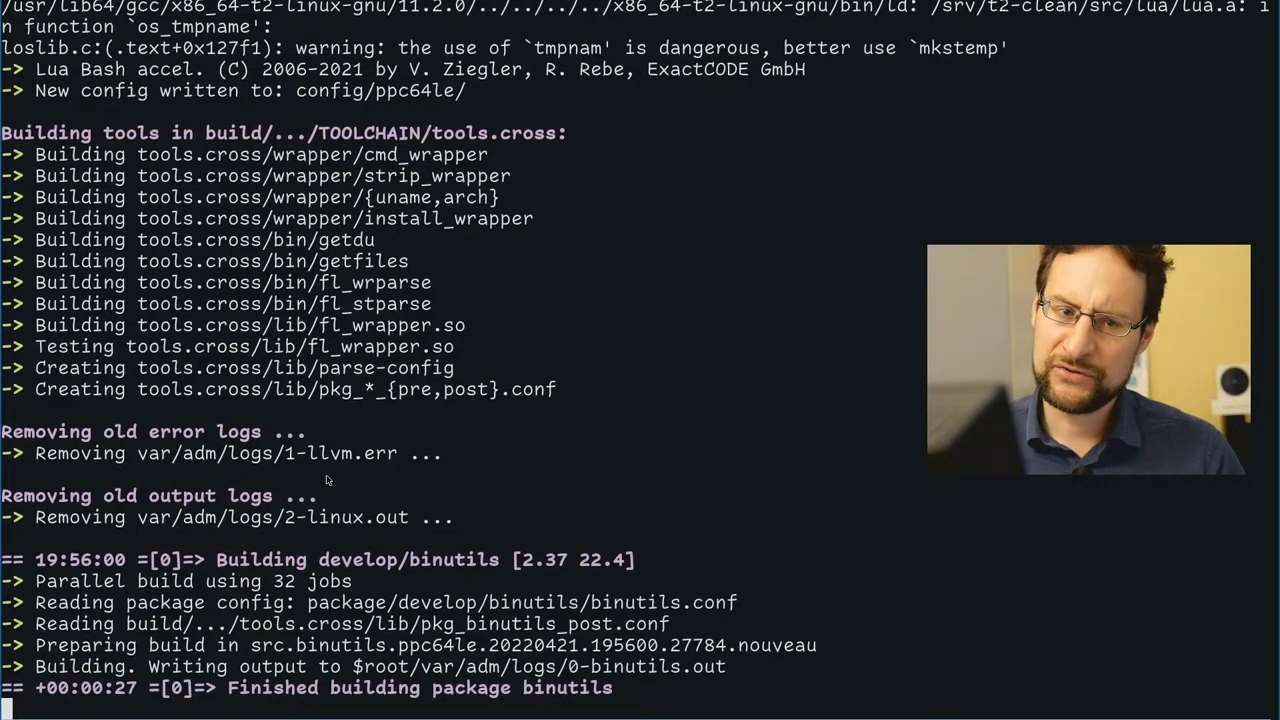
scroll(down, 3)
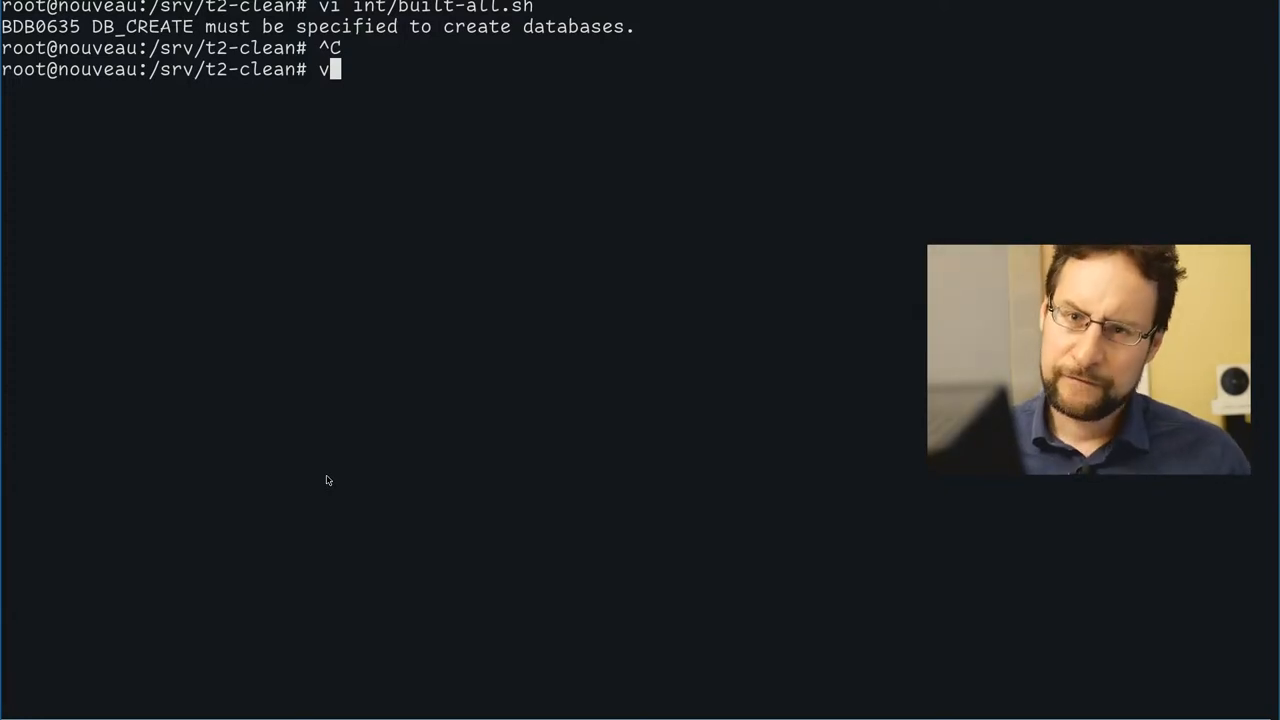
- Edit TODO in vi and note a sparc(32) overlay with the last working glibc and gcc versions
text(vi TO)
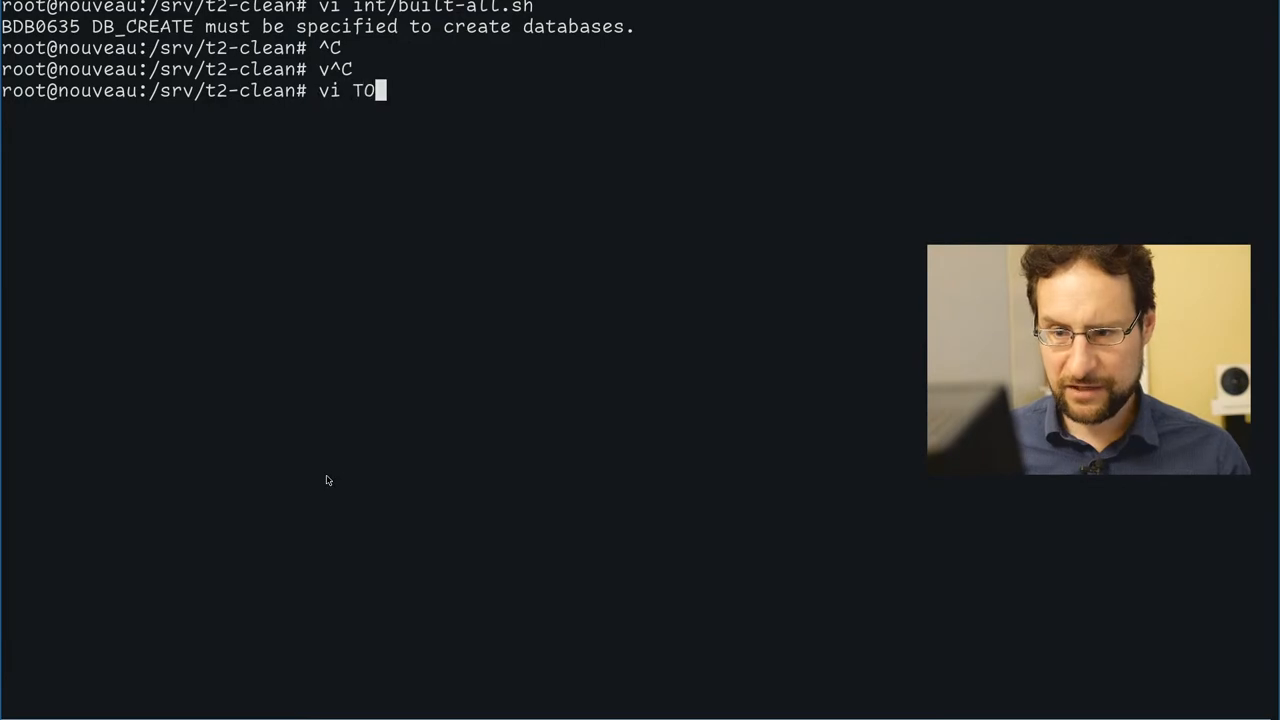
key(Enter)
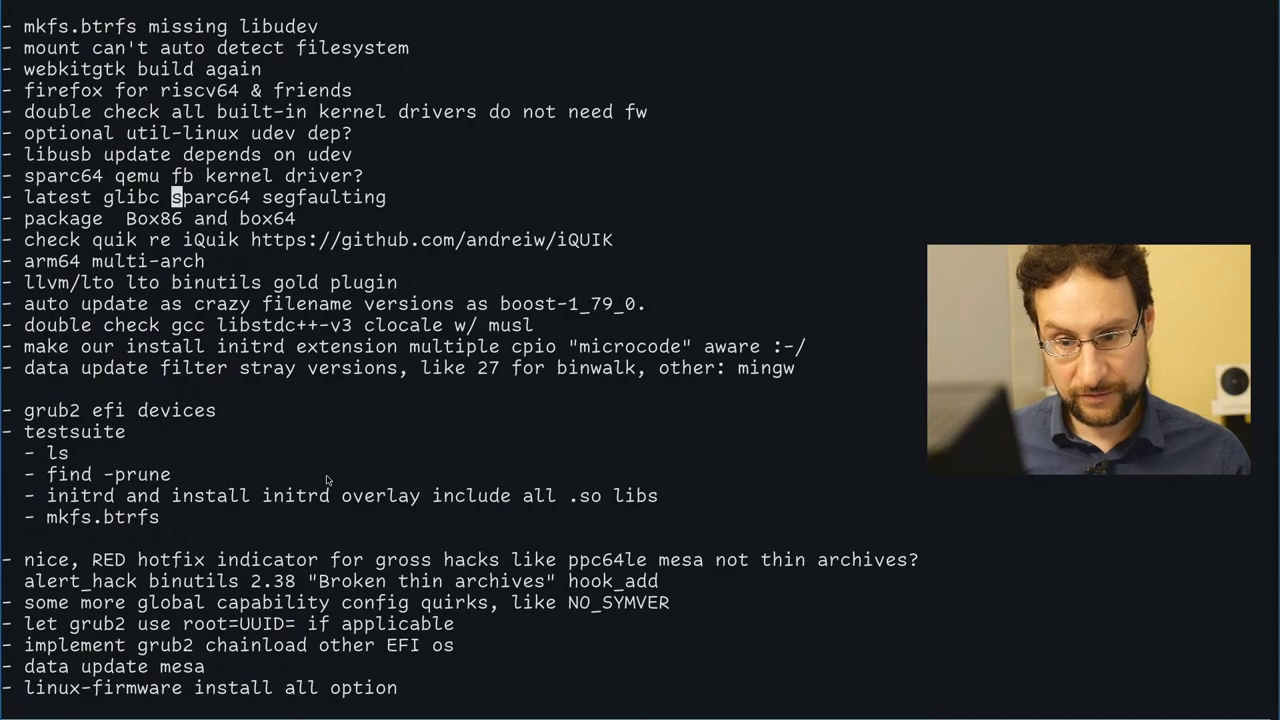
scroll(down, 3)
text(- sparc(32)
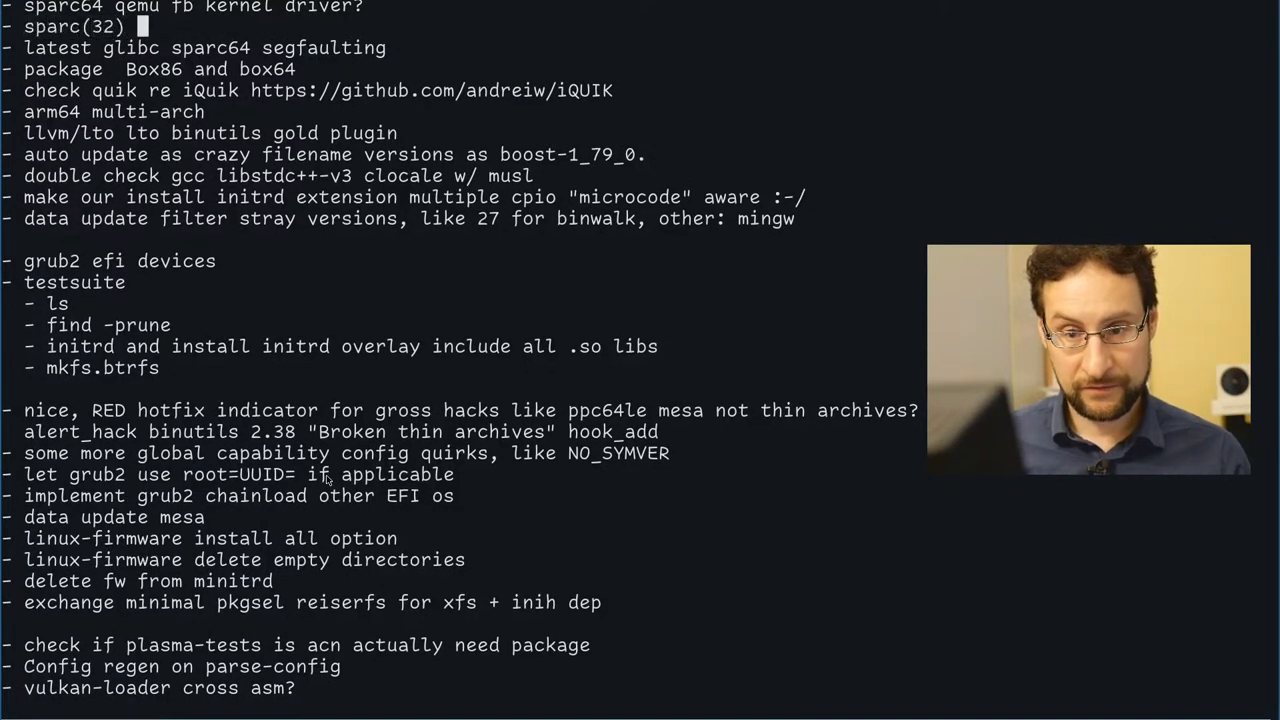
text(overlay with last working versions of glibc)
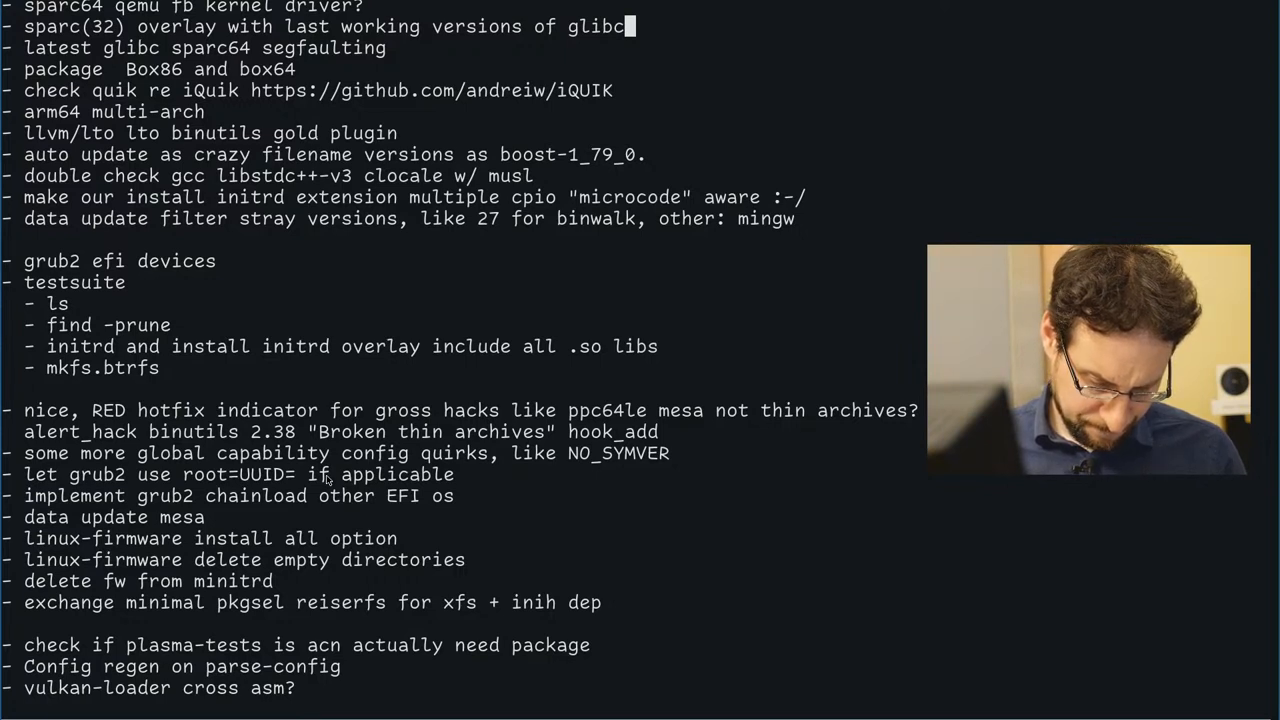
text(, and gfcC)
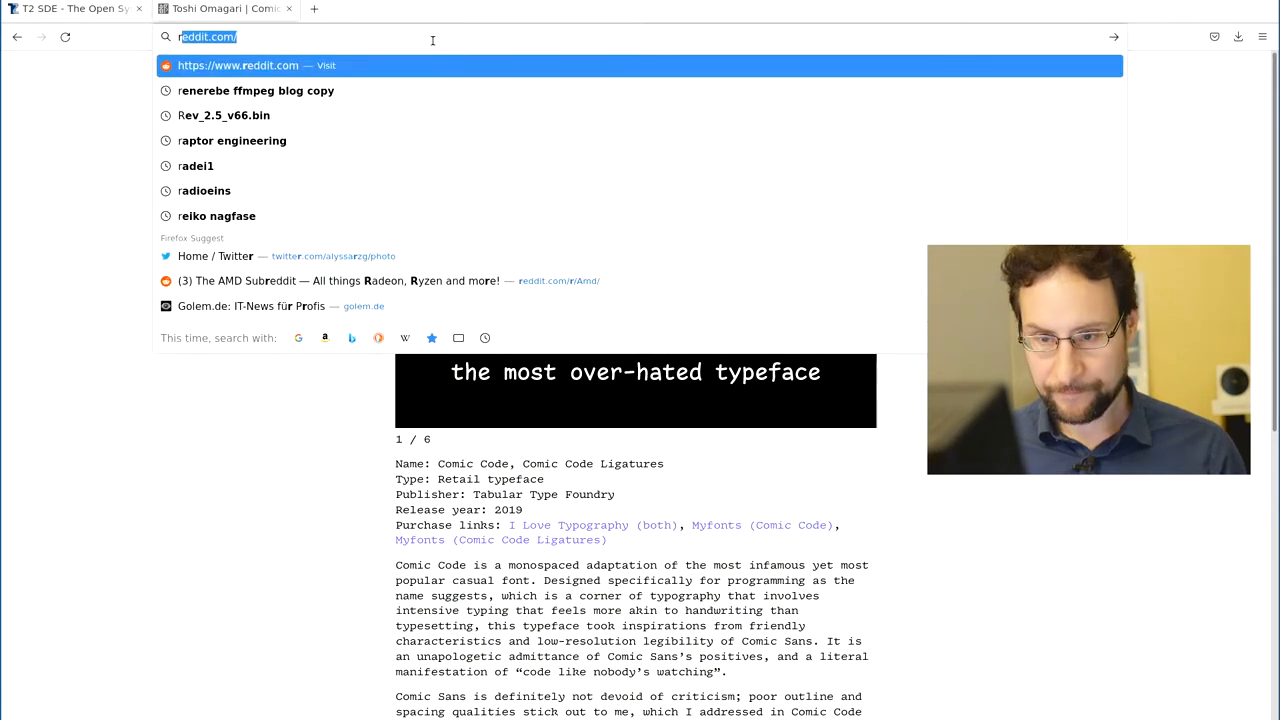
- Search Google in Firefox for 'rene rebe sparc 32' and view the results
text(rene rebe)
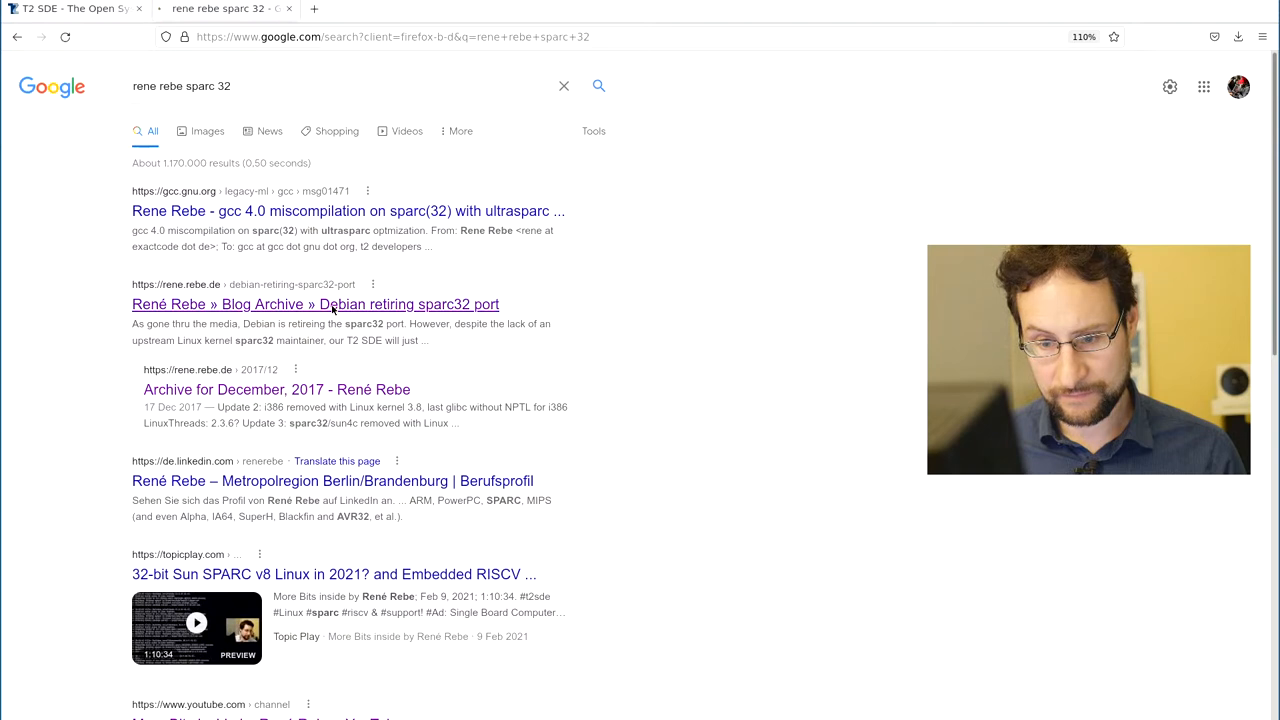
click(310, 304)
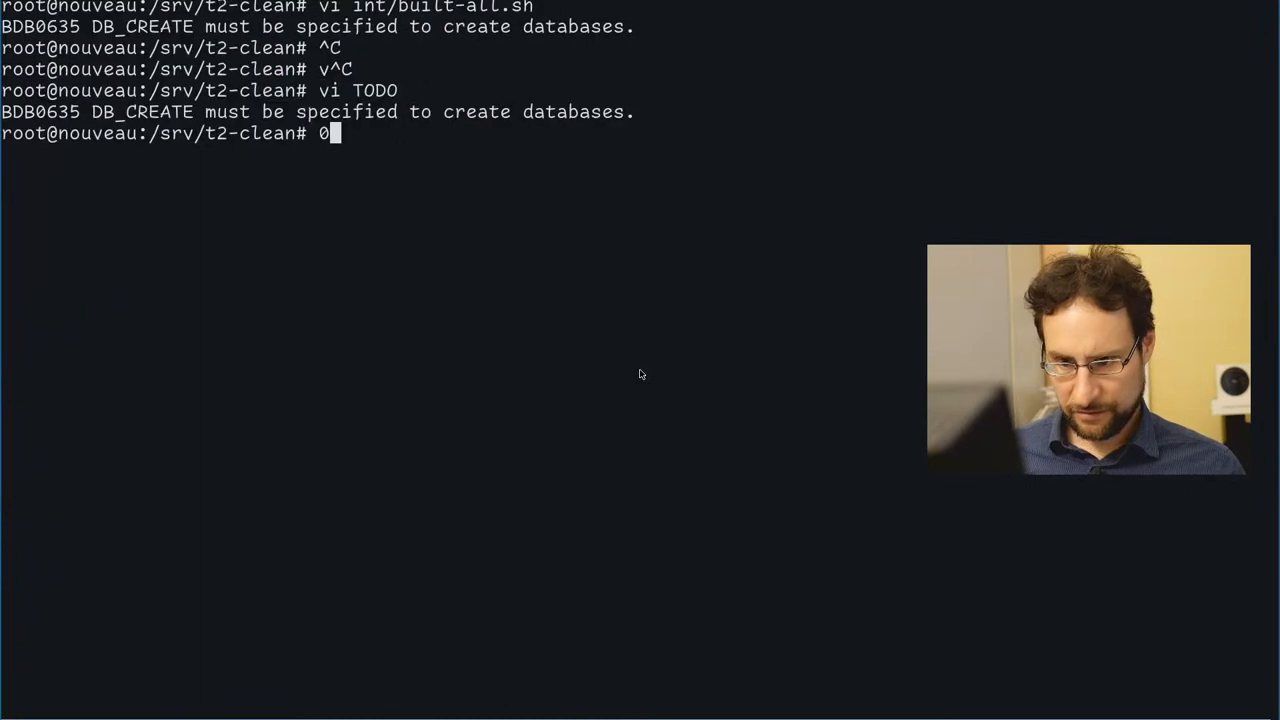
- Check svn status and log for architecture/powerpc64, abandon the diff, and start ./scripts/Commit architecture/powerpc64
text(svn st package/^C)
text(svn log  architecture/powerpc64/| less)
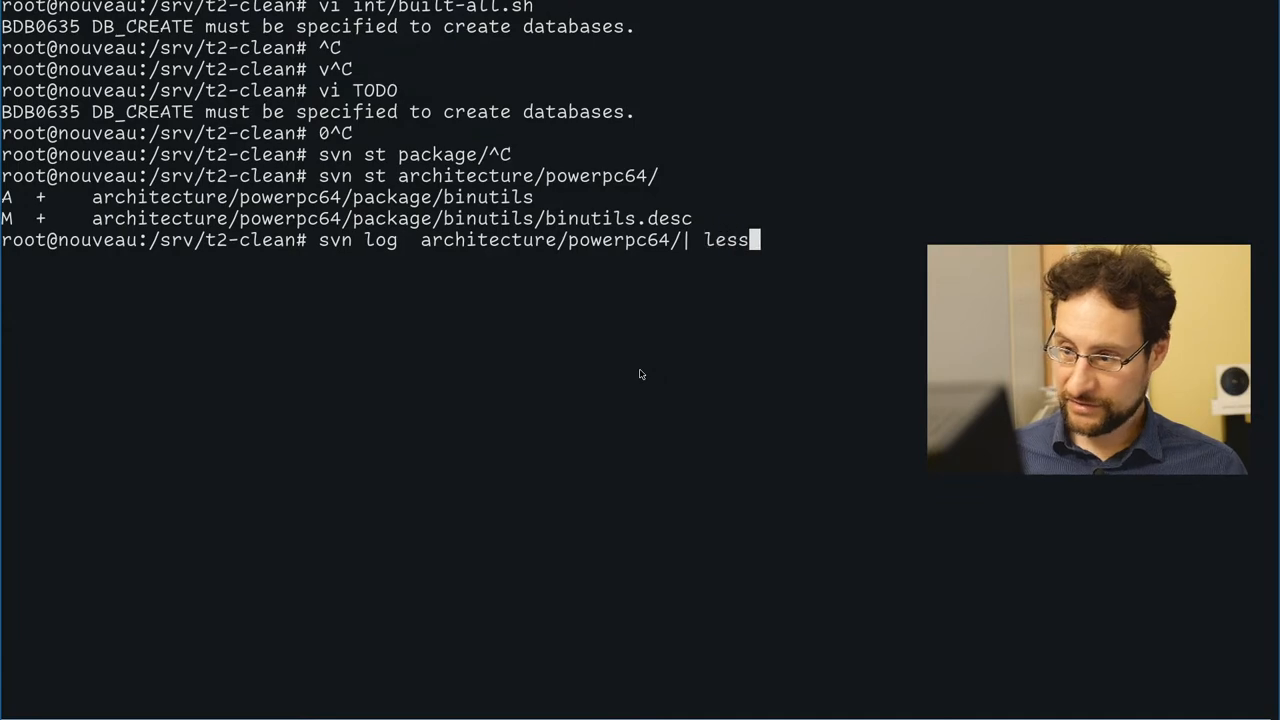
key(Return)
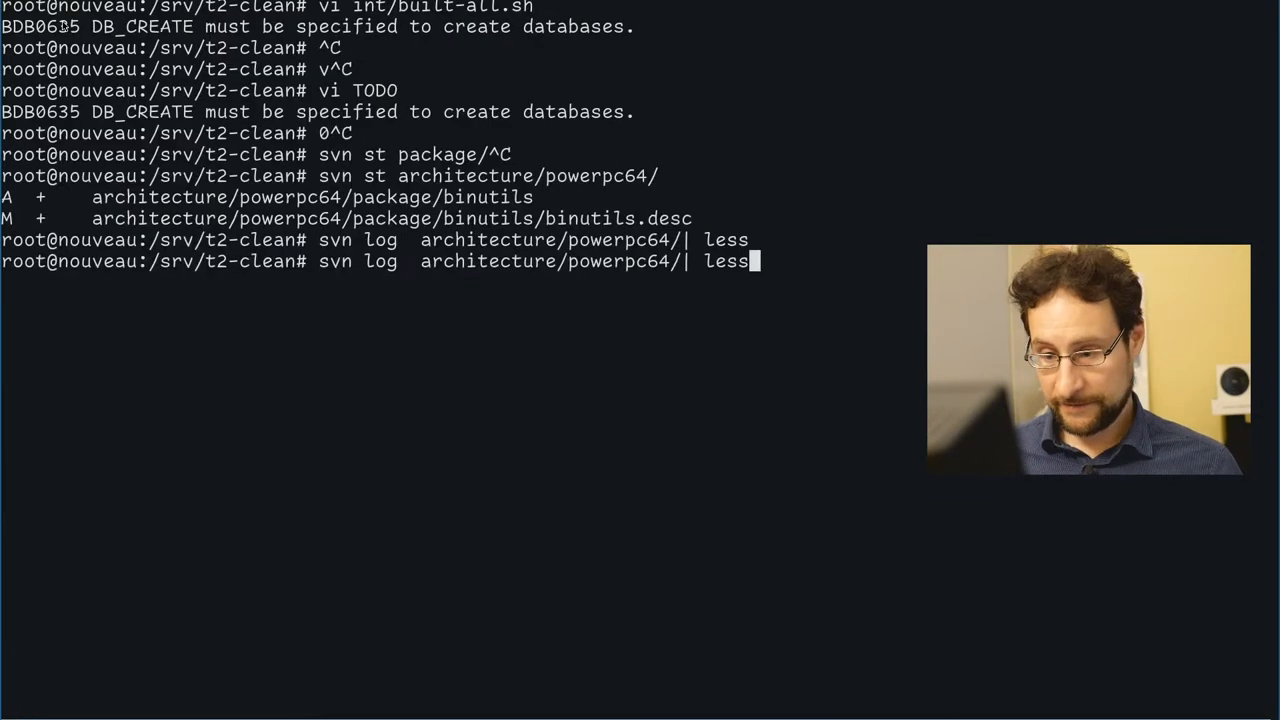
text(svn di pr56837)
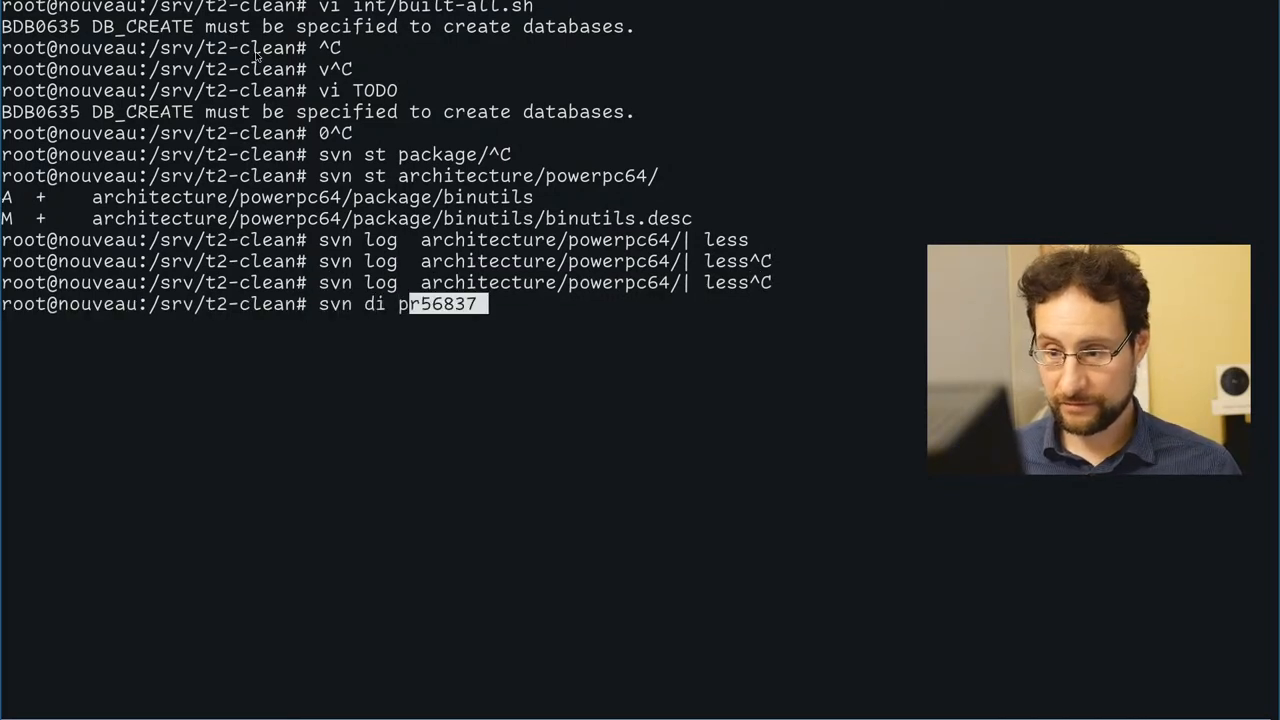
key(ctrl+c)
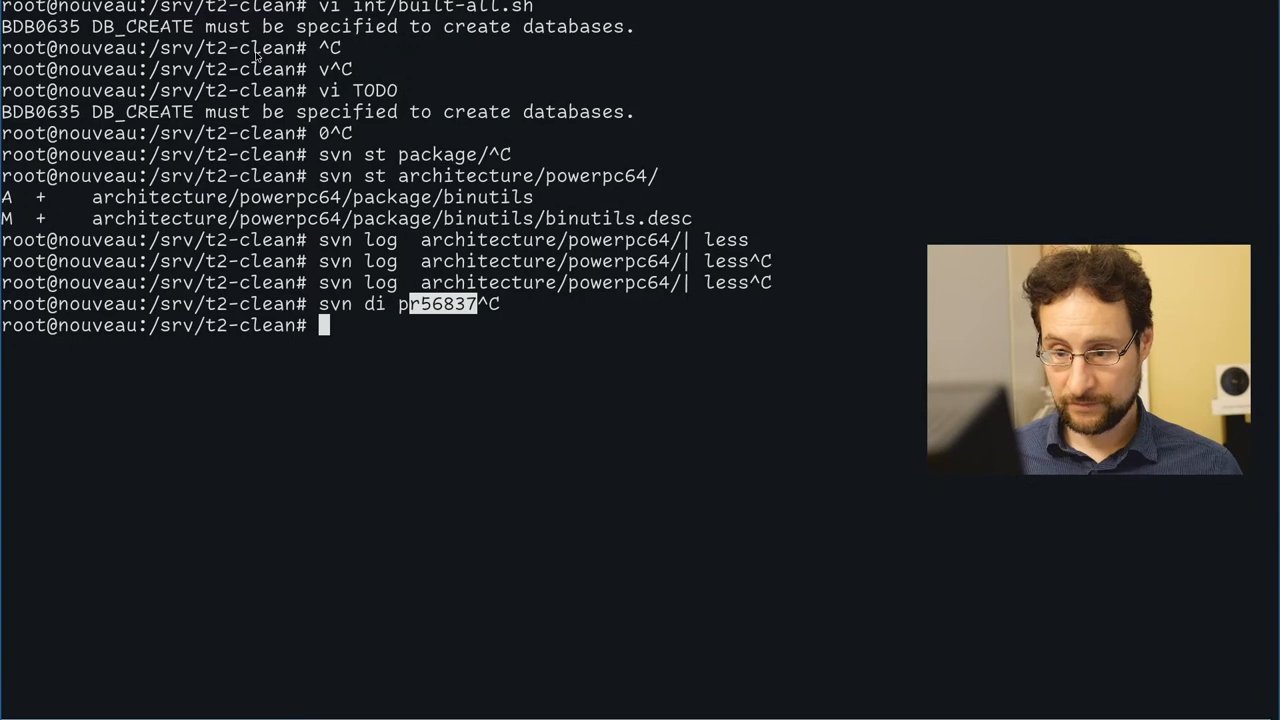
text(./scripts/Commit architecture/p)
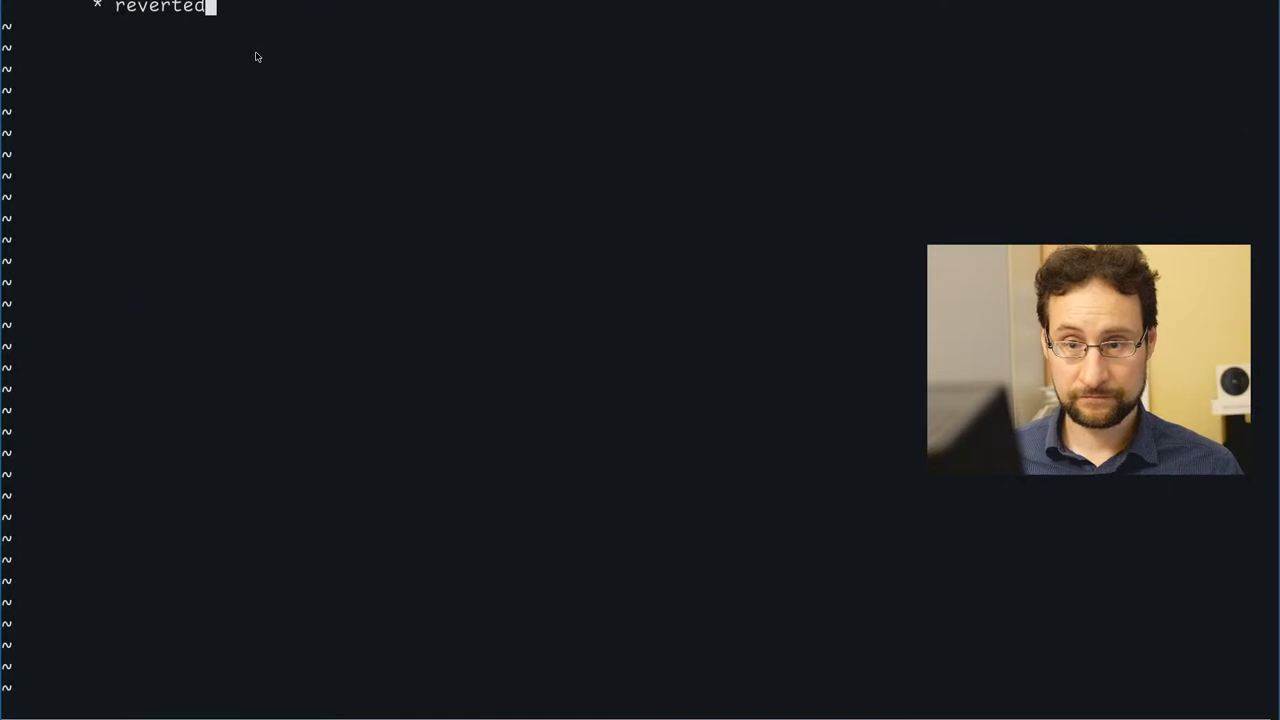
- Write the commit message: reverted r56837, the ppc64le binutils fix is unfortunately still needed, comment added
text(r56837, I t)
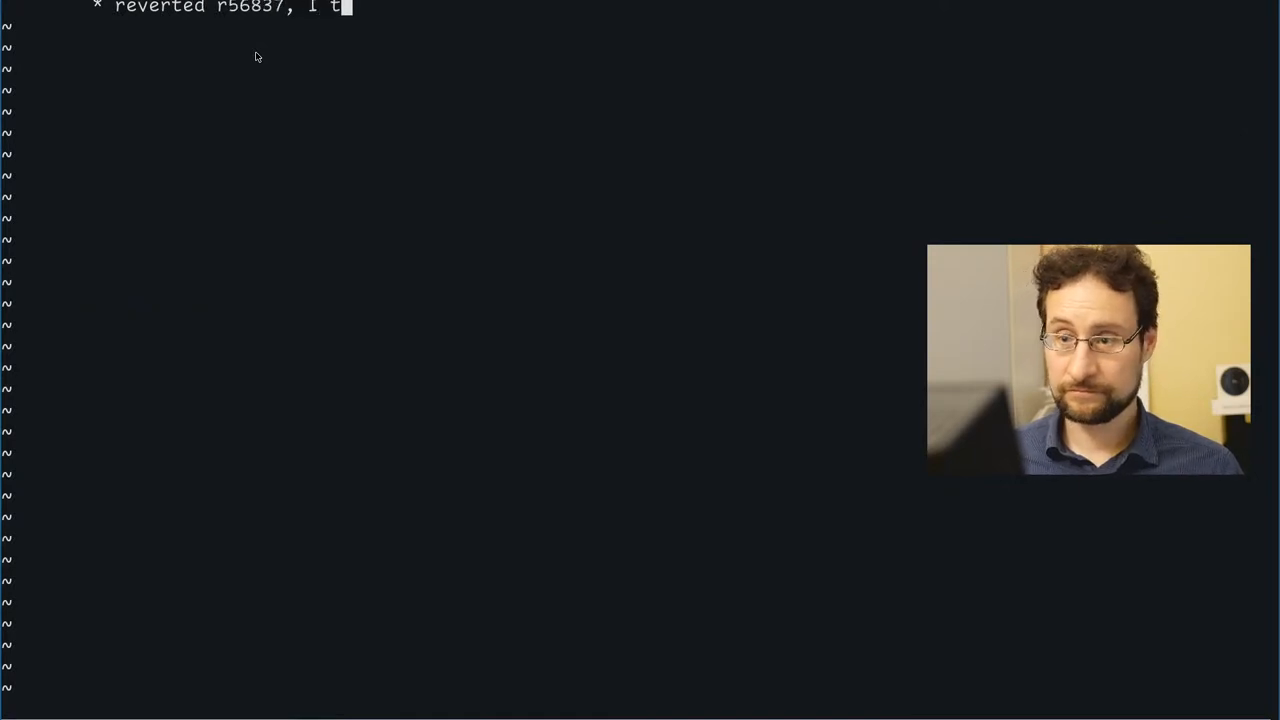
text(we)
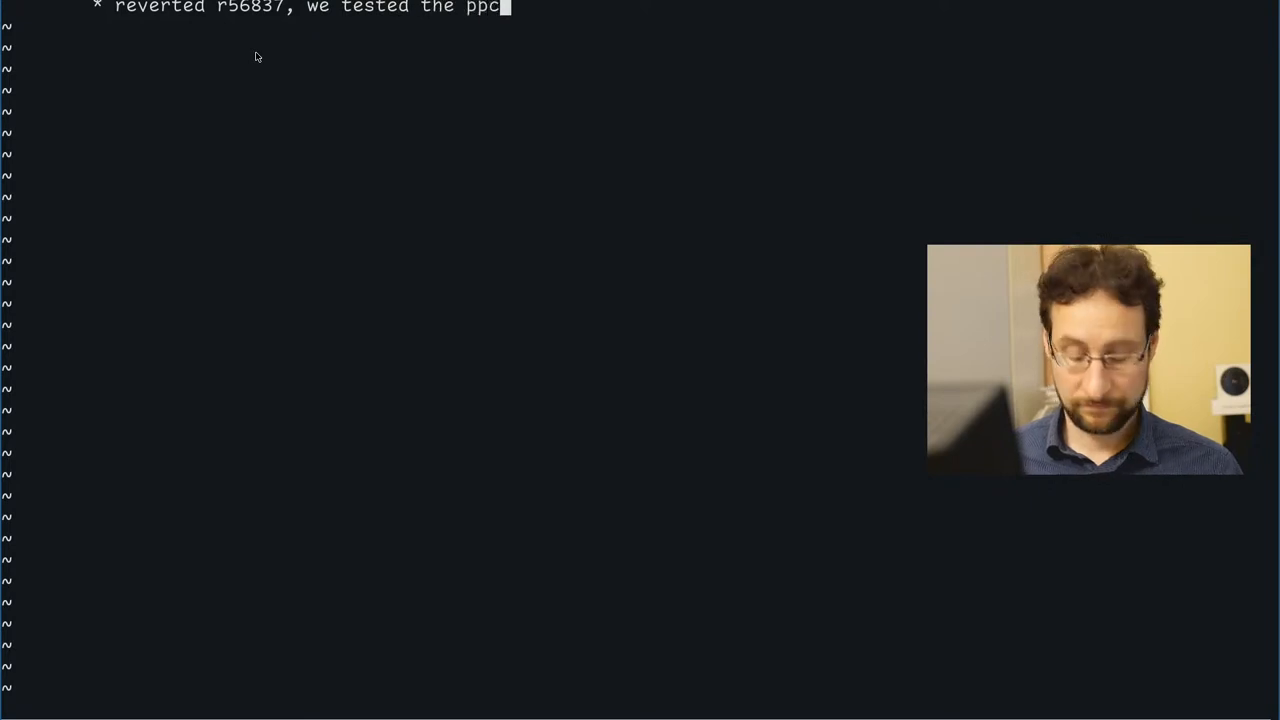
text(64le binutils breakage wrong and)
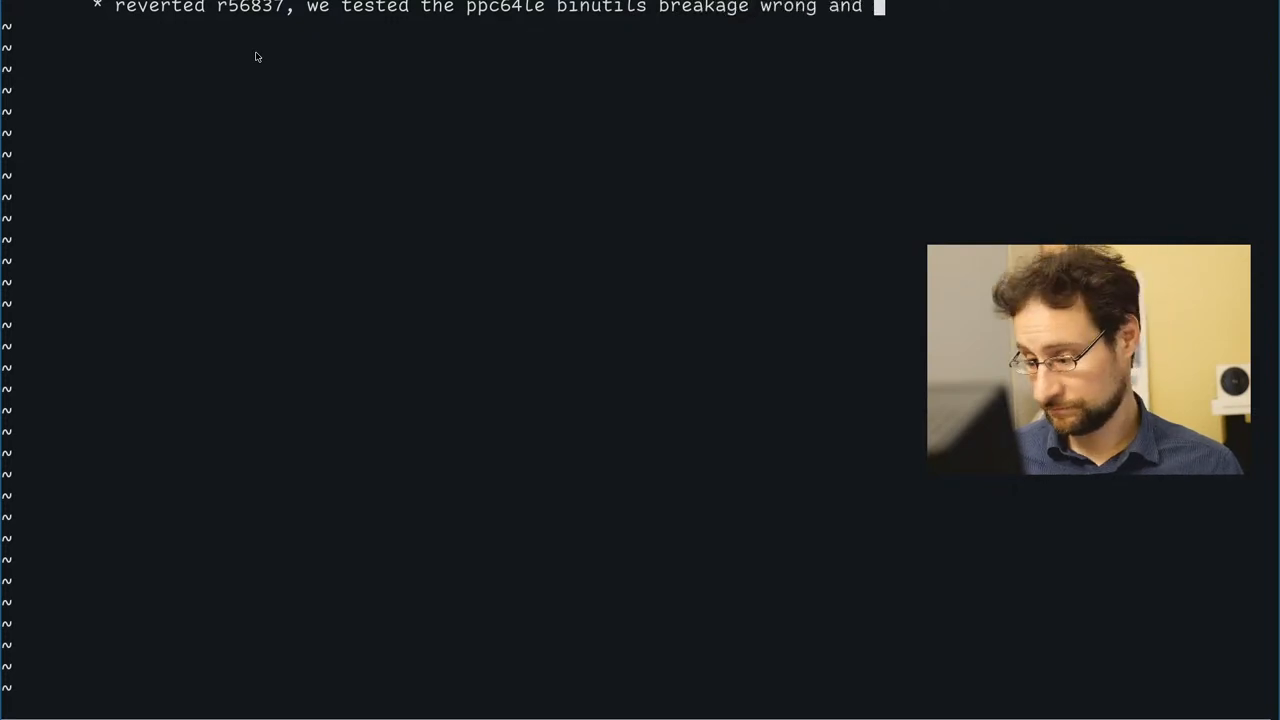
text(:set u)
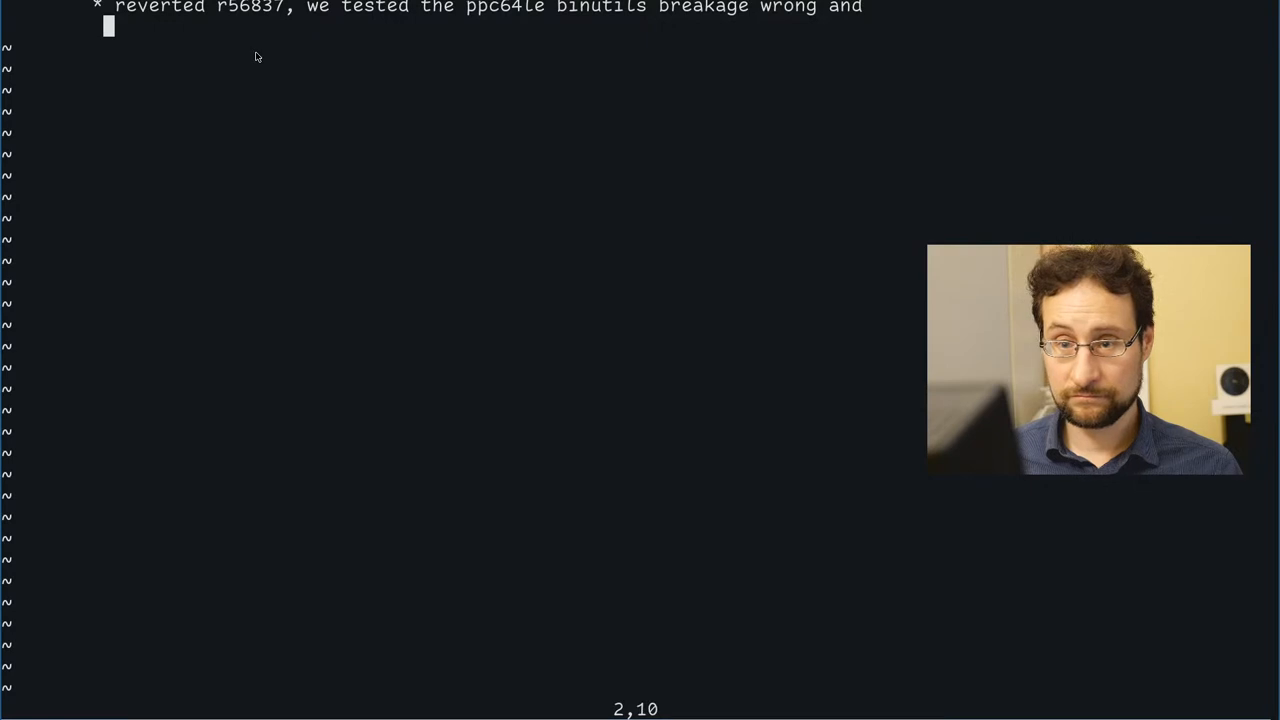
text(unfortunatly it is)
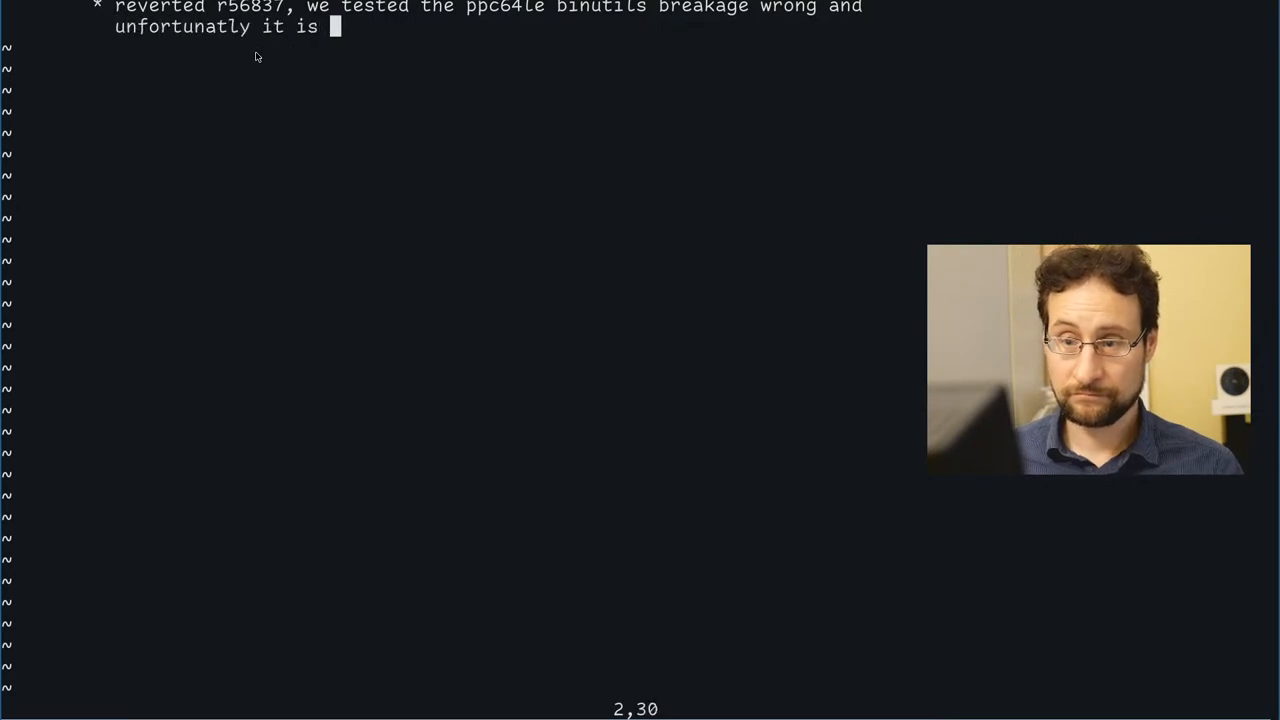
text(still needed)
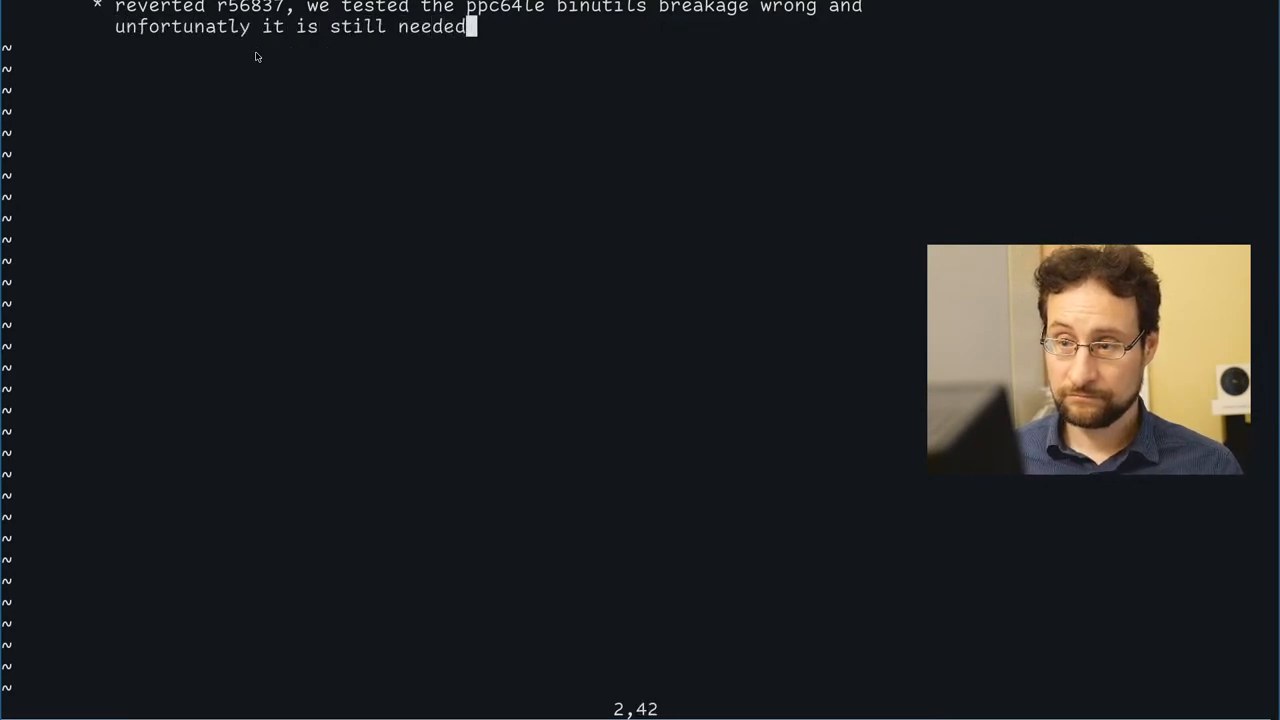
text(, ... added a)
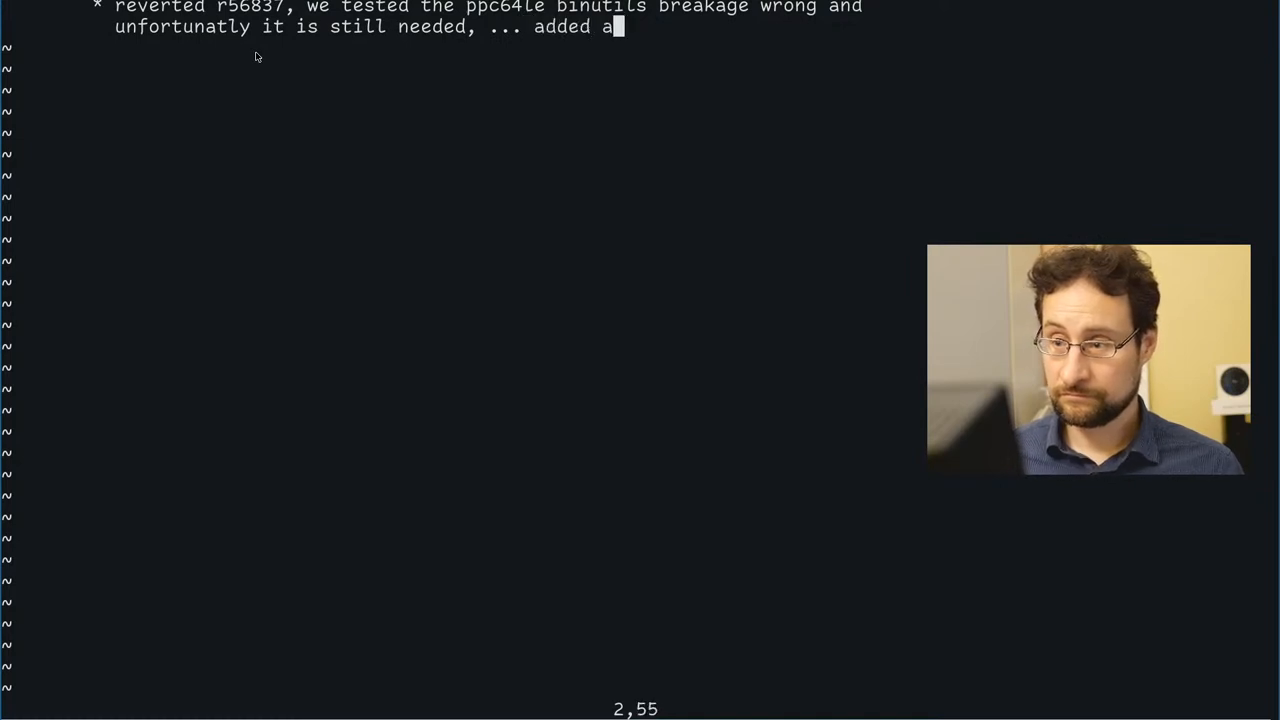
text(comment)
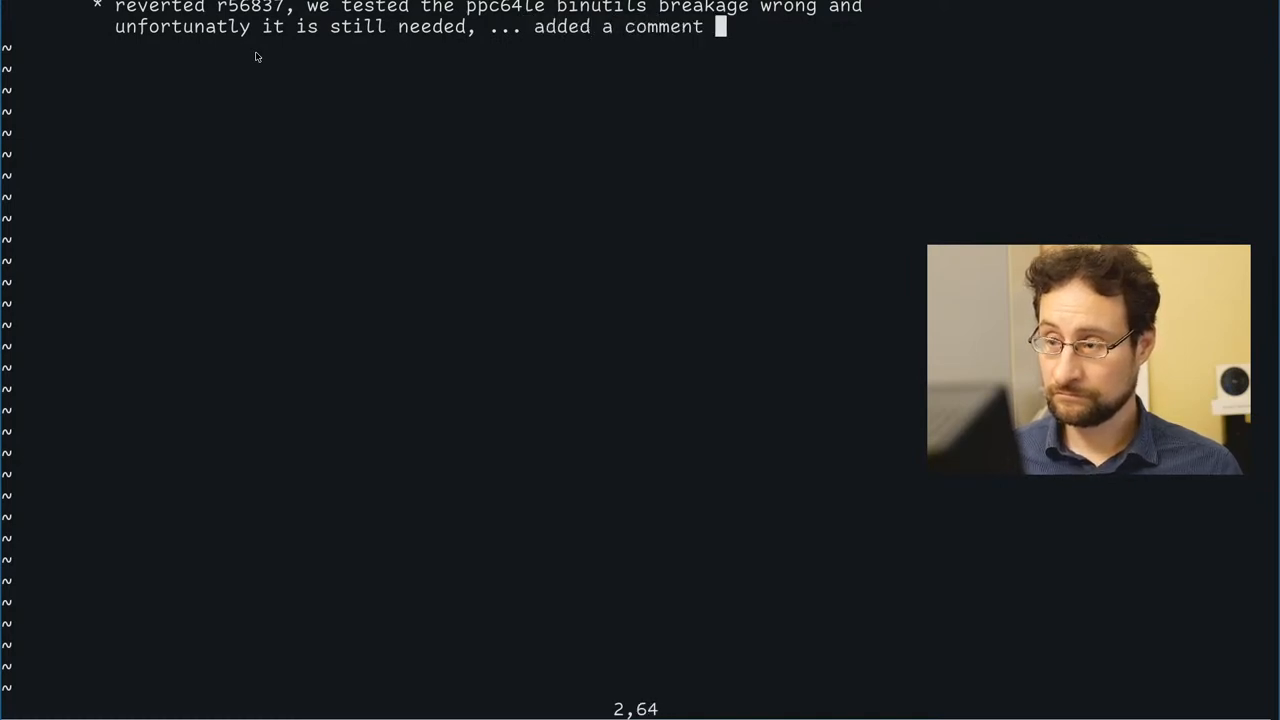
text(about as)
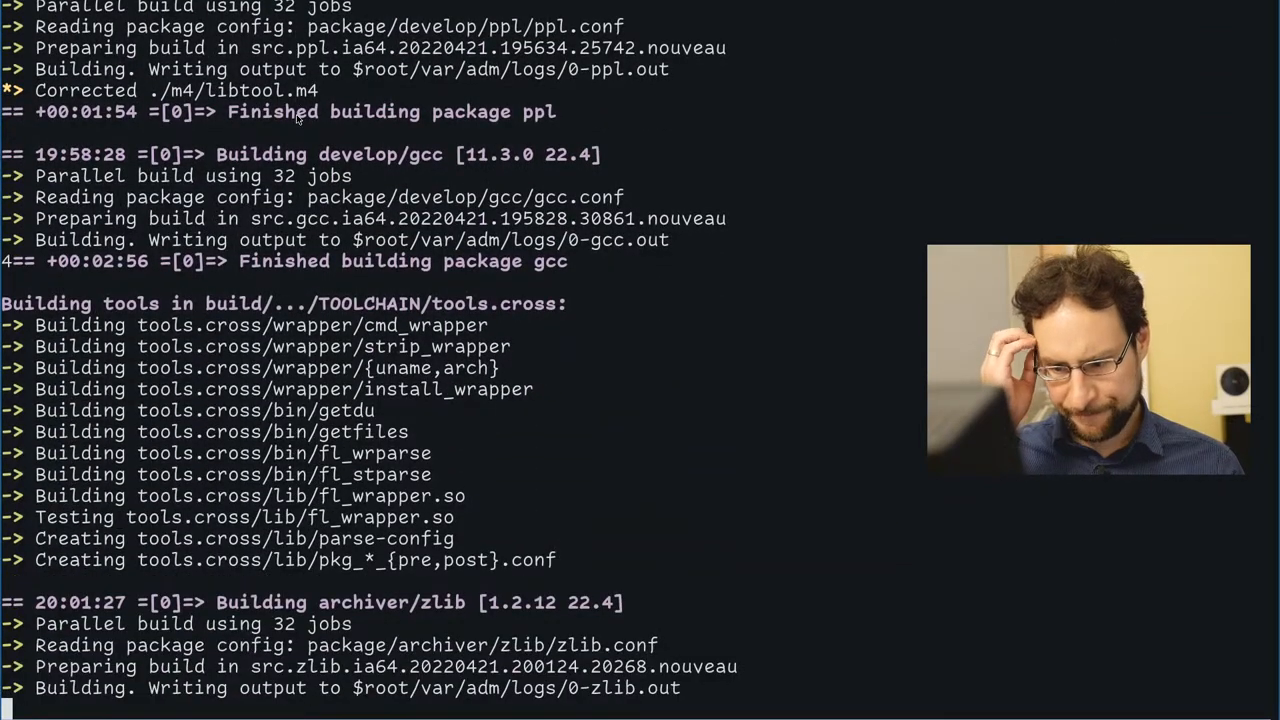
- Follow the build output through tools.cross, zlib and zstd until develop/m4 starts
scroll(down, 3)
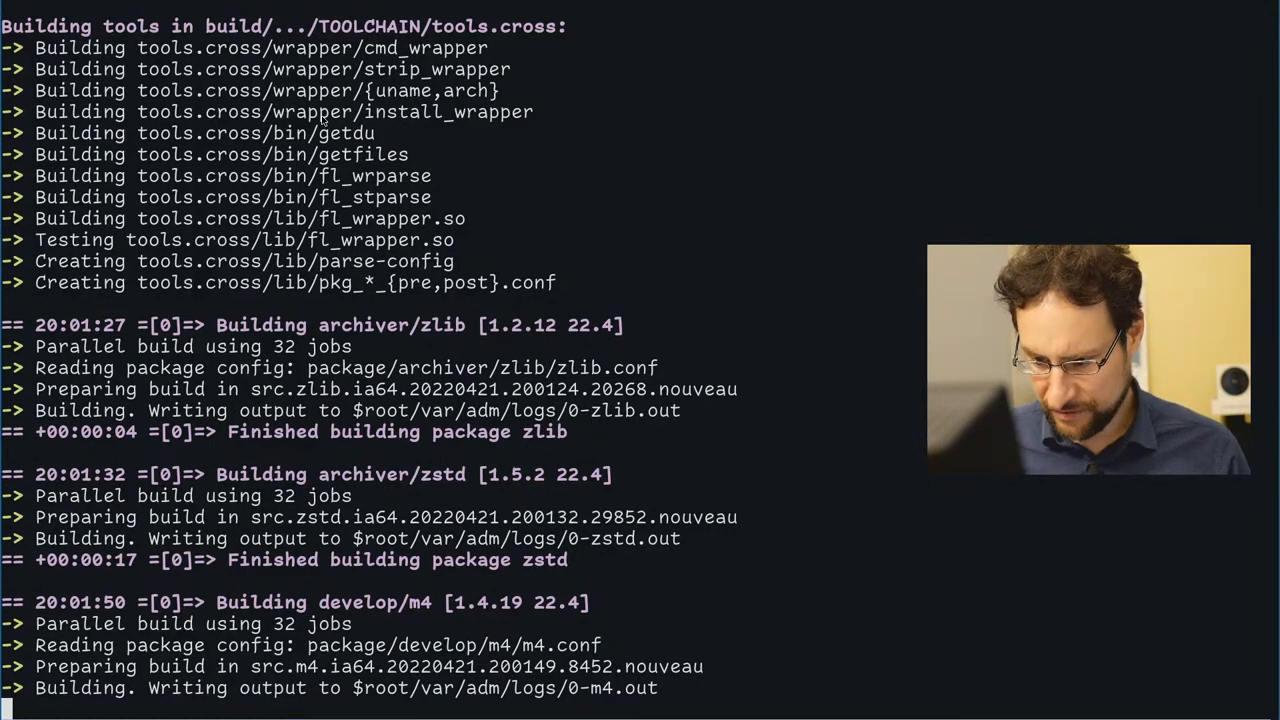
scroll(down, 3)
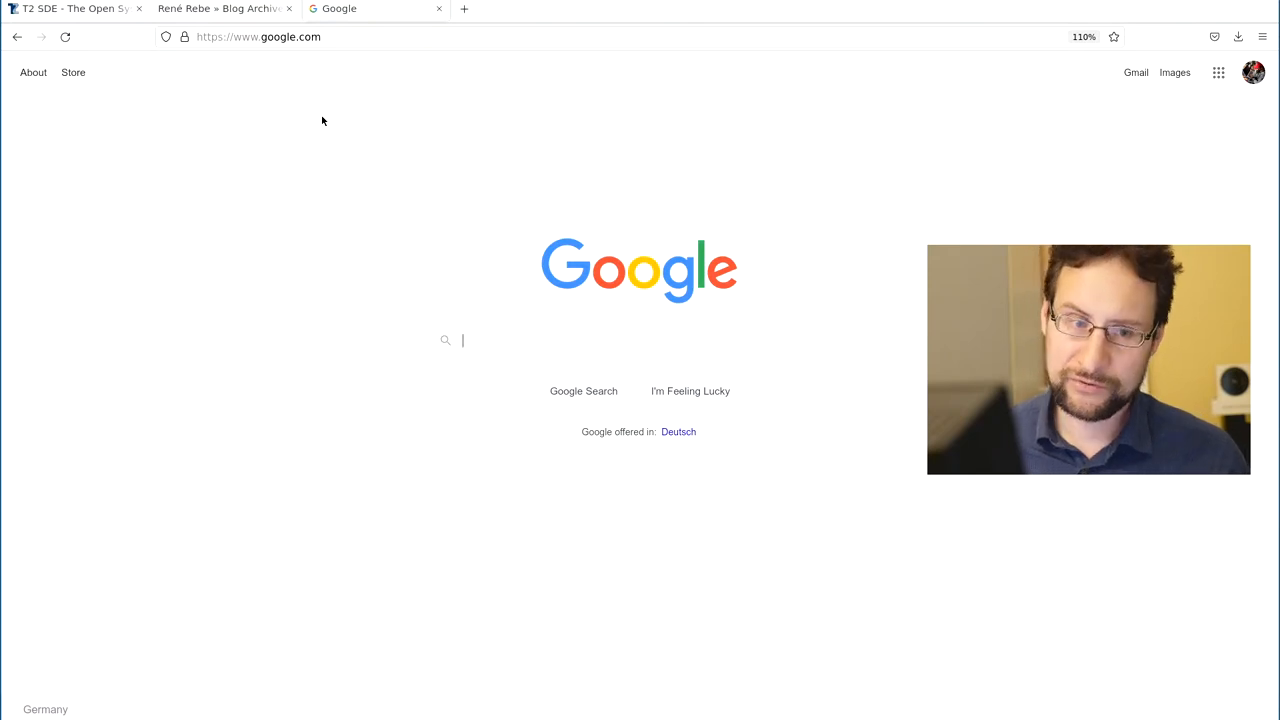
- Read Debian's '2.1. Supported Hardware' architecture table, then search Google for 'debian version wiki'
text(debian list of supported architectures)
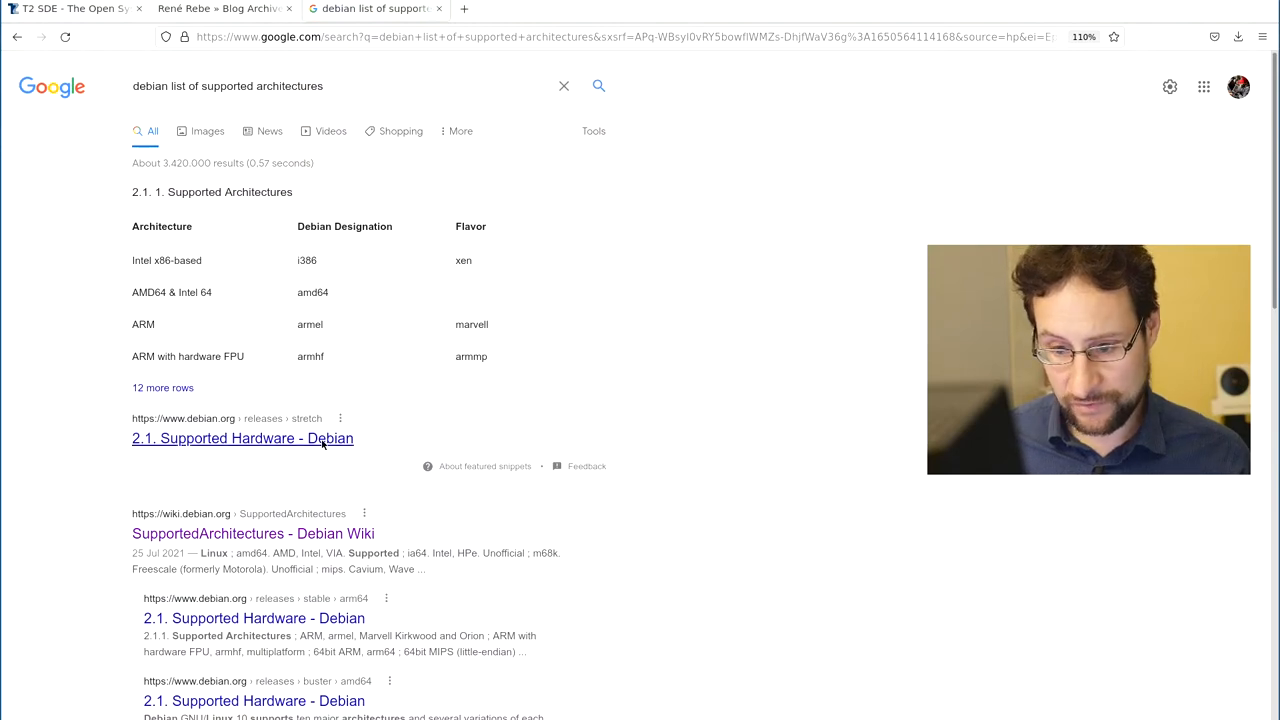
click(242, 438)
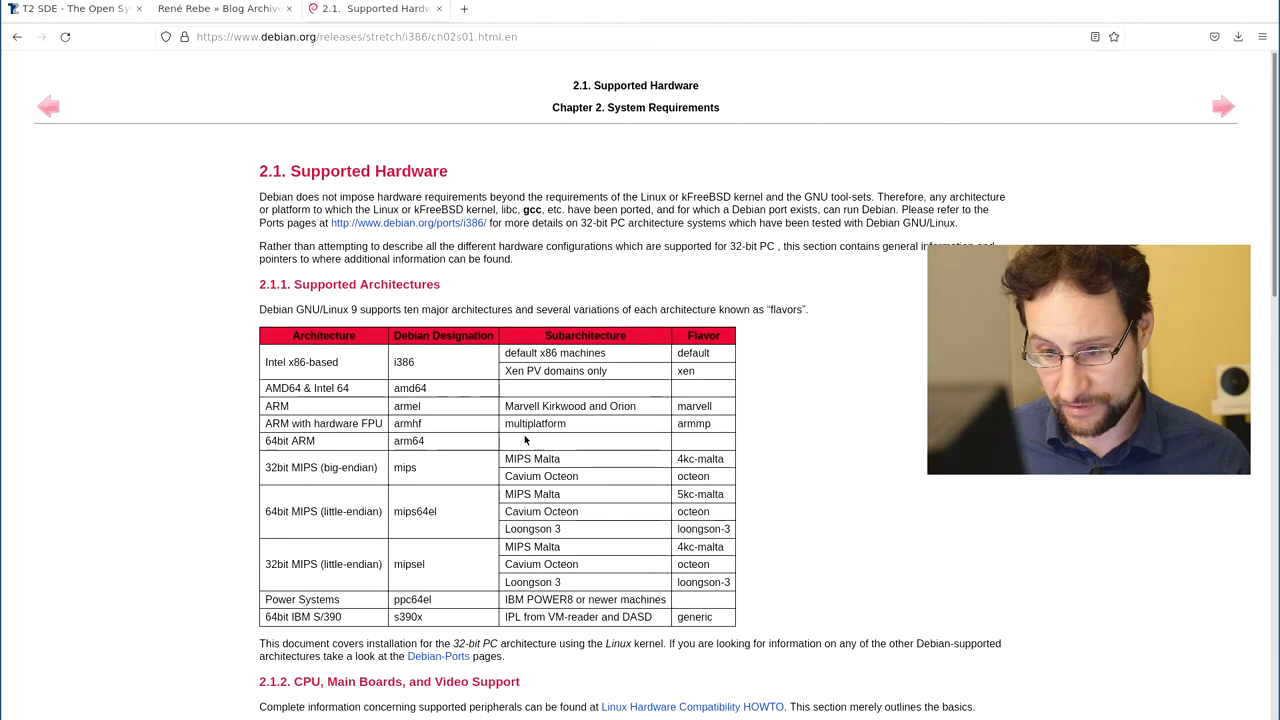
scroll(down, 3)
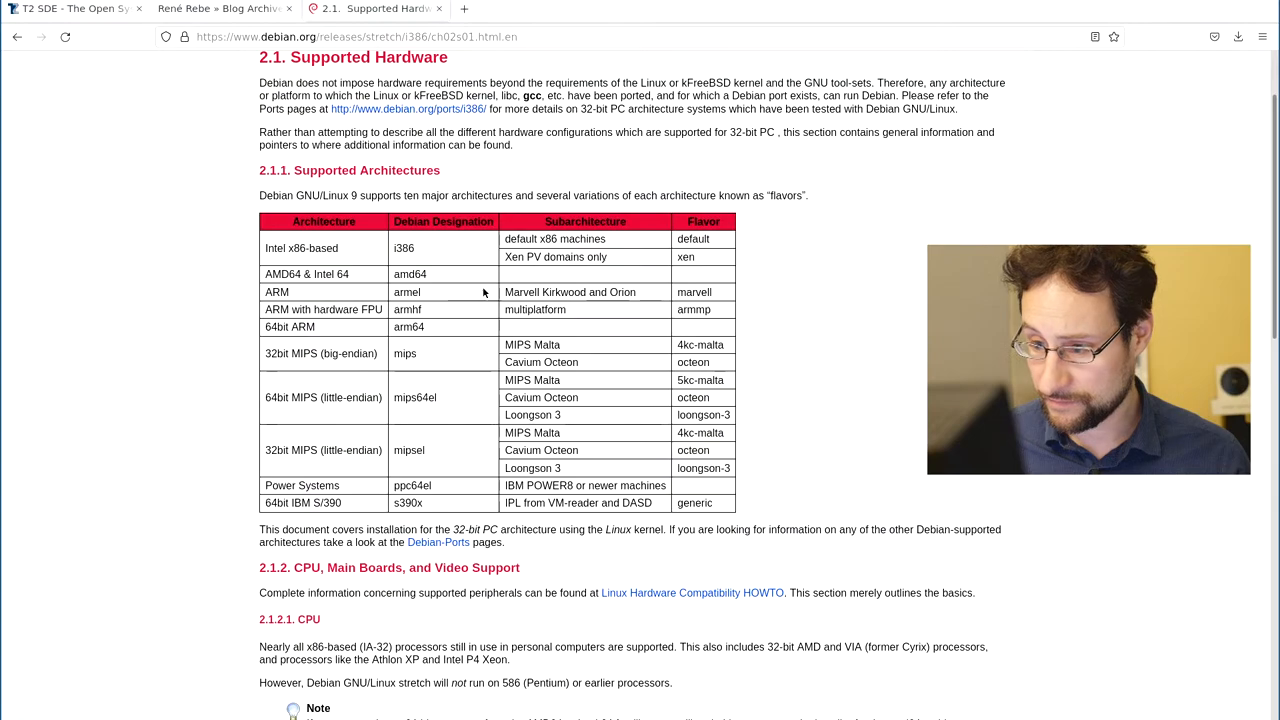
mouse_move(336, 450)
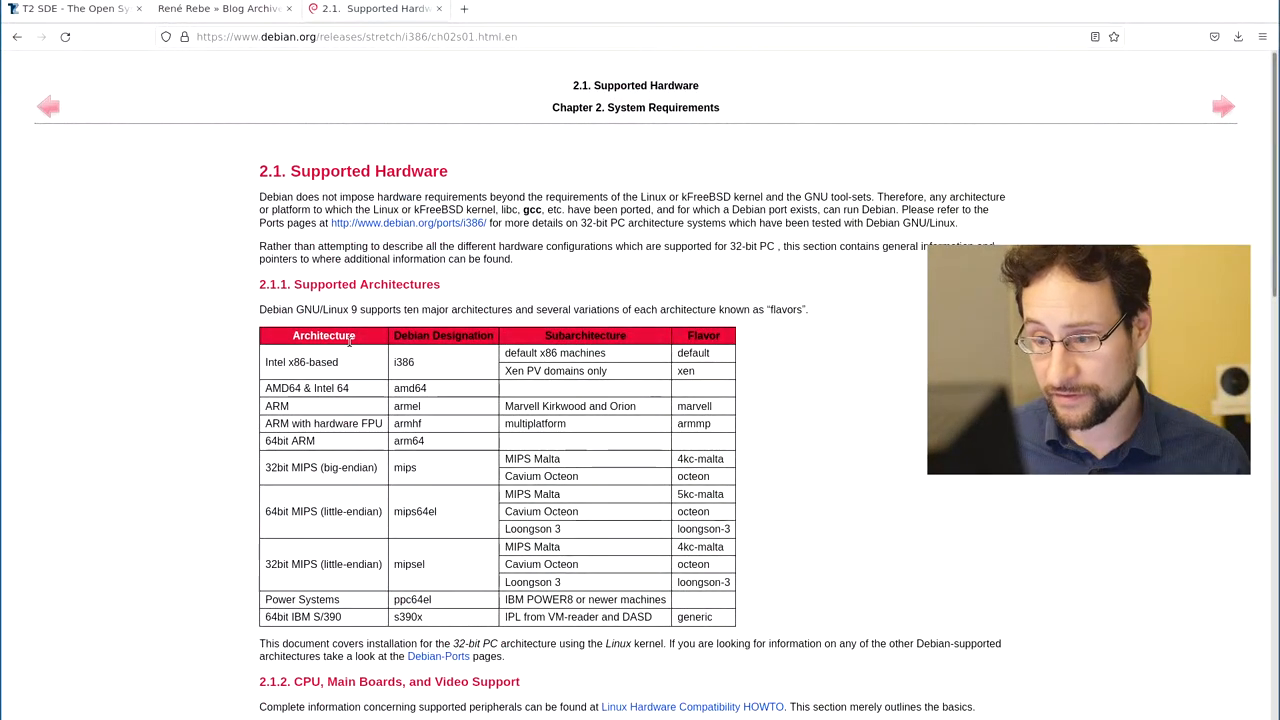
mouse_move(472, 352)
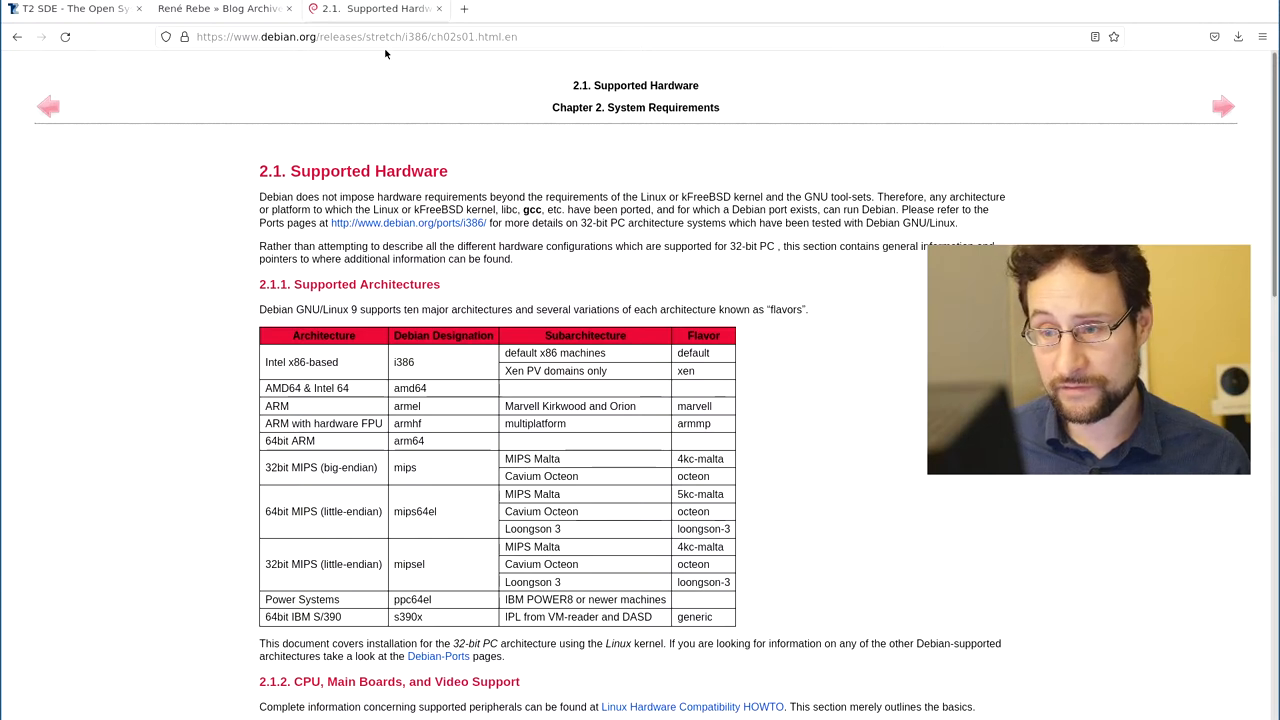
mouse_move(384, 56)
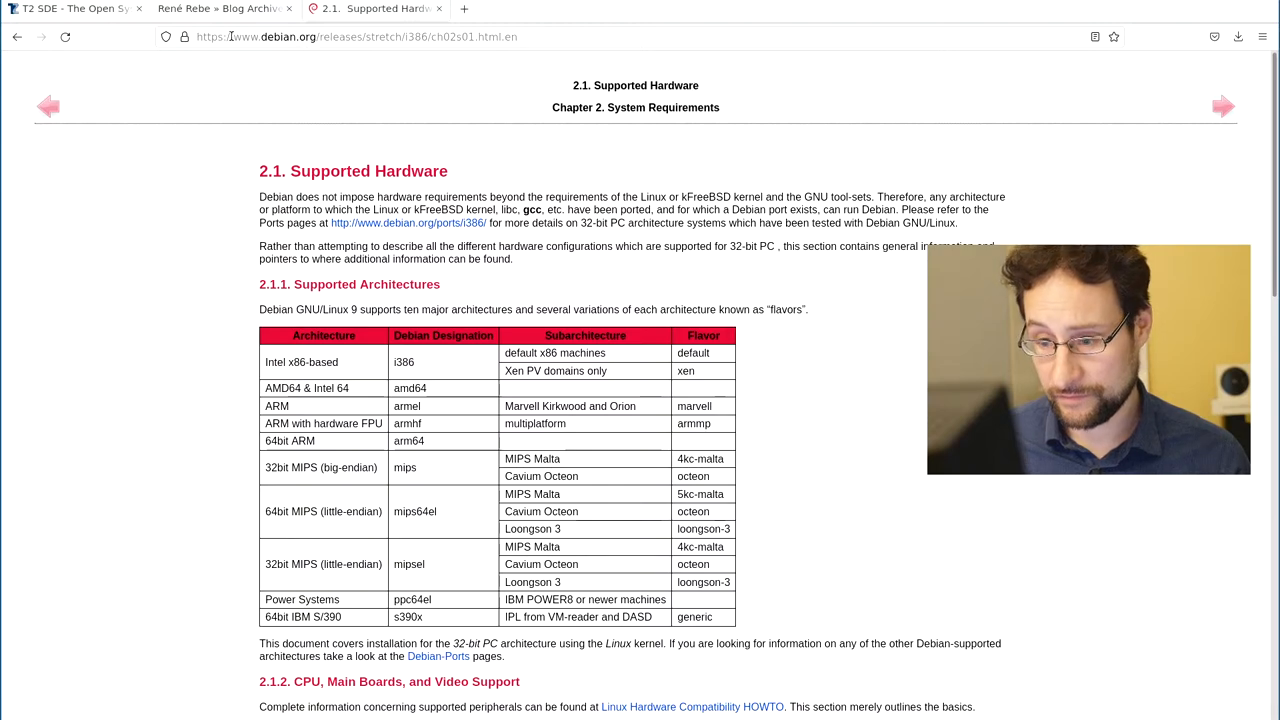
text(deiban+version+wiki)
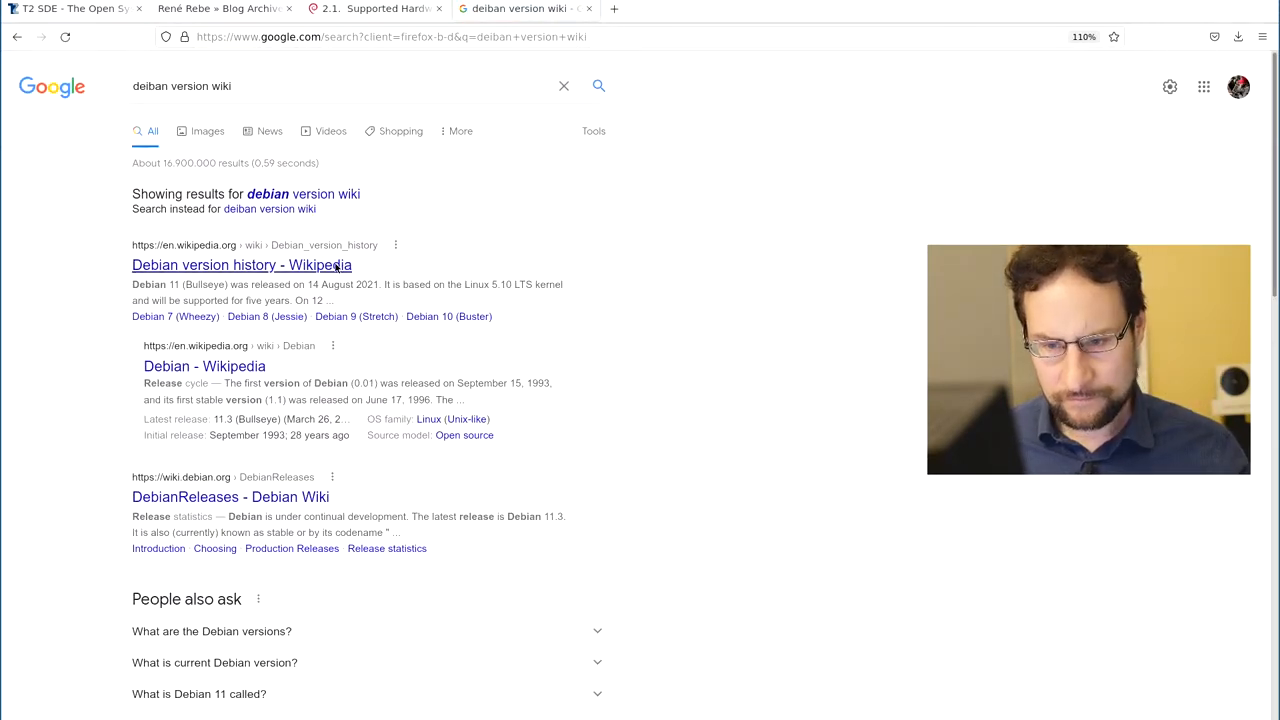
- Read Wikipedia's Debian version history article down through the release history and release table
click(226, 264)
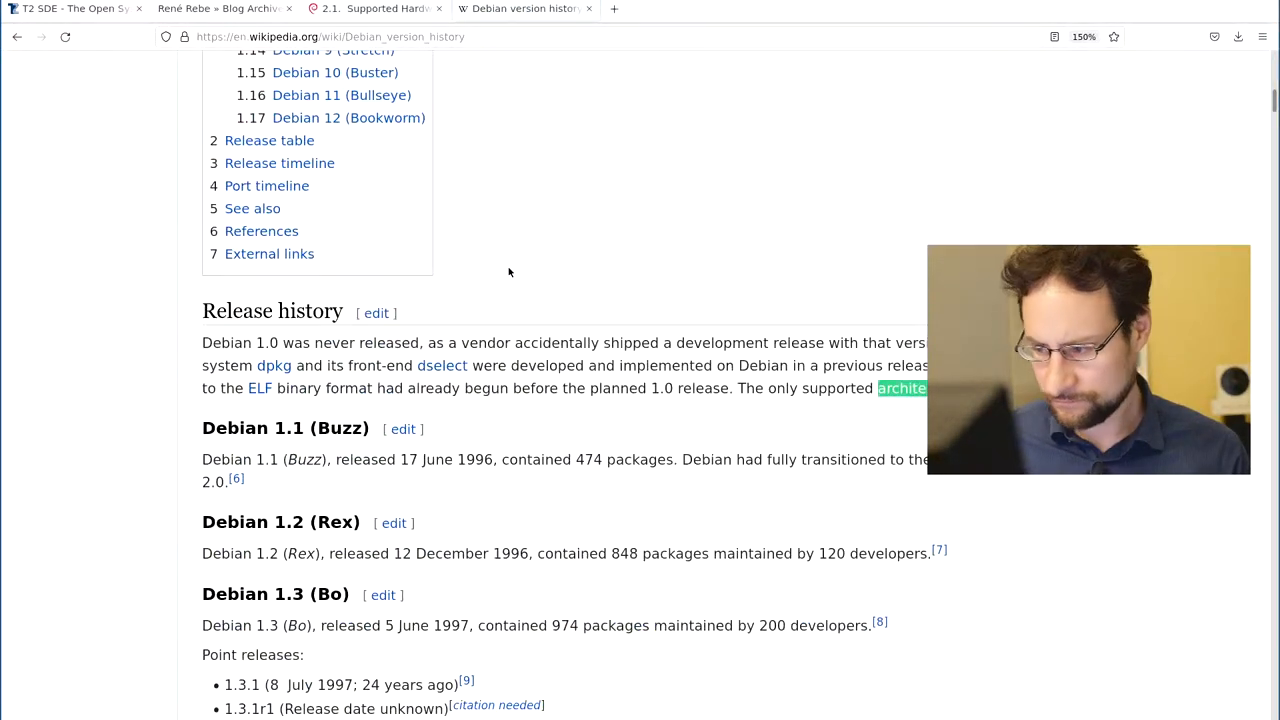
scroll(down, 3)
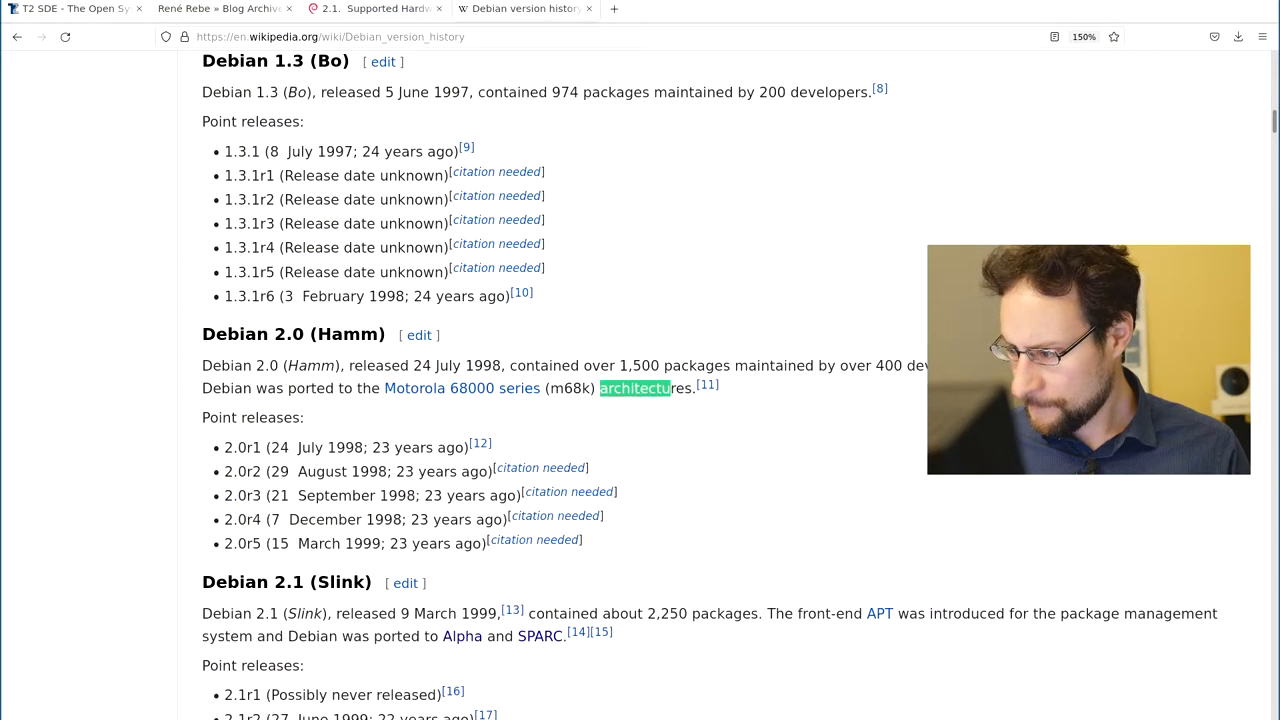
scroll(down, 3)
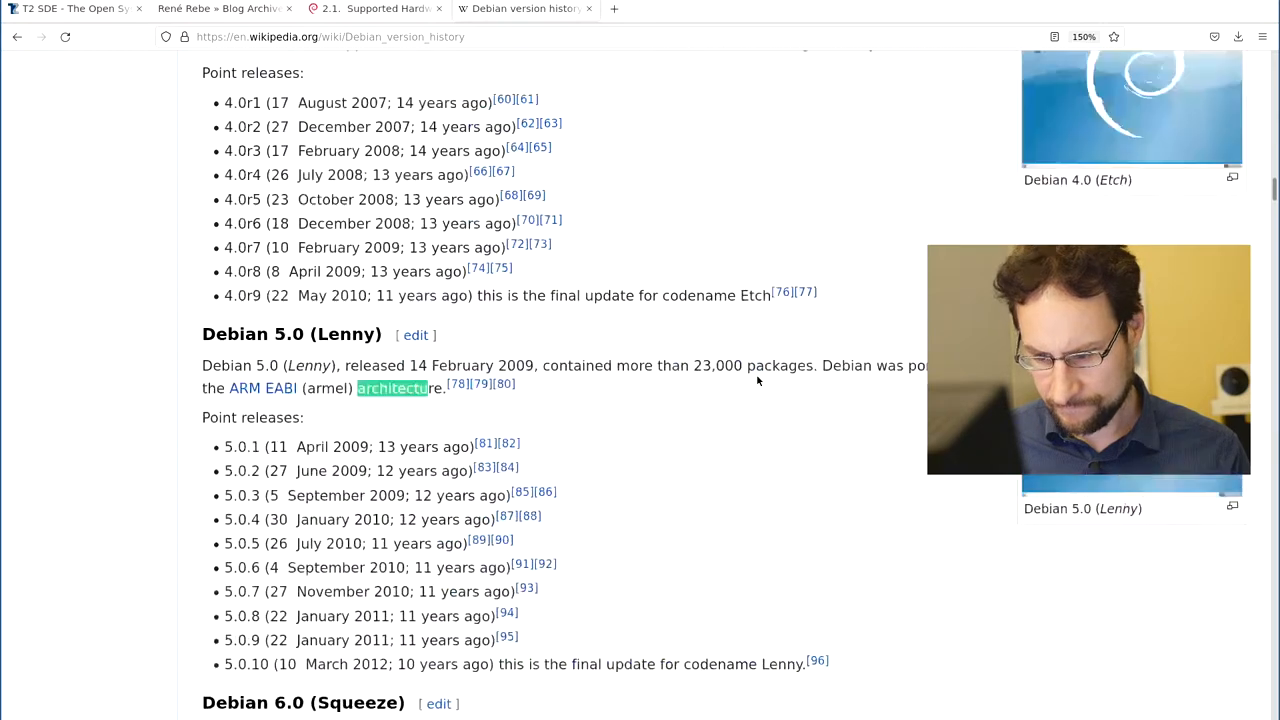
scroll(down, 3)
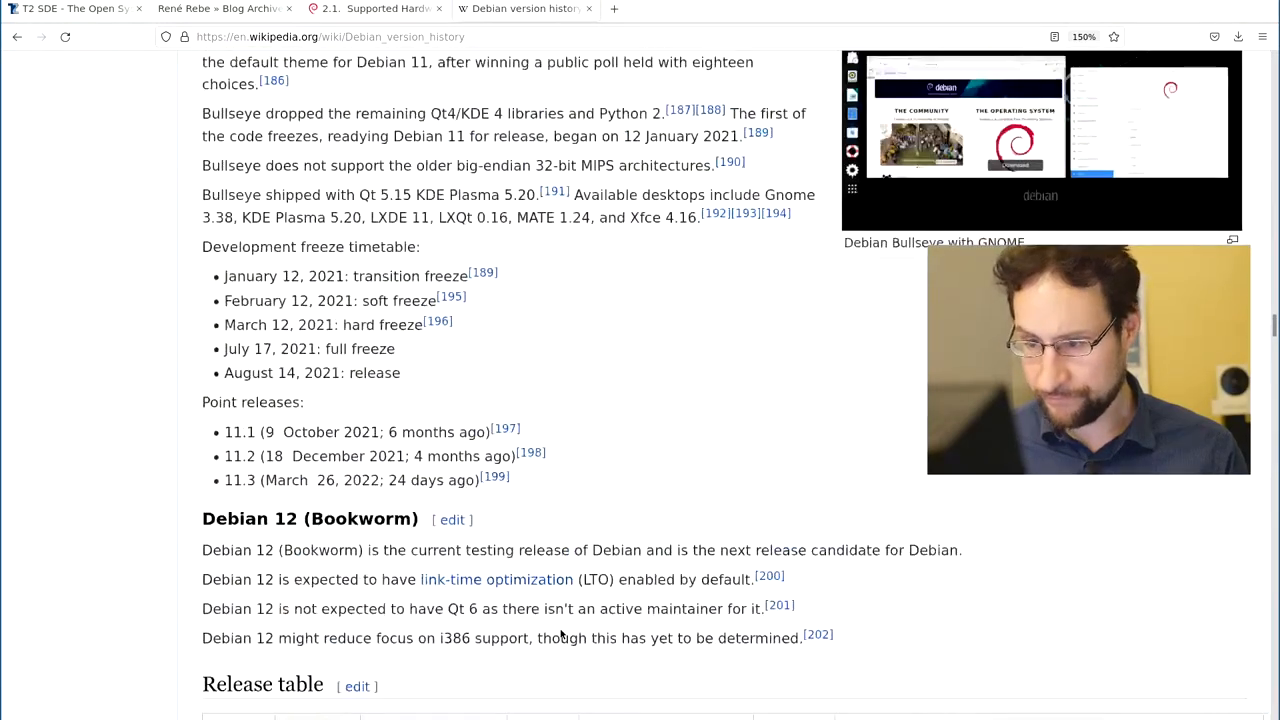
scroll(down, 3)
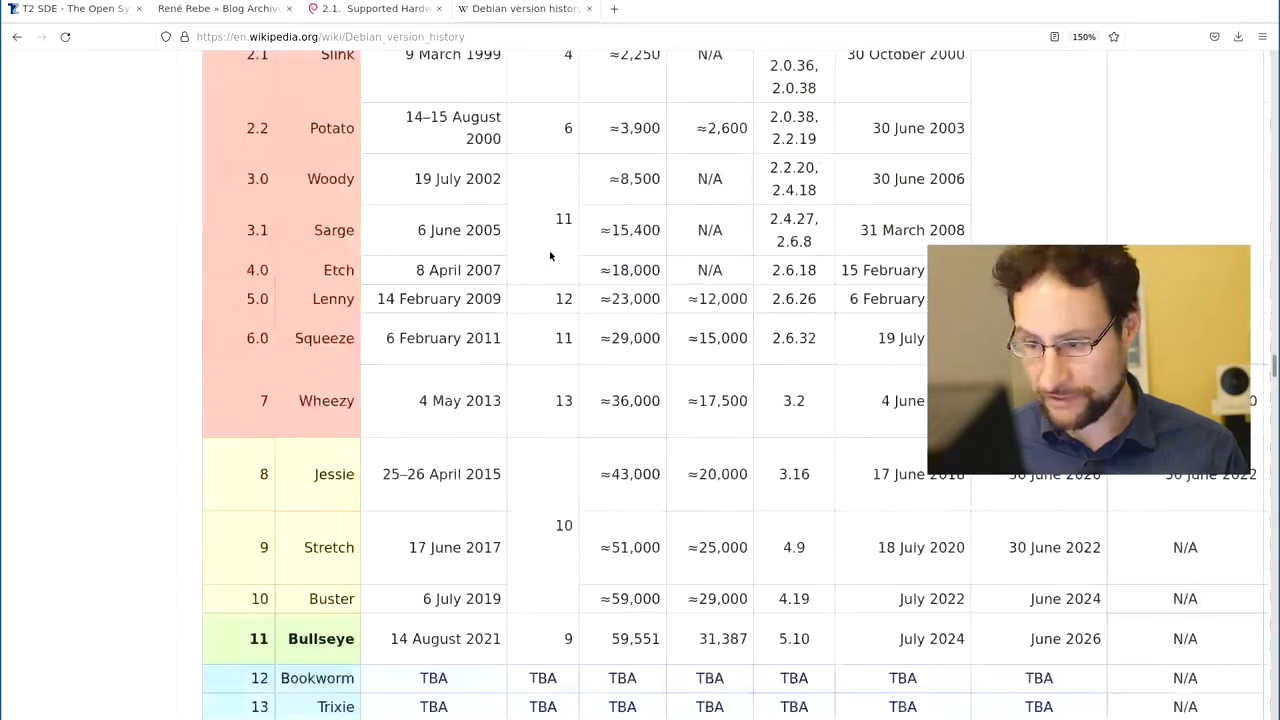
scroll(down, 3)
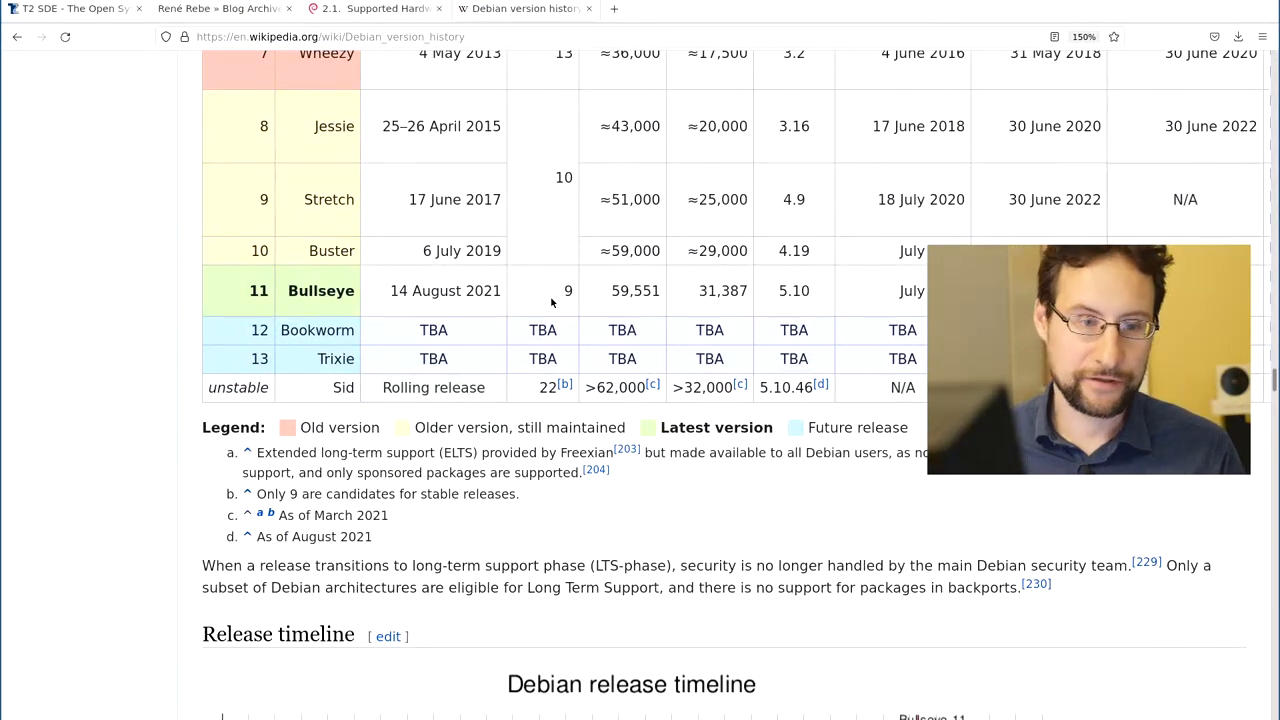
mouse_move(776, 280)
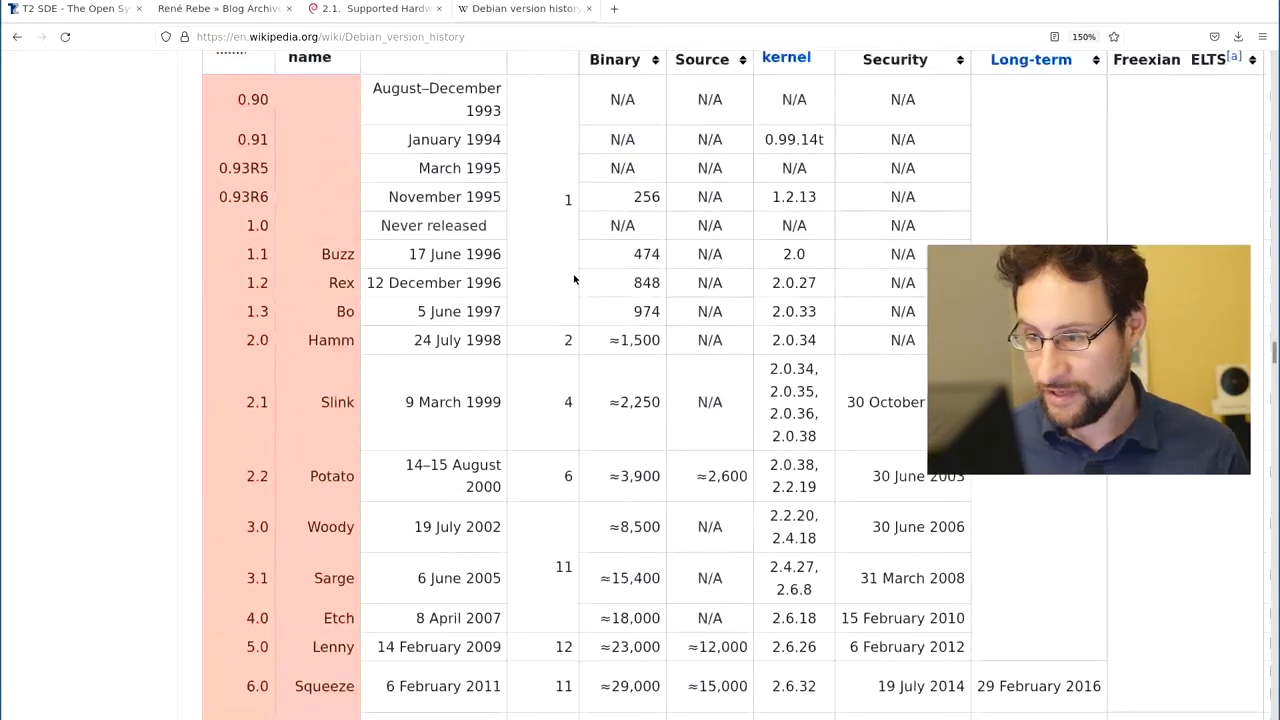
scroll(down, 3)
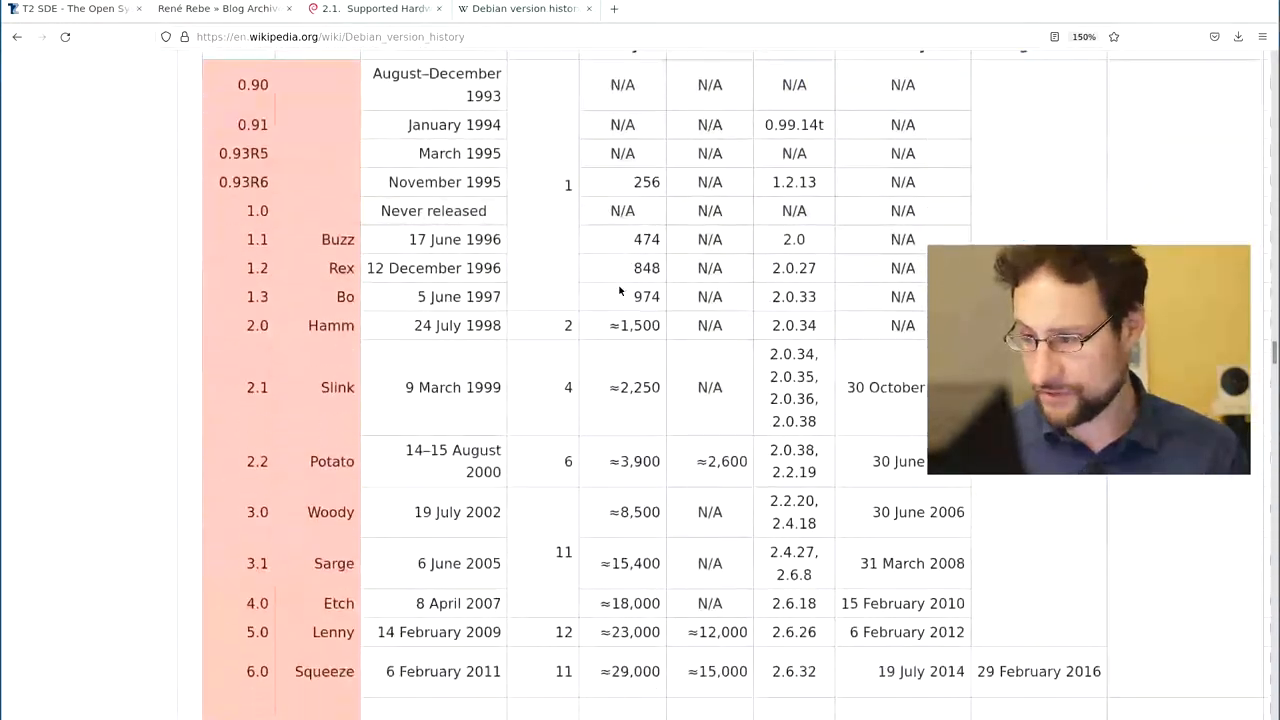
scroll(down, 3)
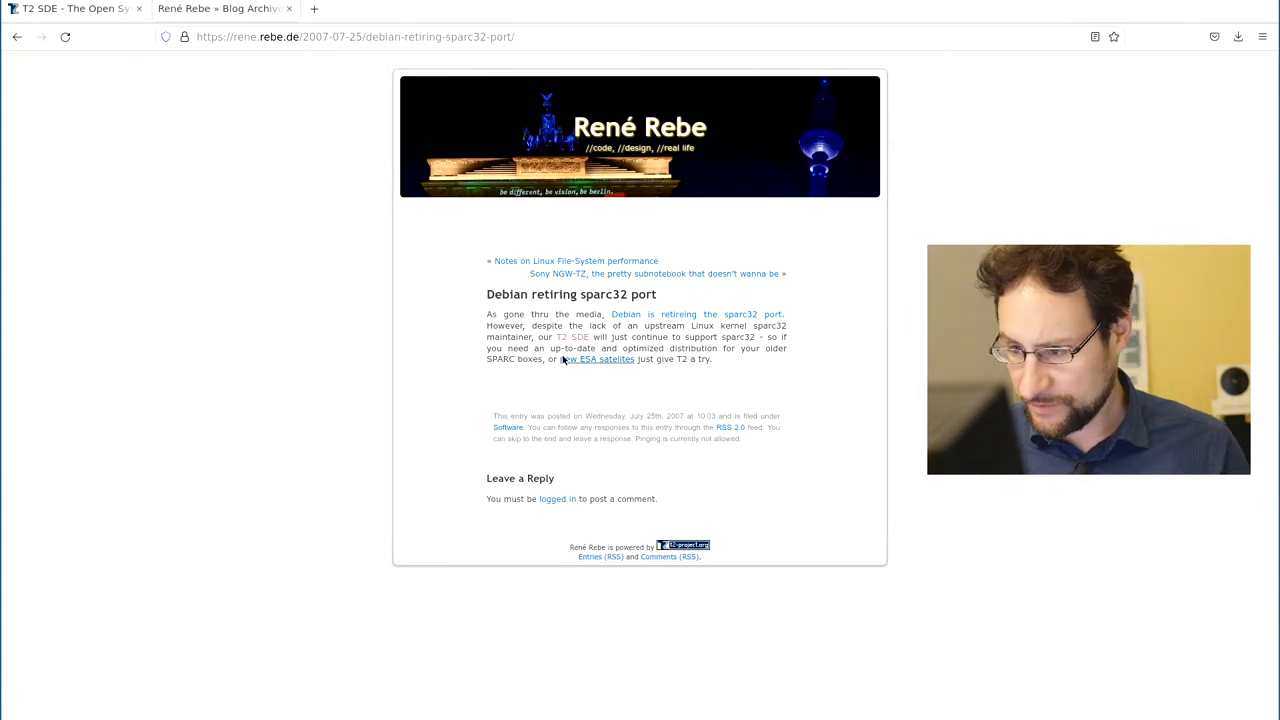
- Enlarge the 'Debian retiring sparc32 port' post, then extend the Google query with 'glibc' and 'last'
key(ctrl+plus)
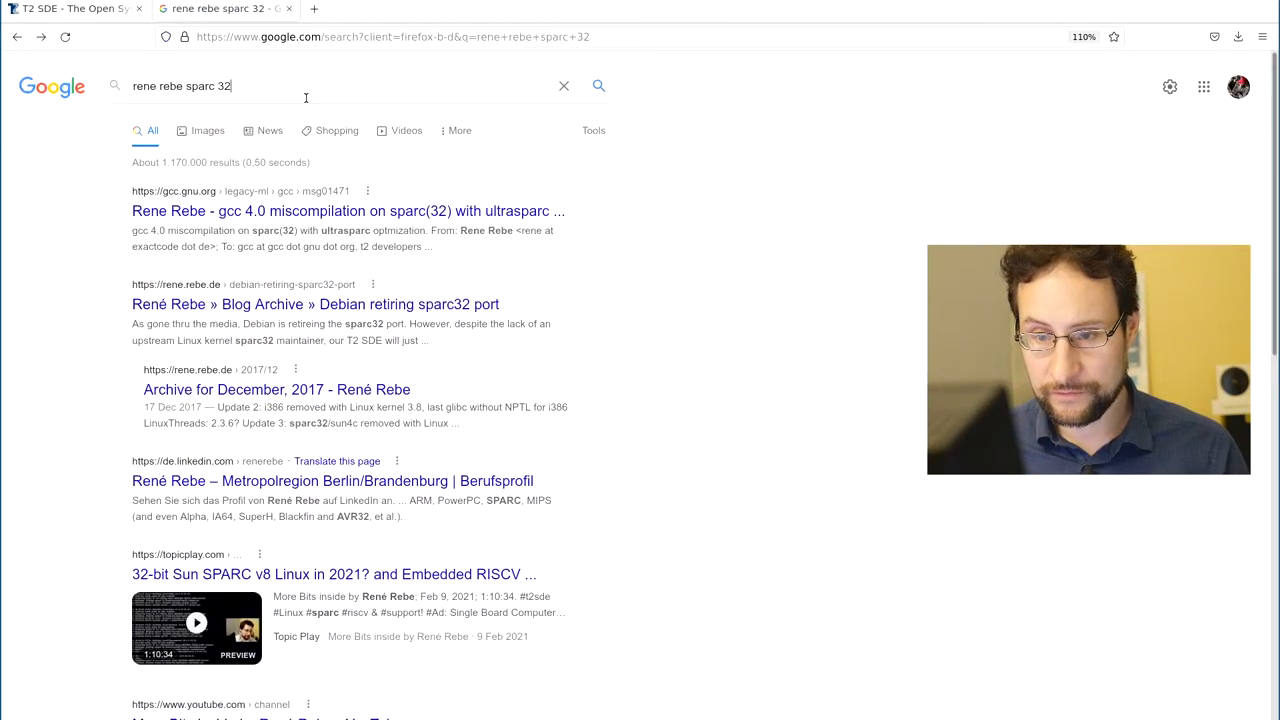
text(glibc)
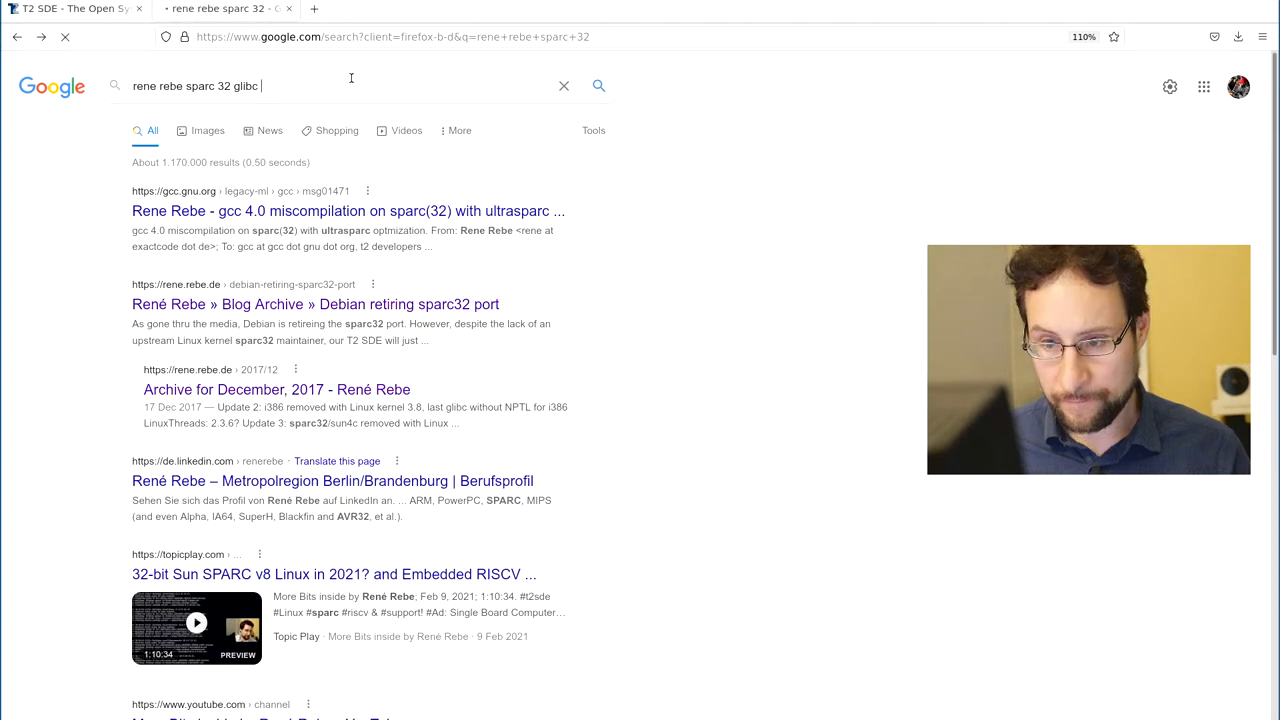
text(last)
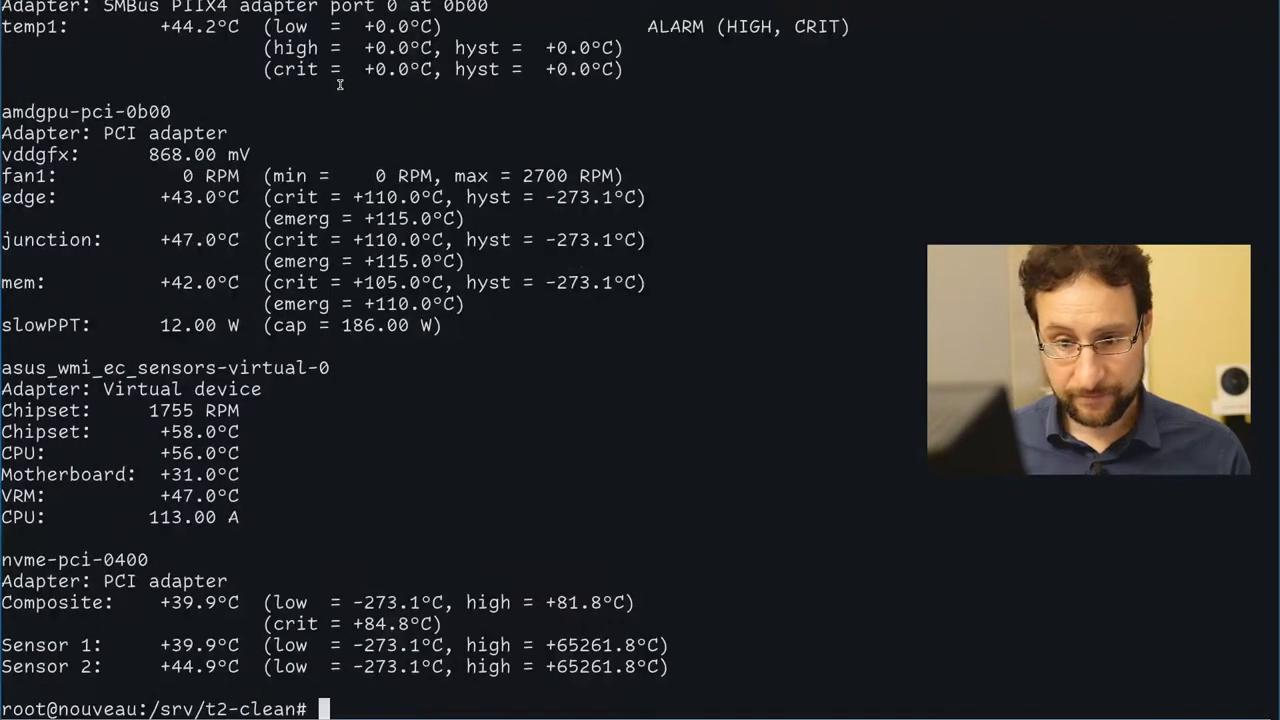
- Run sensors to read the build machine's temperatures, fan speeds and voltages
text(sensors)
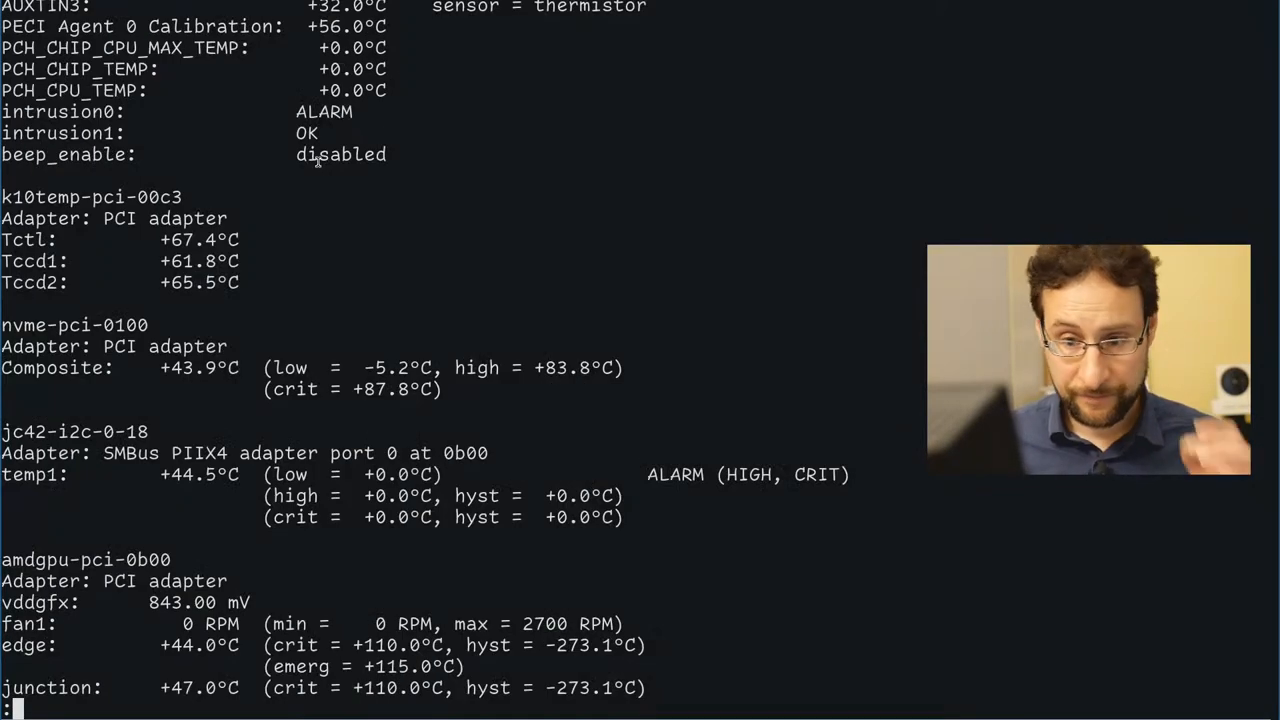
mouse_move(158, 282)
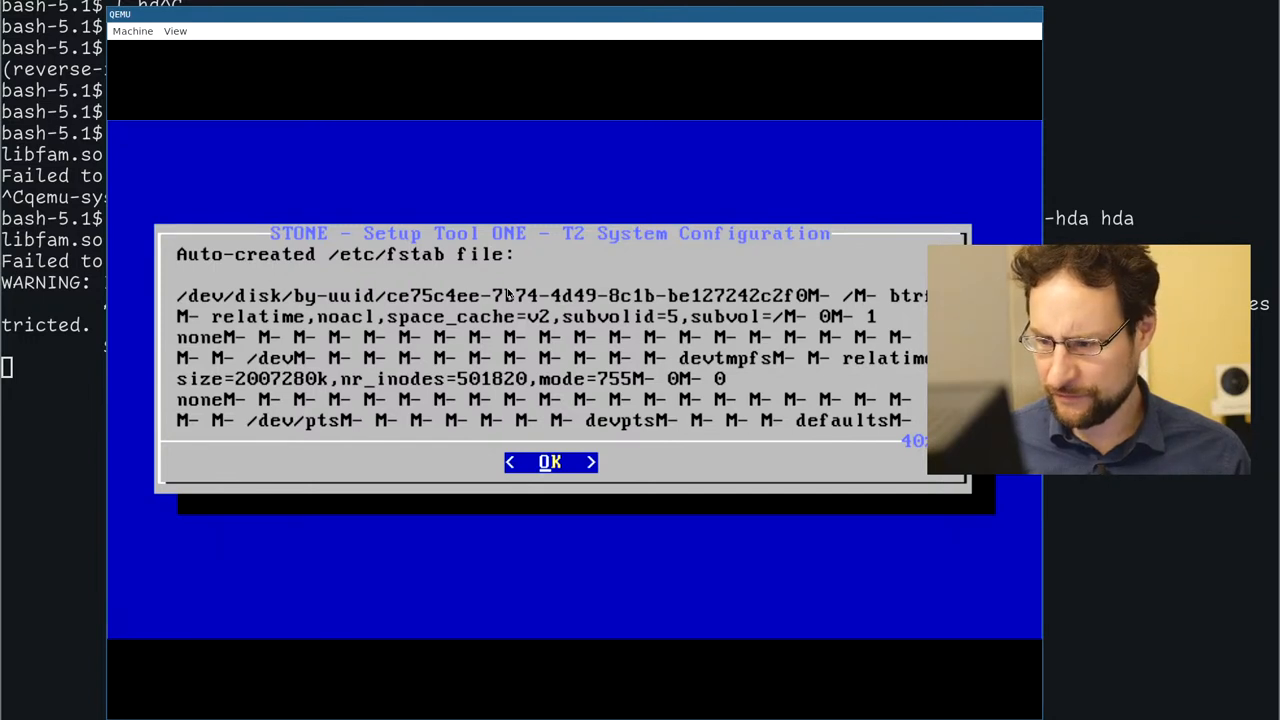
- Bring the QEMU window forward showing STONE's auto-created /etc/fstab notice
click(550, 462)
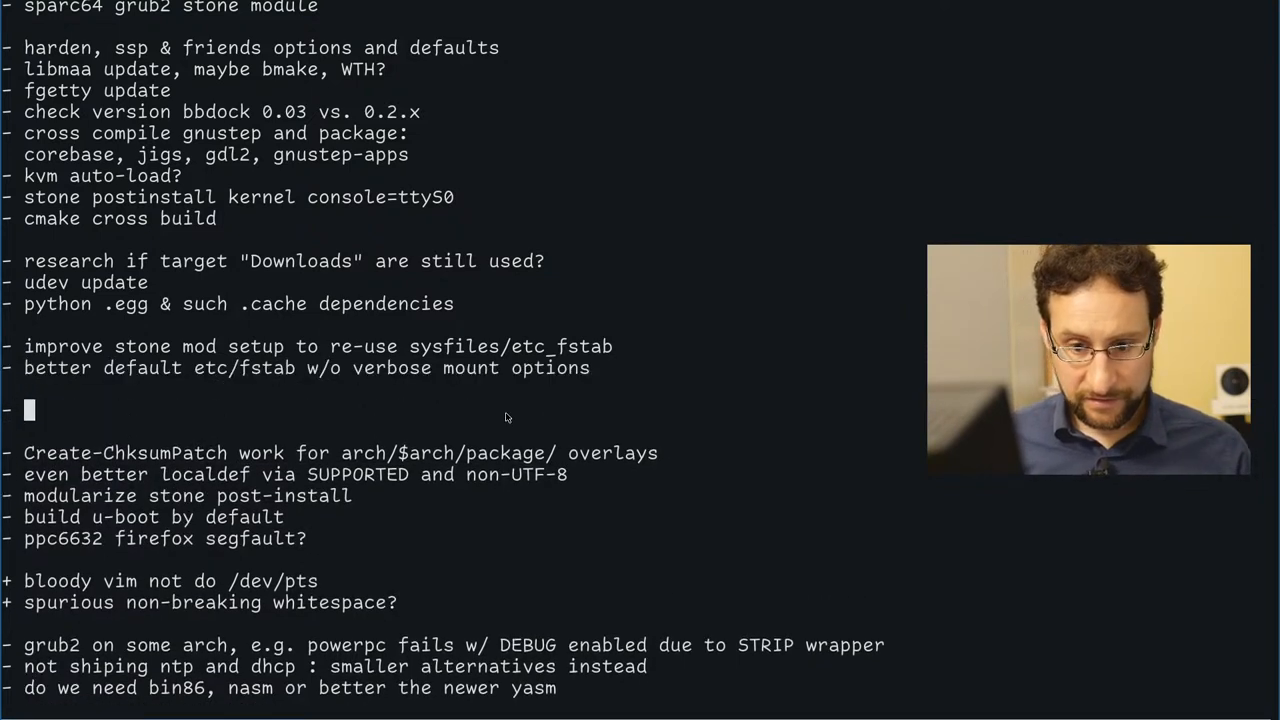
- Write the TODO line 'dialog spaces w/ stone e.g. on x86-64'
text(dianlog)
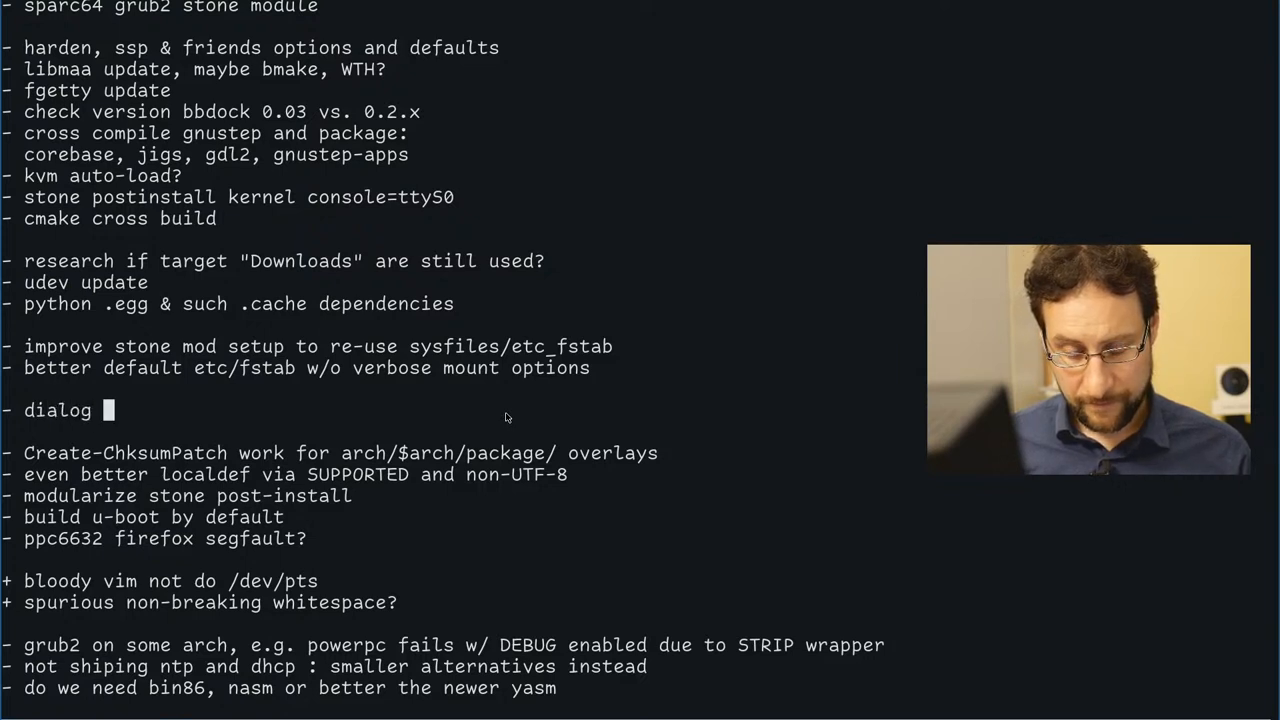
text(spaces w/ stone e.g. on)
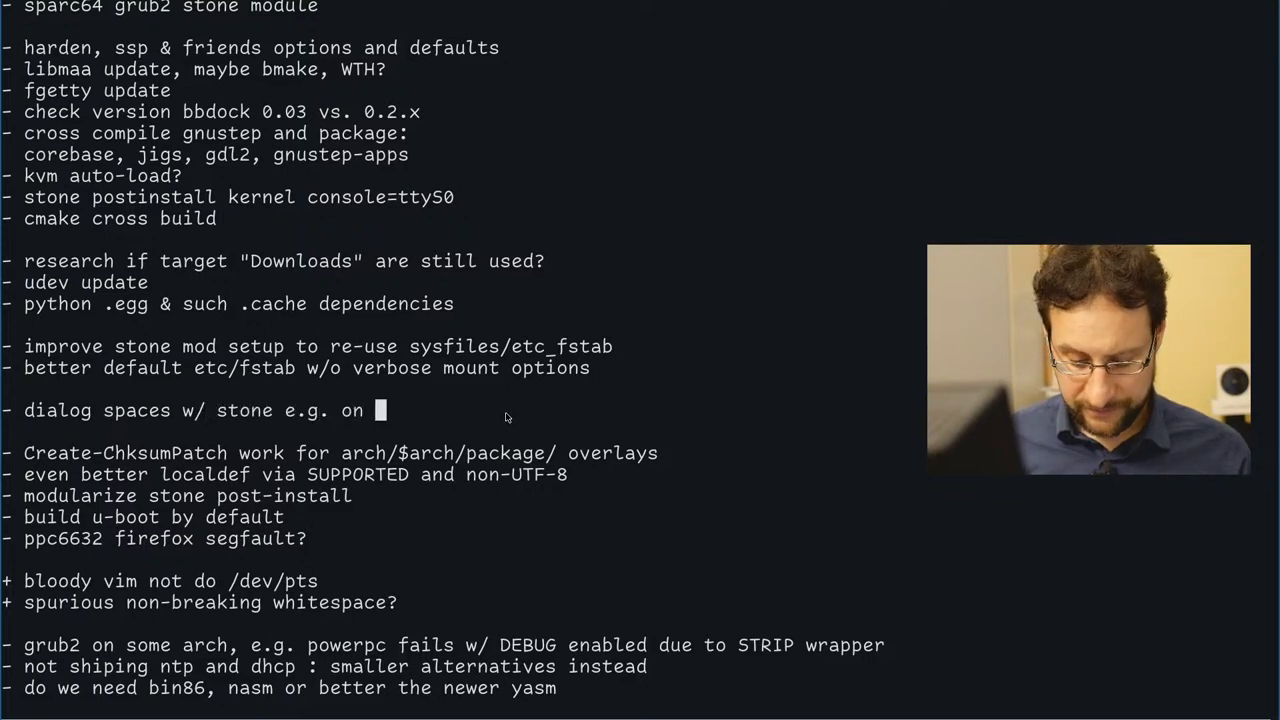
text(x86-64)
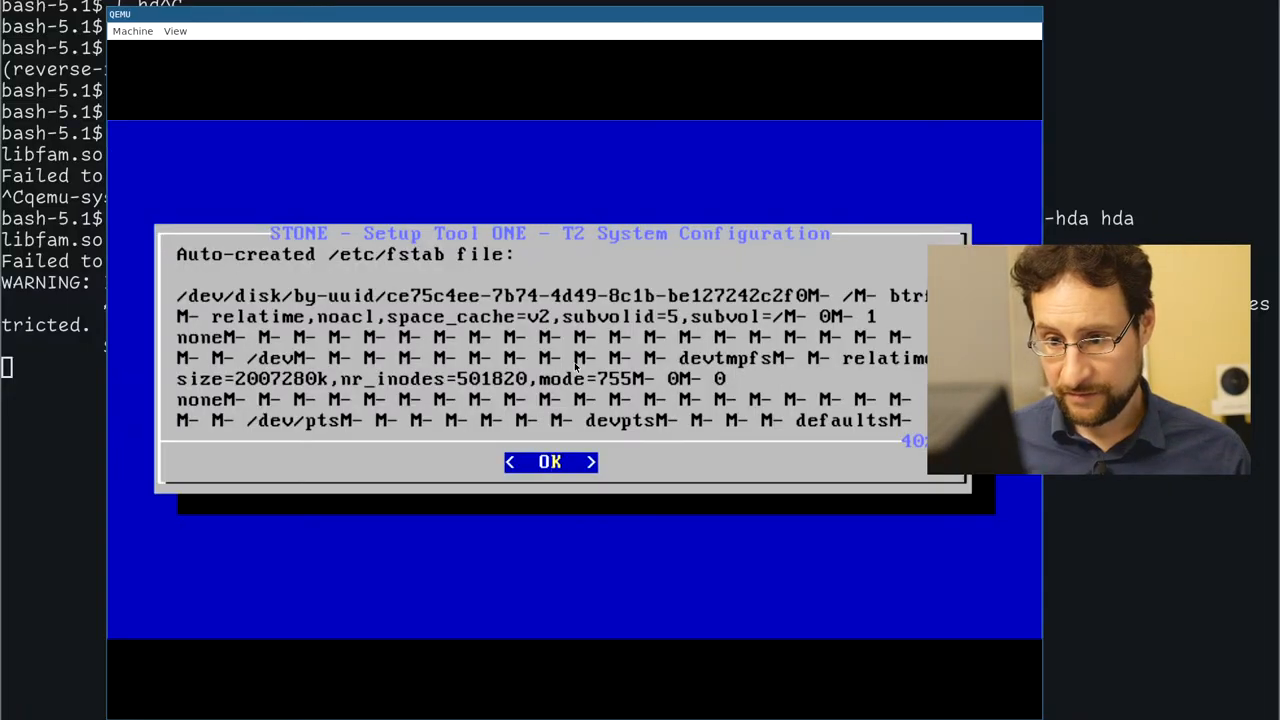
- Dismiss the fstab notice, keep the default keyboard mapping and choose the POSIX locale
click(548, 462)
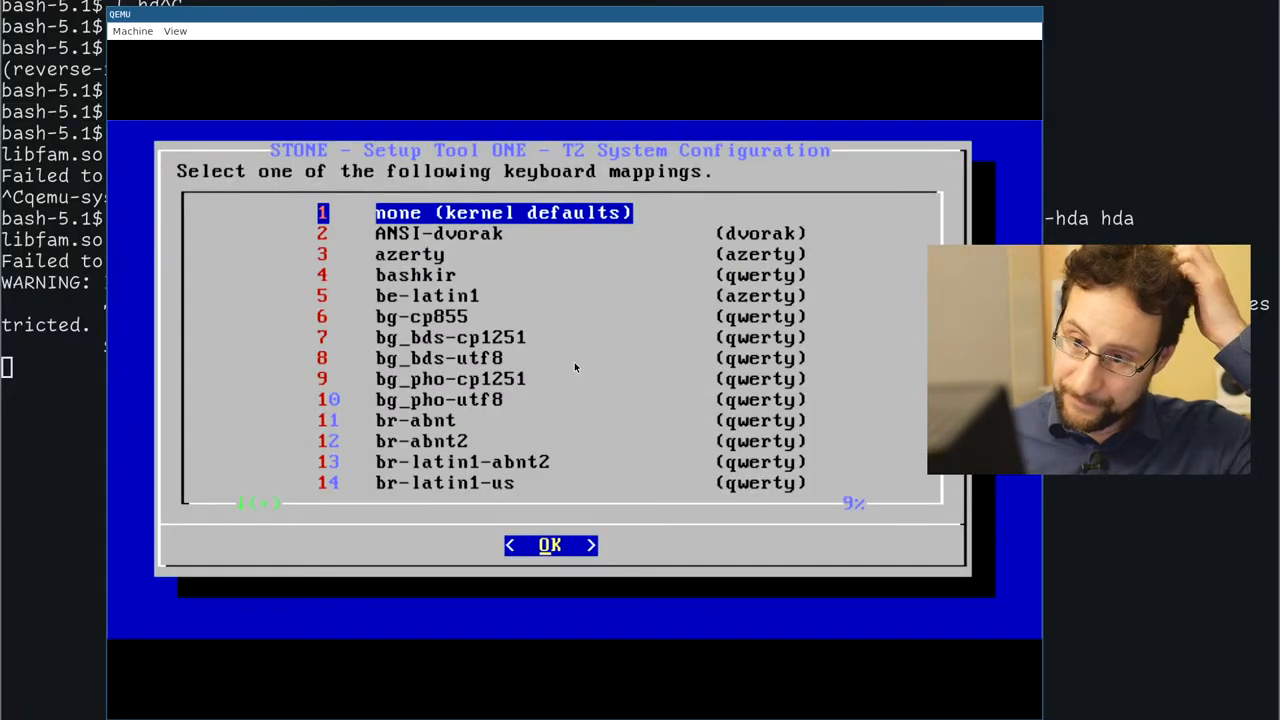
click(550, 544)
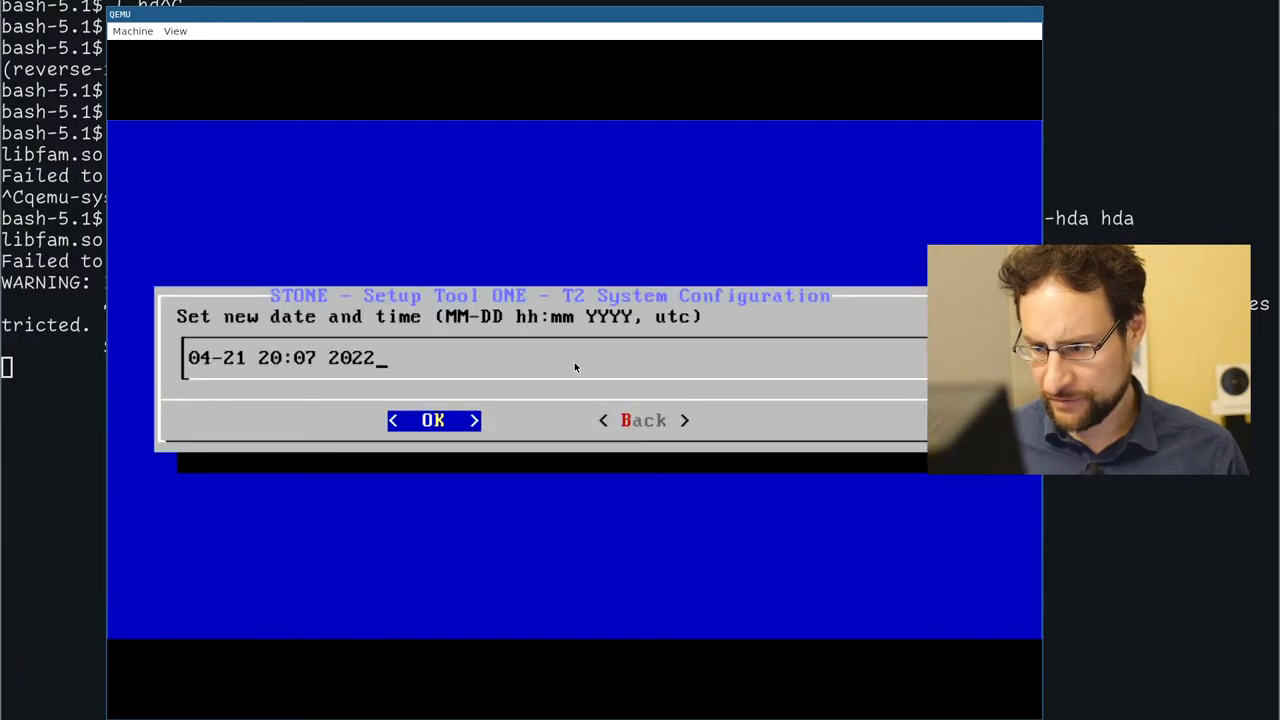
click(432, 420)
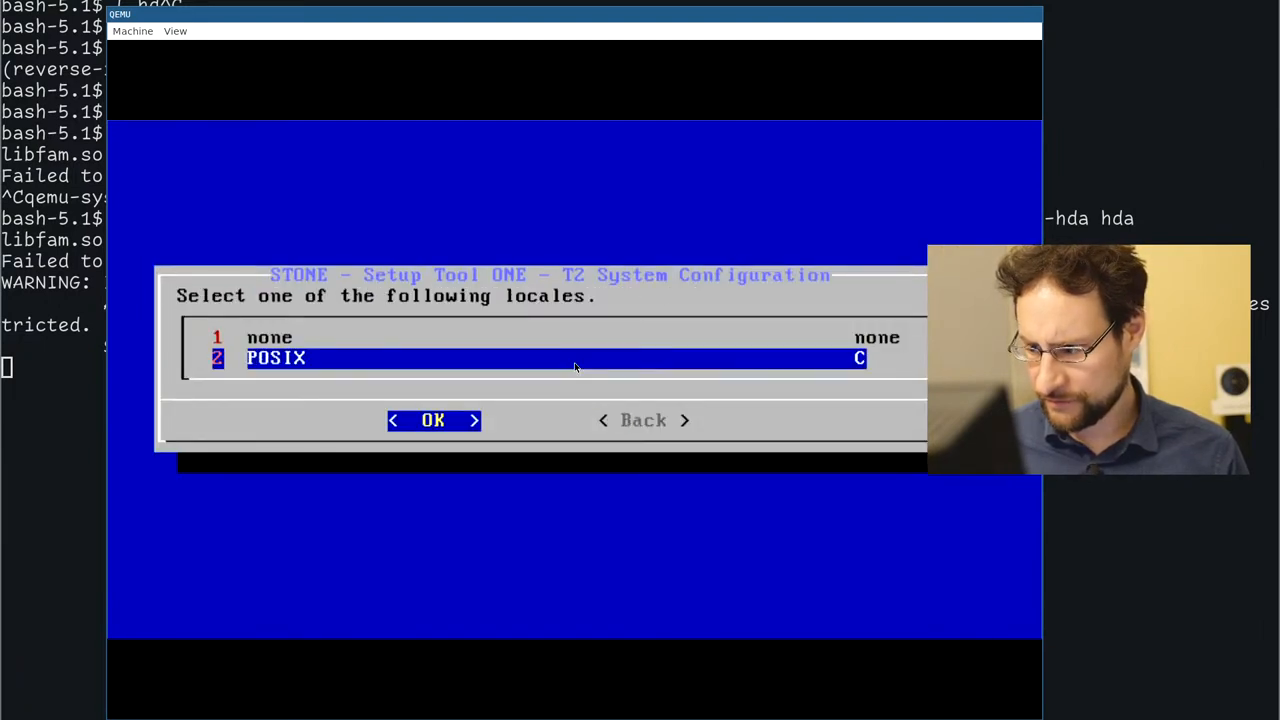
click(432, 420)
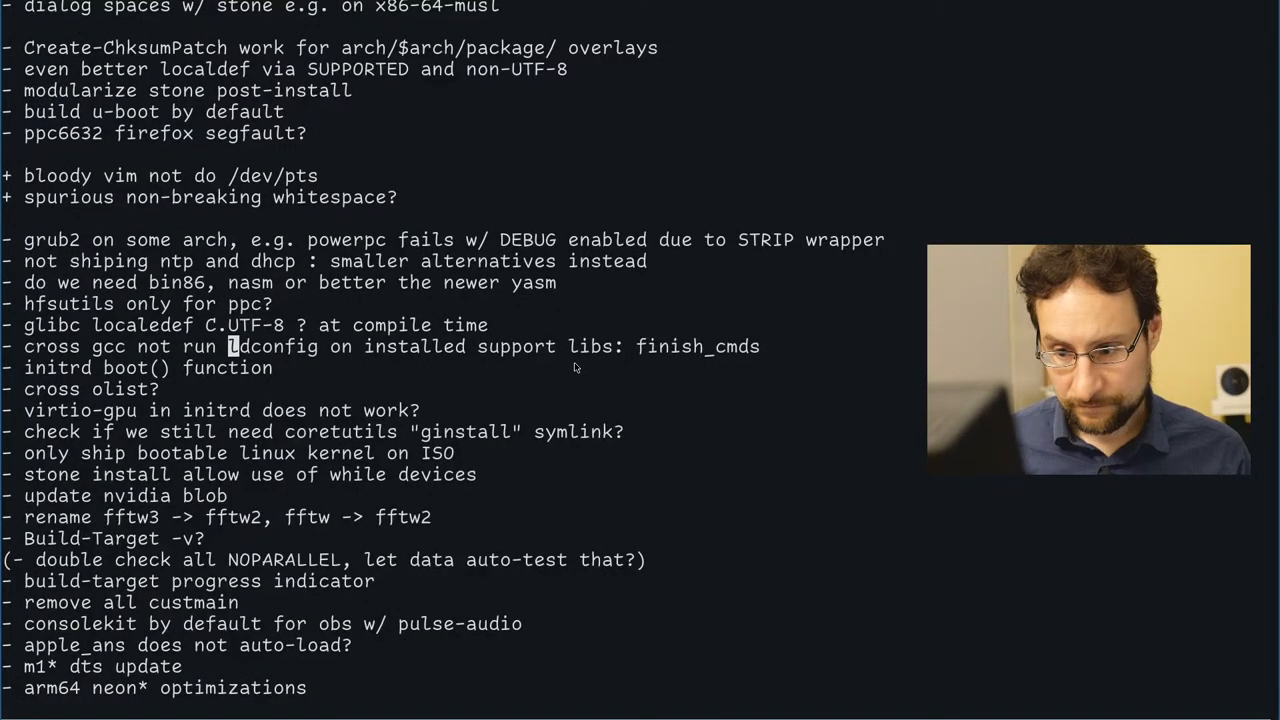
- Write the TODO note 'default cron job only run ldconfig if available'
scroll(down, 3)
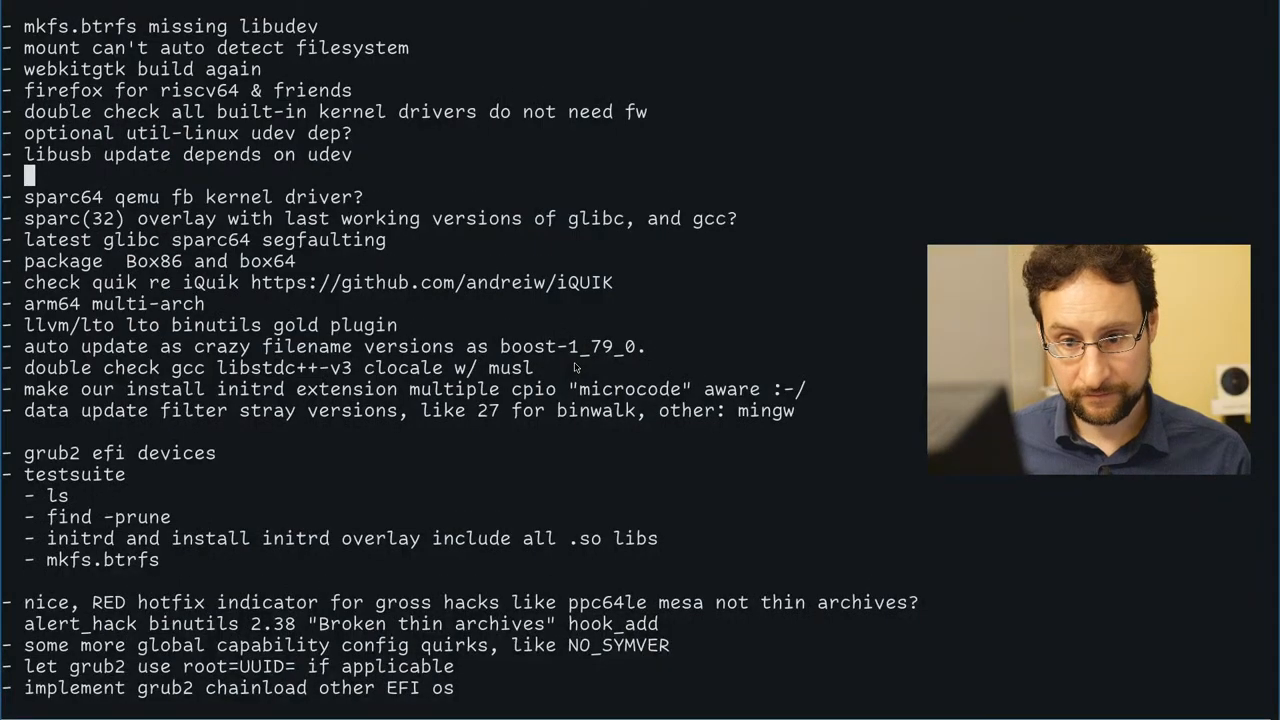
text(default cron job)
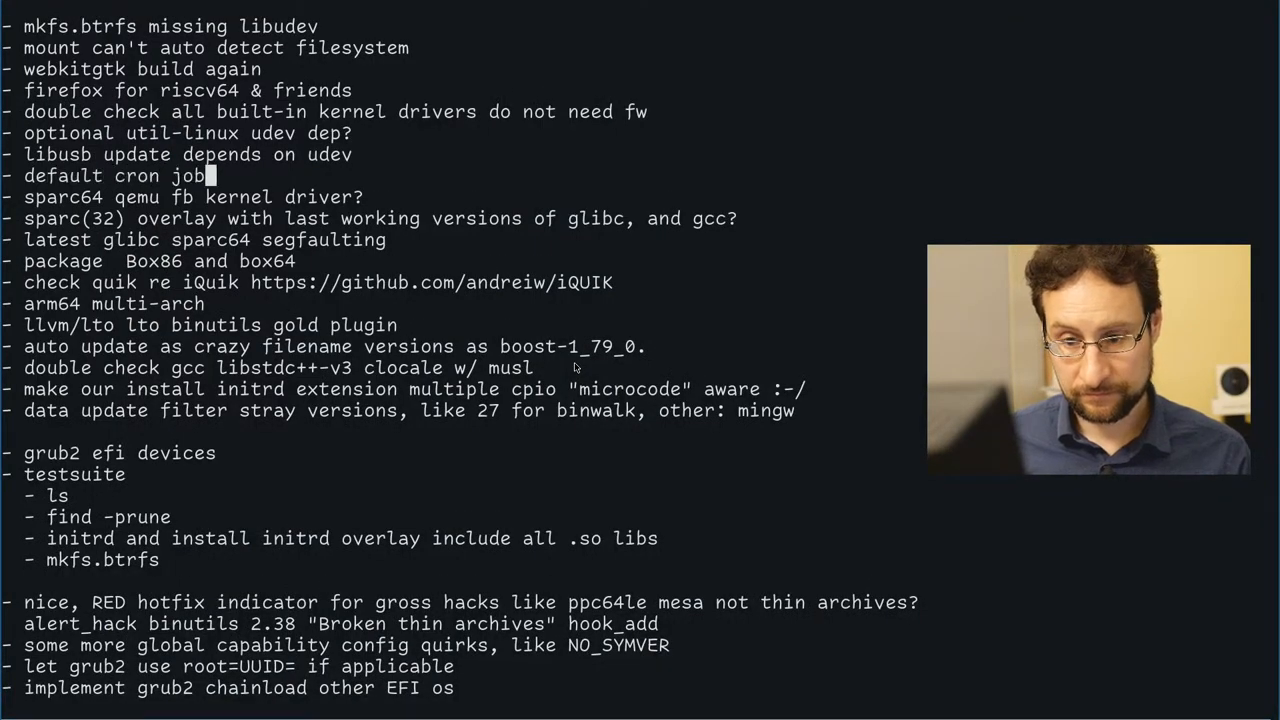
text(notr)
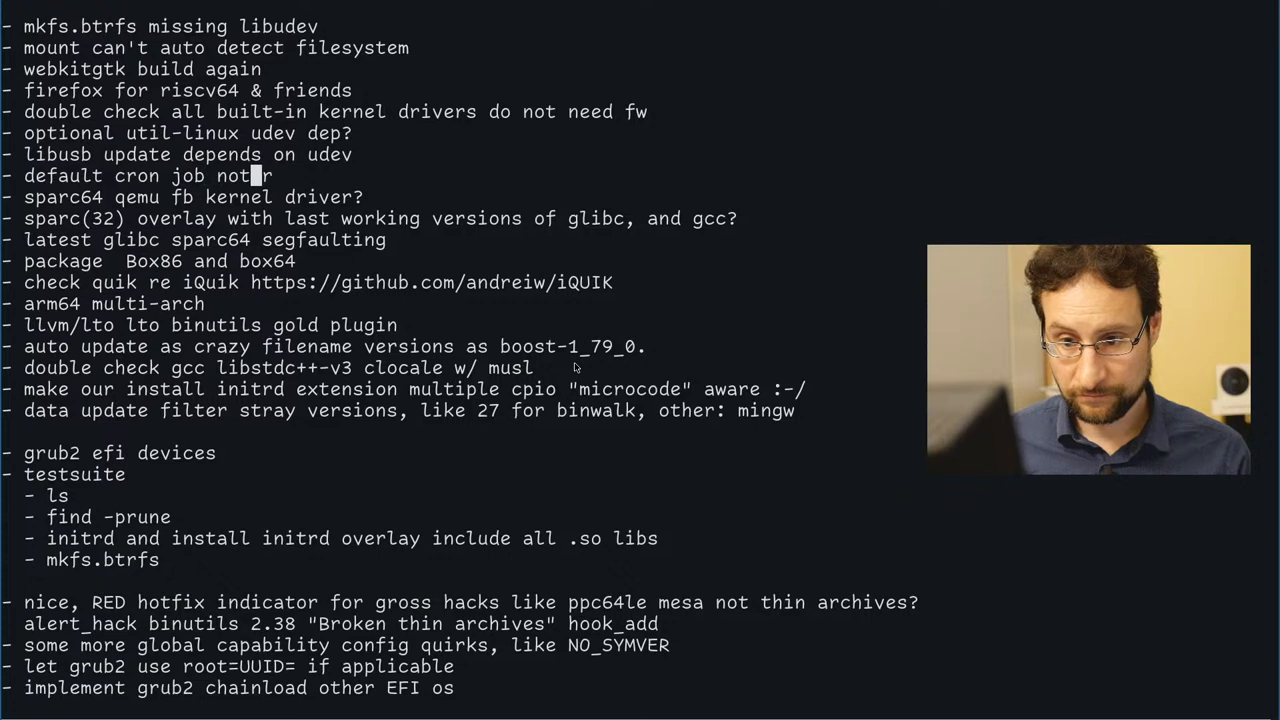
text(only run ldcon)
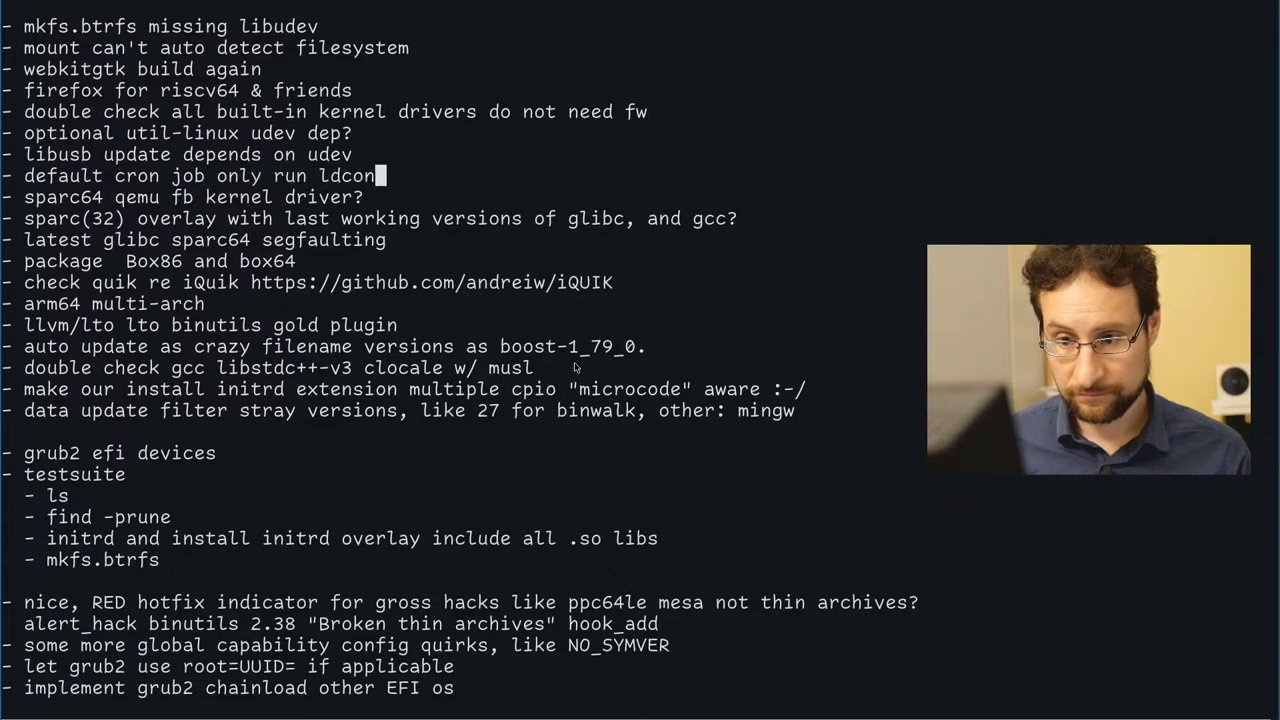
text(fig if avai)
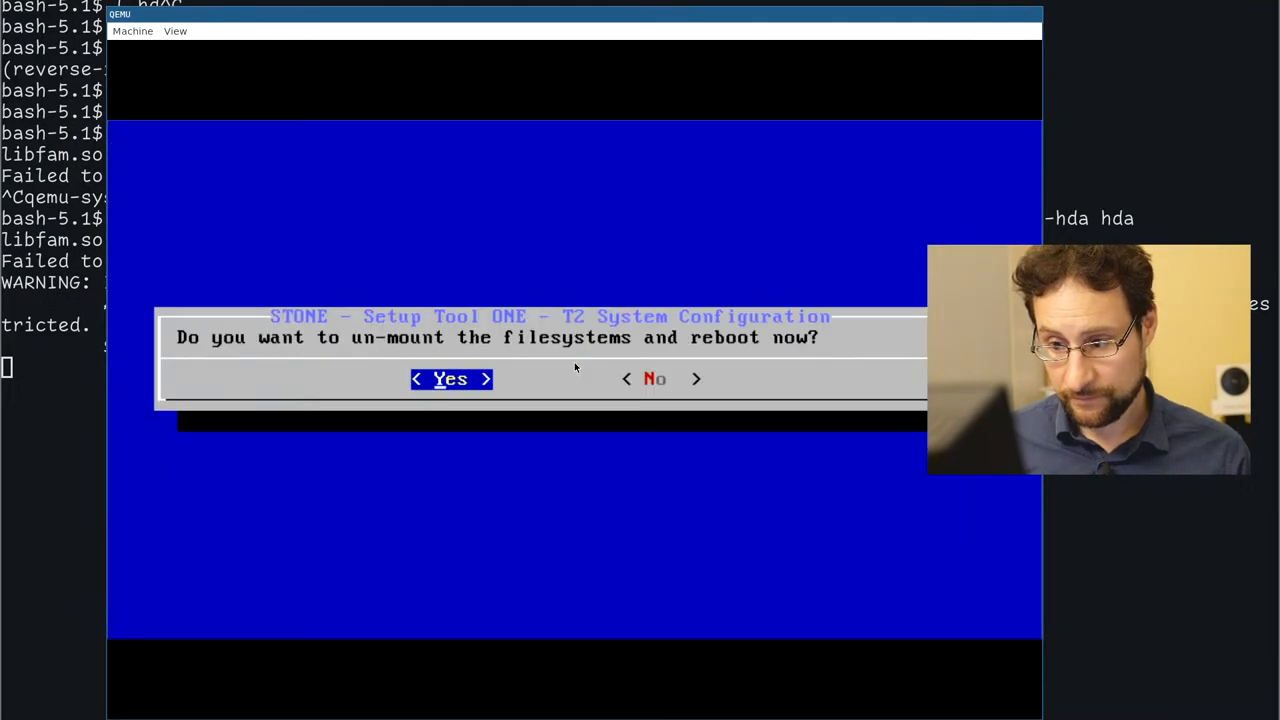
- Confirm unmount and reboot, log into the installed system as root and begin startx
click(450, 380)
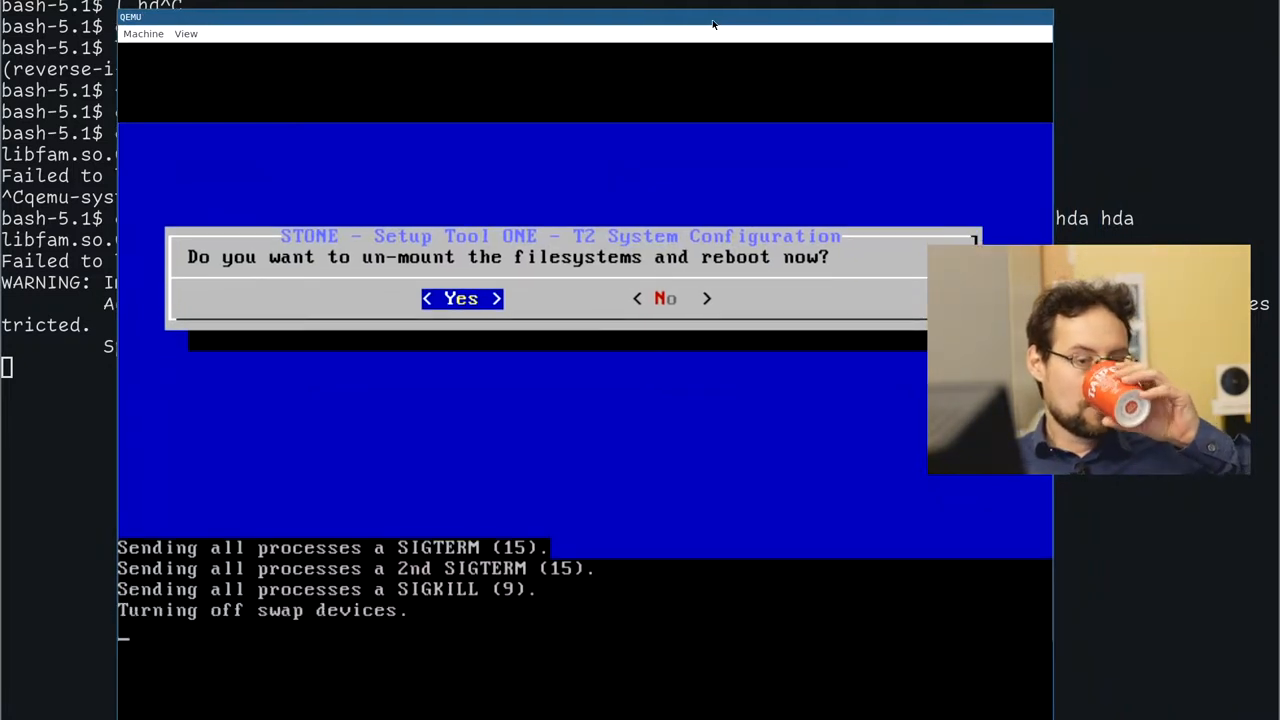
click(460, 298)
text(root)
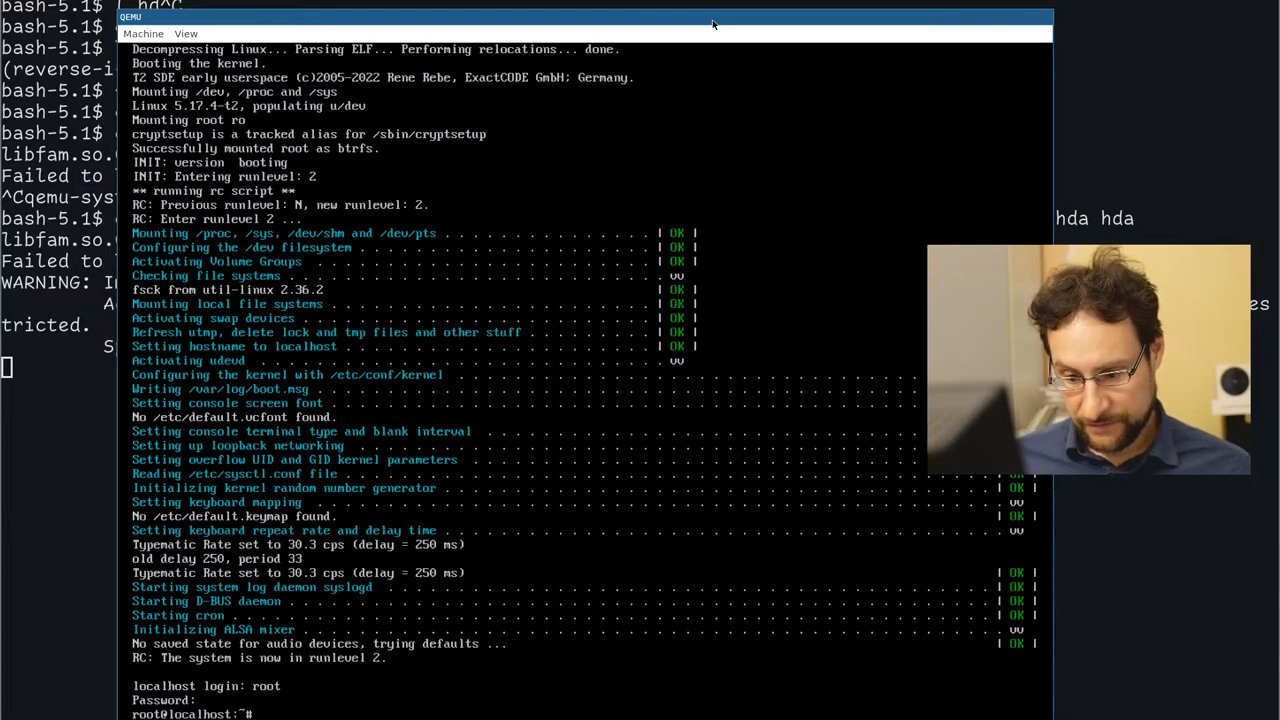
text(star)
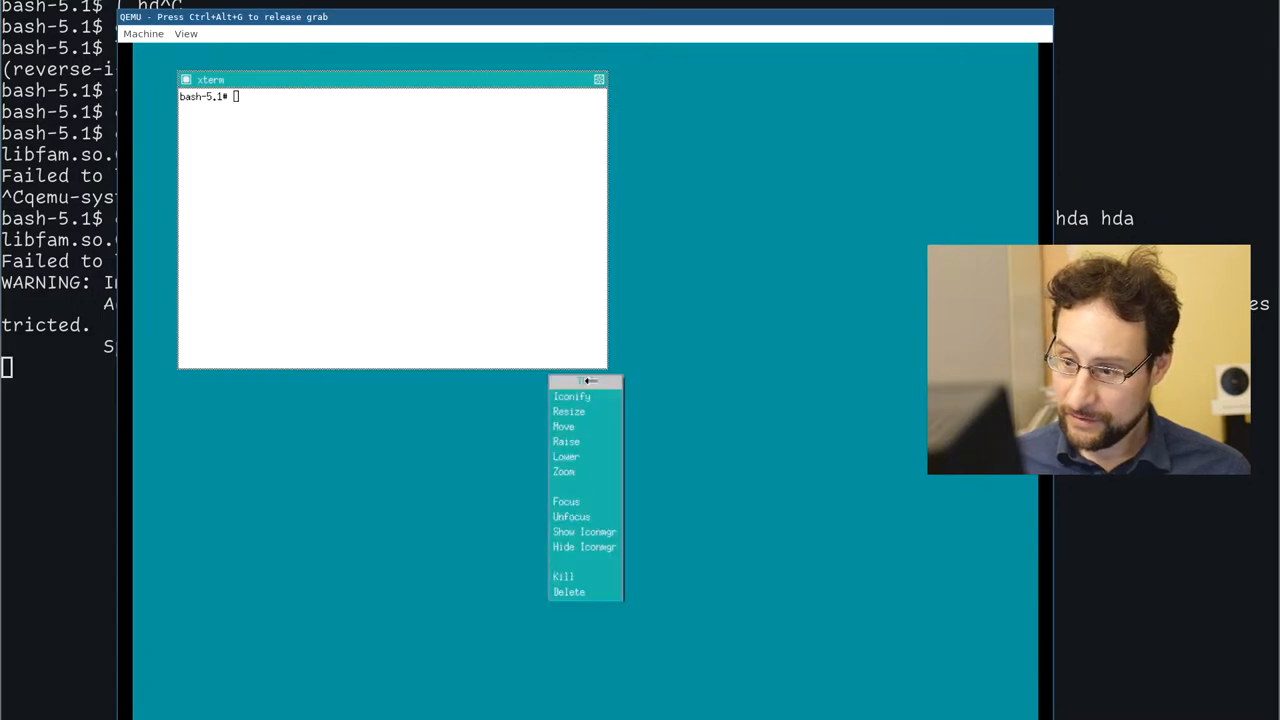
- Place a new xterm, test keyboard input with throwaway characters, then run killall to end X
click(584, 382)
text(ls)
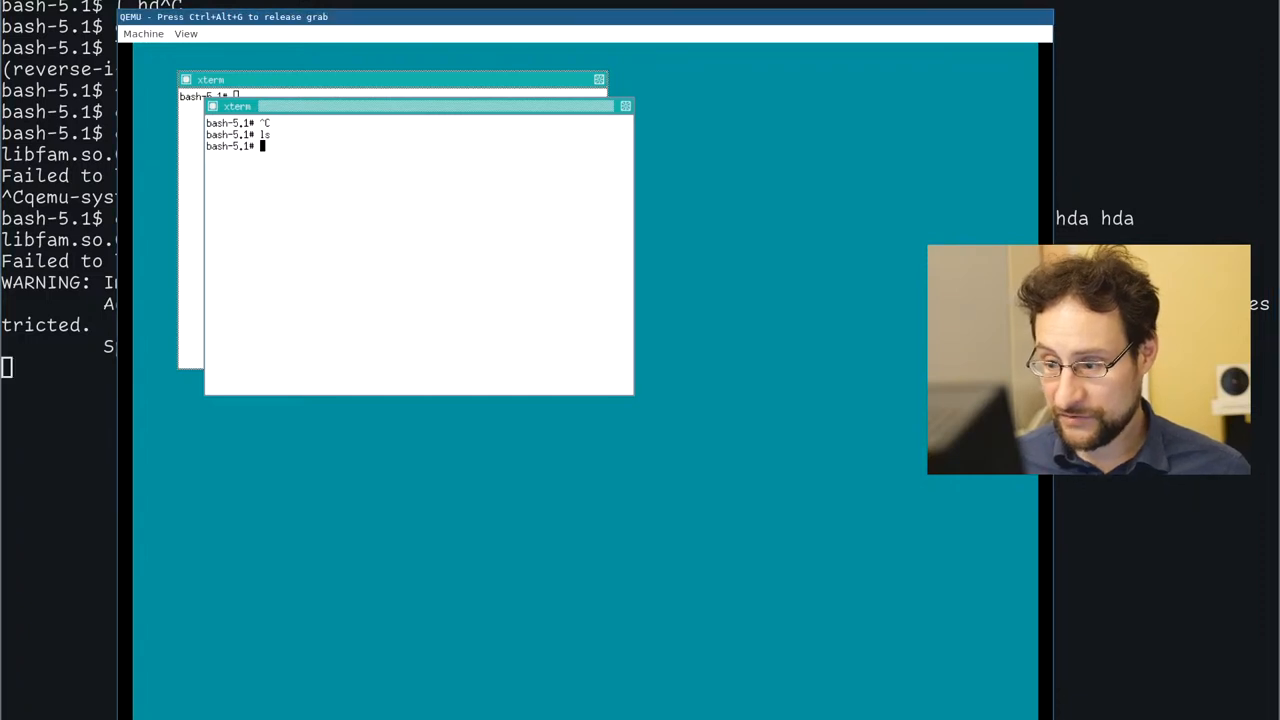
text(dfdsfsf)
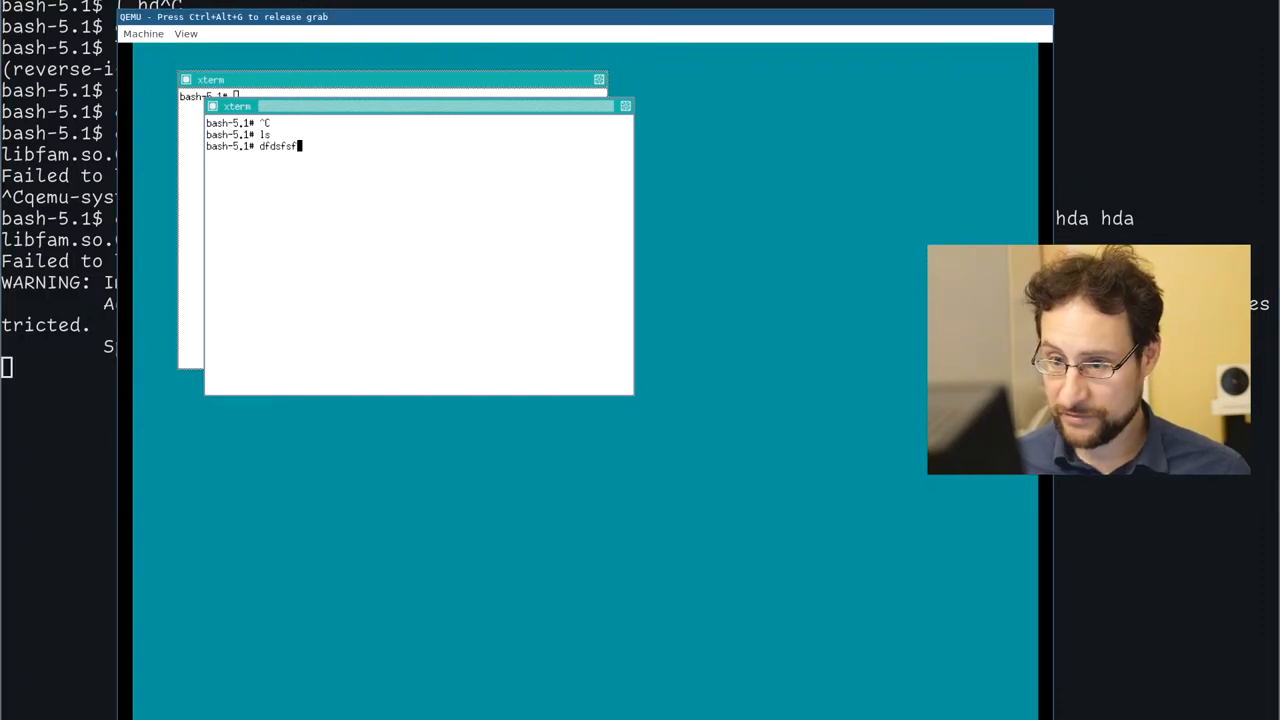
key(ctrl+c)
text(ca)
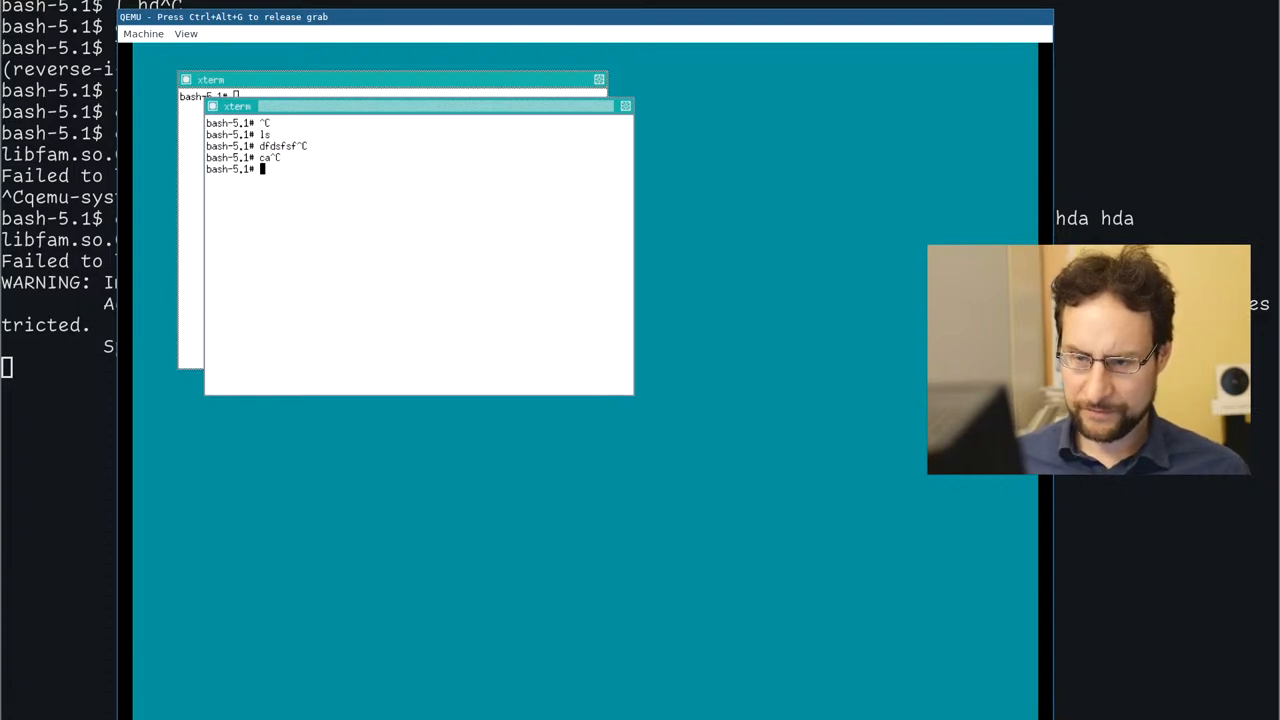
text(killall)
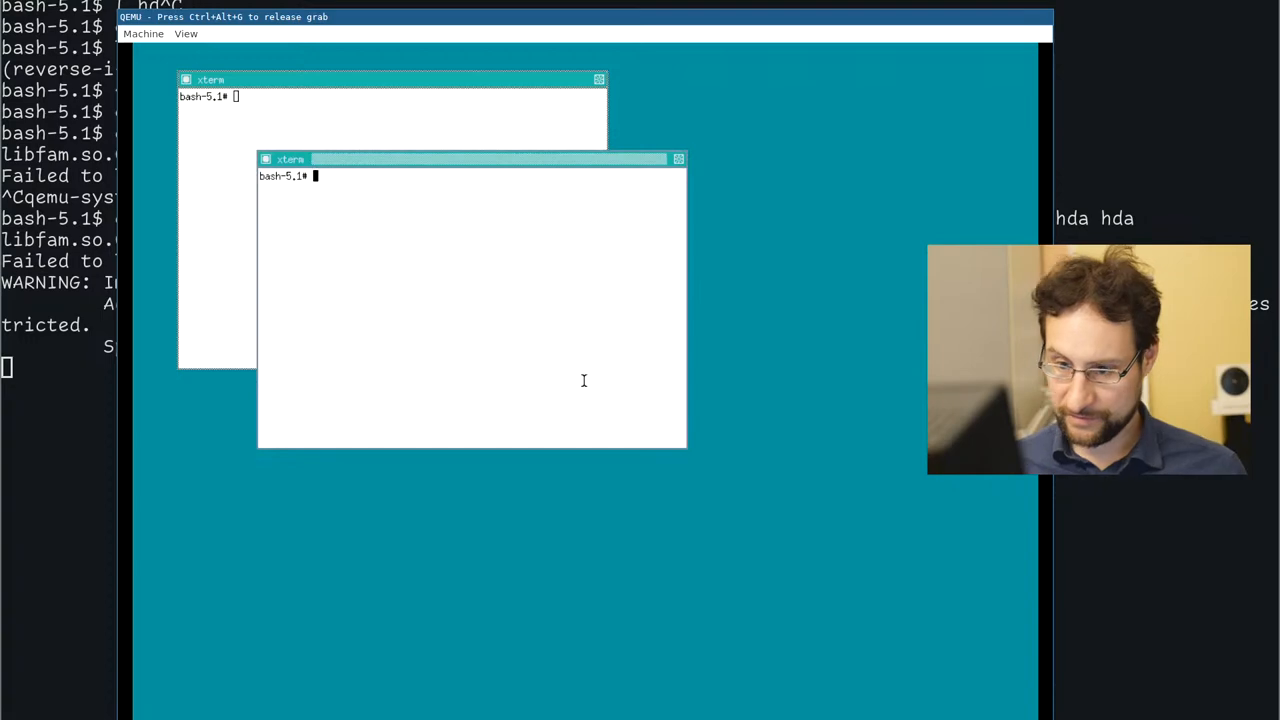
text(killall)
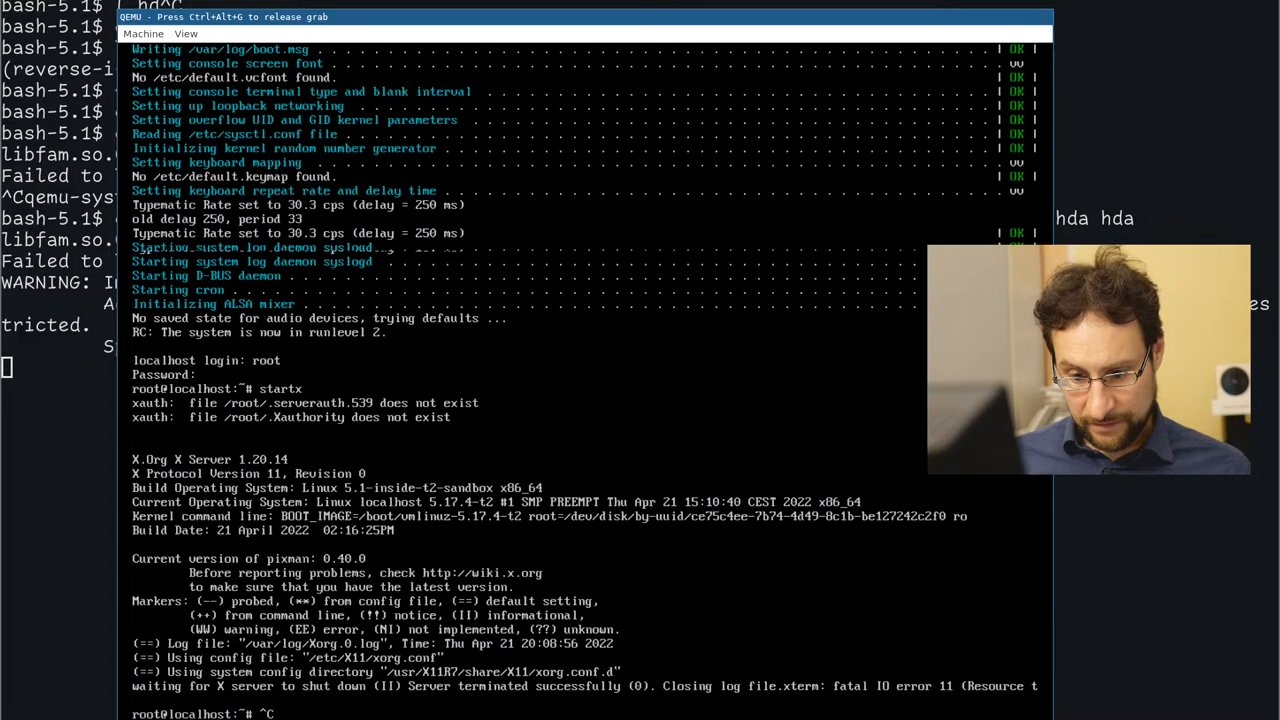
- Read the /dev/input event devices with cat at the root console
text(cat /dev/d)
text(dmesg | le)
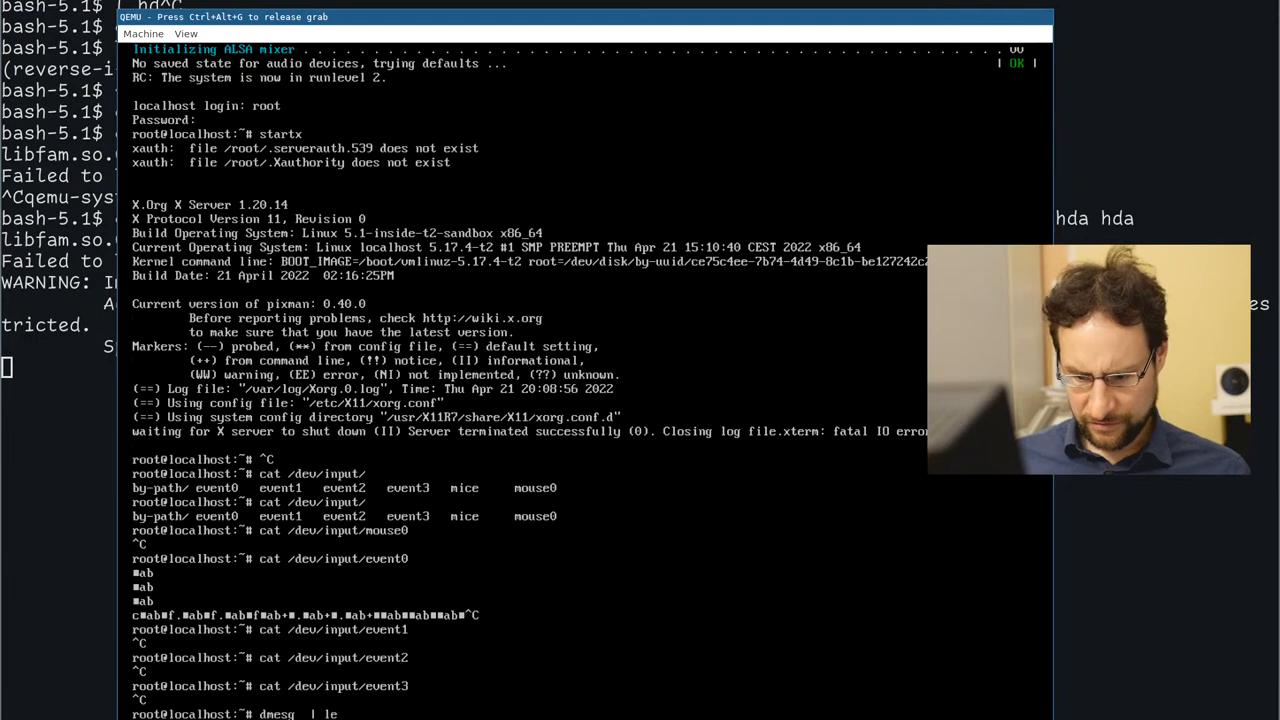
key(Return)
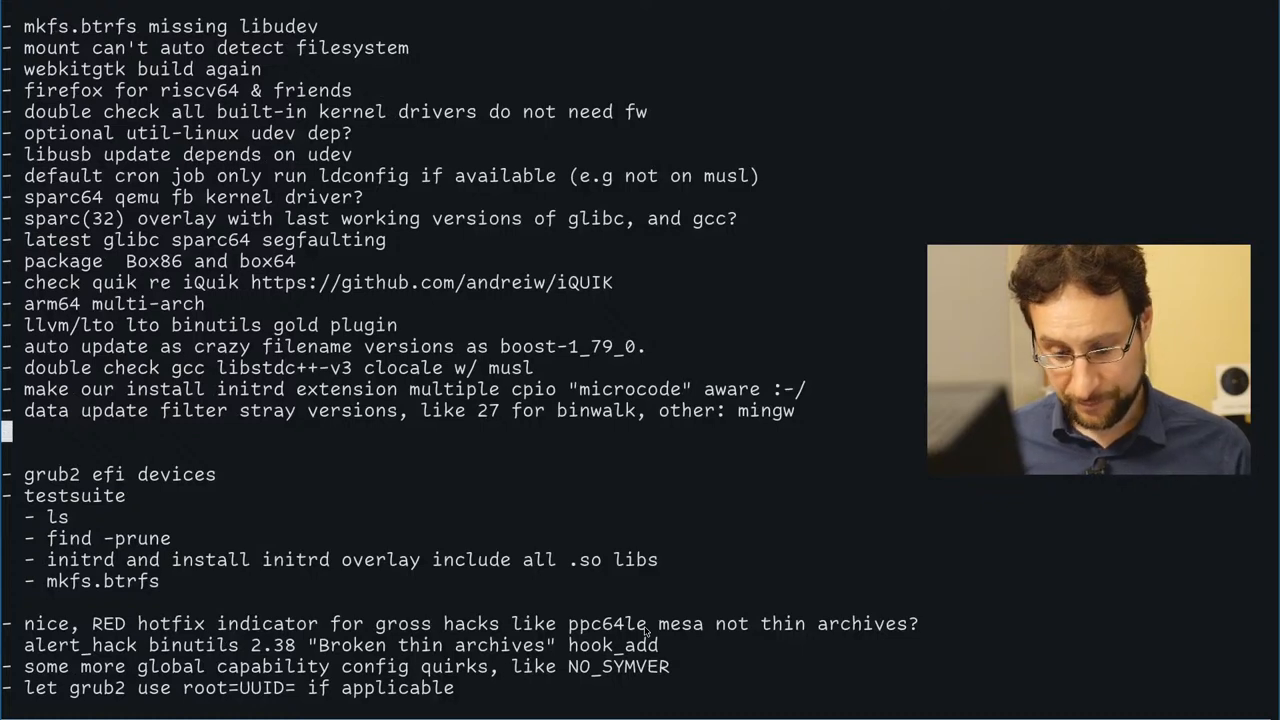
- Write the TODO 'double check some input hiccup, in x86 qemu and riscv64 or x86-64-musl'
text(double check some input hiccup, in x86 qemu and riscv64 or)
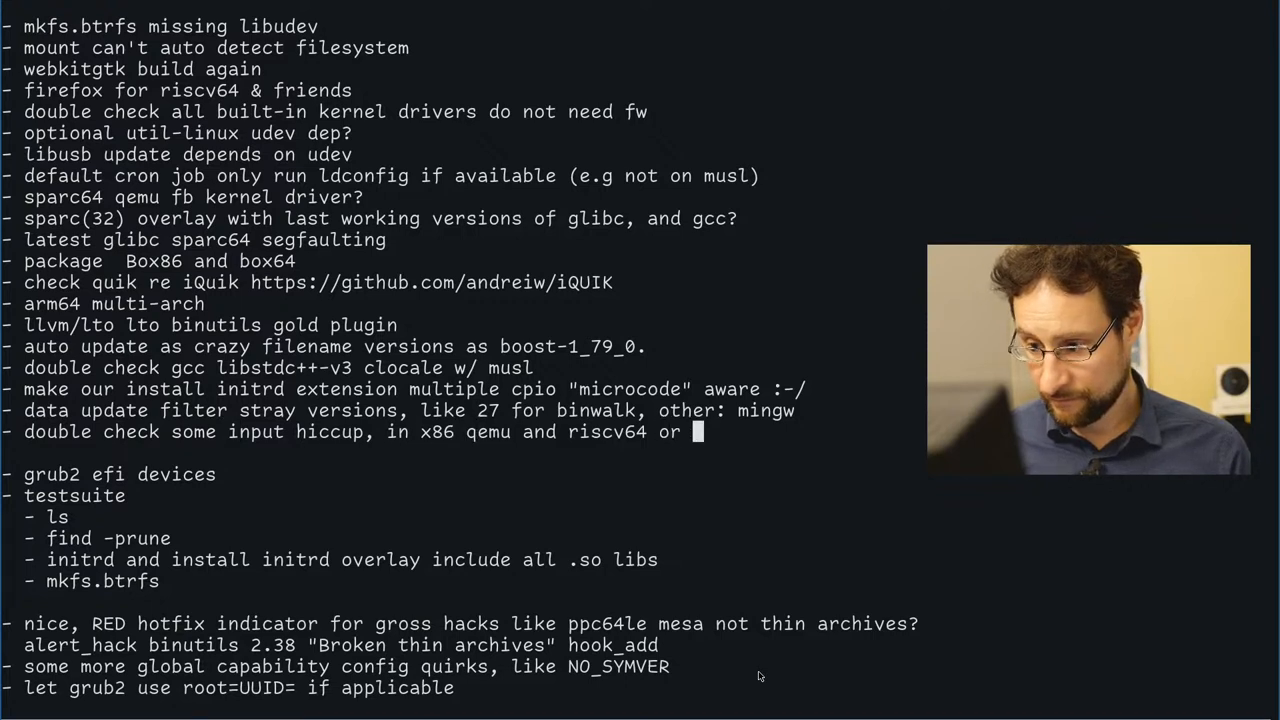
text(x86-64-musl)
text(Tar)
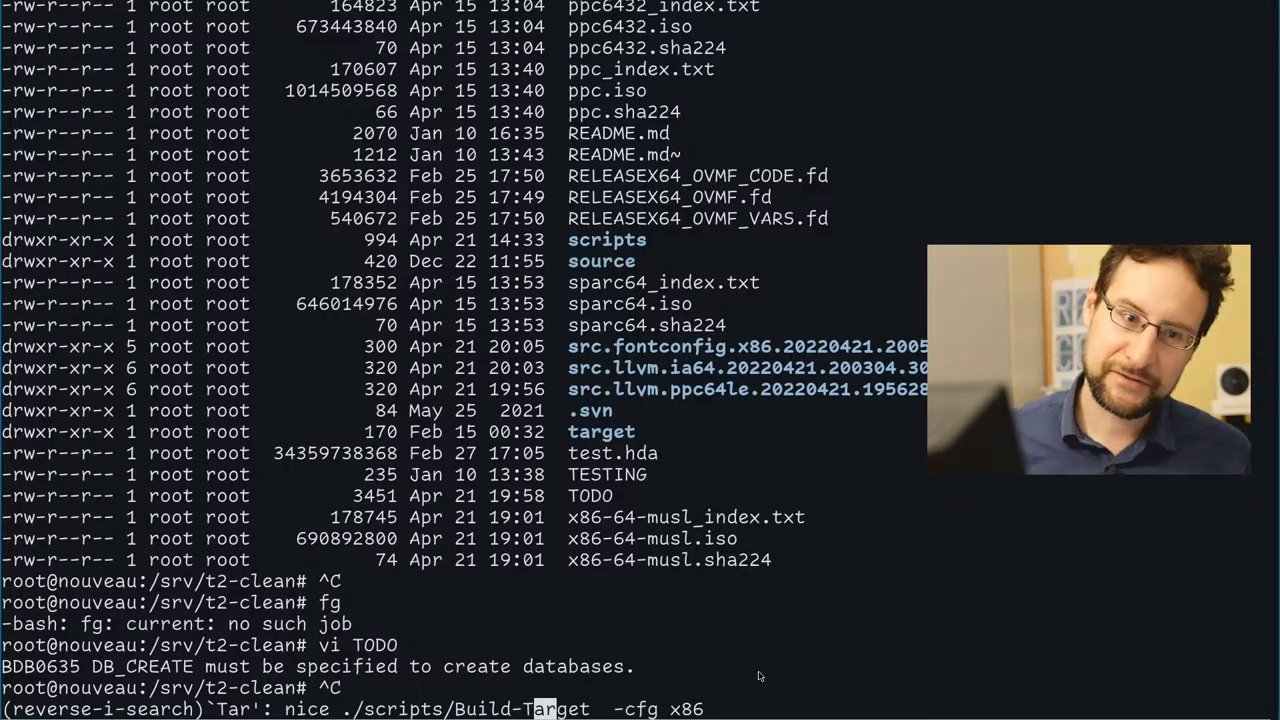
- Run qemu-system-sparc64 with the /srv/t2-clean x86-64-musl ISO as CD-ROM
key(Enter)
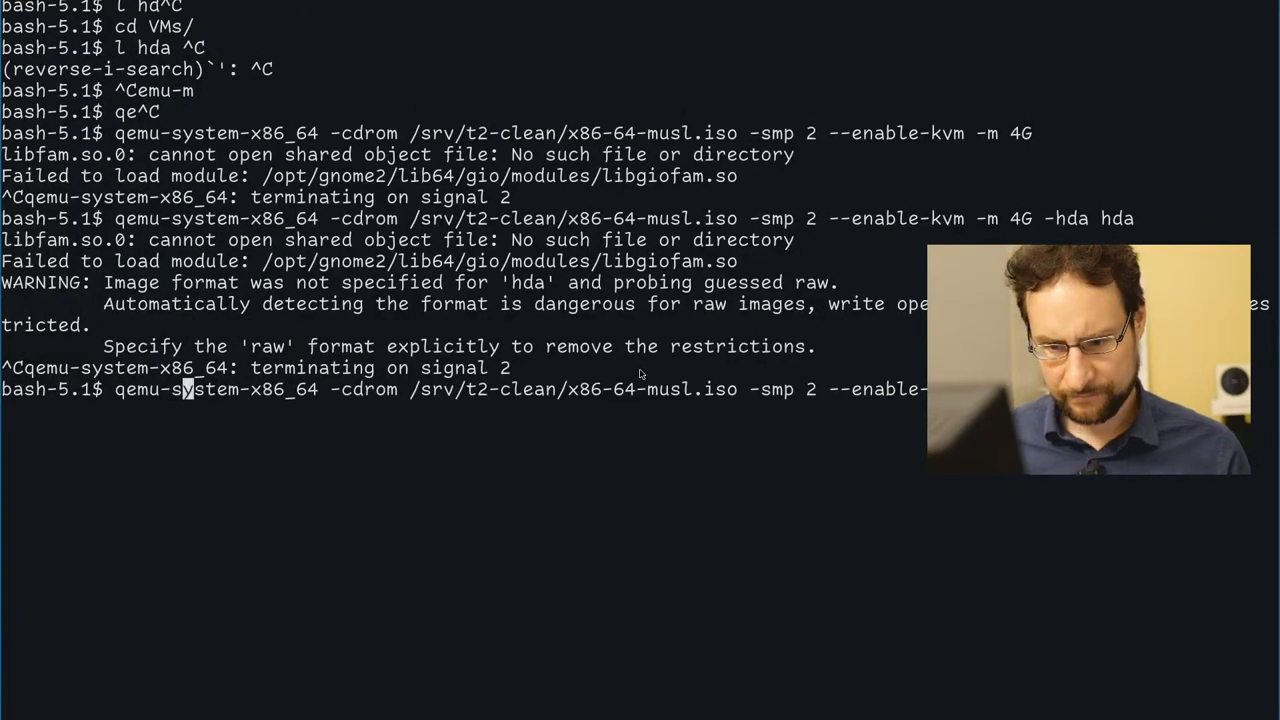
text(sparc64)
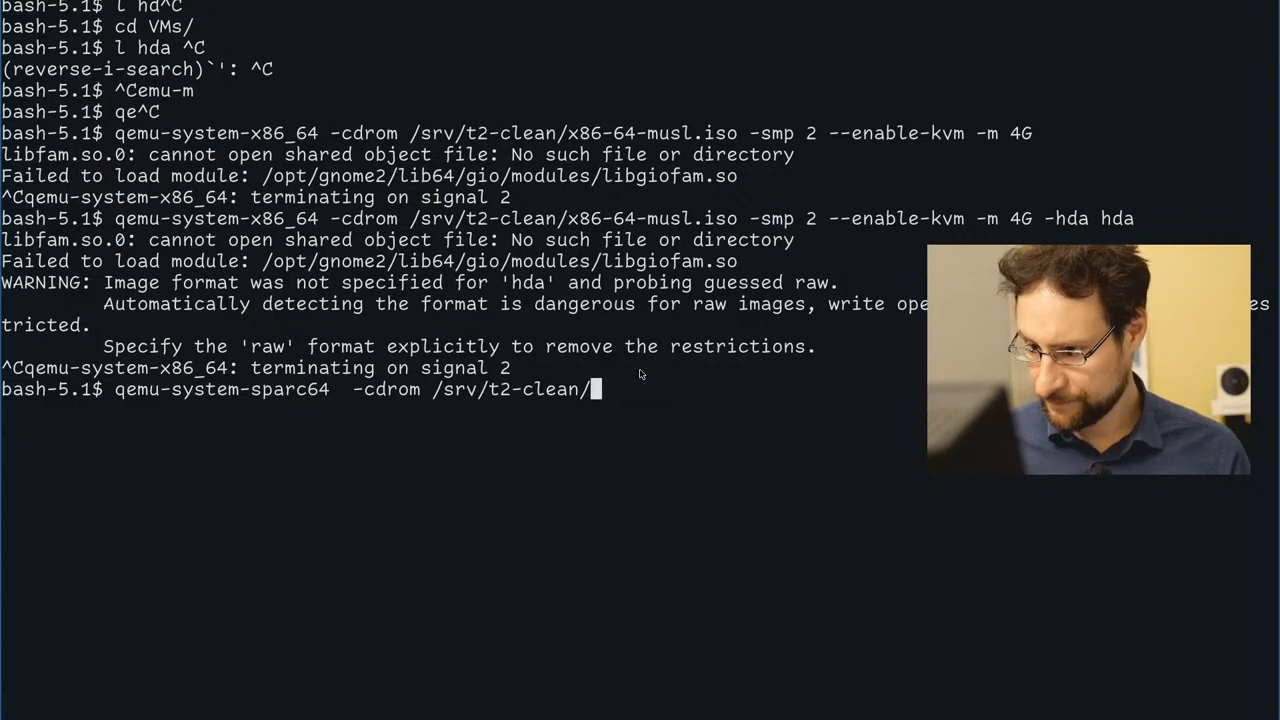
text(x86-64-musl.)
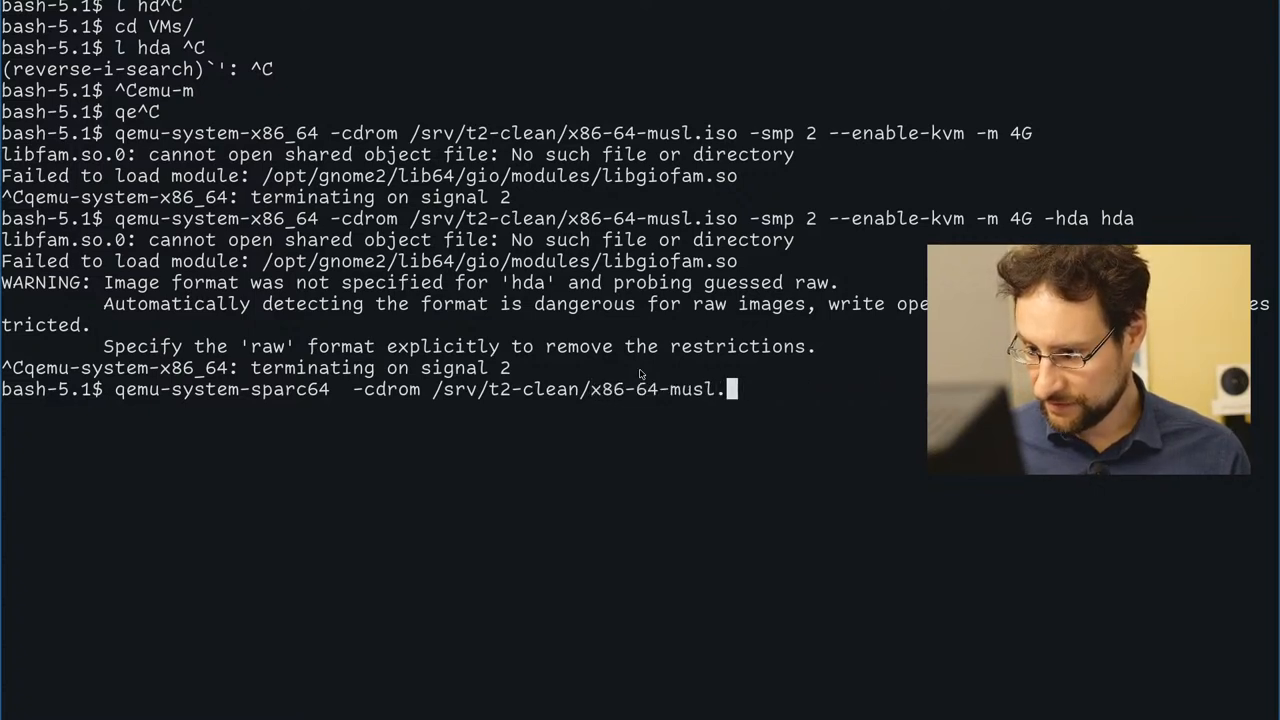
key(BackSpace)
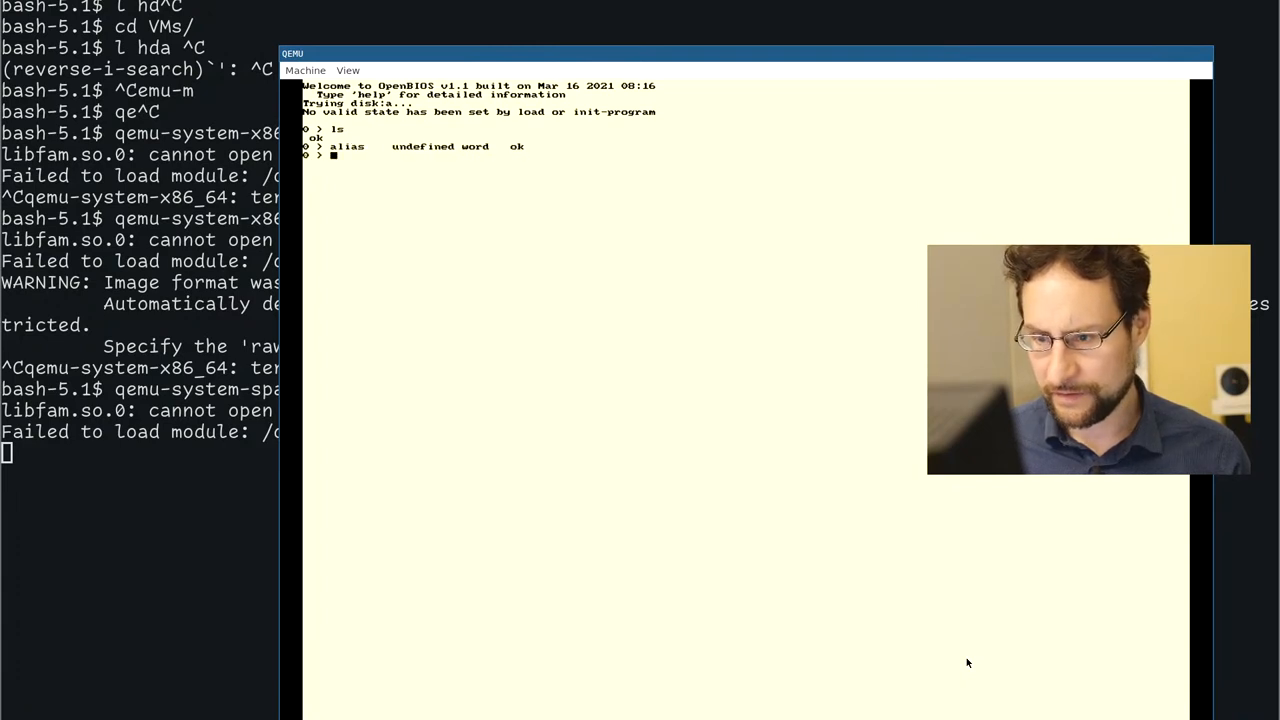
- List OpenBIOS device aliases and the root device node, then switch to the QEMU monitor
text(a)
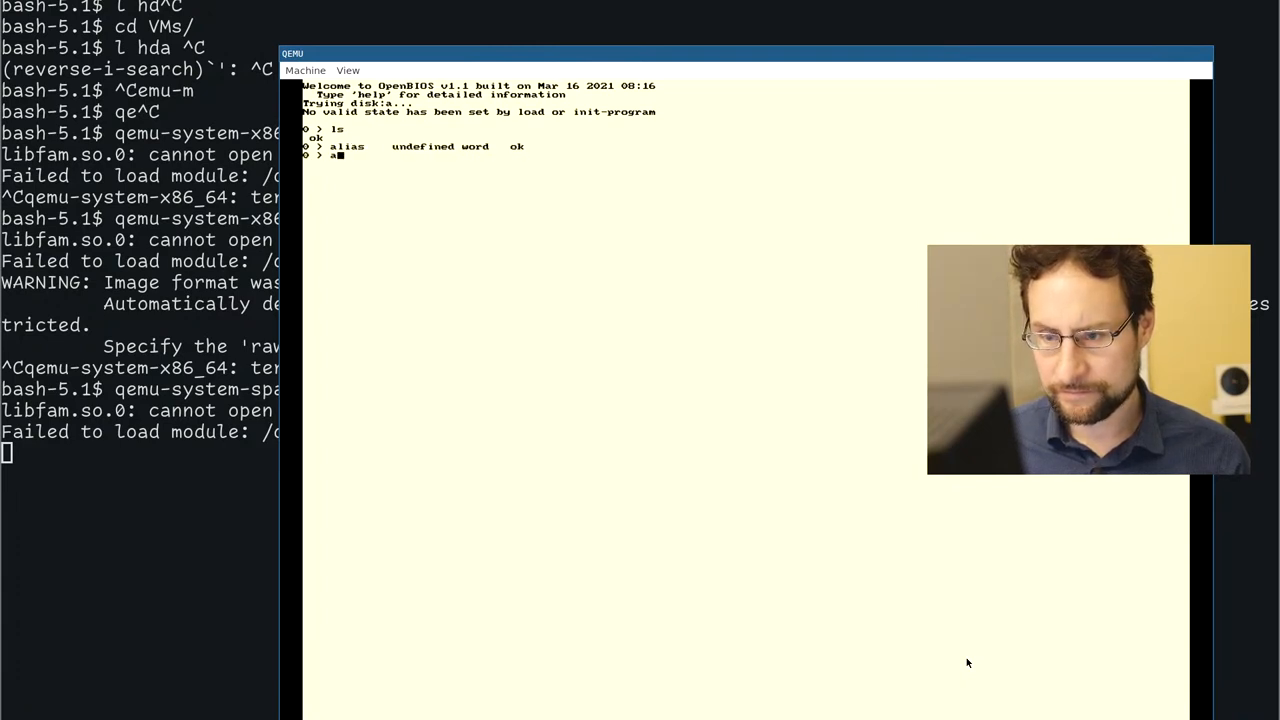
text(aliases: undefined word.)
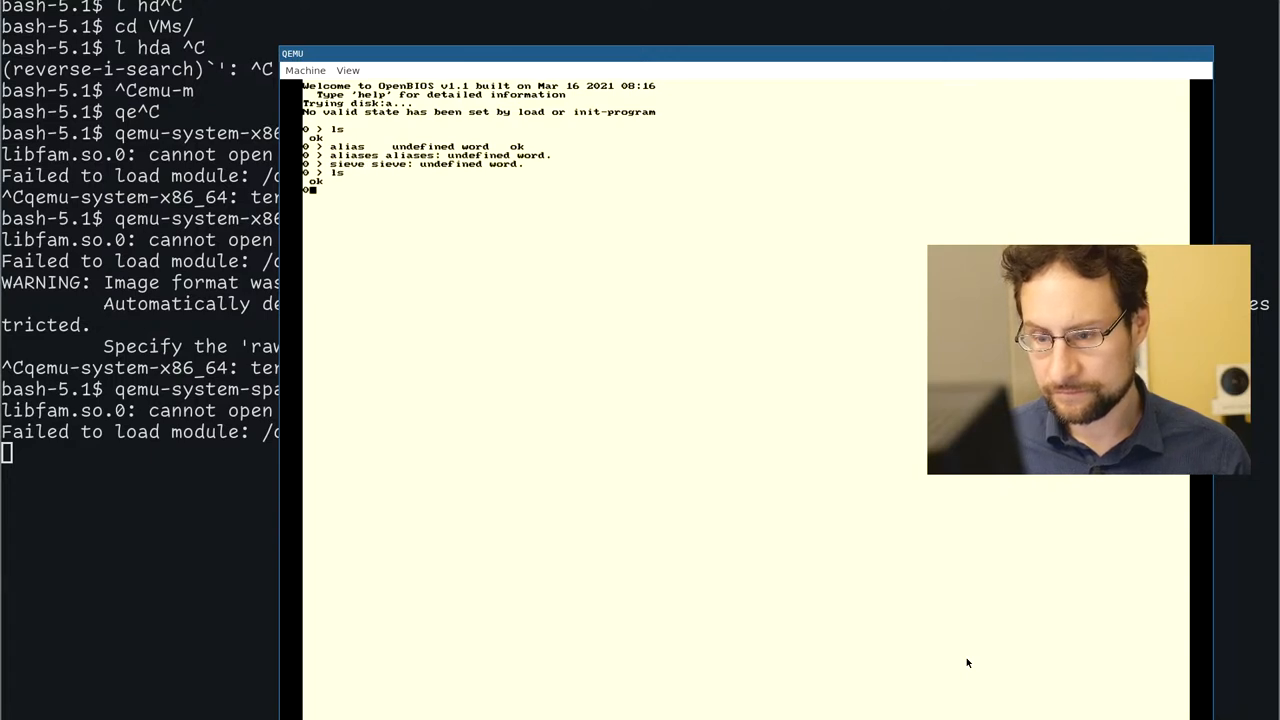
text(ls /)
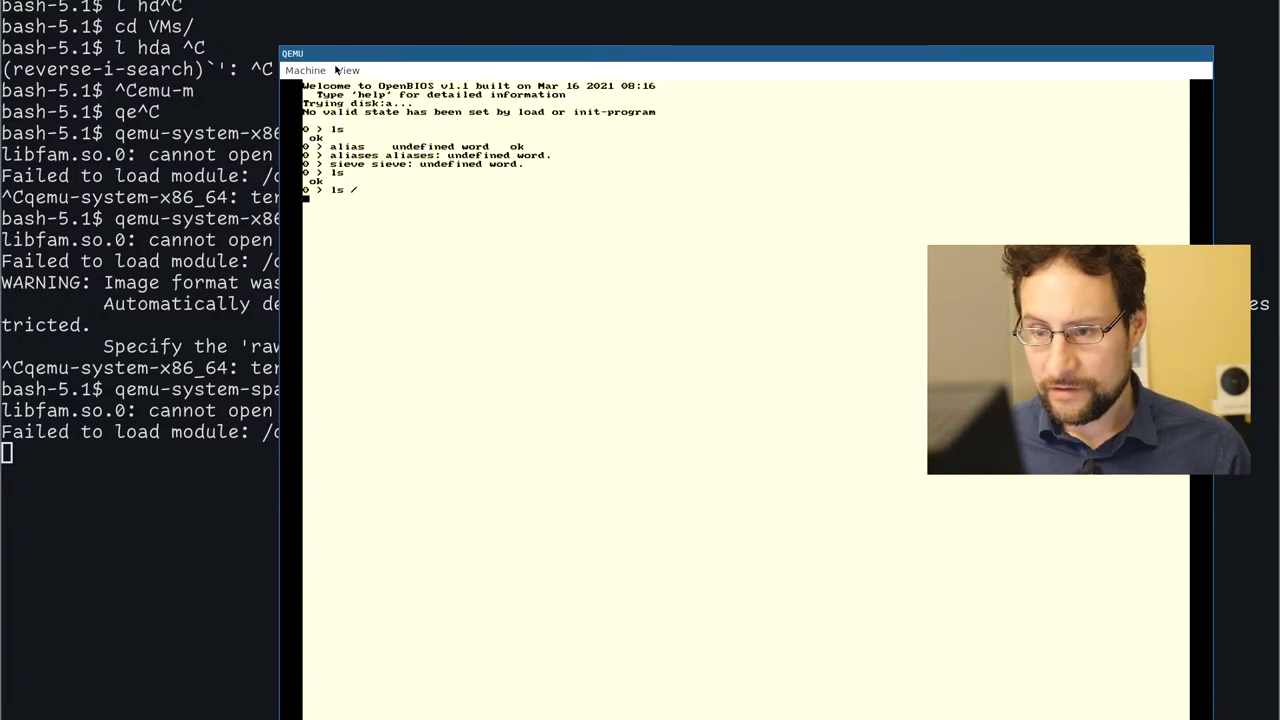
click(348, 70)
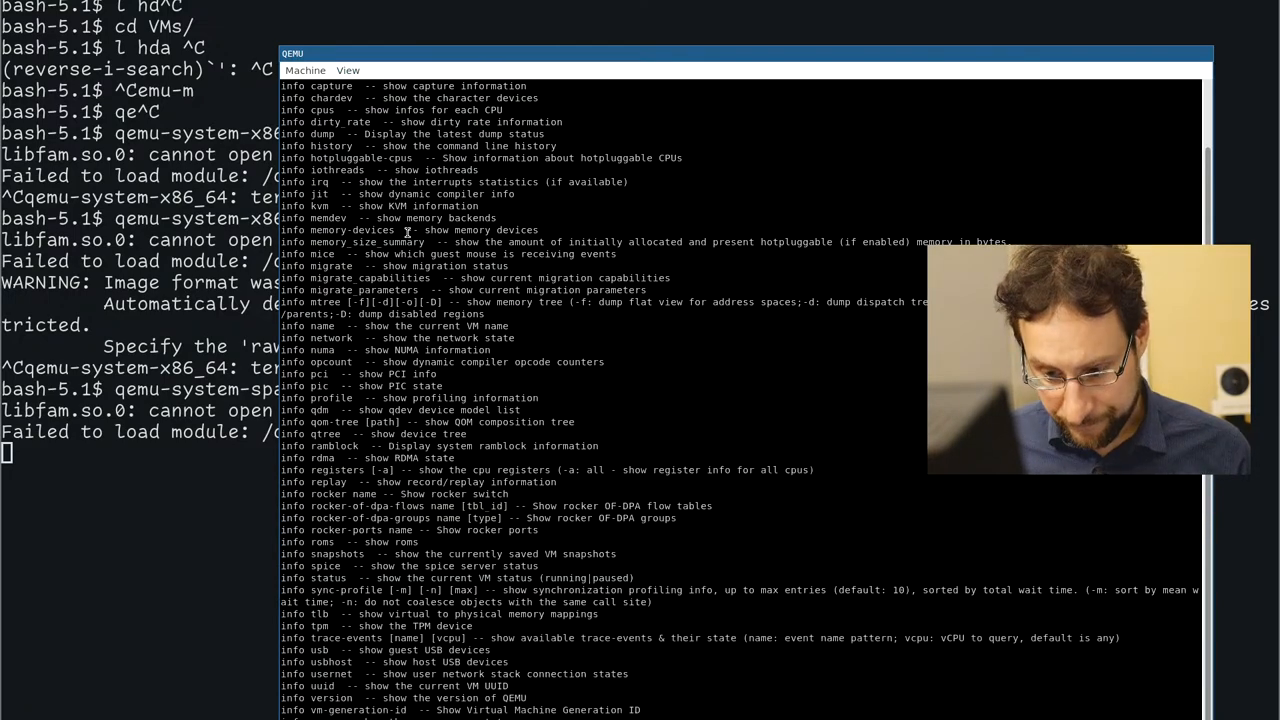
- Run 'info qtree' and scroll the device tree to select the VGA controller's PCI id
scroll(down, 3)
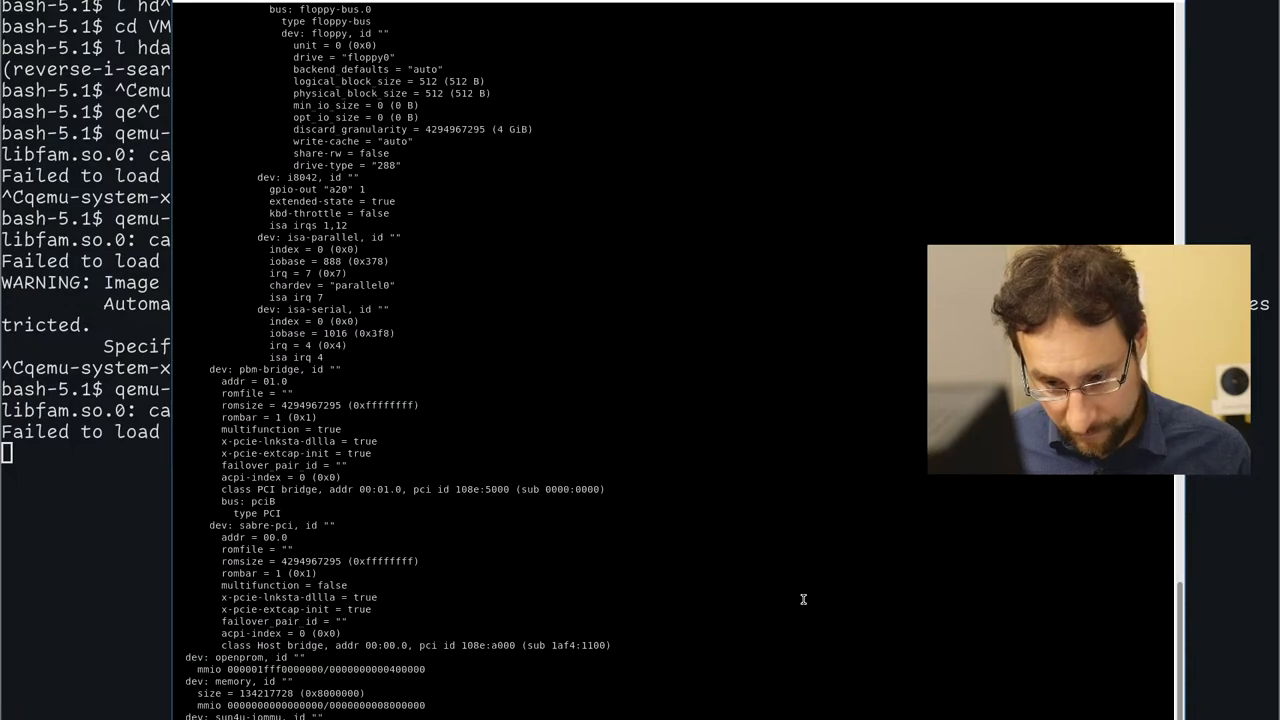
key(Return)
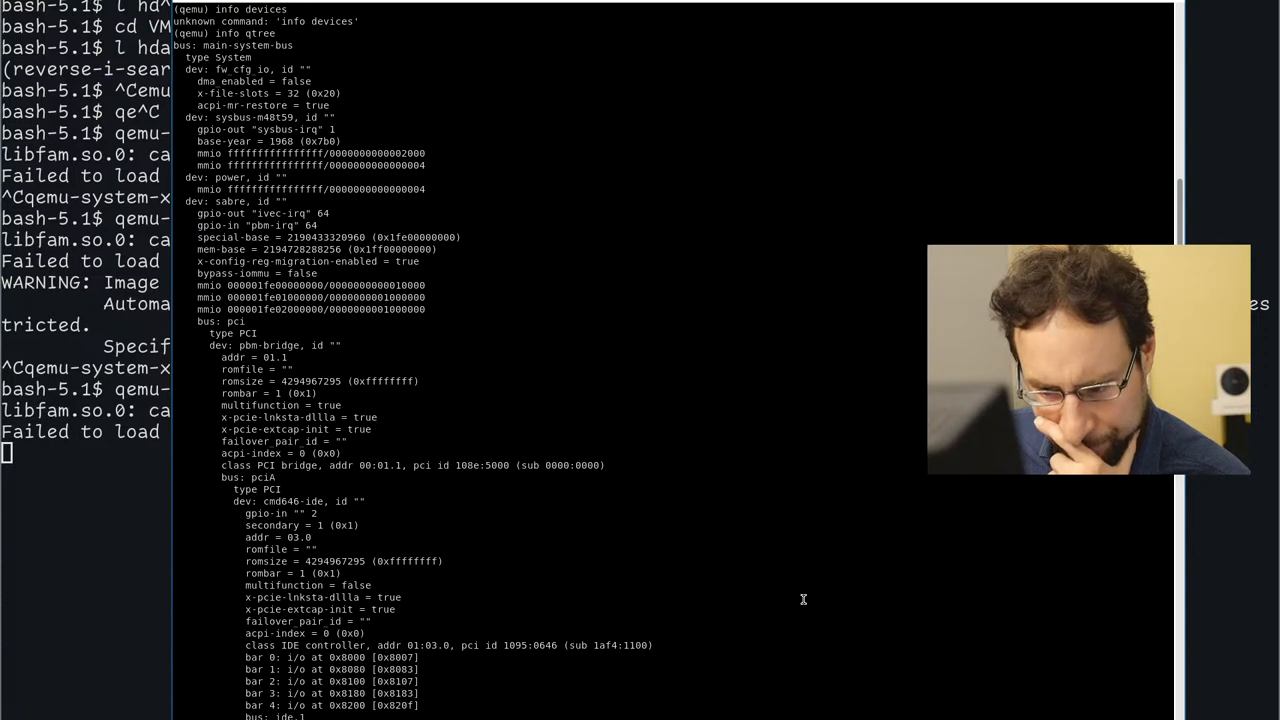
scroll(down, 3)
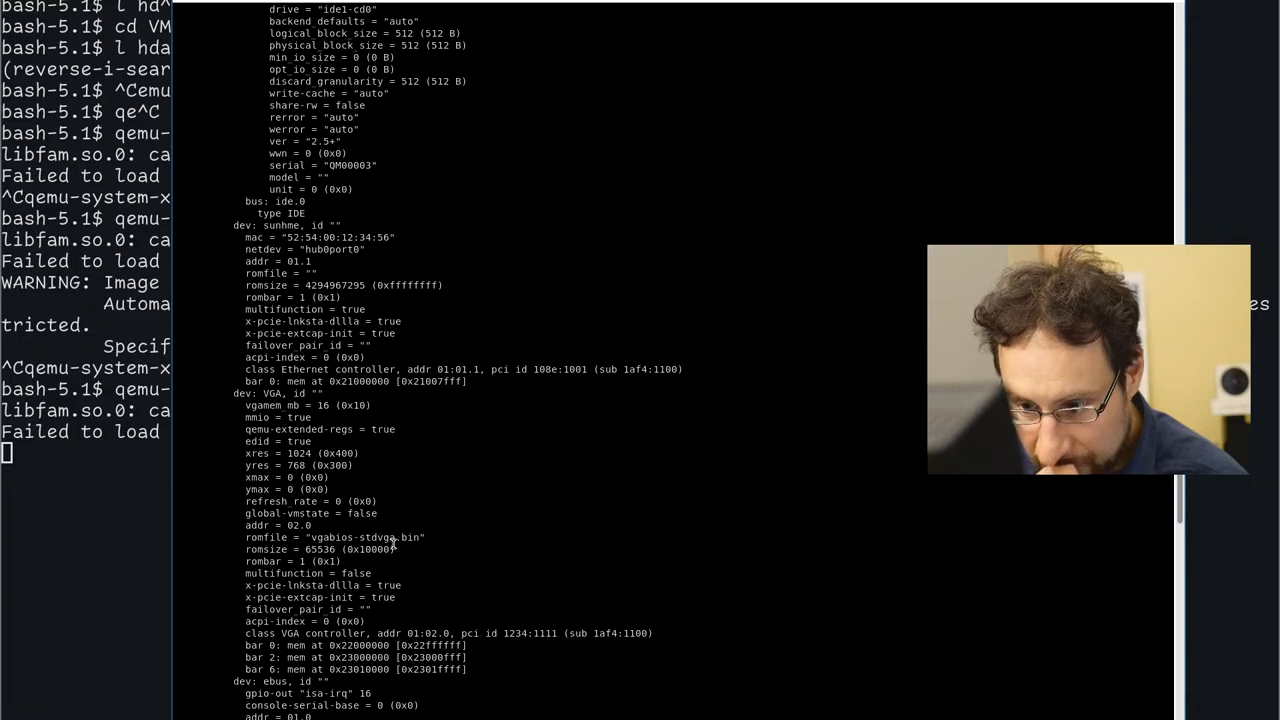
mouse_move(352, 424)
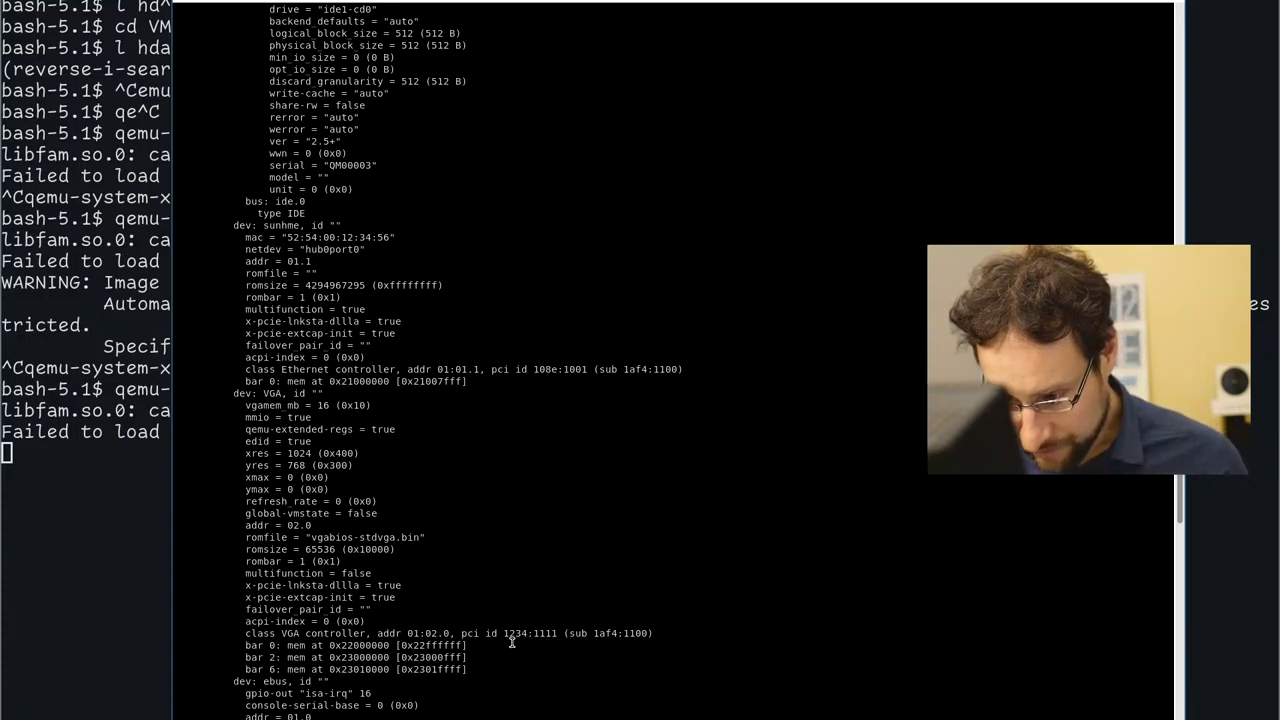
double_click(602, 632)
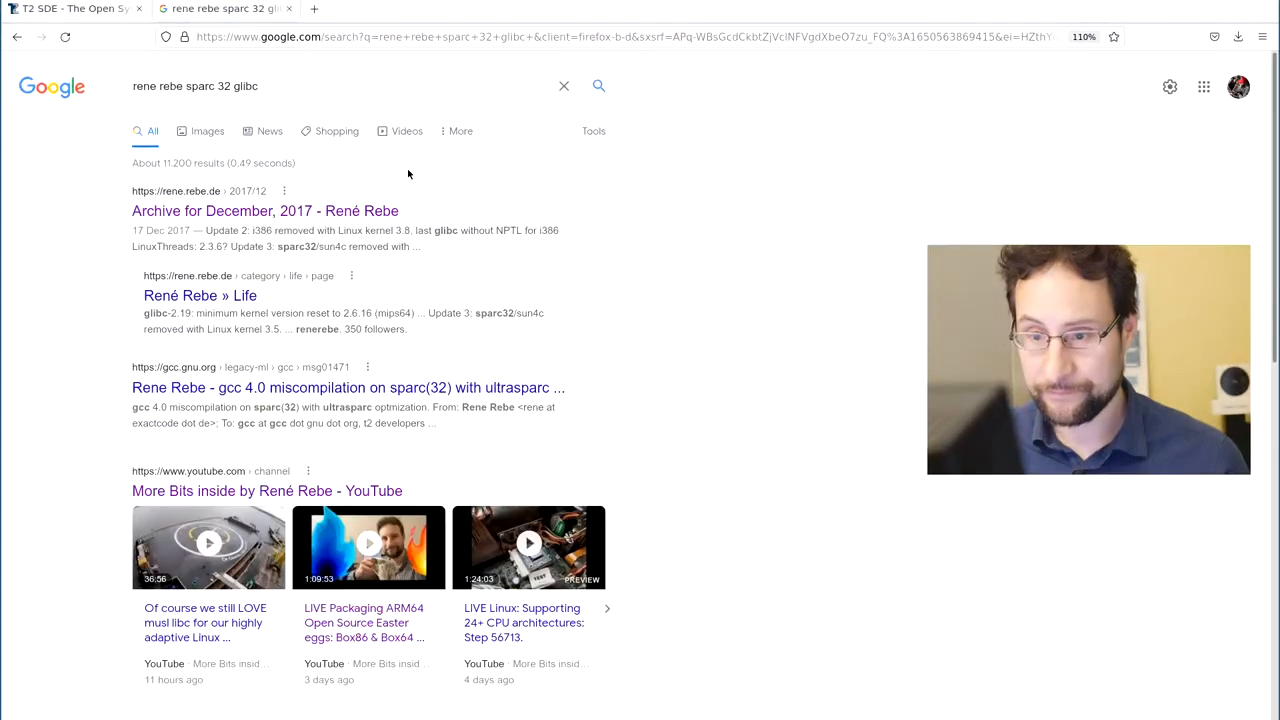
- Search Google for 'pci 1af4 1100' and open kraxel's 'PCI IDs for virtual devices' article
text(pci 1af4)
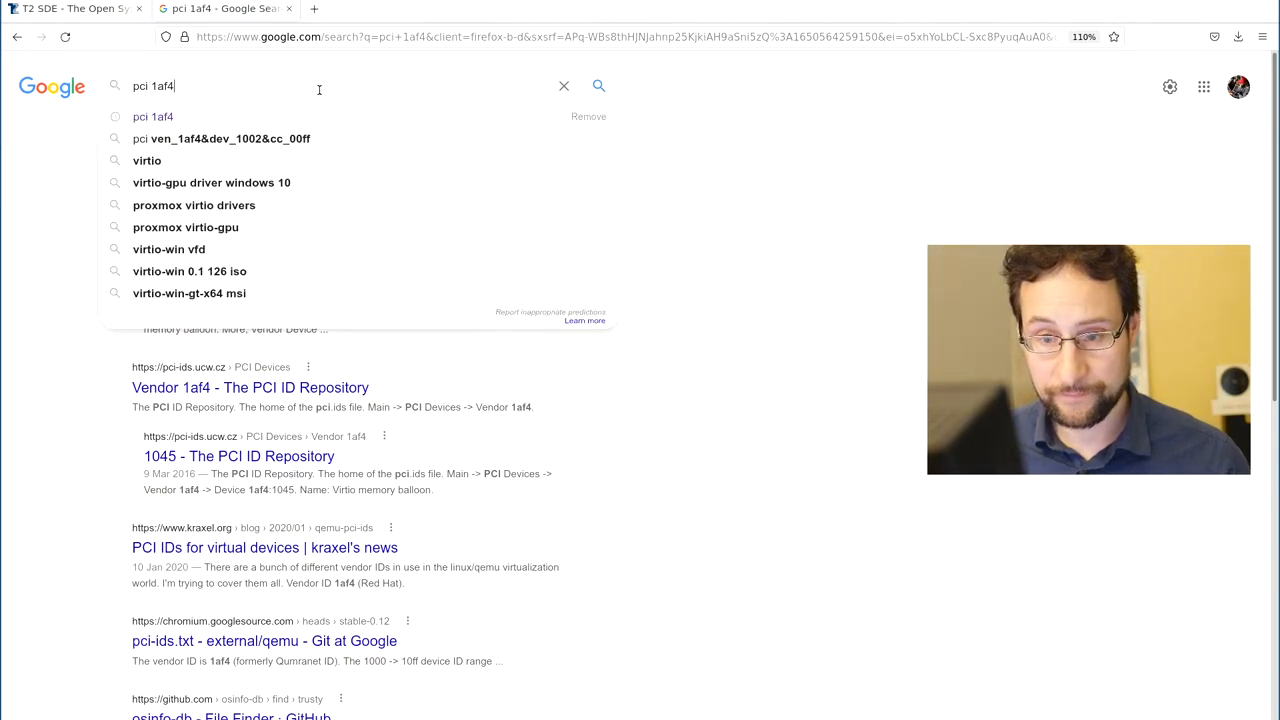
text(1100)
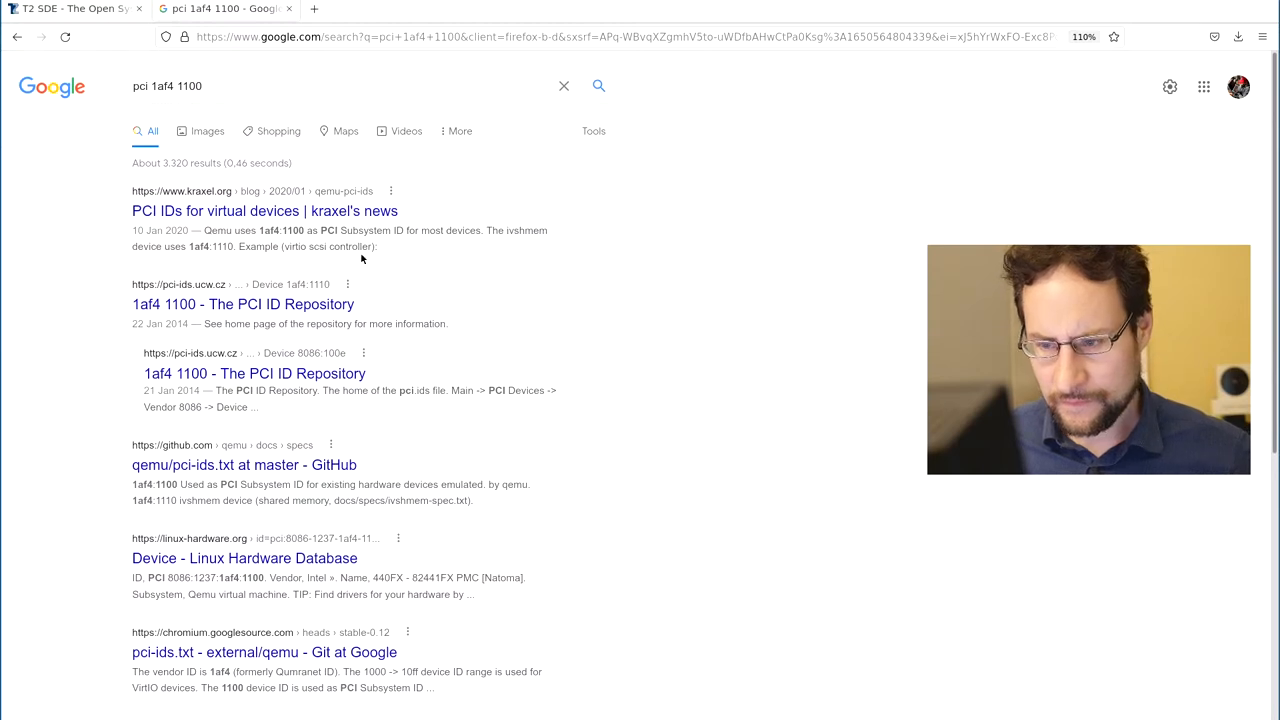
mouse_move(372, 212)
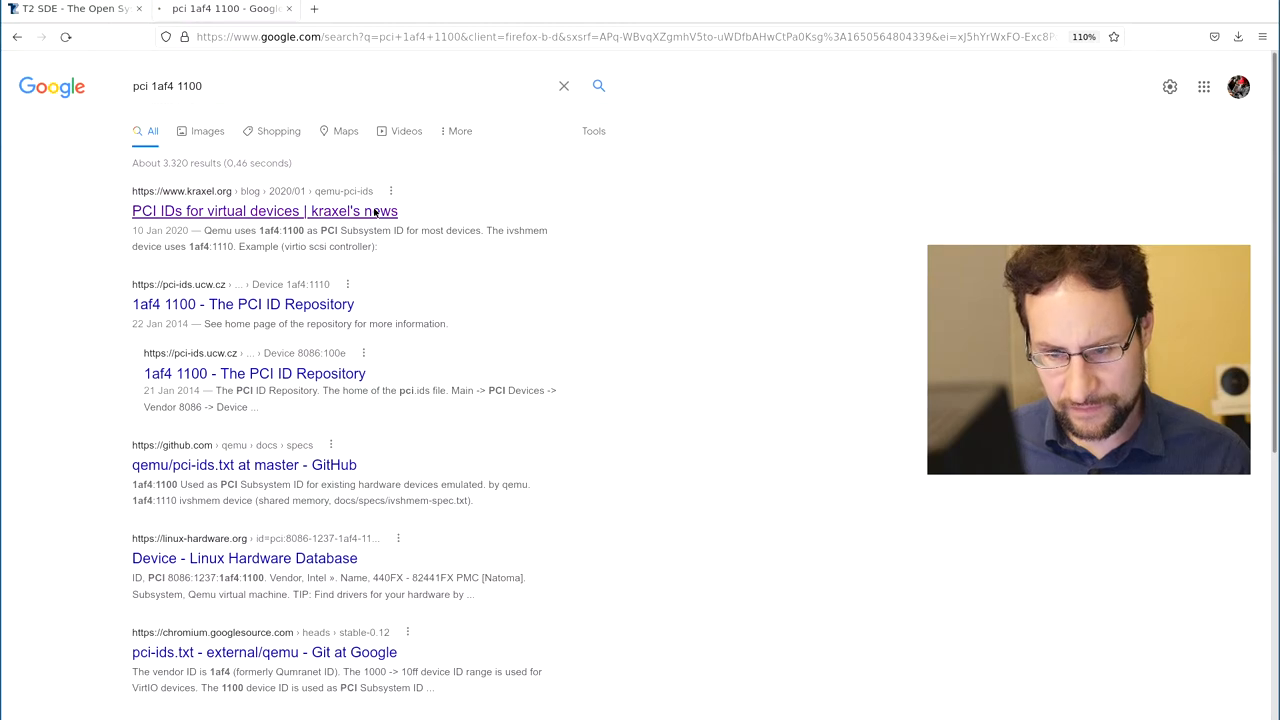
click(264, 212)
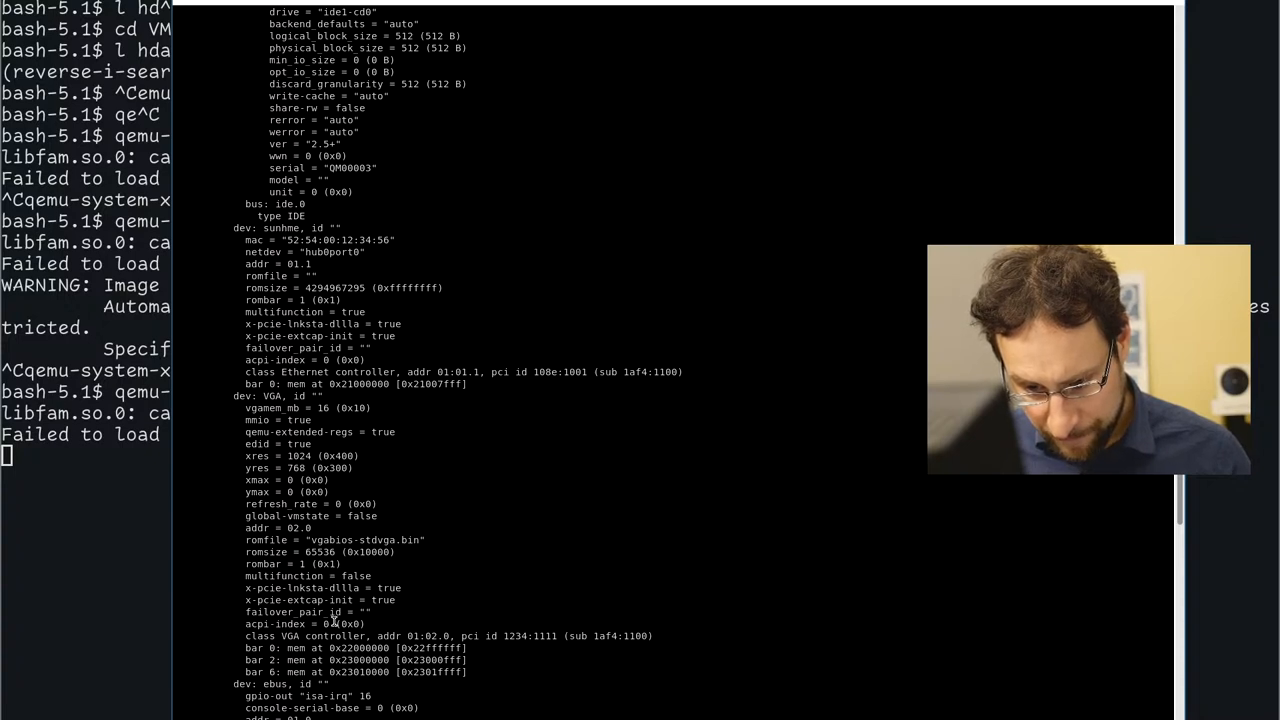
- Scroll through the qtree device listing in the QEMU monitor terminal
scroll(down, 3)
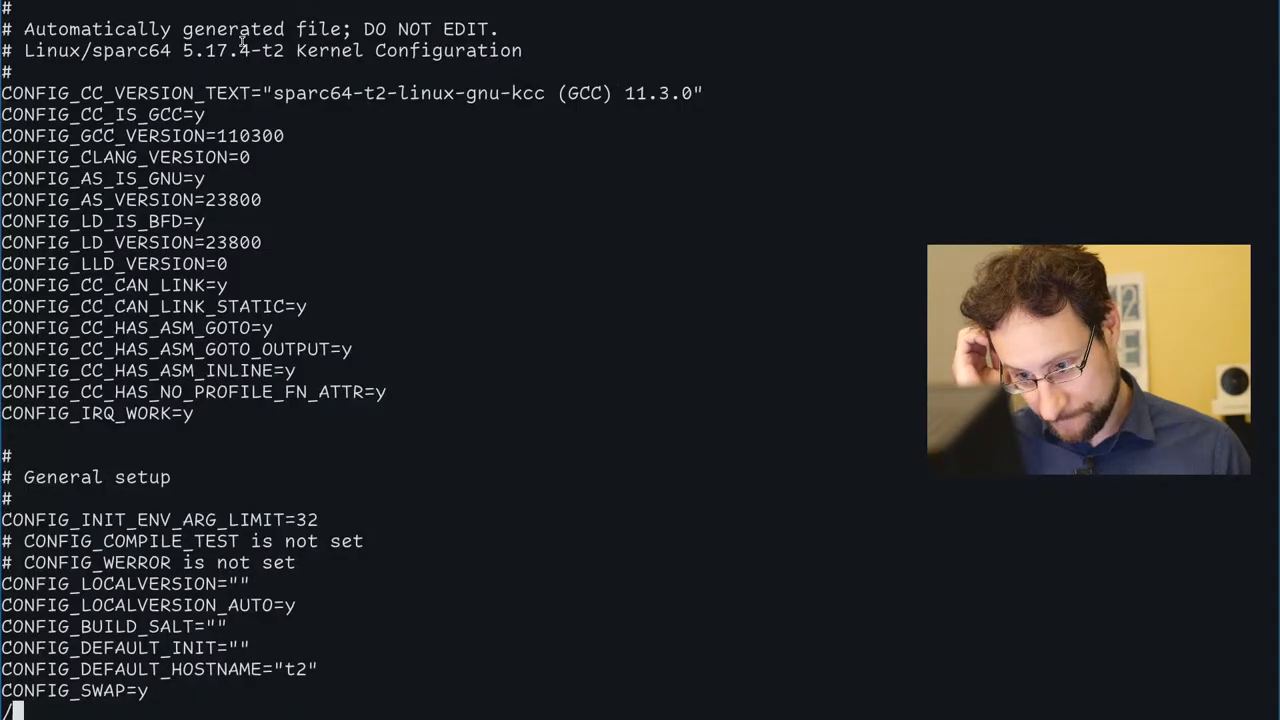
- Search the kernel .config from the top for VIRTIO and CIRRUS, finding DRM_CIRRUS_QEMU built as module
text(g)
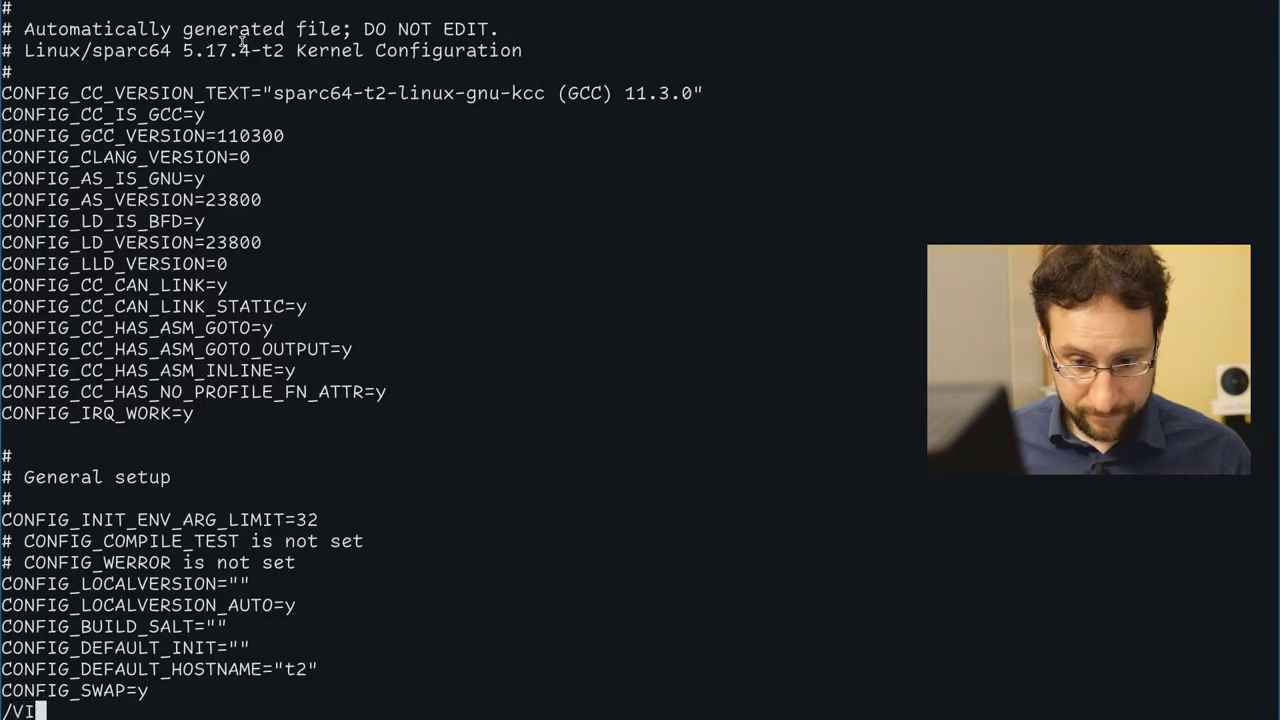
text(RTIO)
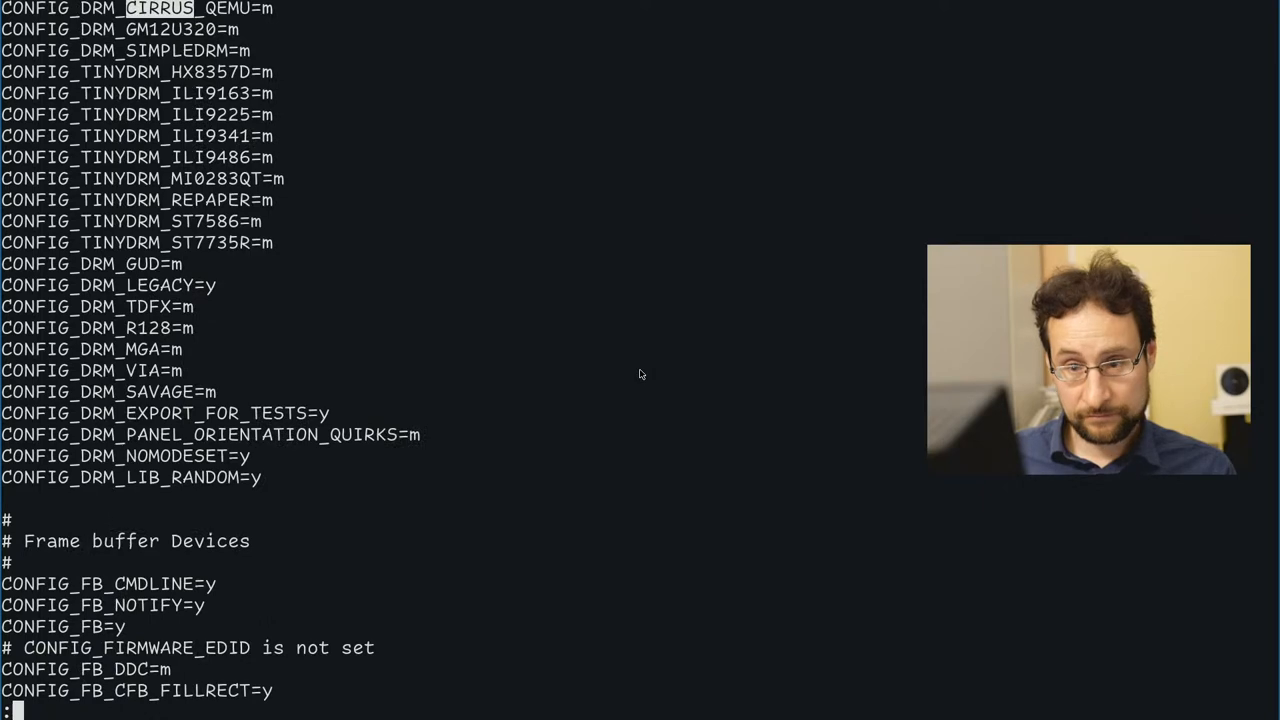
scroll(down, 3)
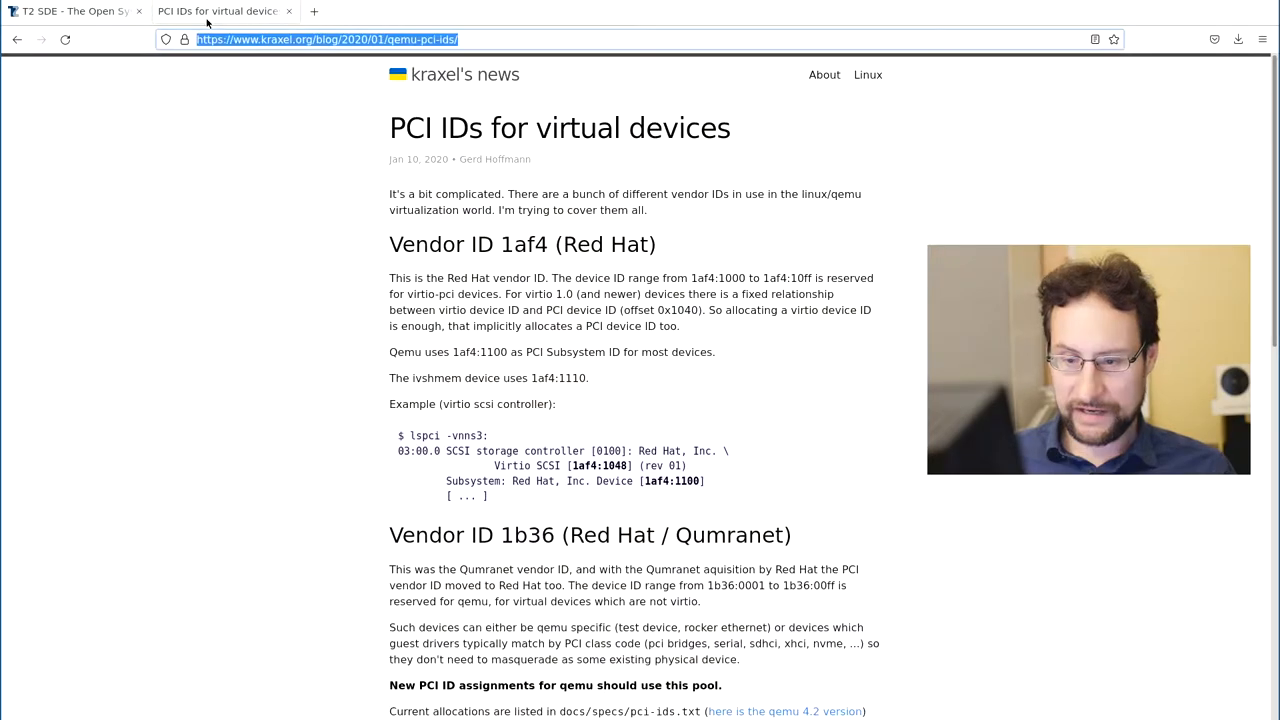
- Search Google for 'qemu sparc64 framebuffer' and open the qemu-devel 'selecting a sparc framebuffer' reply
text(qemu sp)
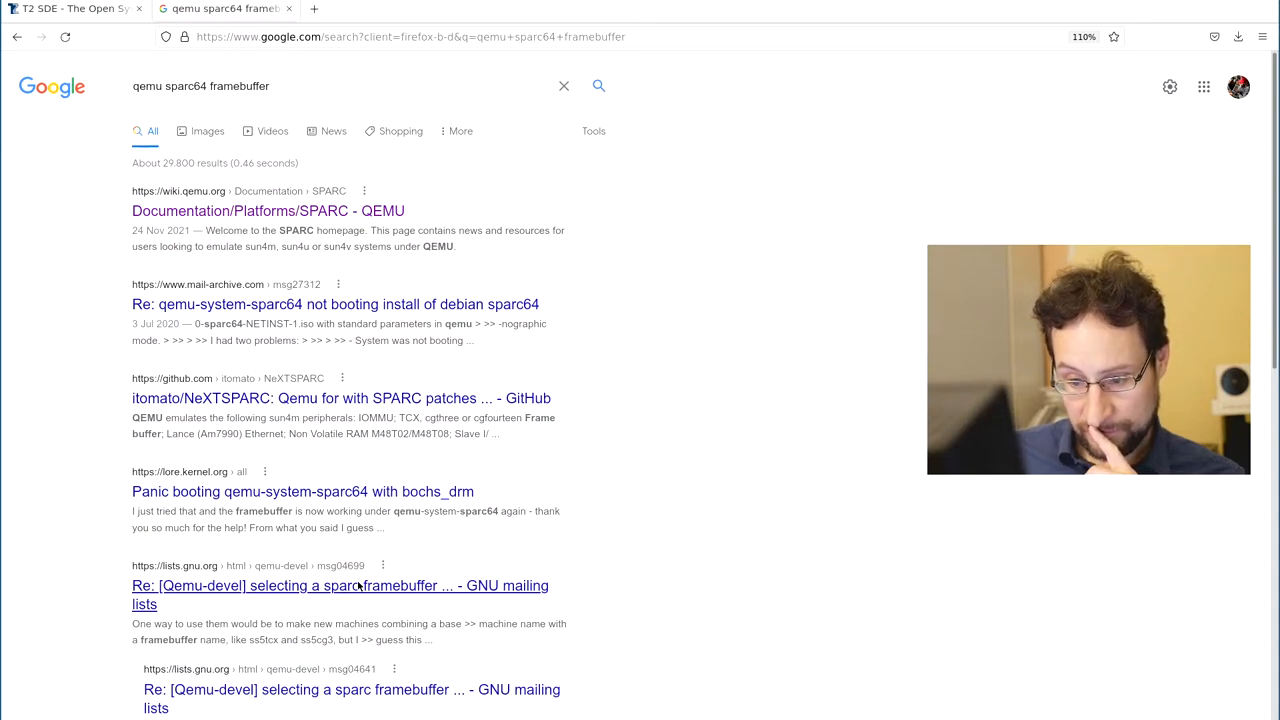
scroll(down, 3)
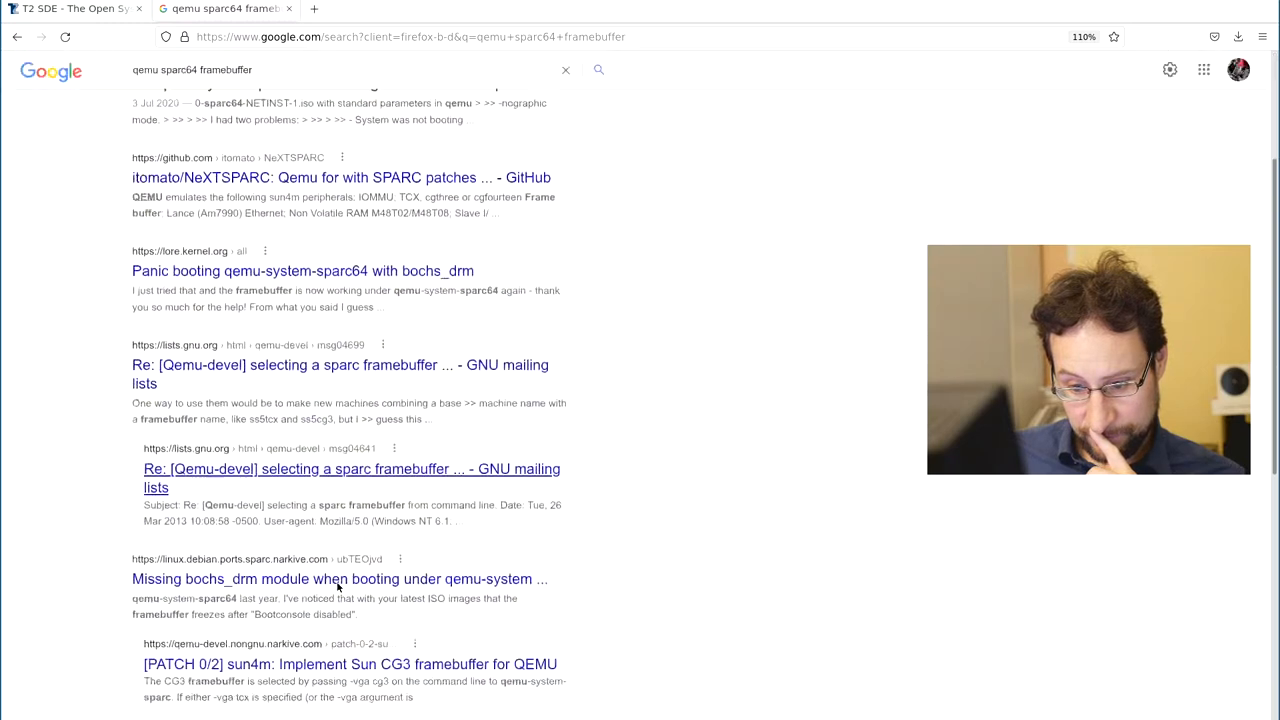
scroll(down, 3)
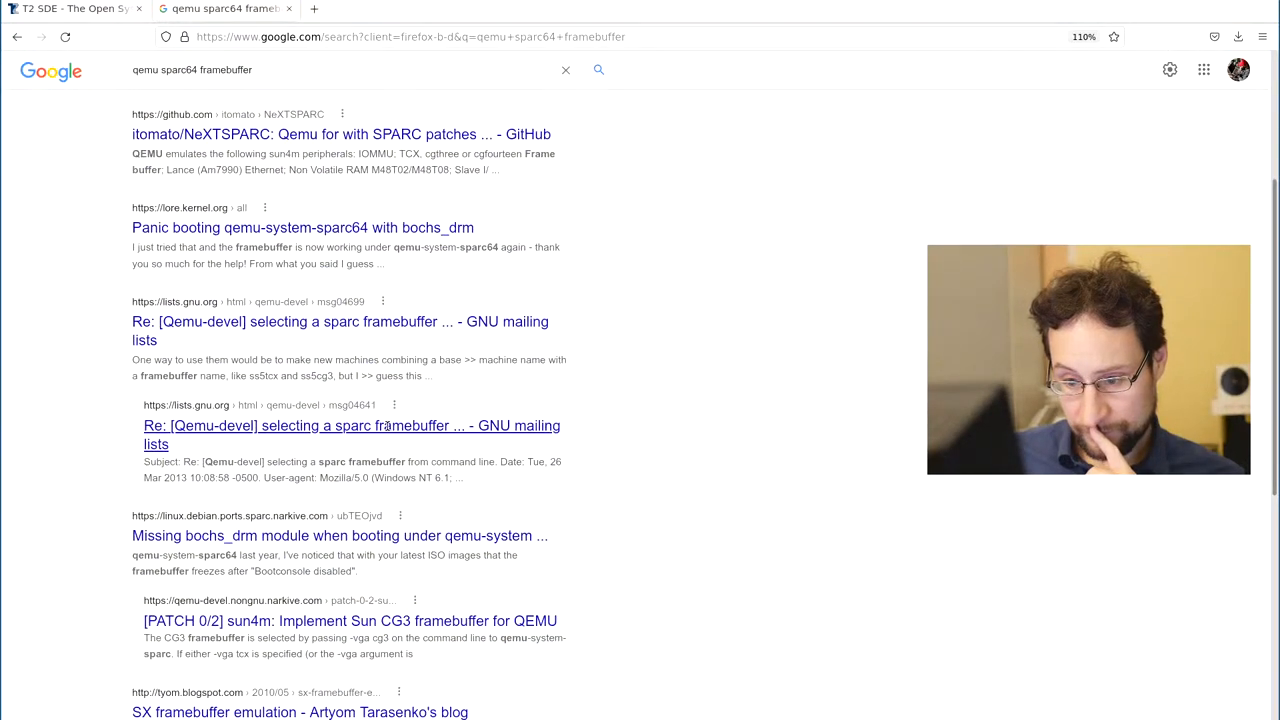
click(388, 424)
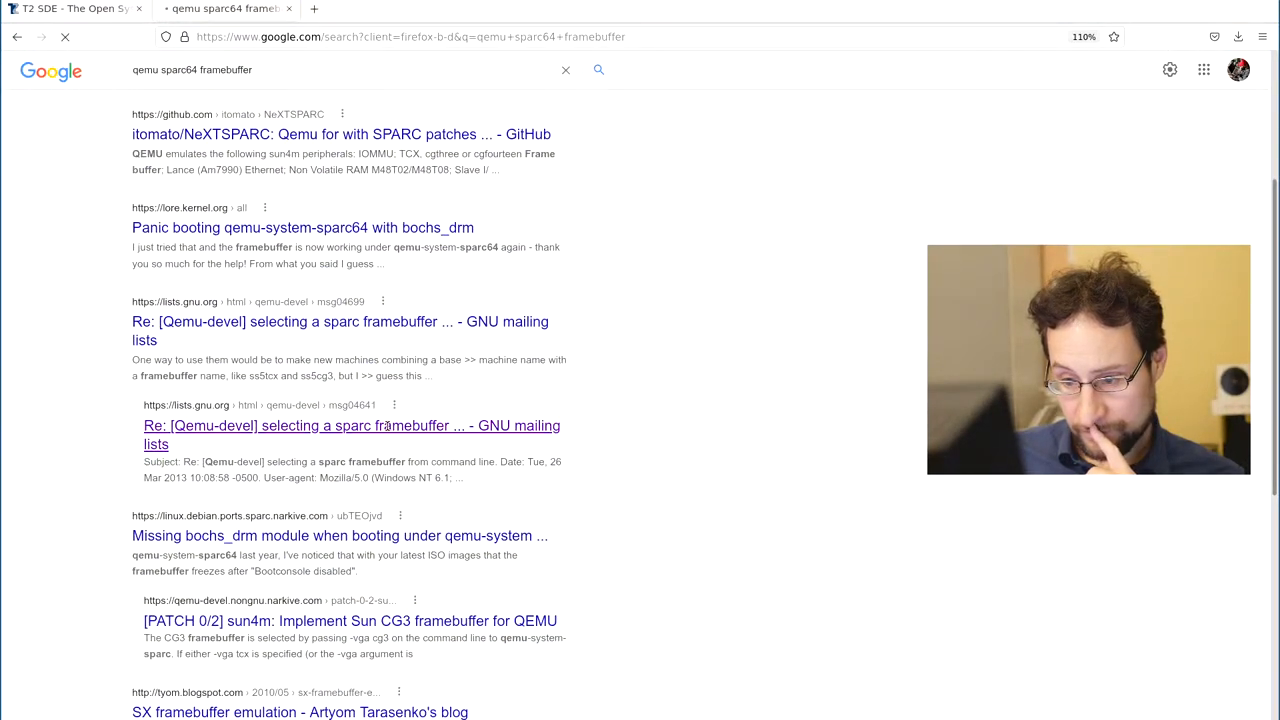
click(352, 426)
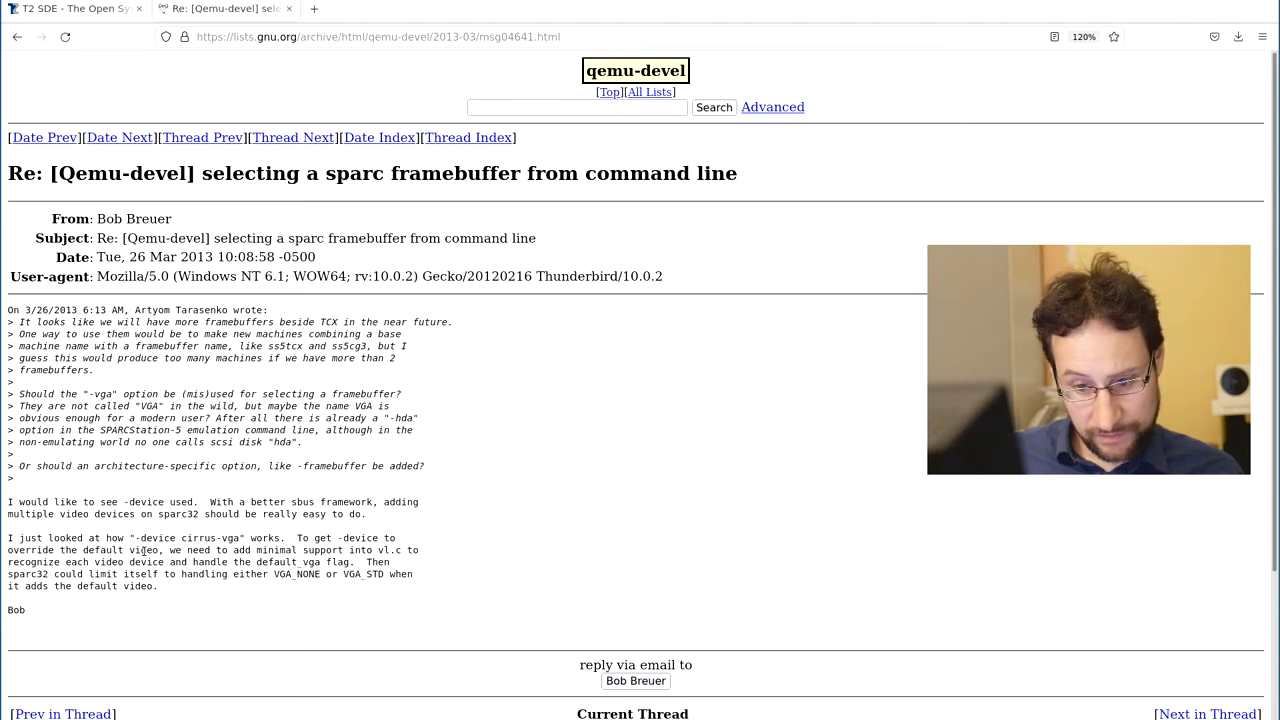
mouse_move(220, 558)
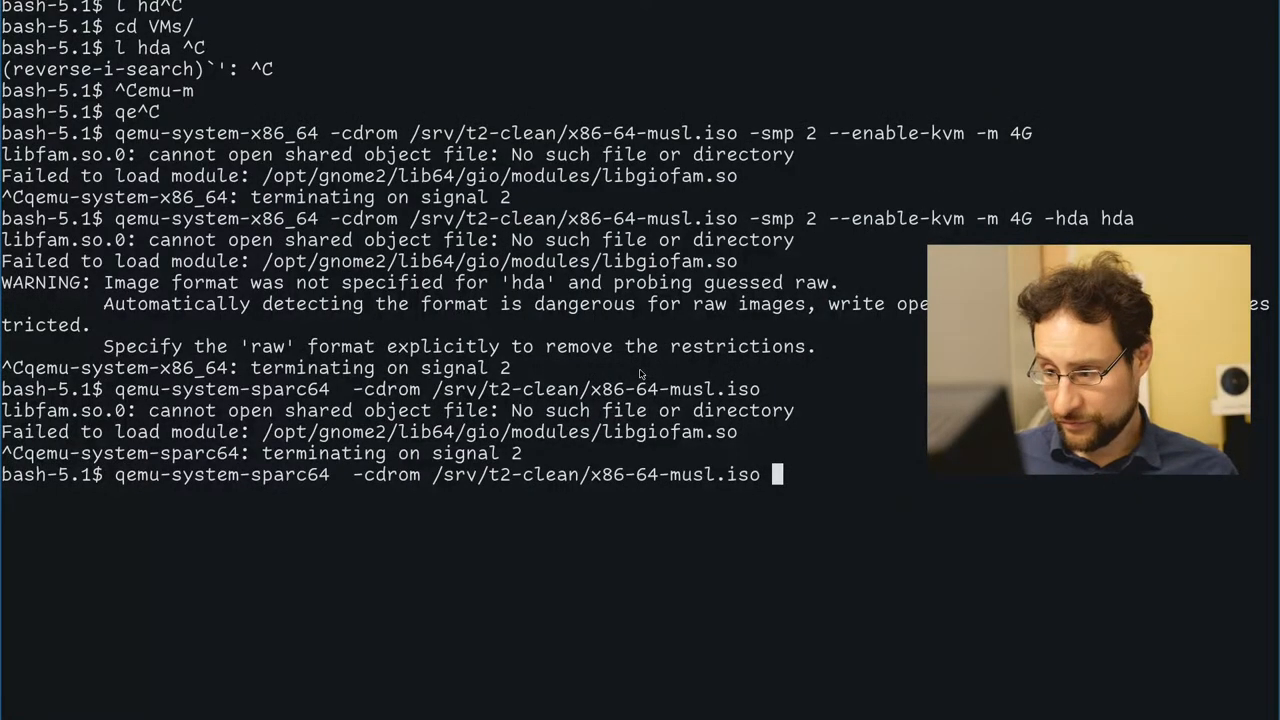
- Append '-vga cirrus' to the recalled qemu-system-sparc64 -cdrom boot command
text(-vg)
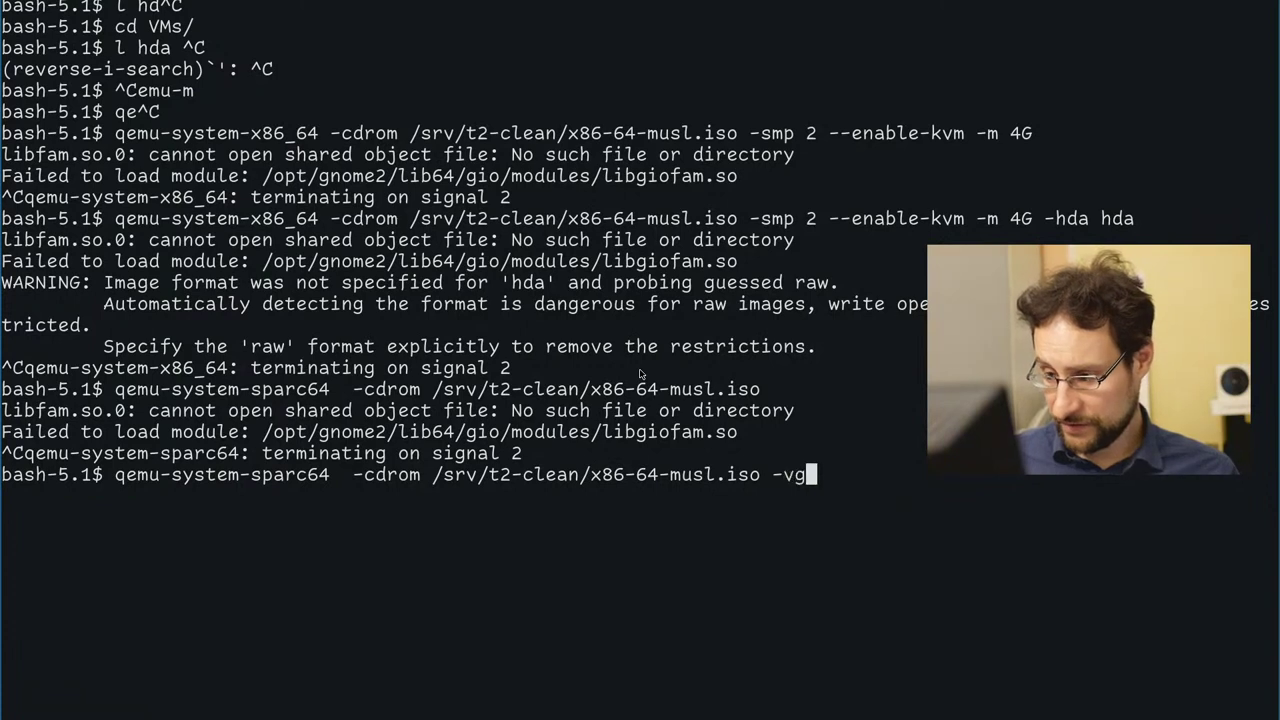
text(a cirr)
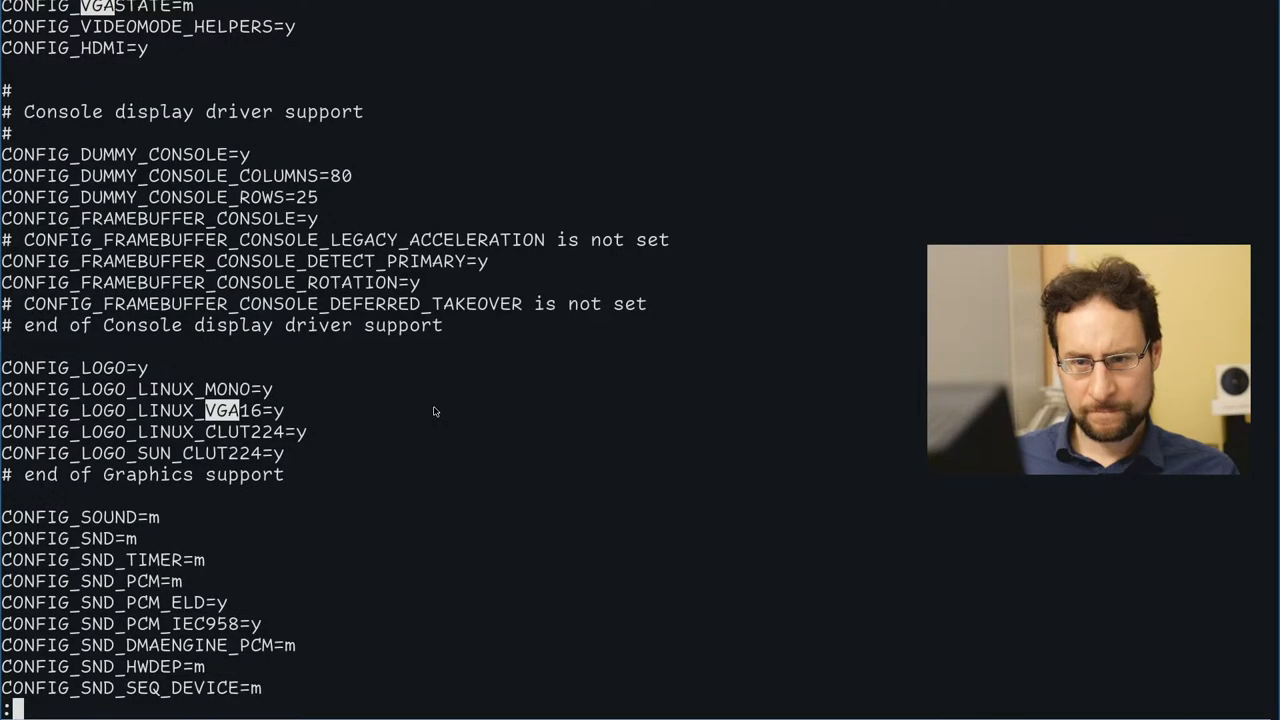
- Scroll through the /VGA matches showing framebuffer console and logo options
scroll(down, 3)
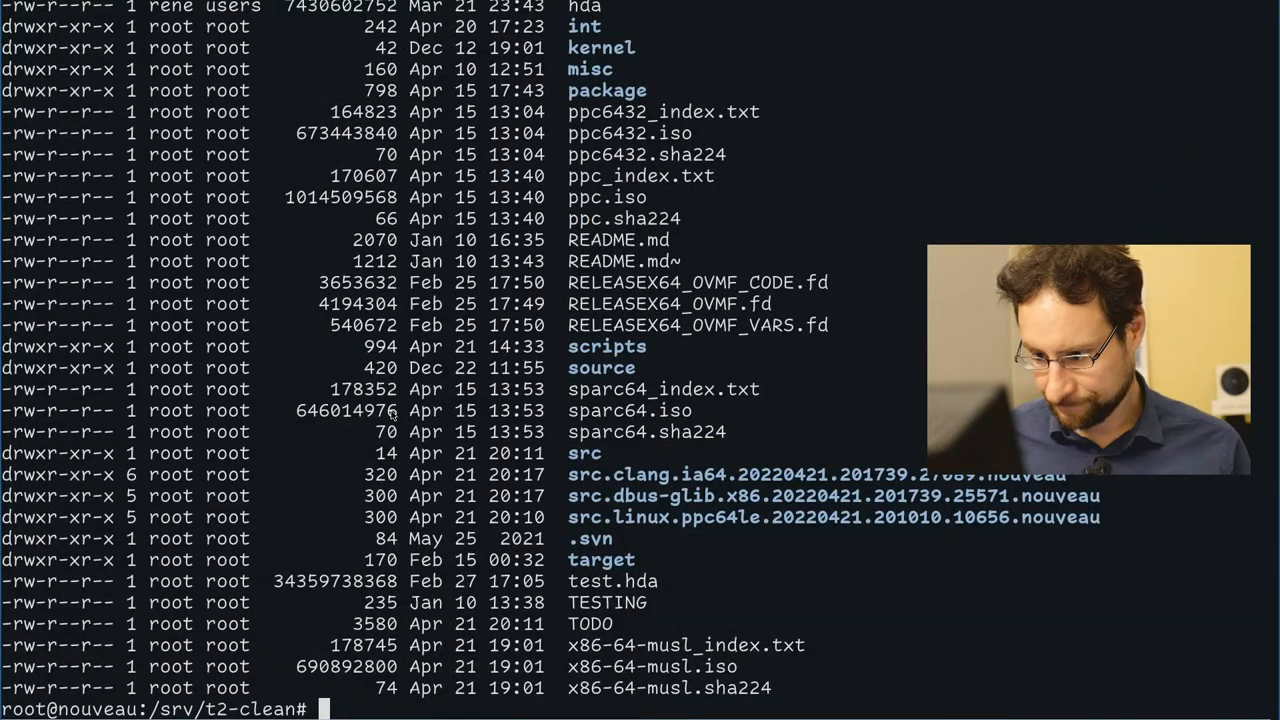
- cd into linux-5.17/arch/sparc/configs and page through sparc64_defconfig's FB driver entries in less
text(cd src.linux.ppc64le.20220421.201010.10656.nouveau/)
text(cd arch/sparc/)
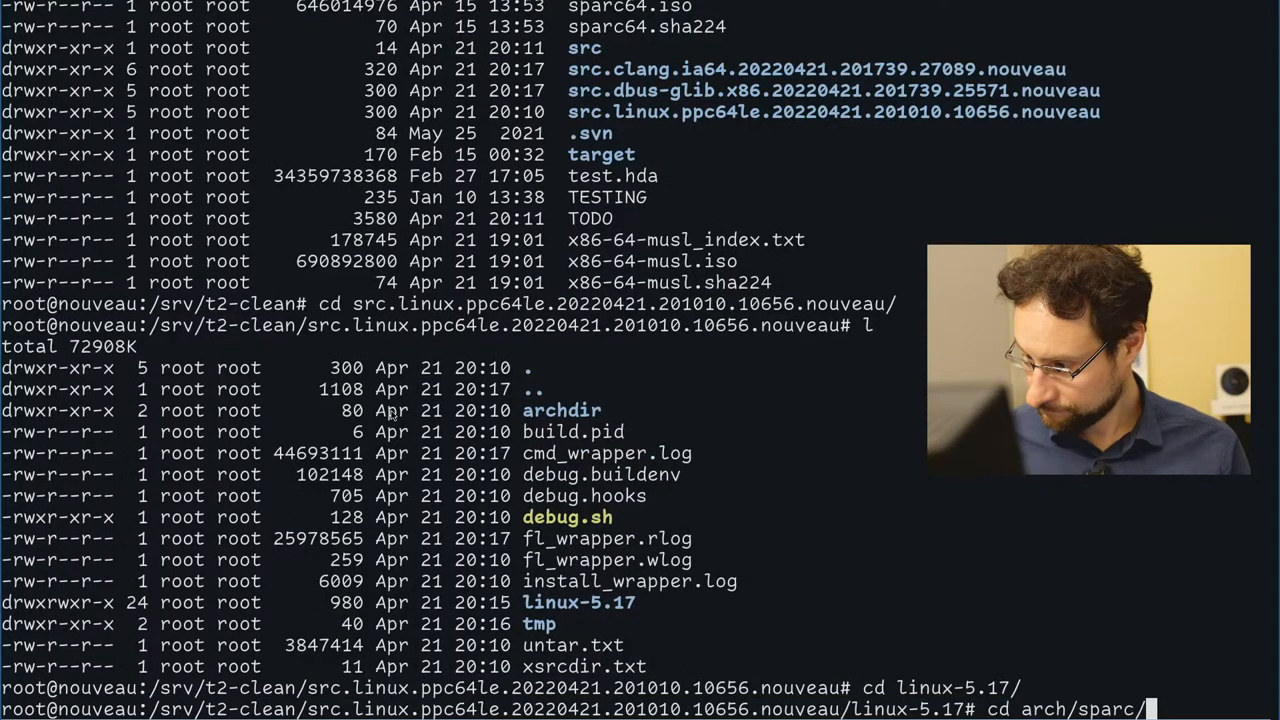
text(configs/)
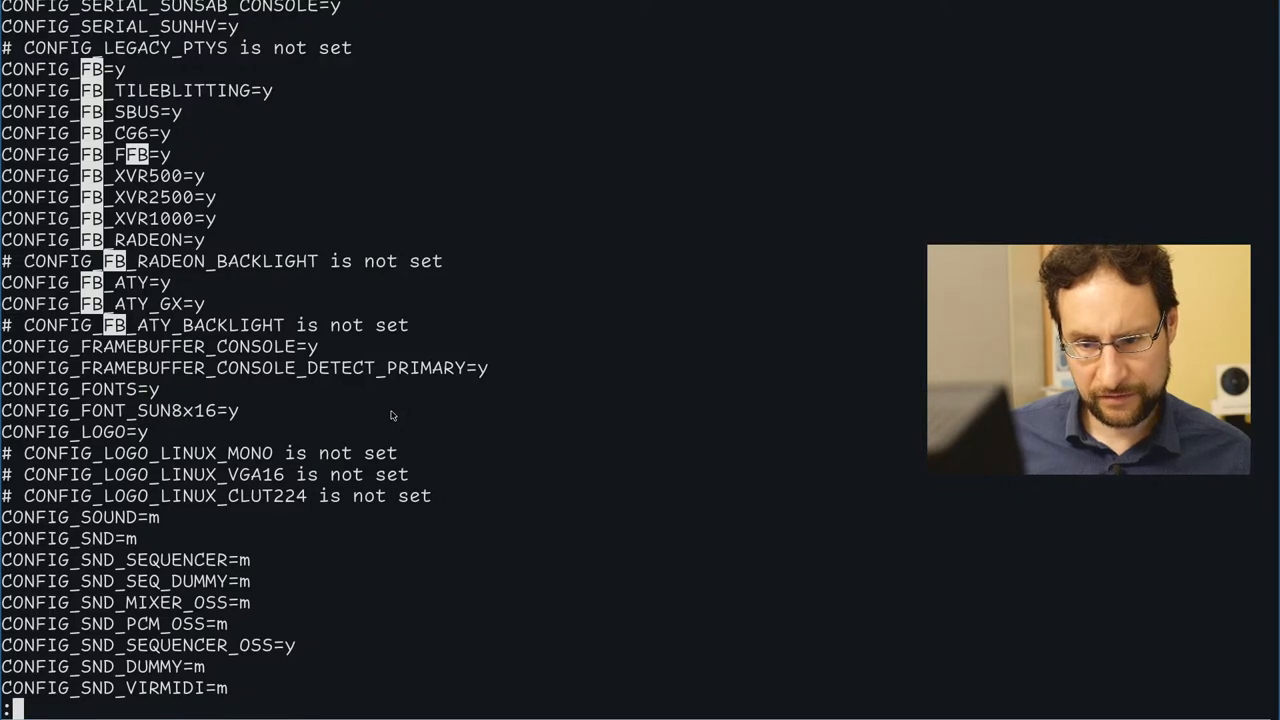
scroll(down, 3)
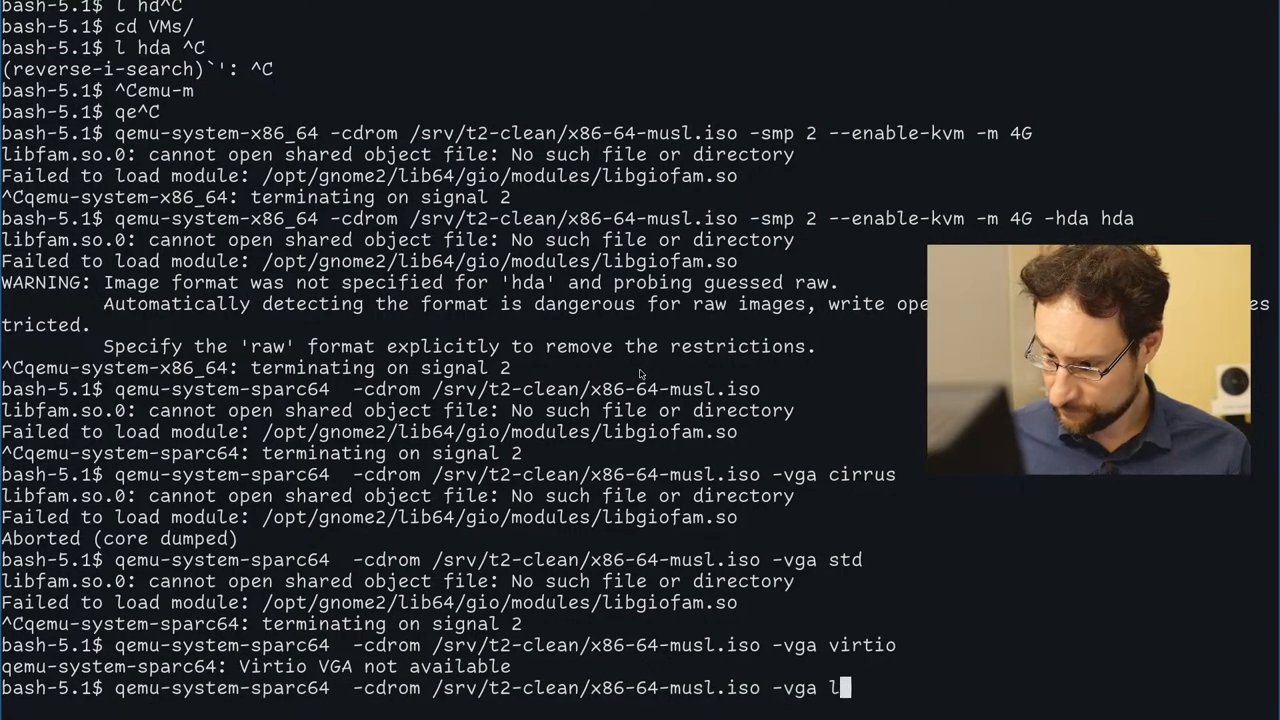
- Run qemu-system-sparc64 with '-vga help' to list the supported VGA display types
text(elp)
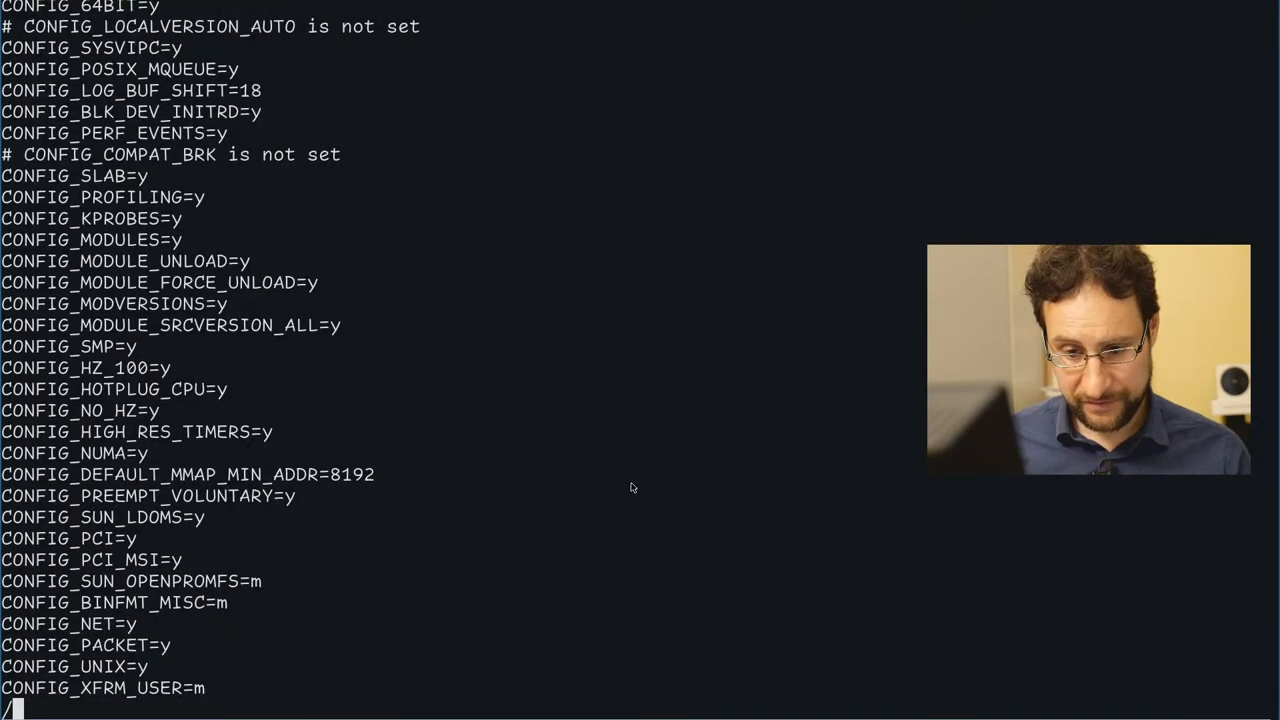
- Search the defconfig for OFB, then navigate via linux-5.17/arch/ toward the build's boot kconfig_5.17.4-t2
text(OFB)
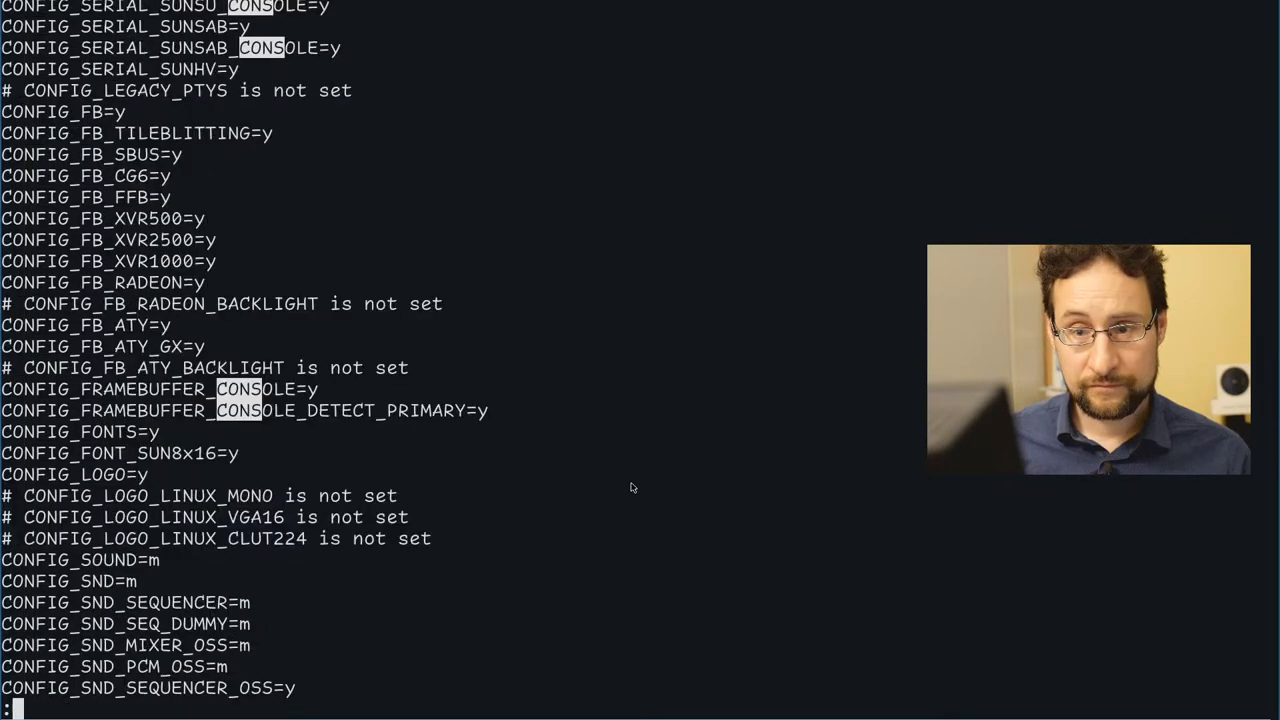
scroll(down, 3)
text(cd)
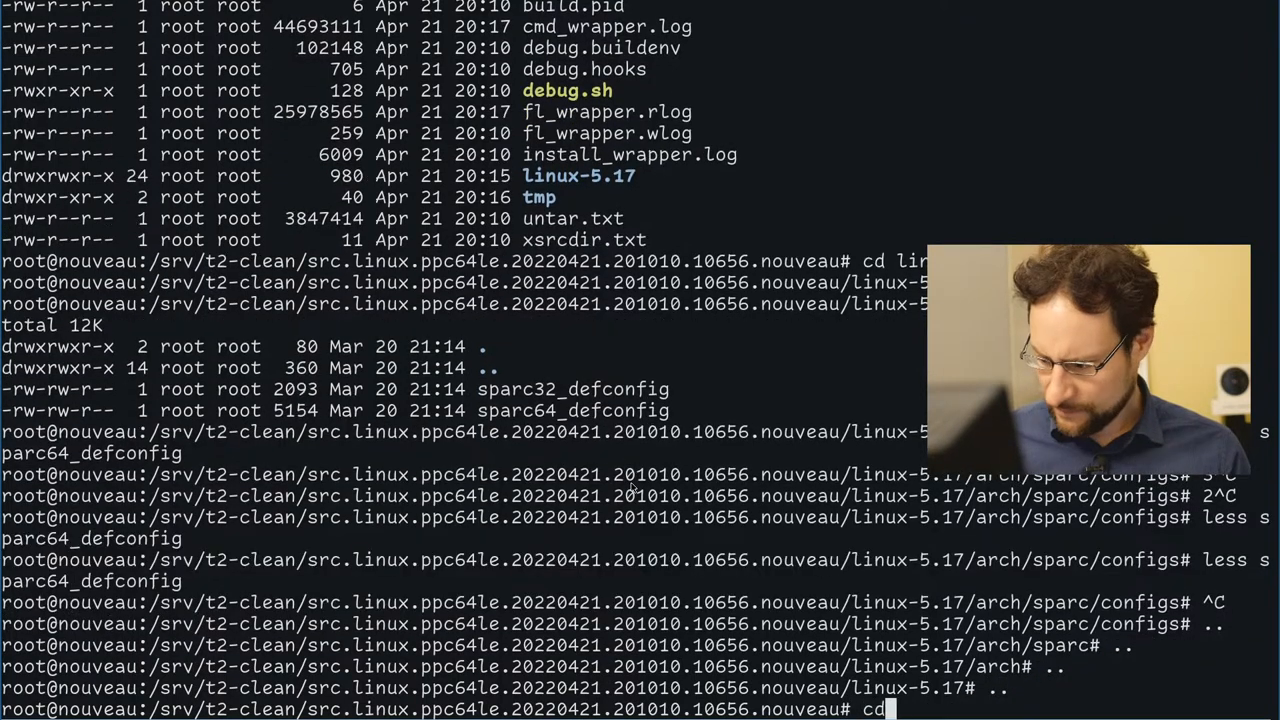
text(linux-5.17/)
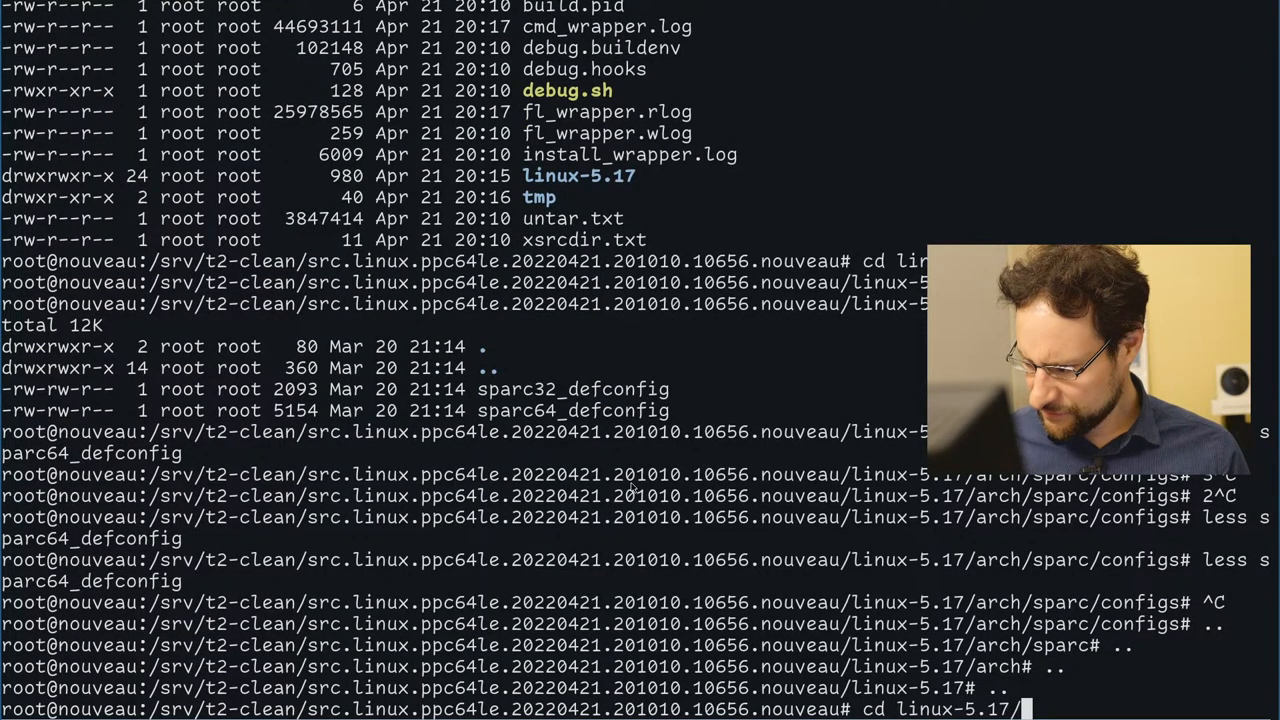
text(arch/)
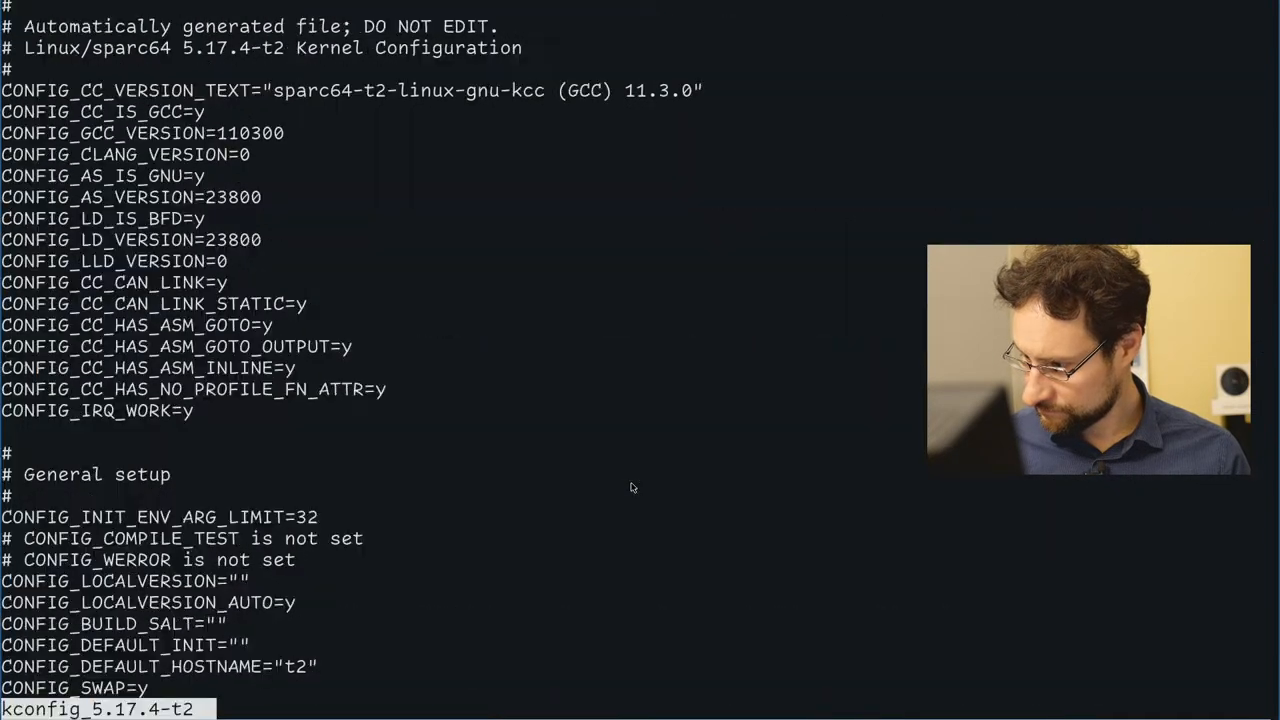
- Search the kconfig for /VG and /FB and page through all the CONFIG_FB_ frame buffer driver entries
text(/VG)
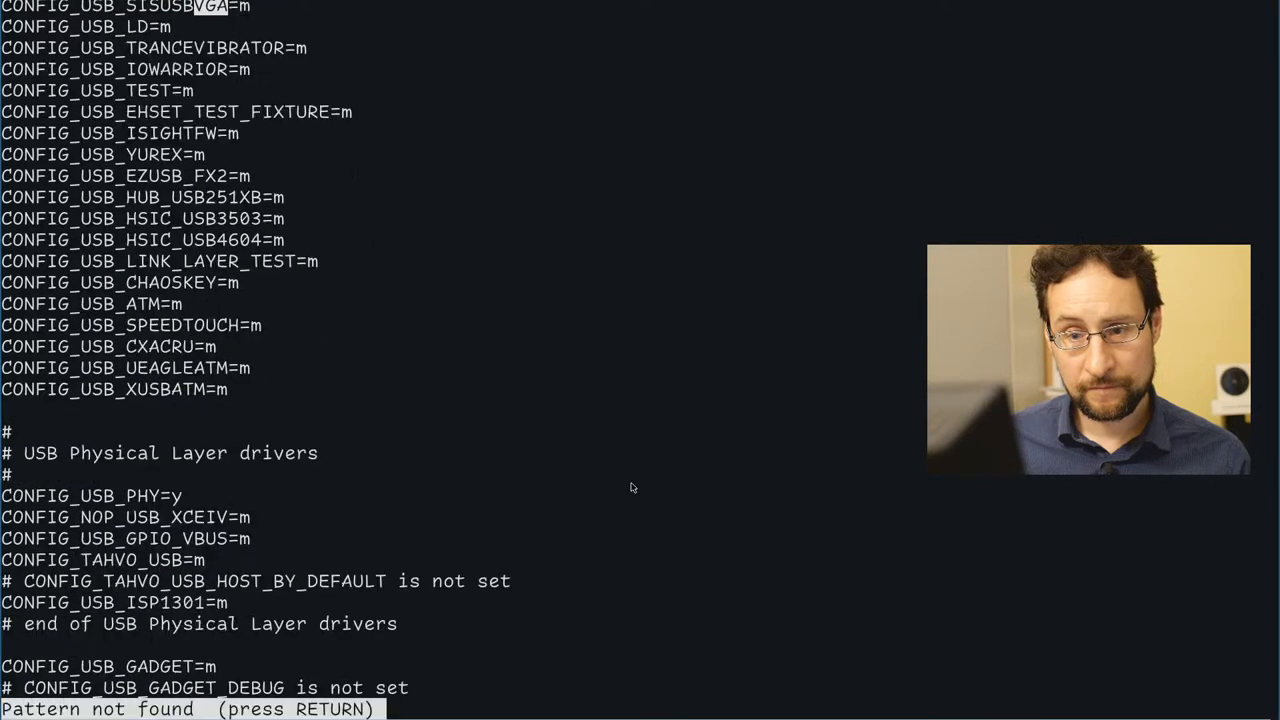
text(FB)
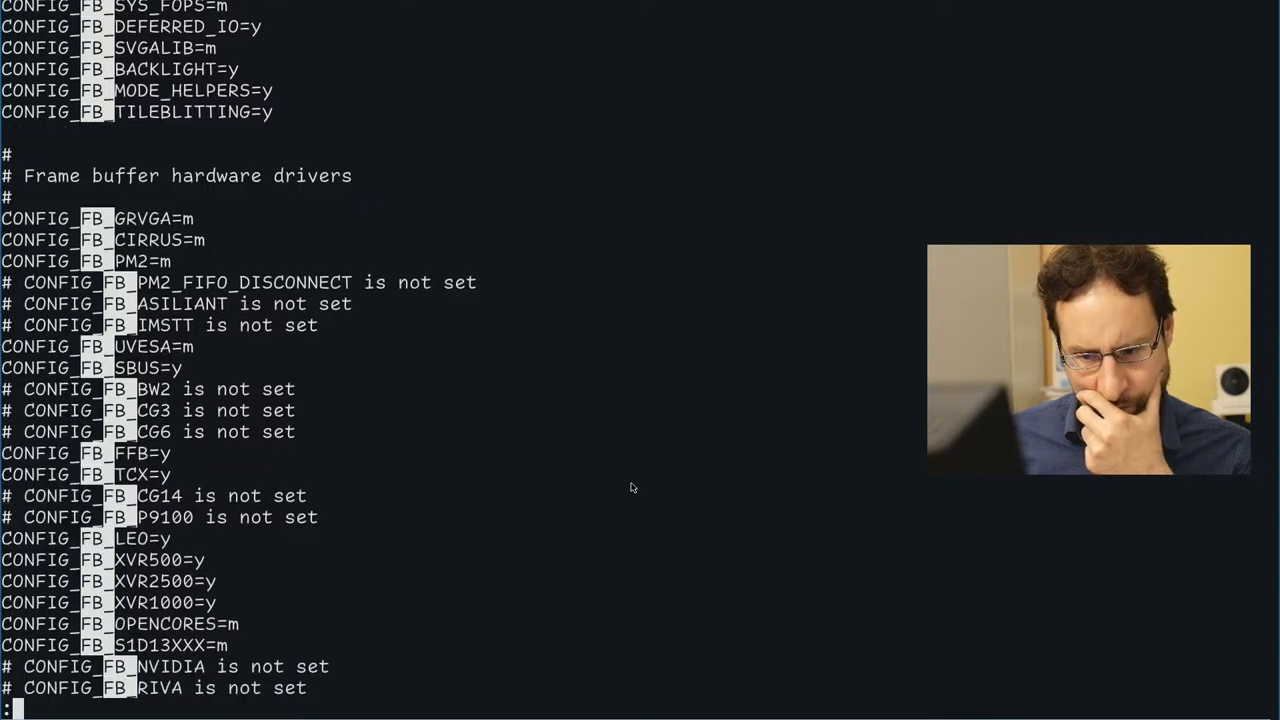
scroll(down, 3)
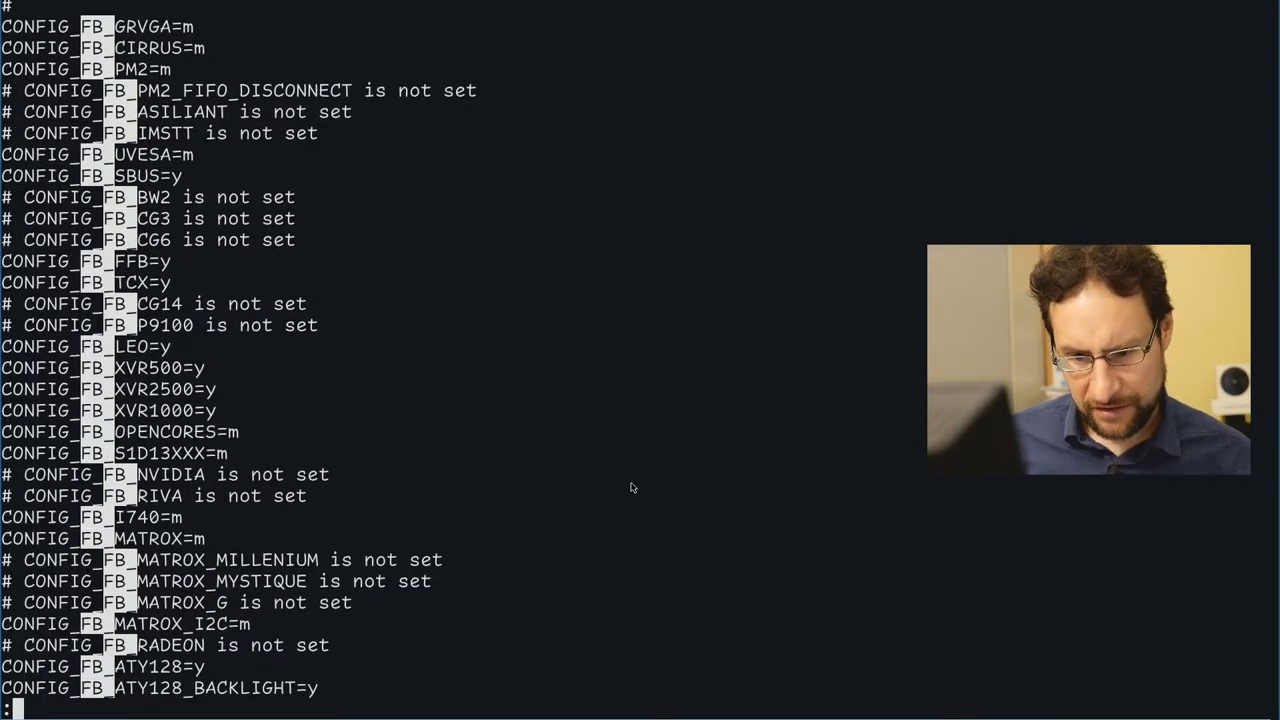
scroll(down, 3)
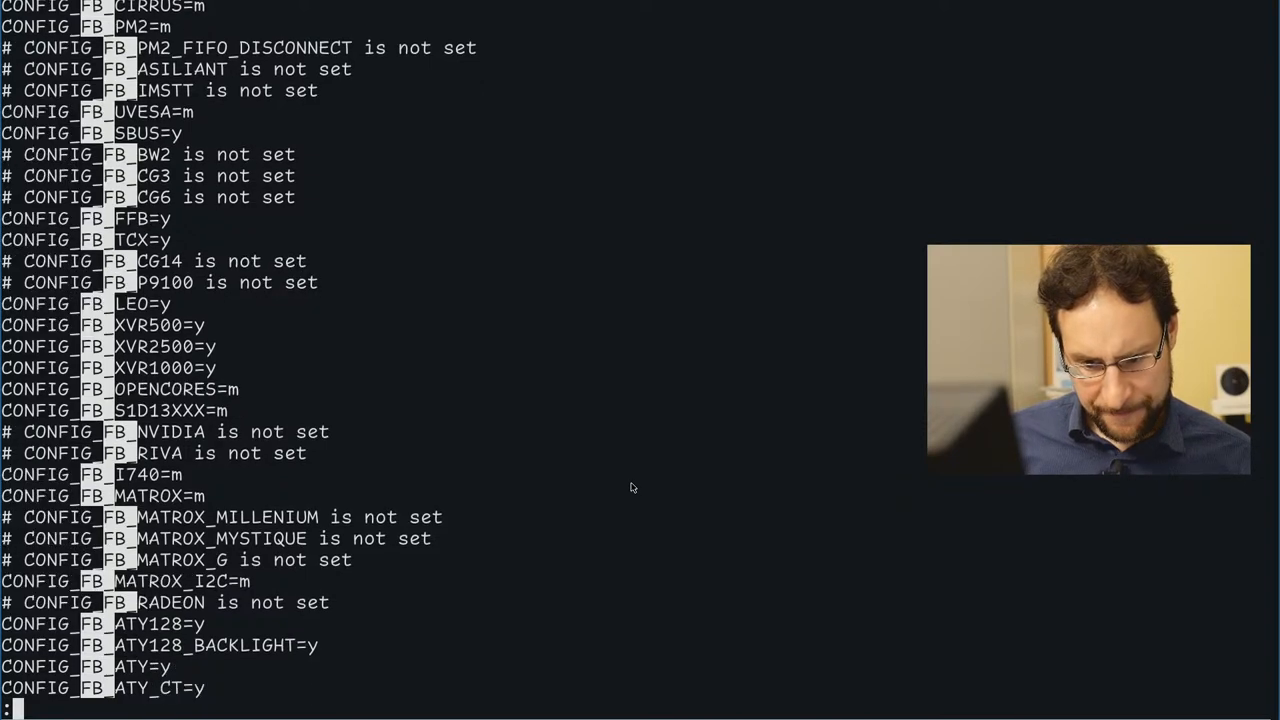
scroll(down, 3)
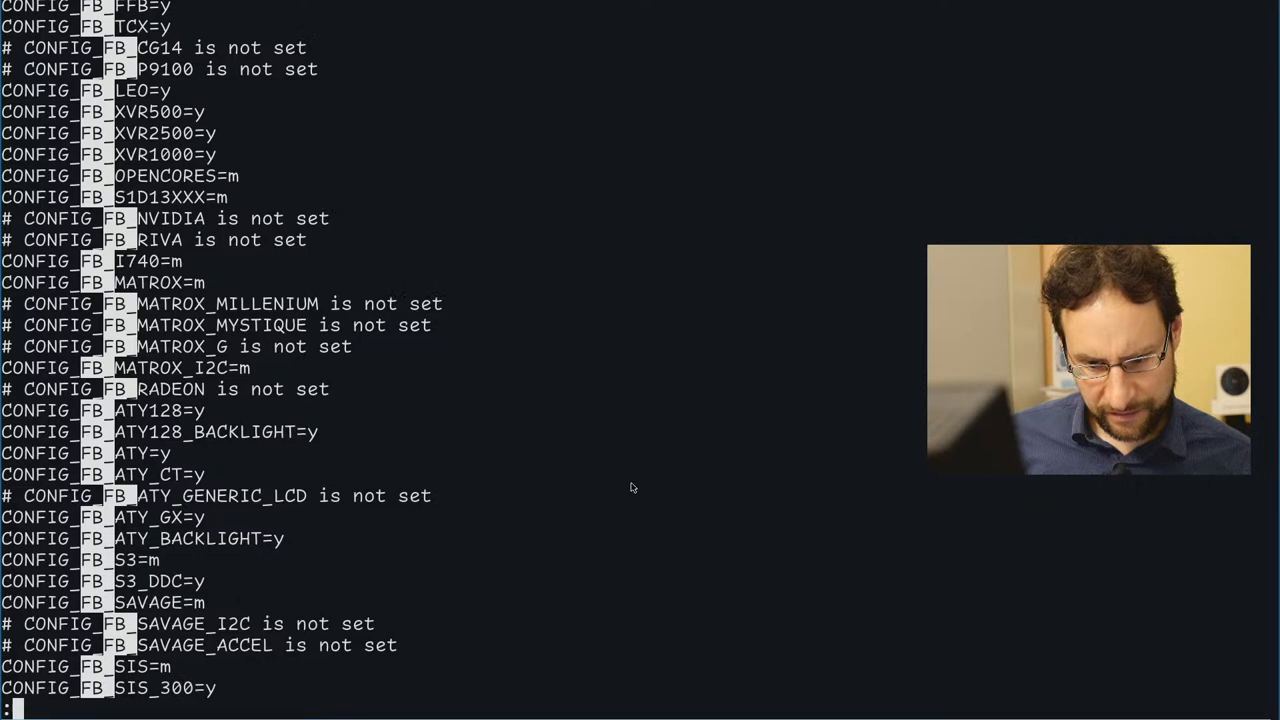
scroll(down, 3)
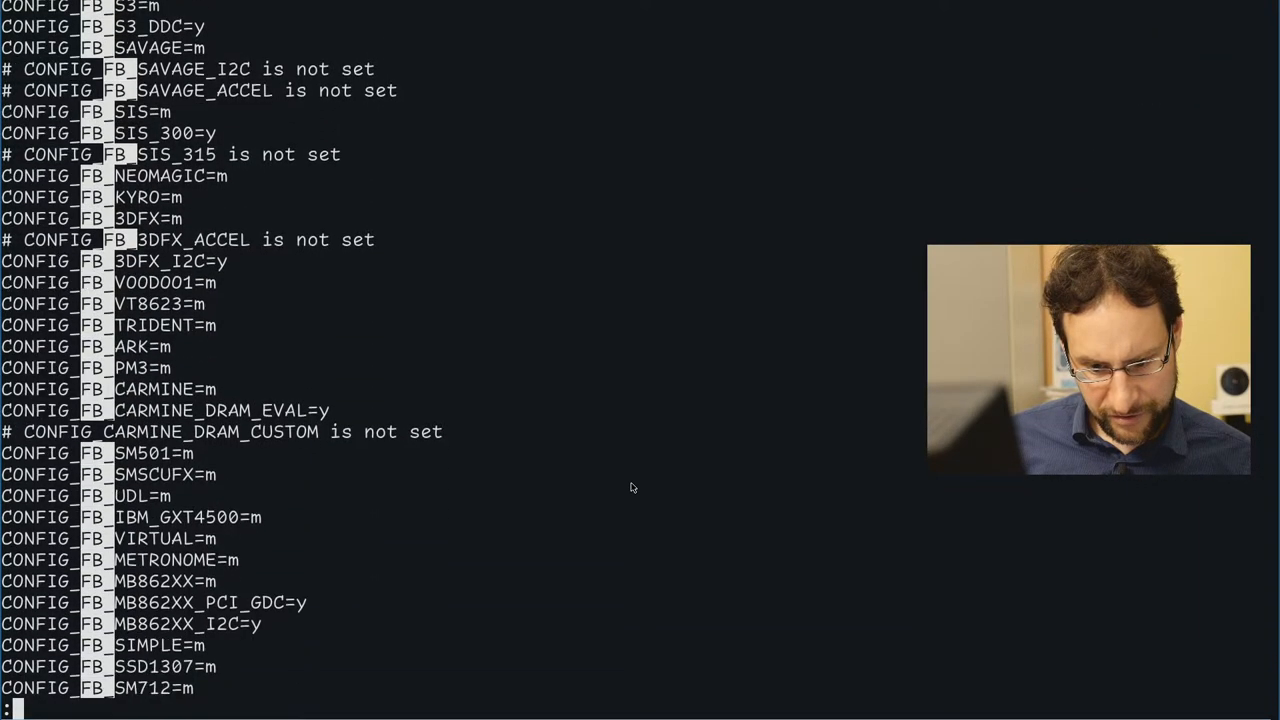
scroll(down, 3)
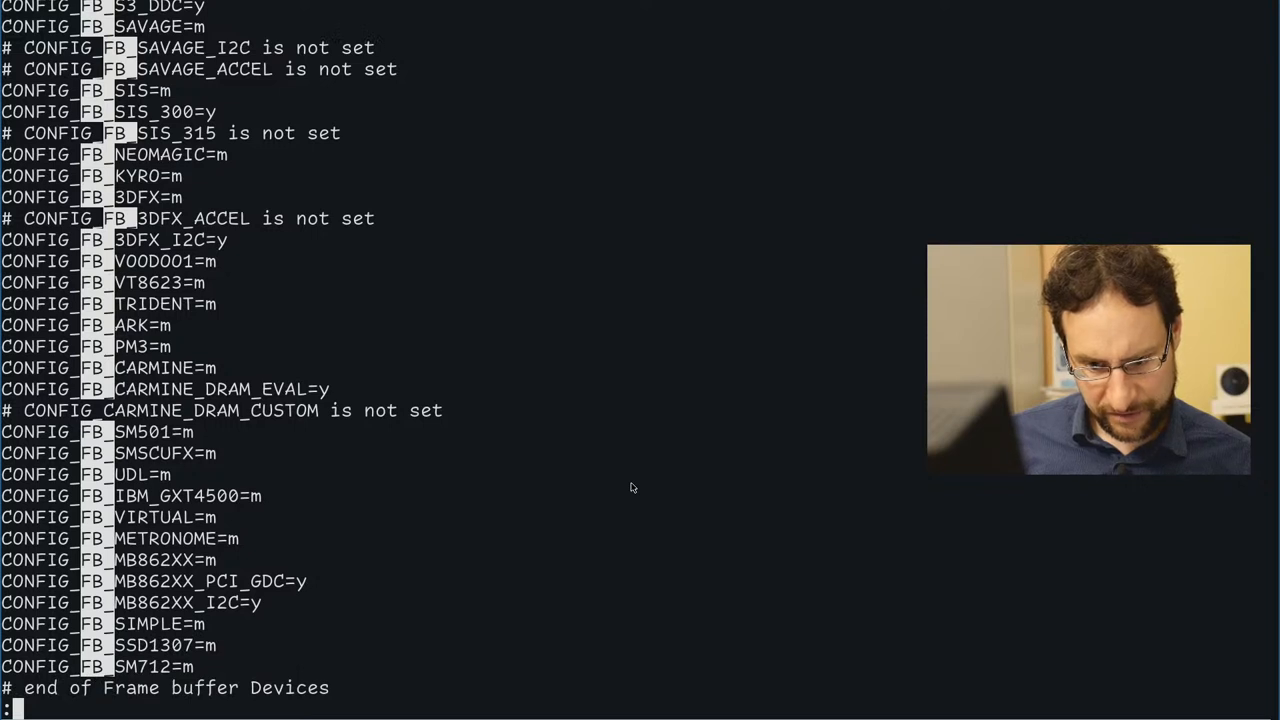
scroll(down, 3)
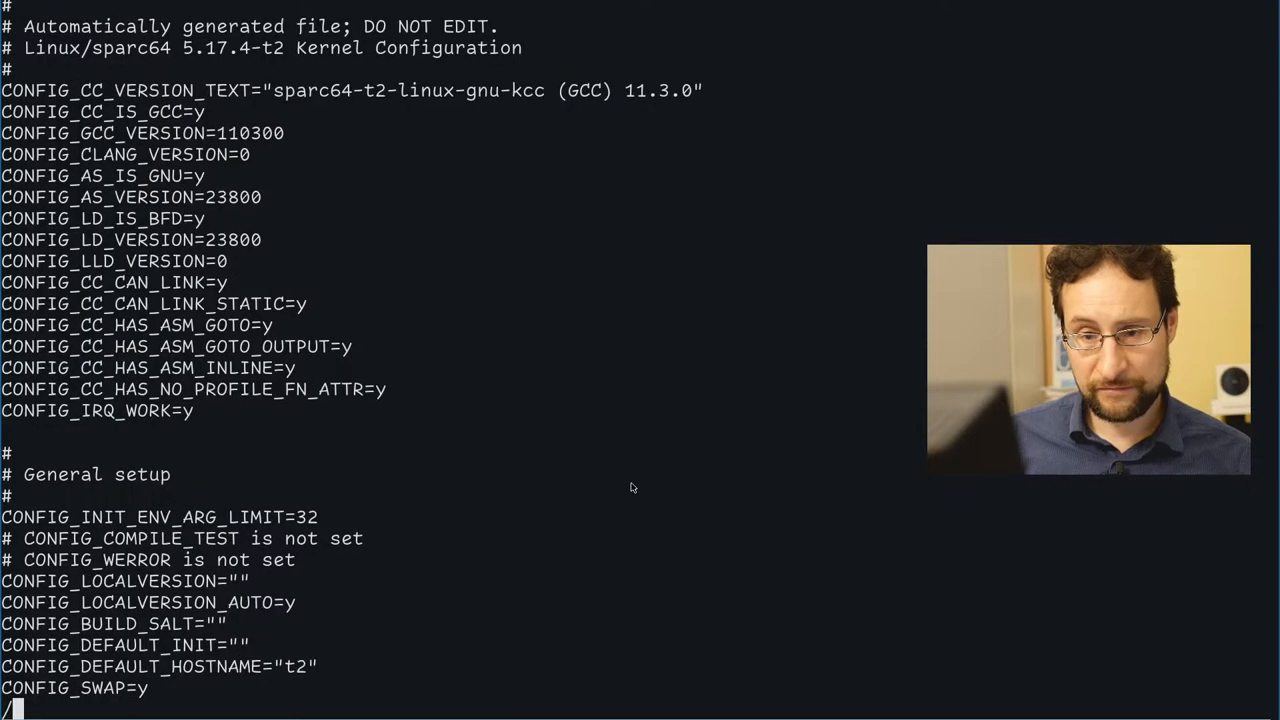
scroll(down, 3)
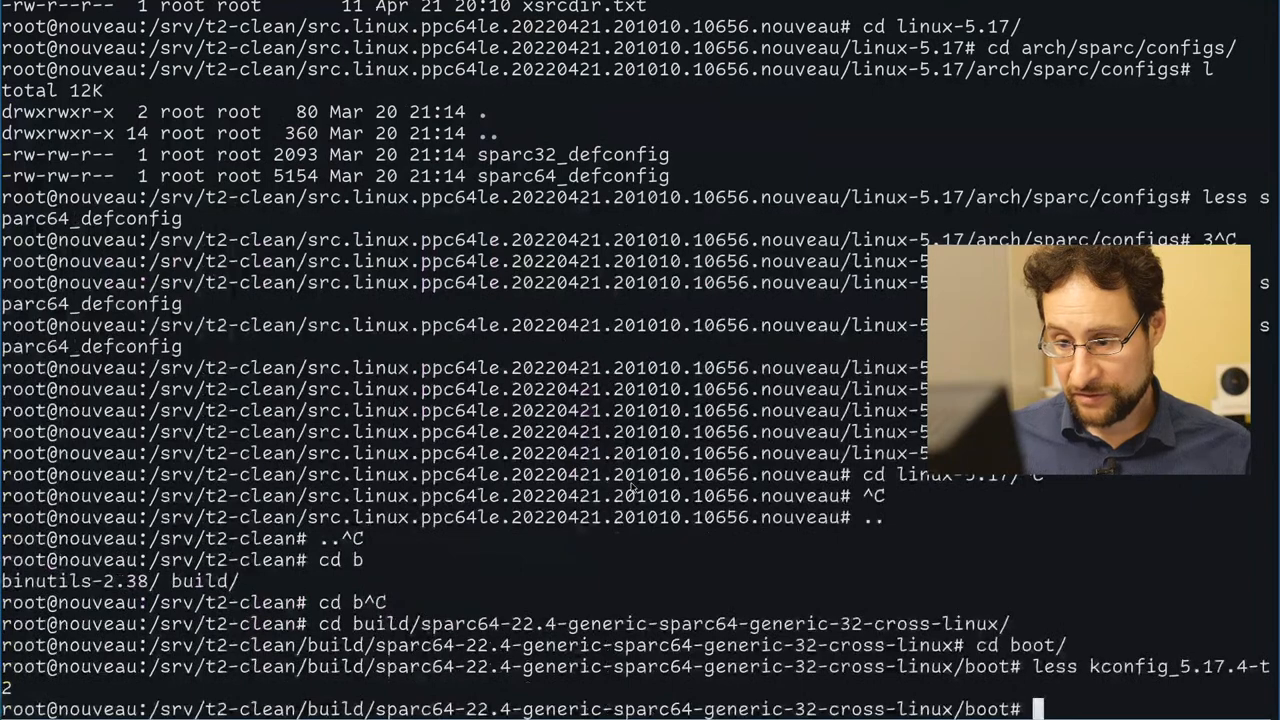
- Recall the ISO creation command from history, run it, then begin a nice ./scripts/Build-Target -cfg sparc64 line
key(ctrl+r)
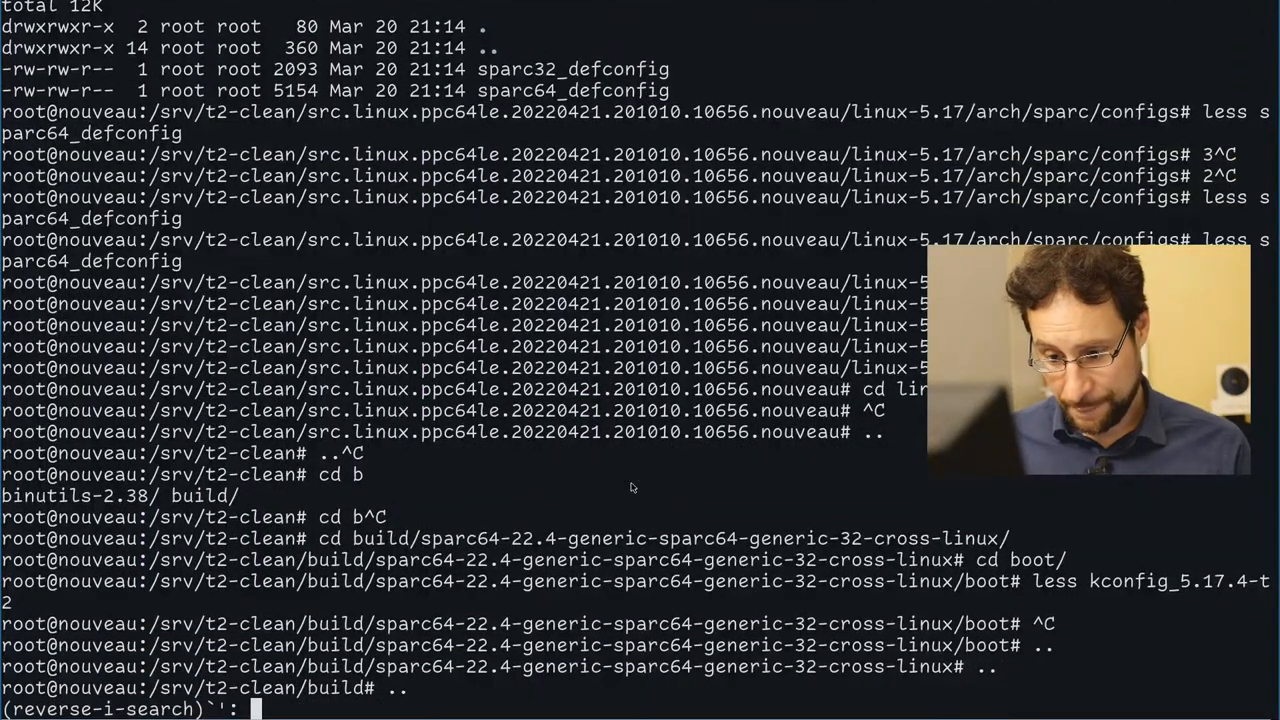
key(Enter)
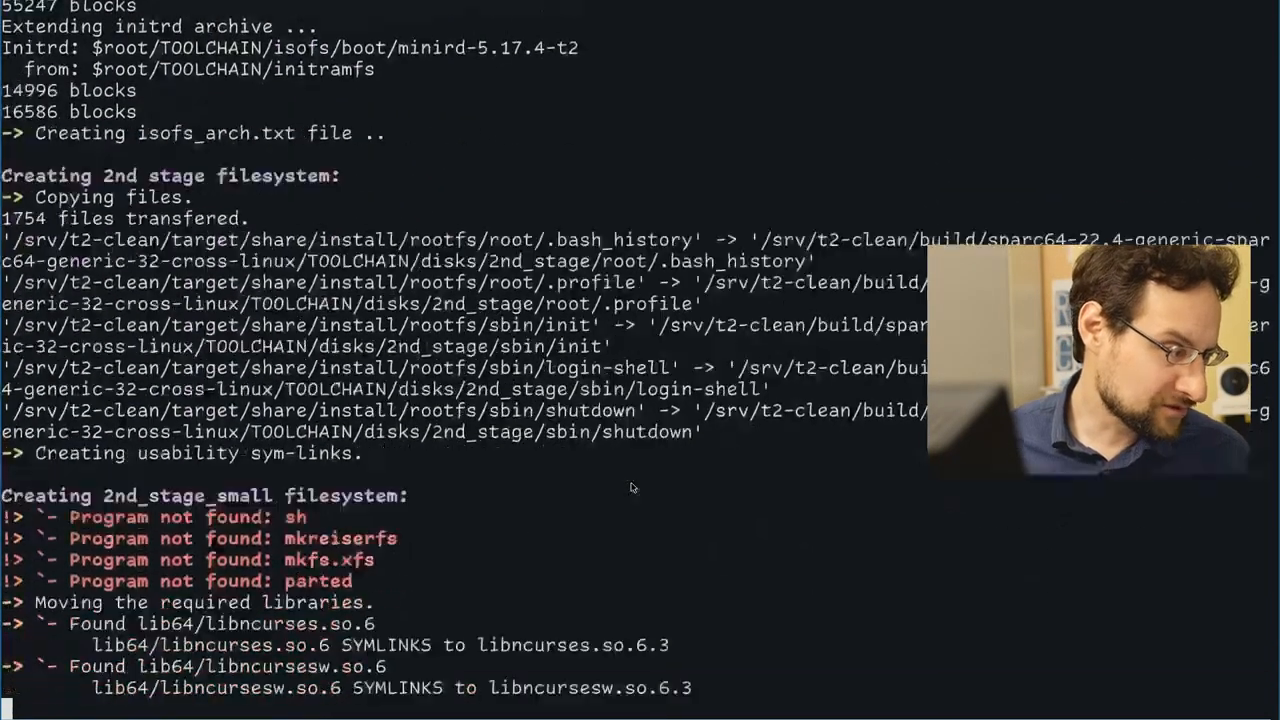
scroll(down, 3)
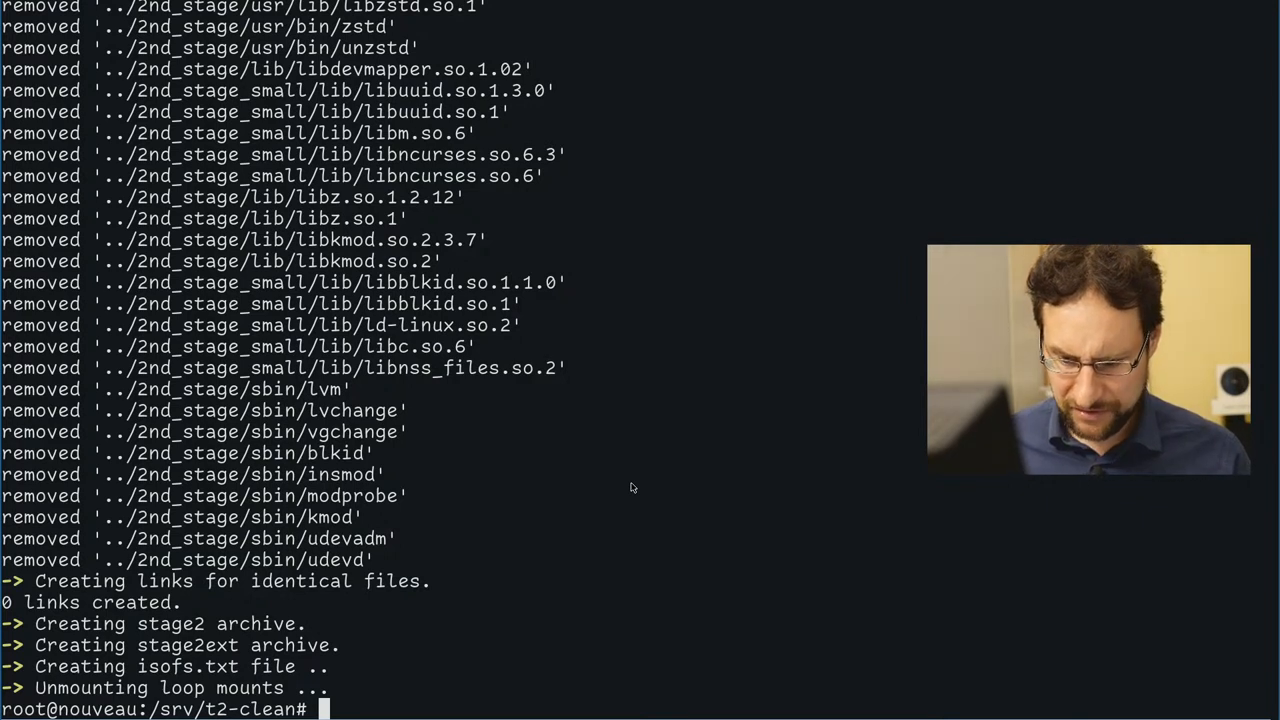
text(nice ./scripts/Build-Target  -cfg sparc64^)
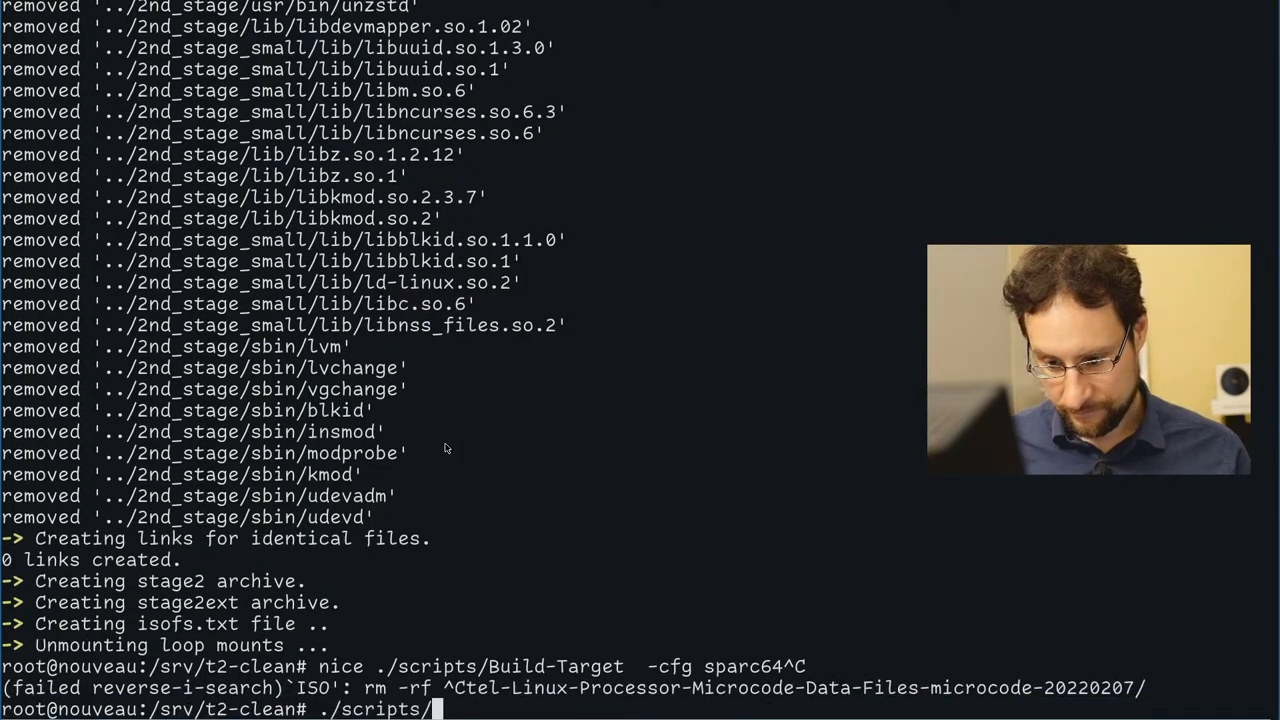
- Replace the line with ./scripts/Create-ISO sparc64 and run it to build the image
text(Create-ISO sparc64)
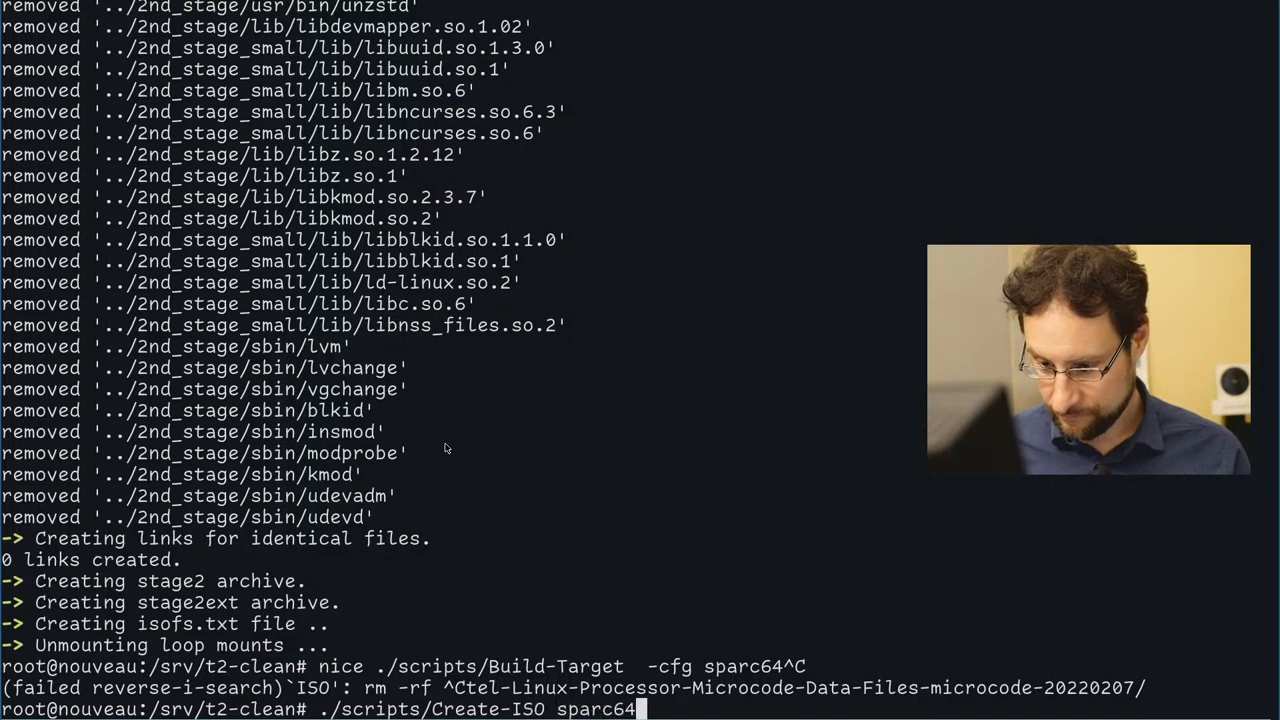
text({})
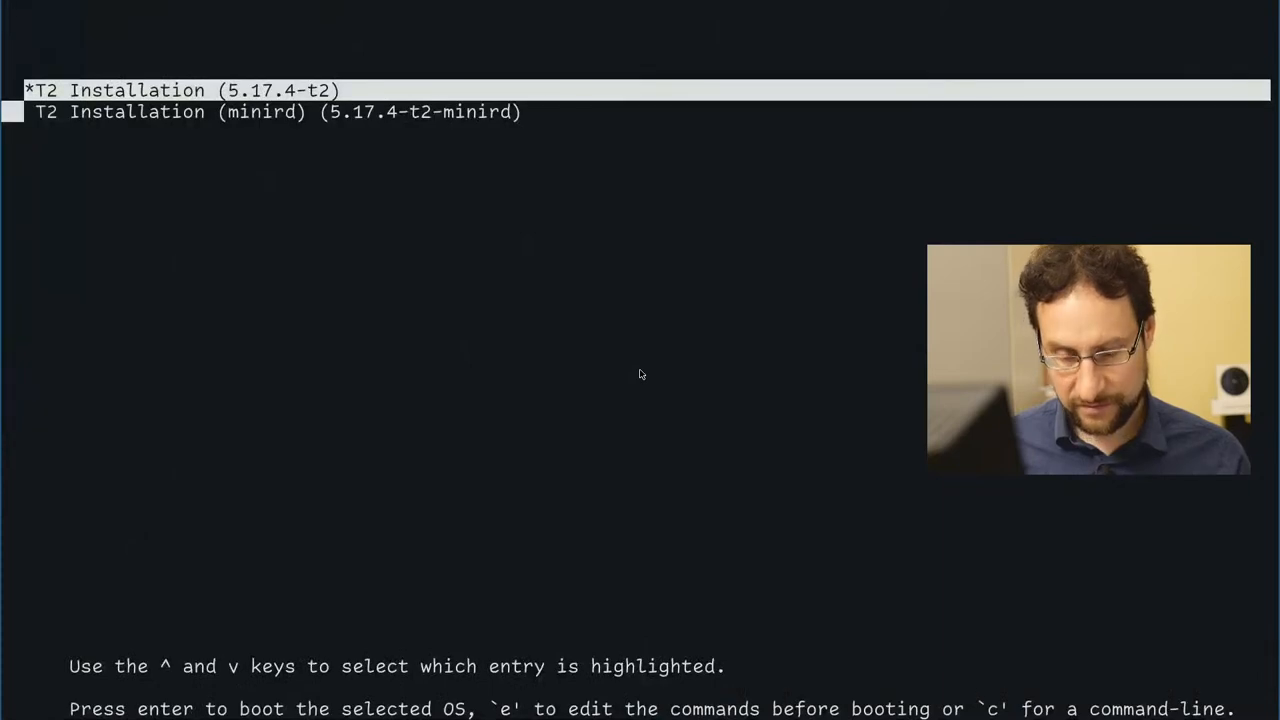
- Boot the default "T2 Installation (5.17.4-t2)" GRUB entry into the 2nd-stage installer
key(Return)
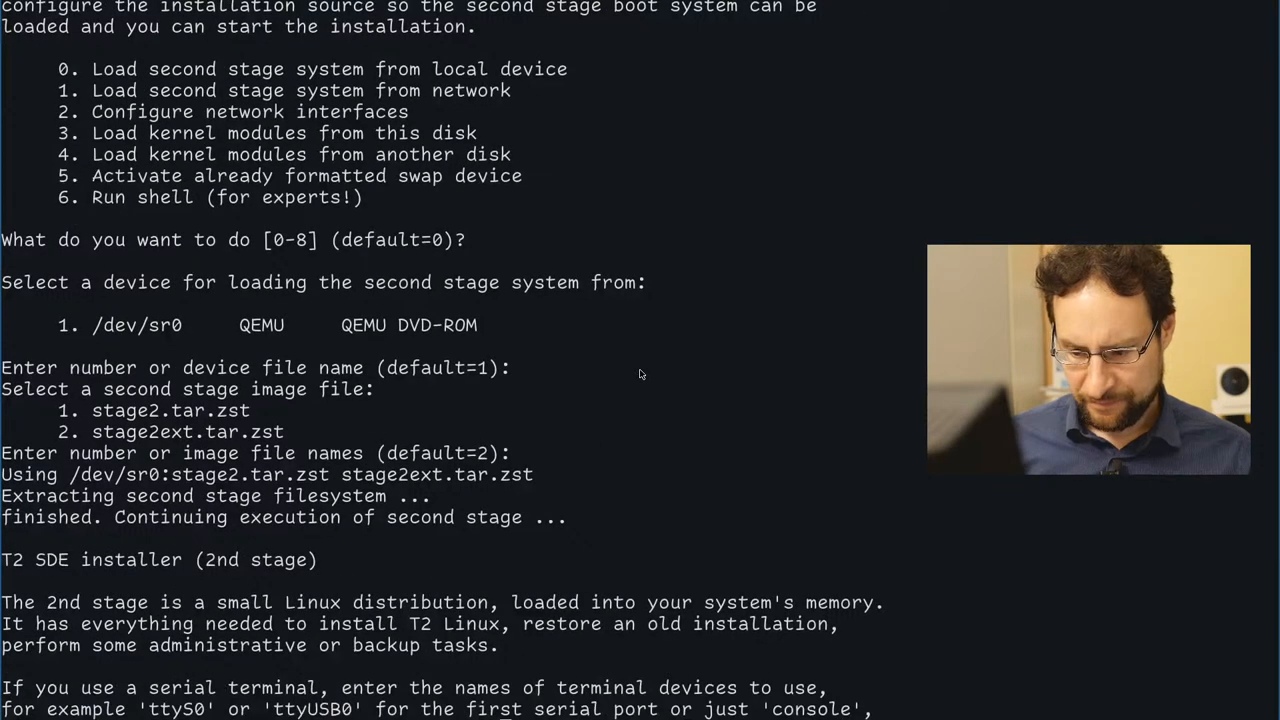
- Run lscpi at the install:/# prompt and see 'command not found'
scroll(down, 3)
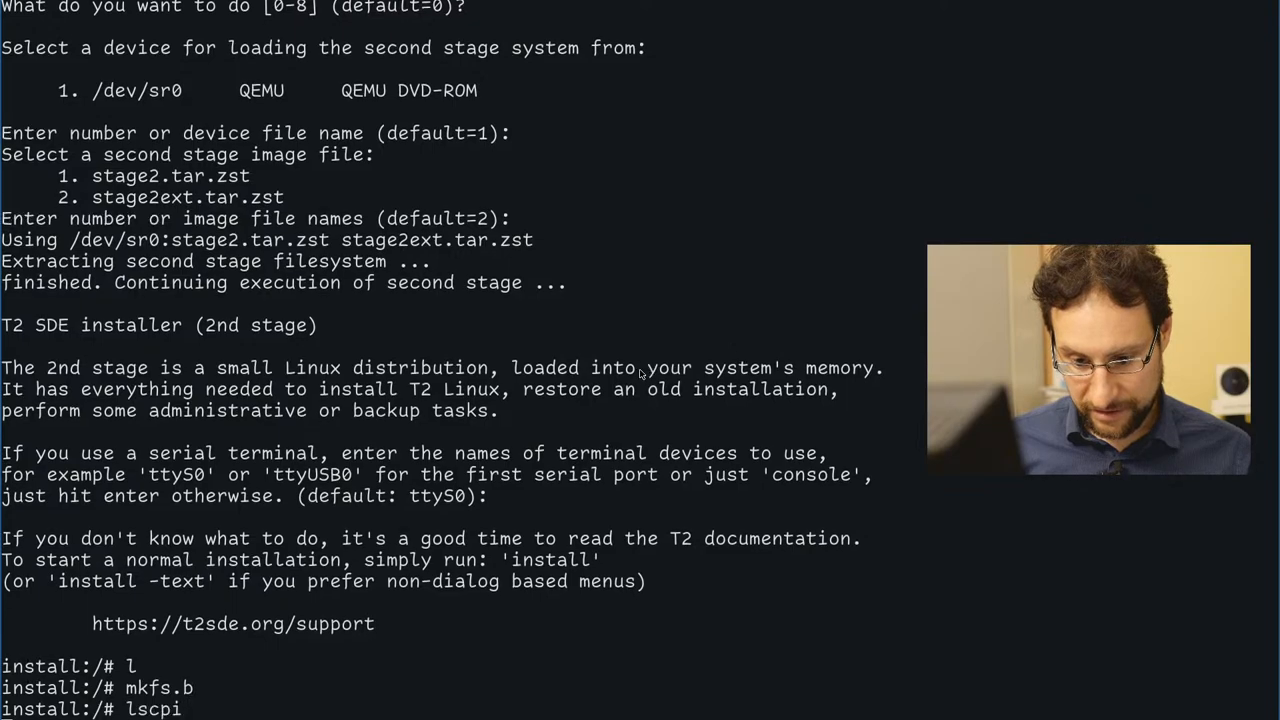
key(Return)
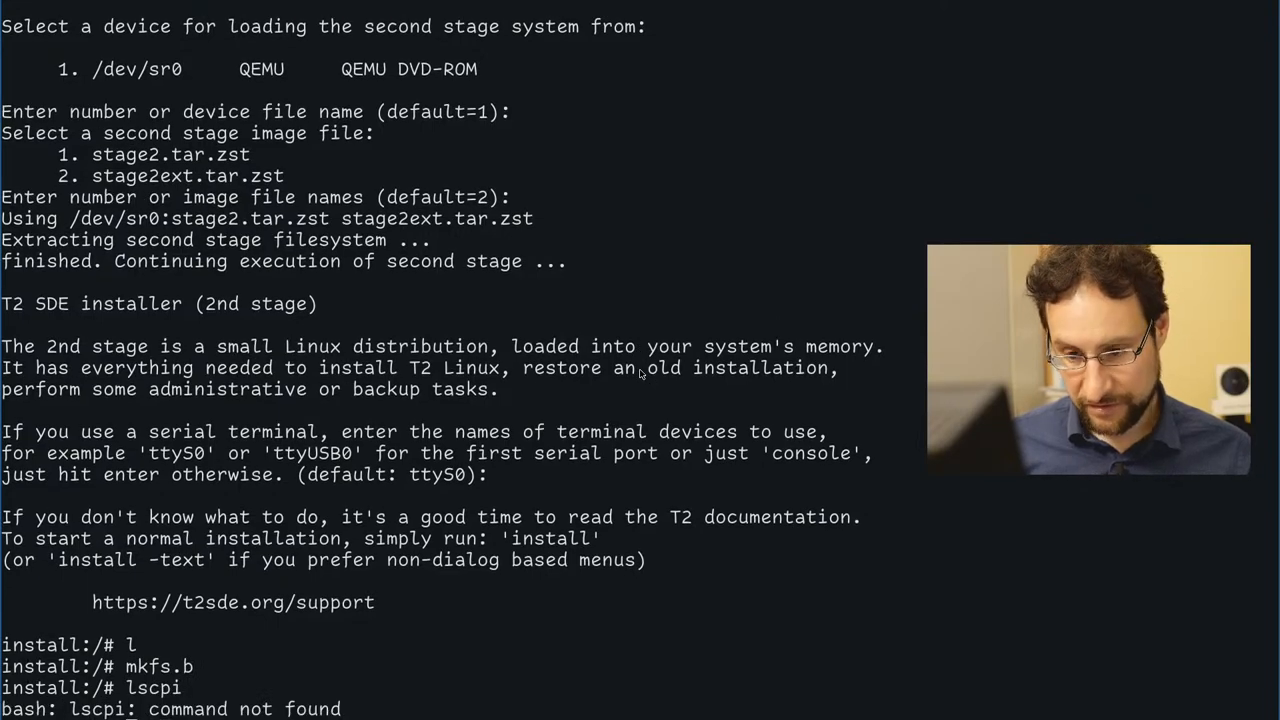